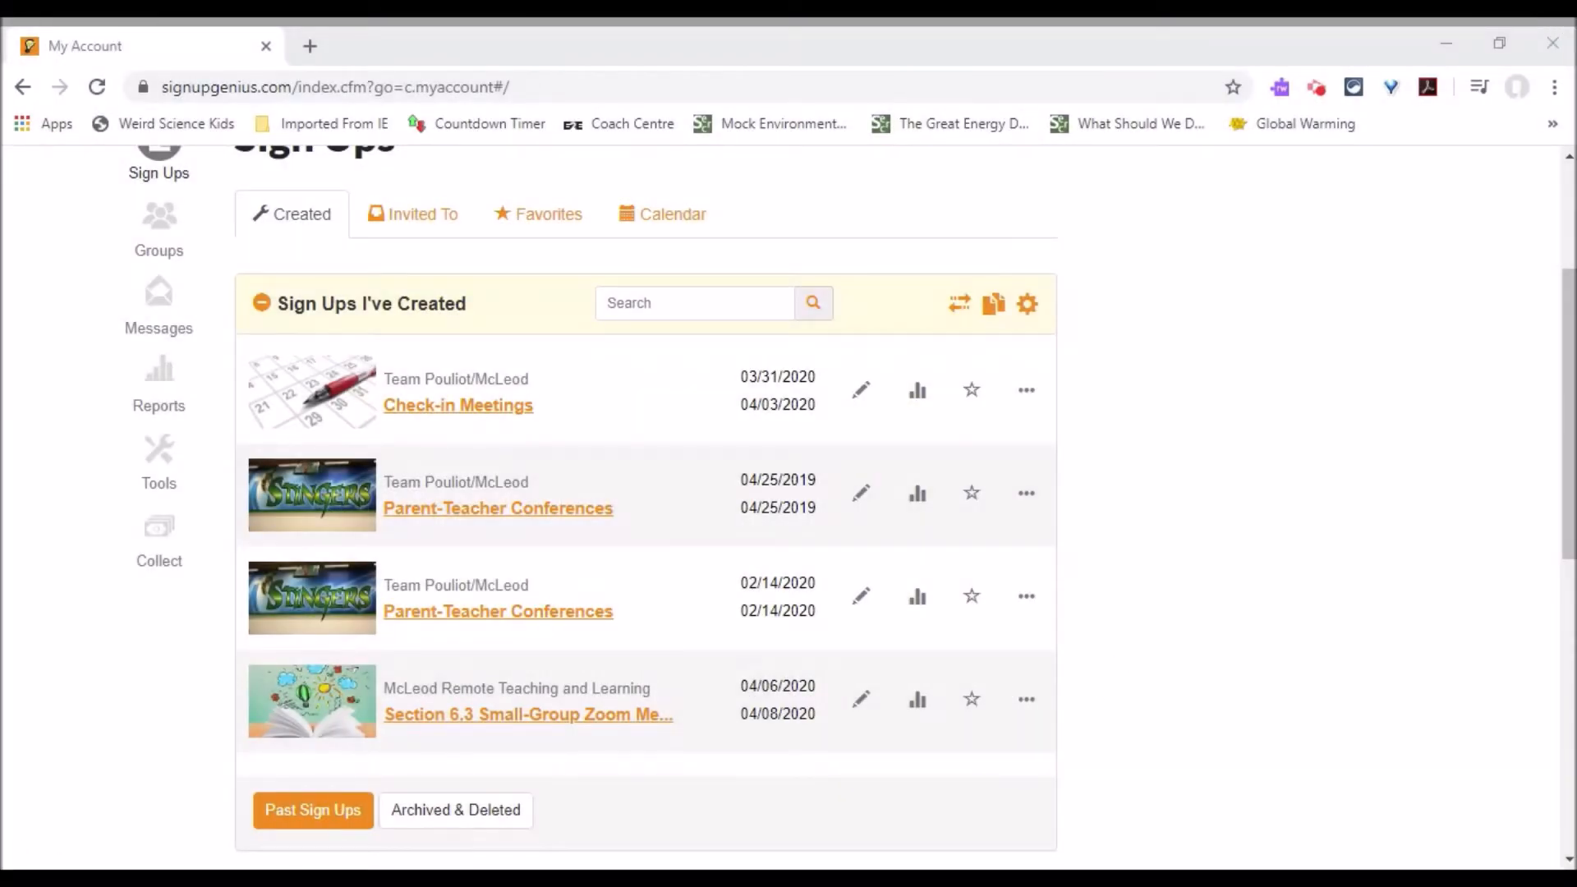
mouse_move(1298, 581)
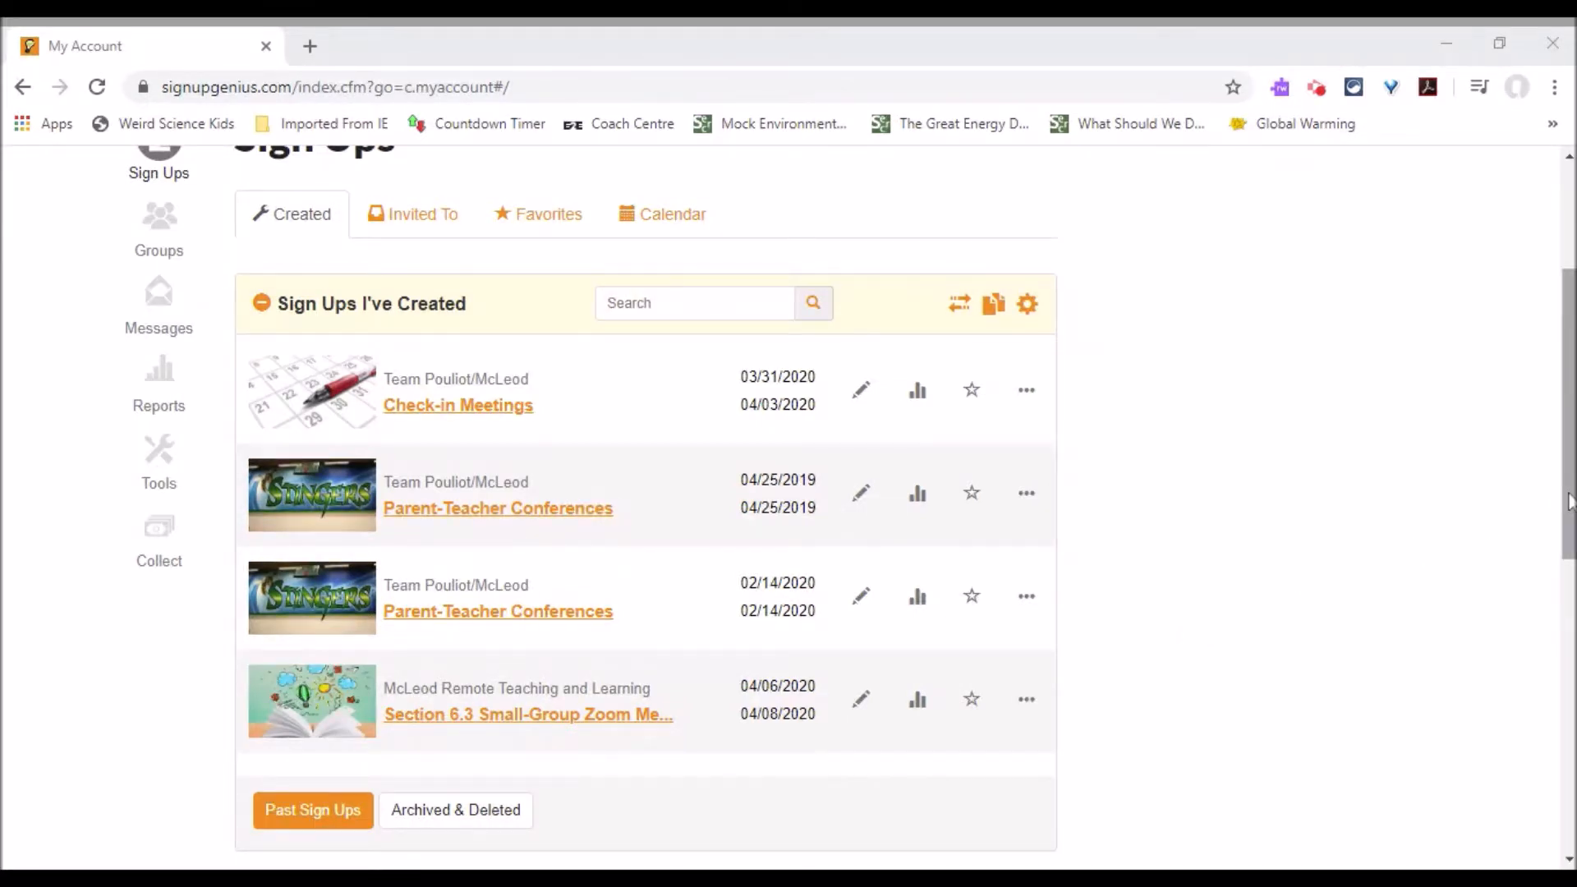
Start creating a new sign-up
scroll("up", 3)
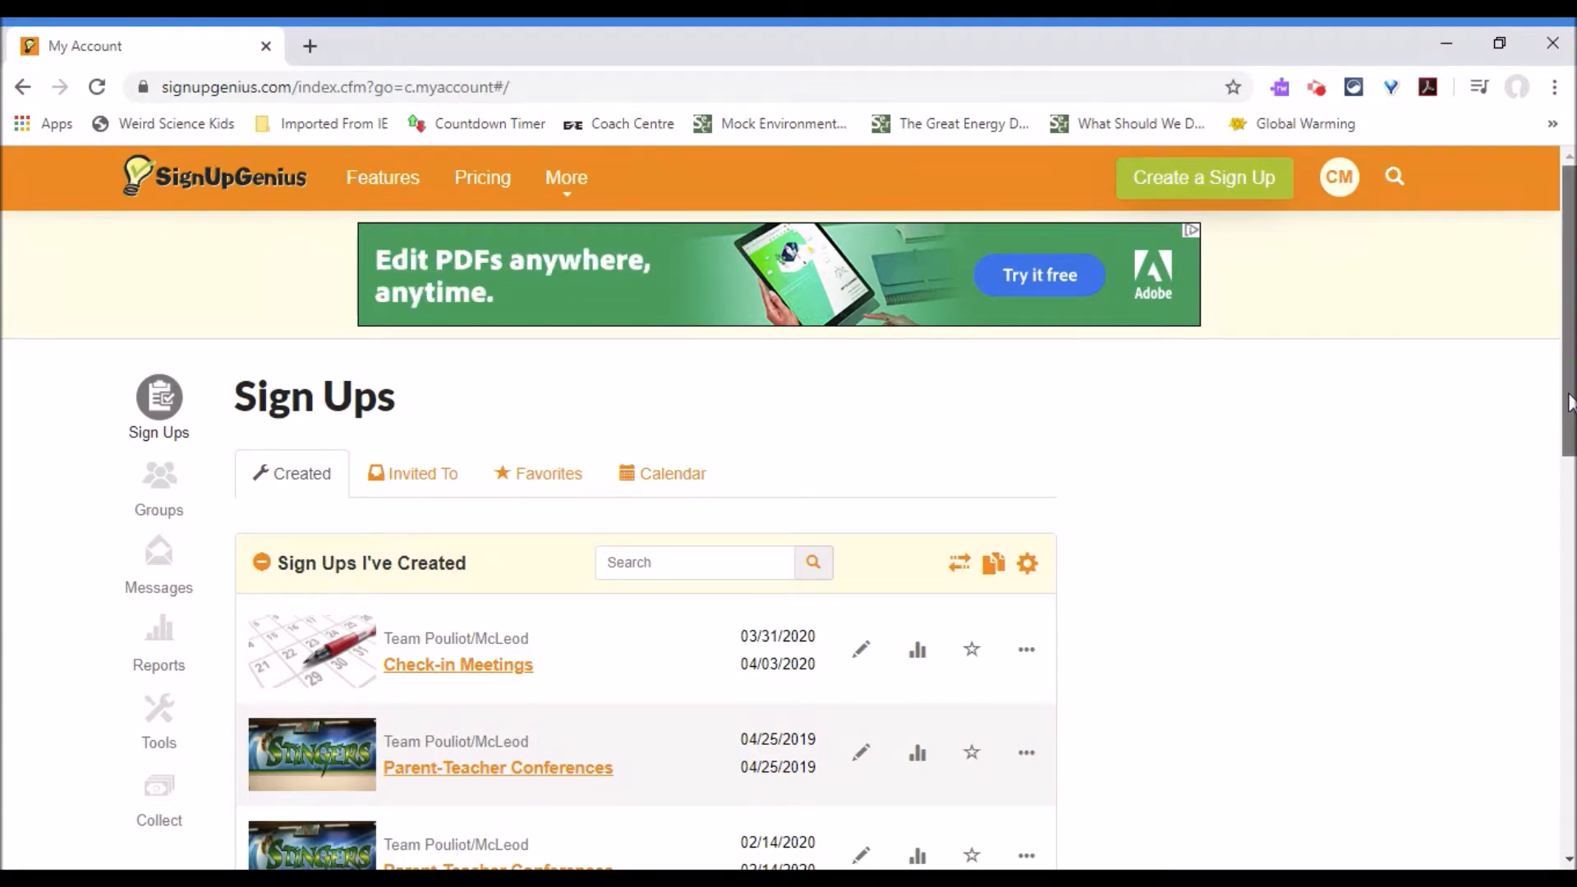
scroll("down", 3)
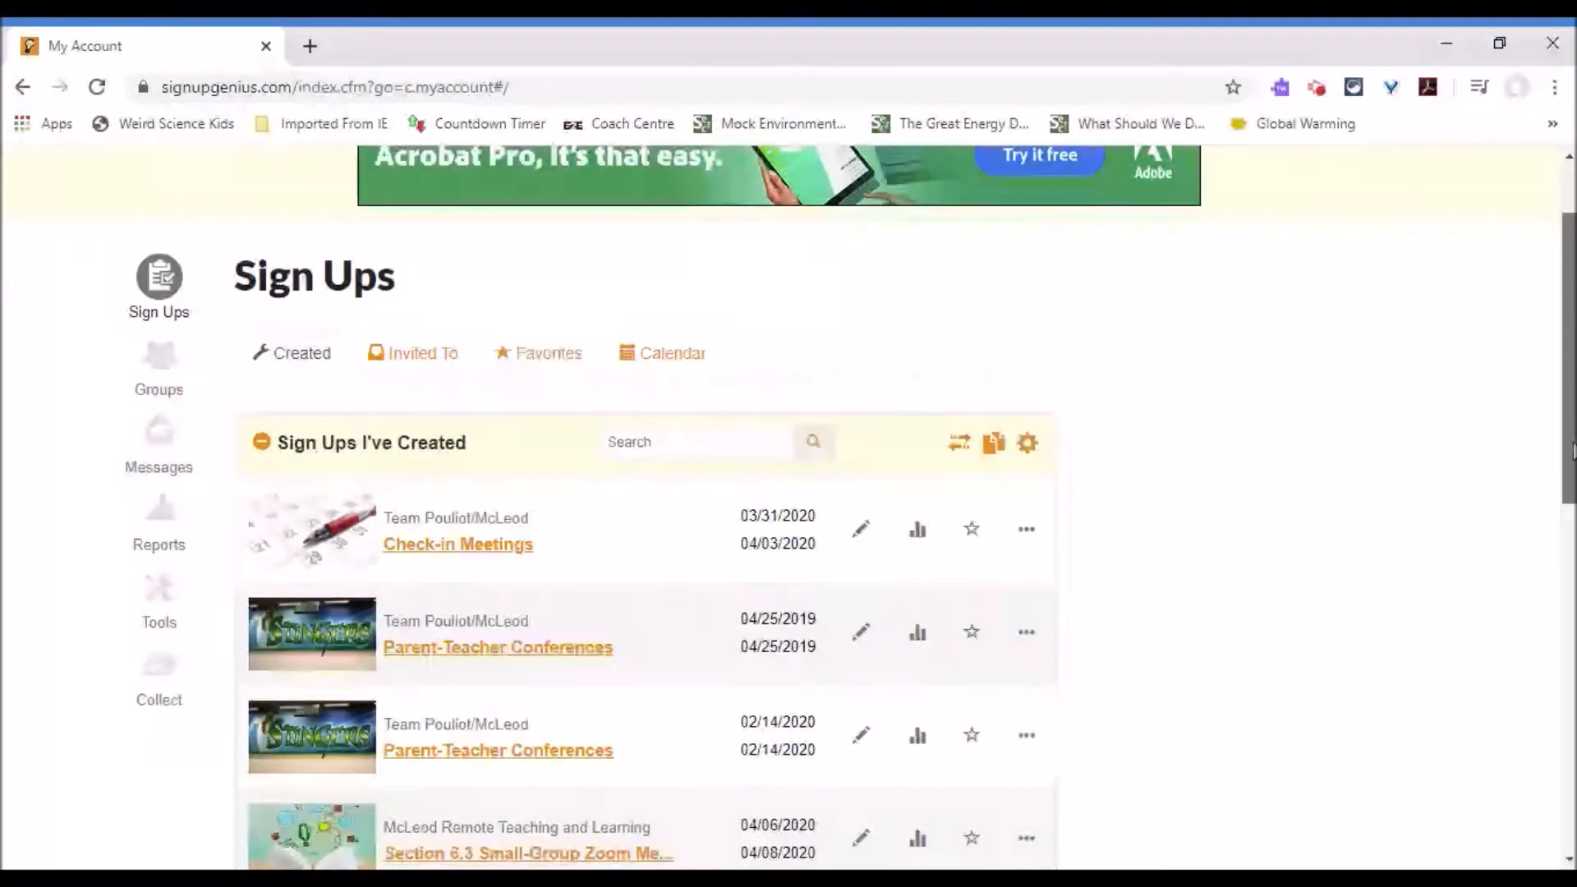
scroll("down", 3)
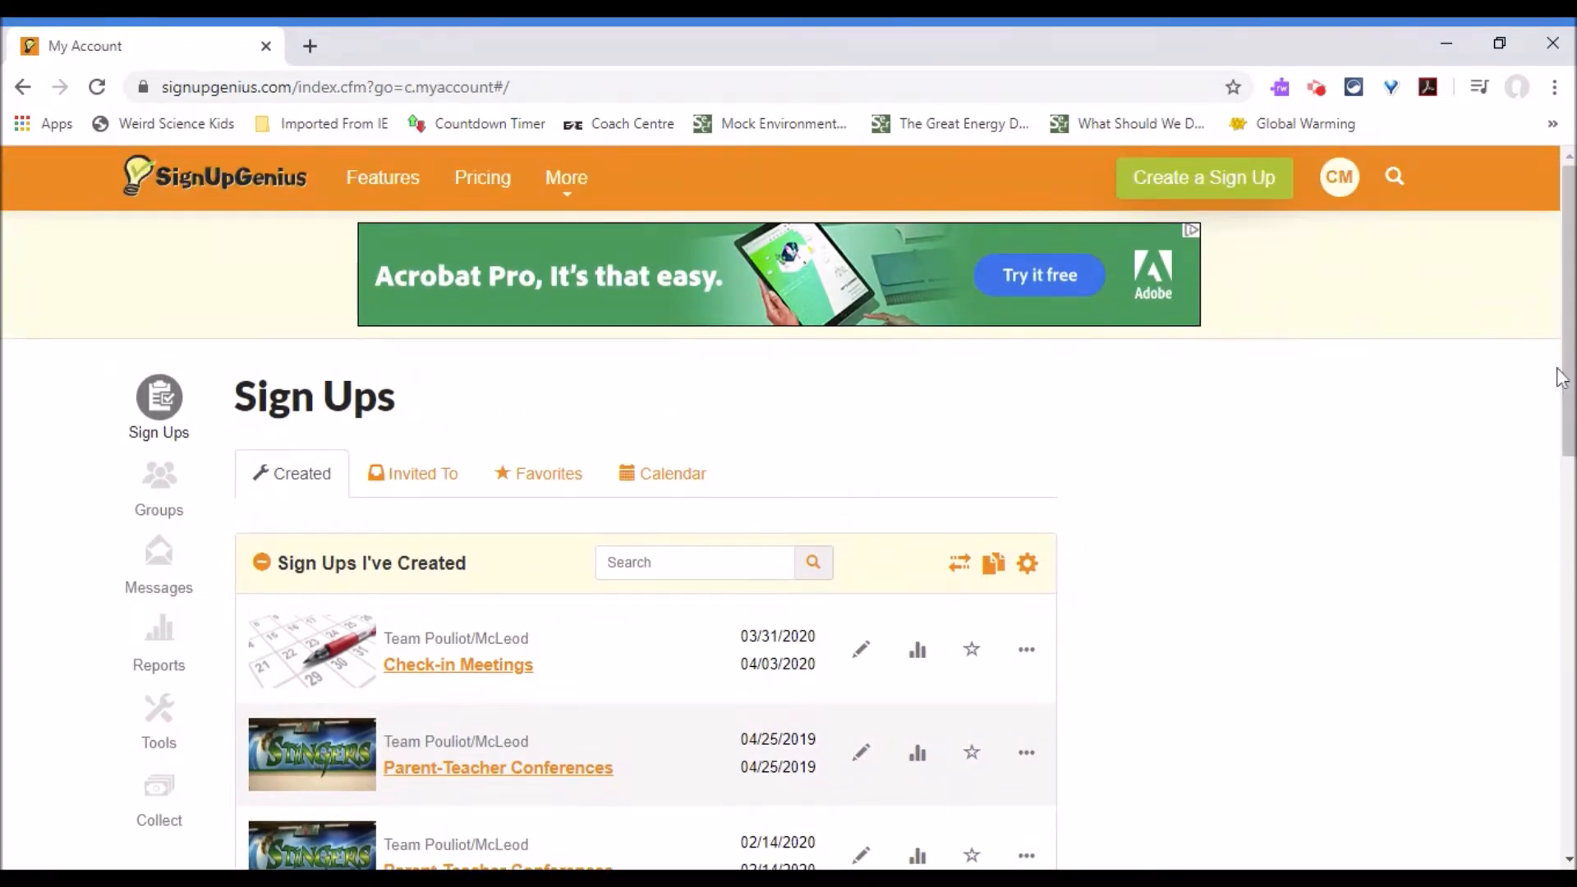
mouse_move(1227, 184)
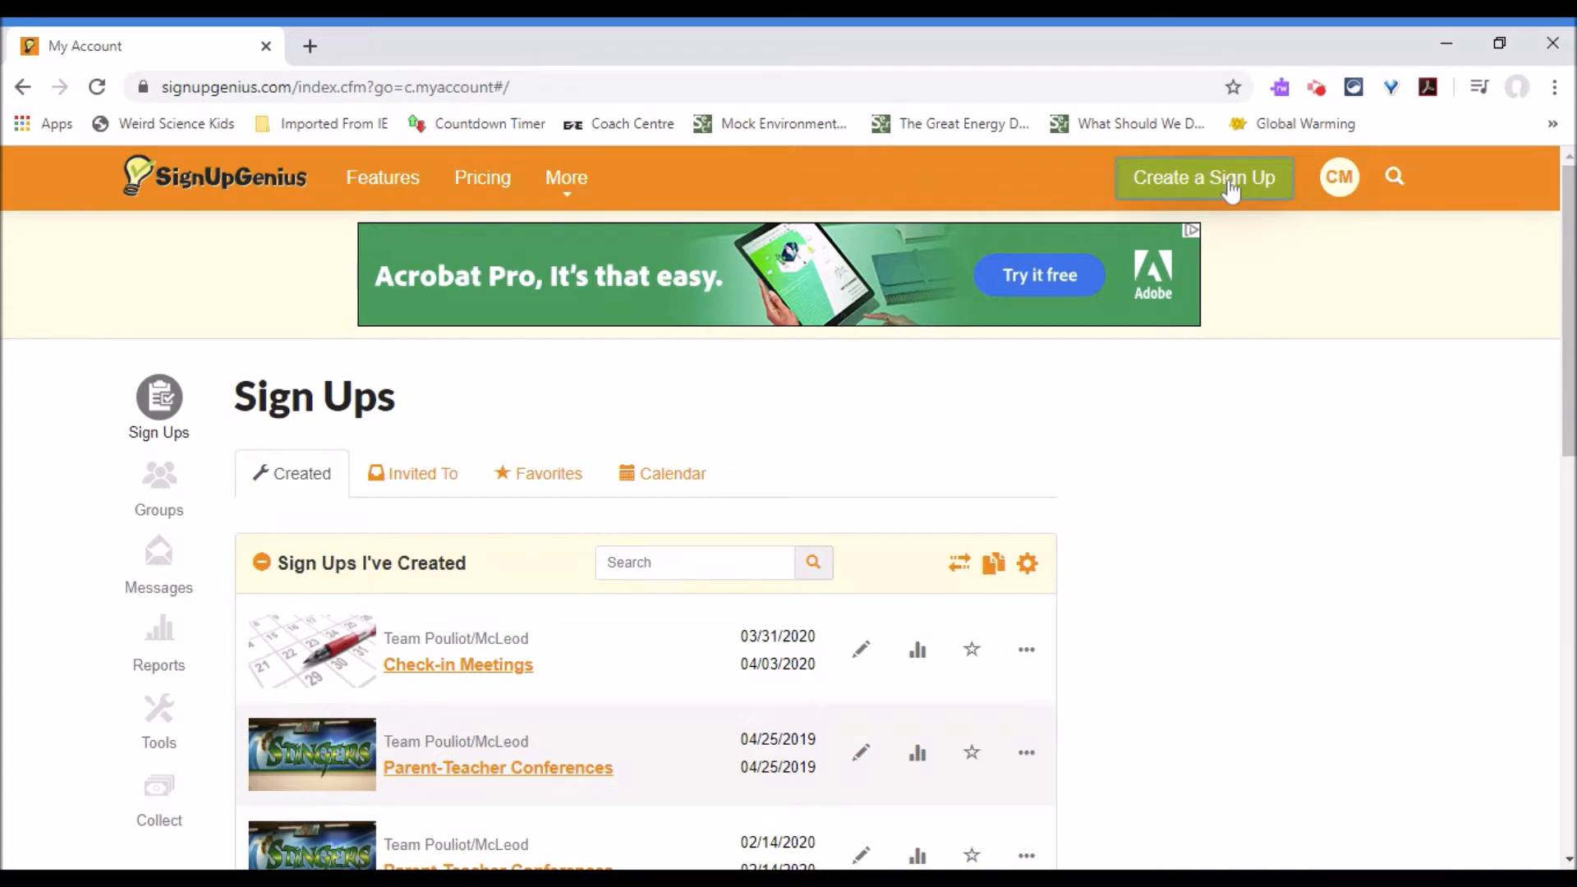
left_click(1204, 179)
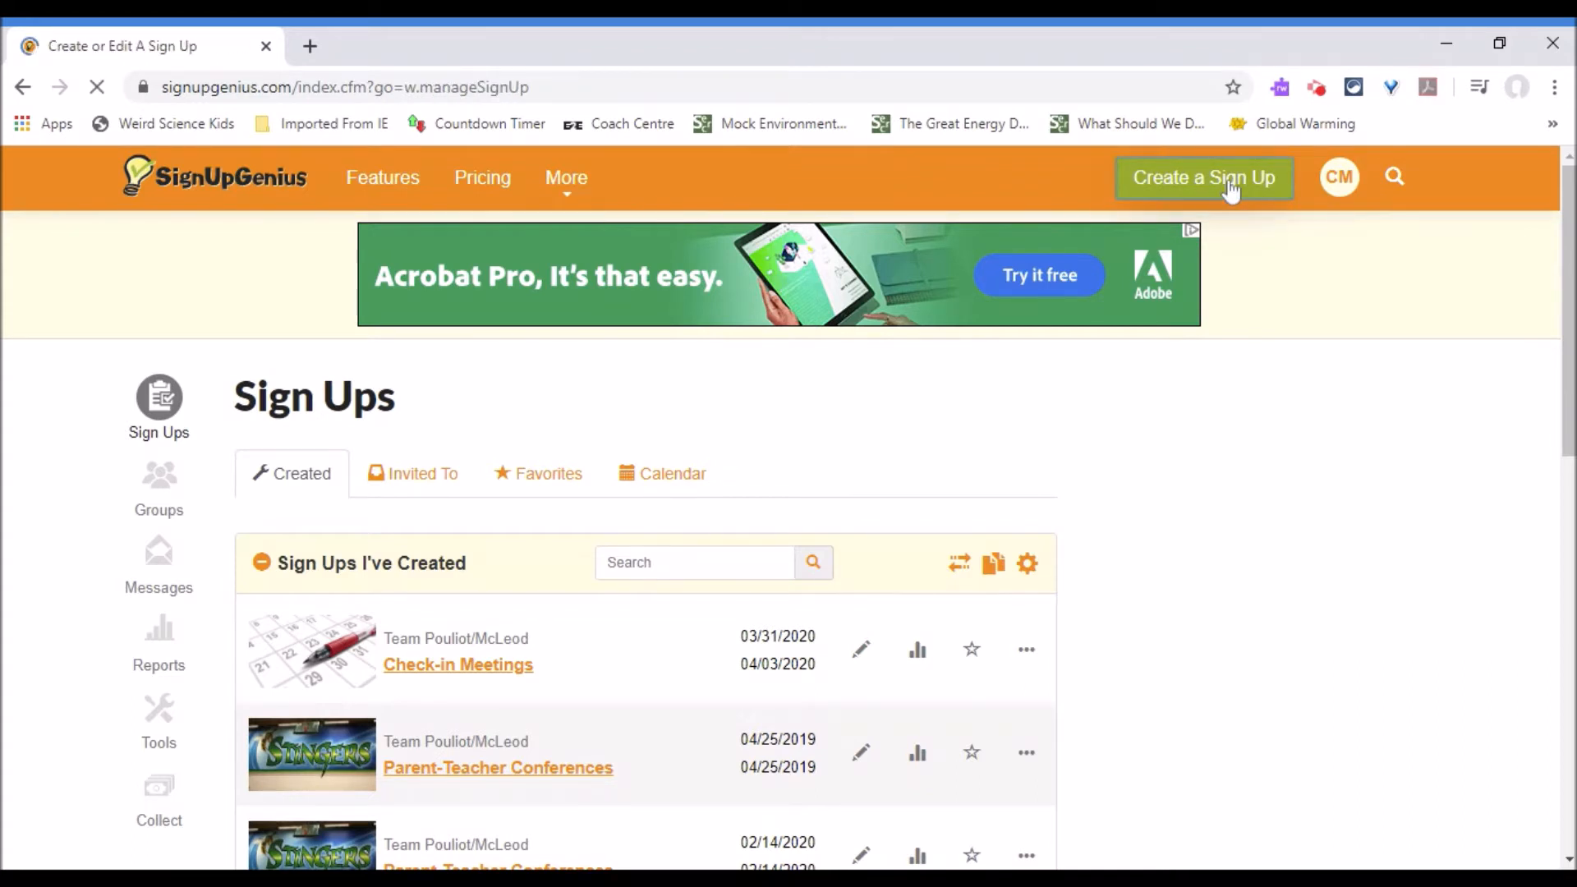
left_click(1205, 178)
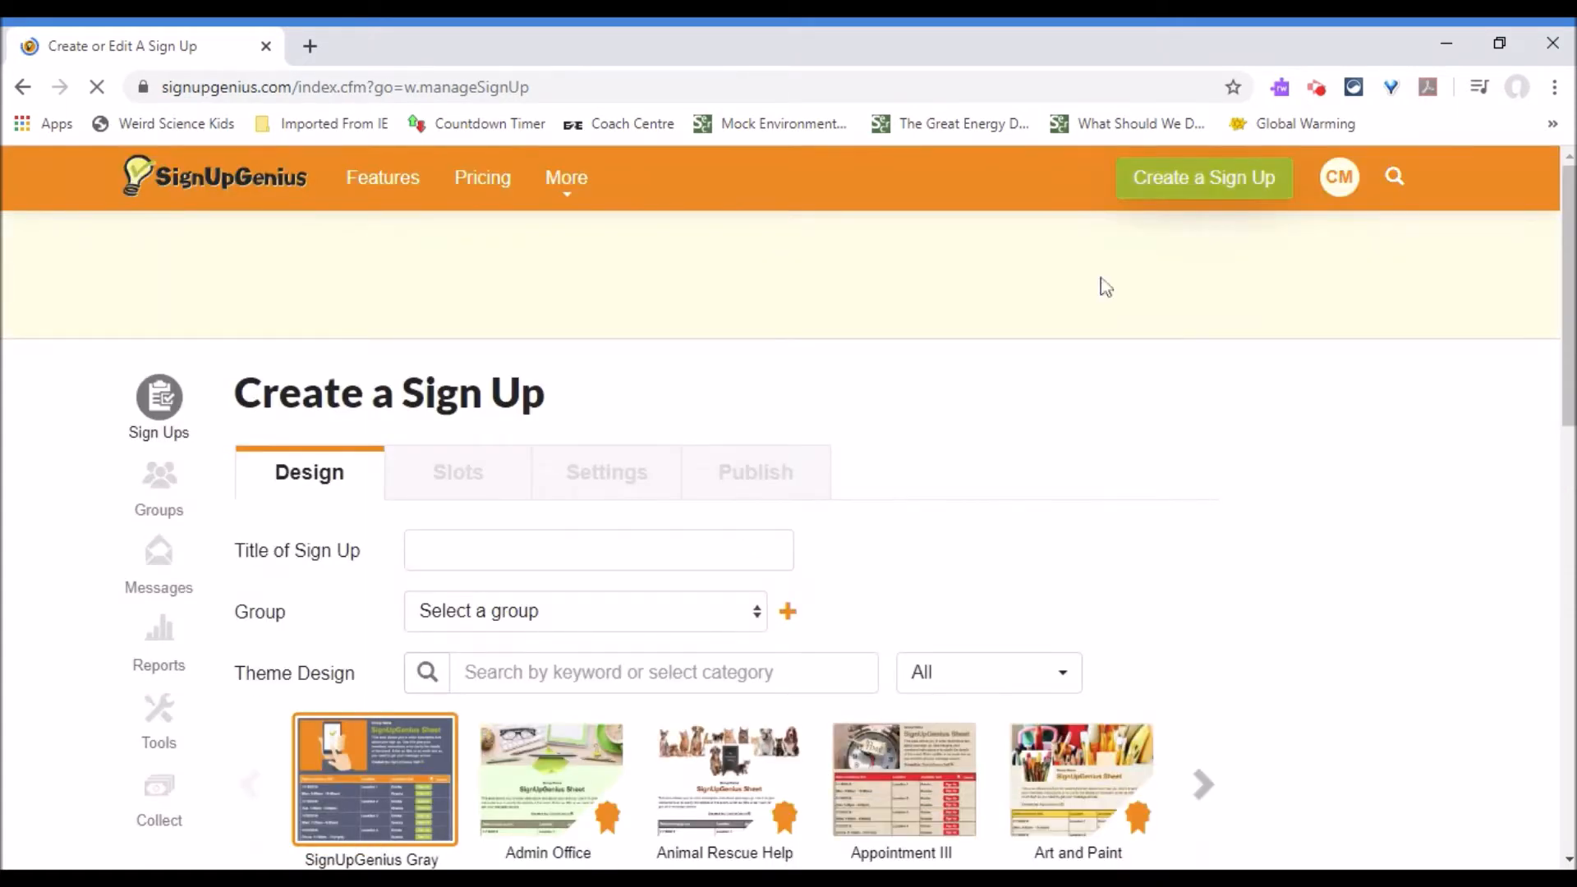
Enter the sign-up title 'Small-Group Zoom Meeting Sign-Up (6.4)'
left_click(600, 550)
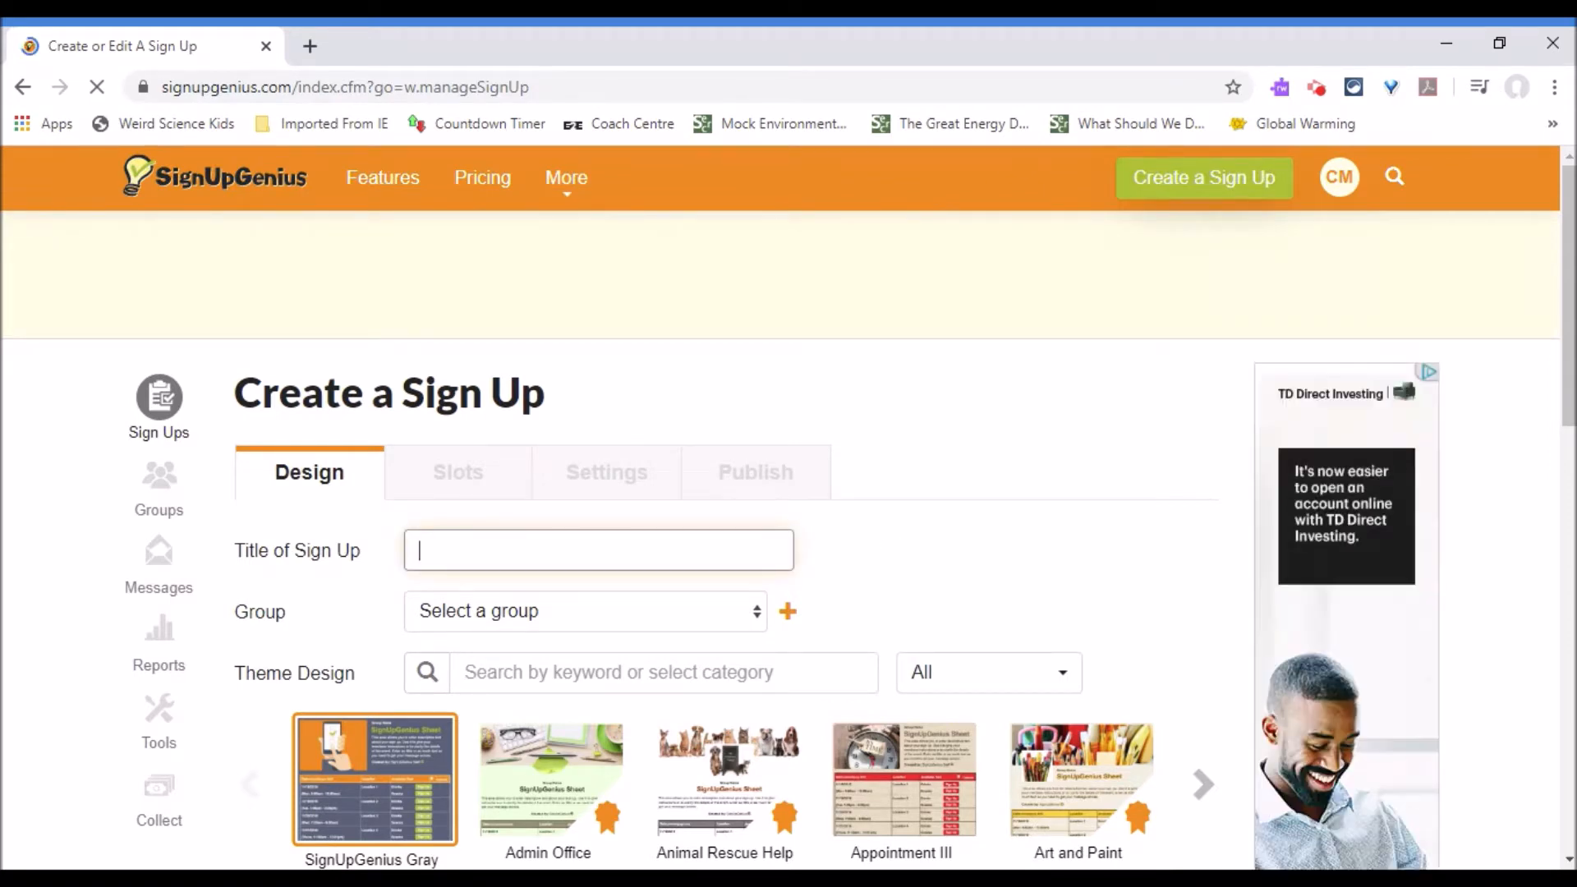
type("Small-")
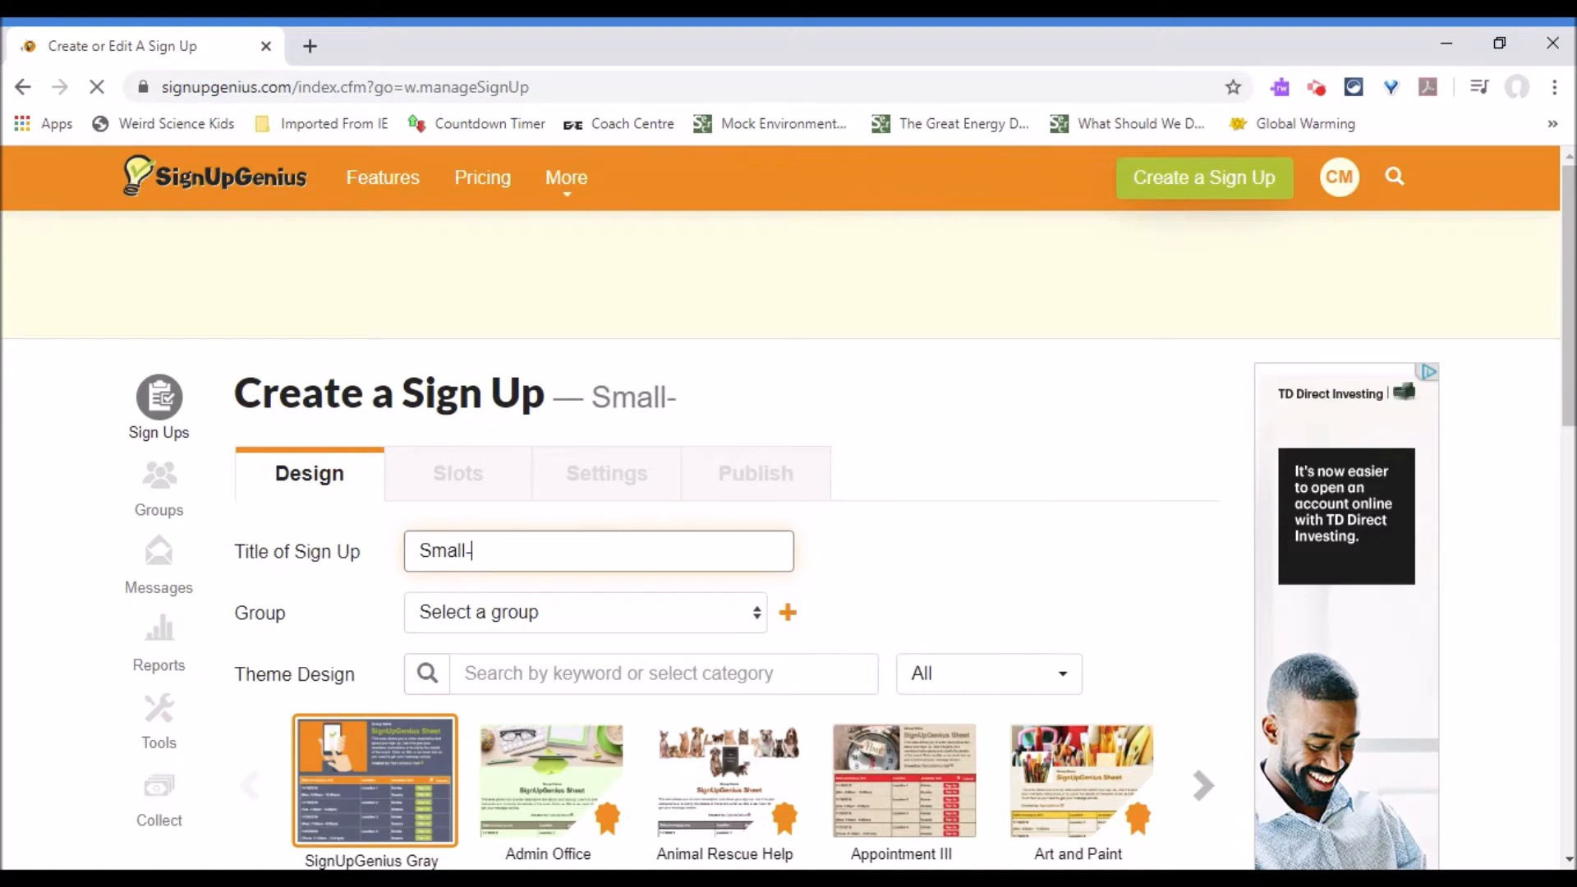
type("Group X")
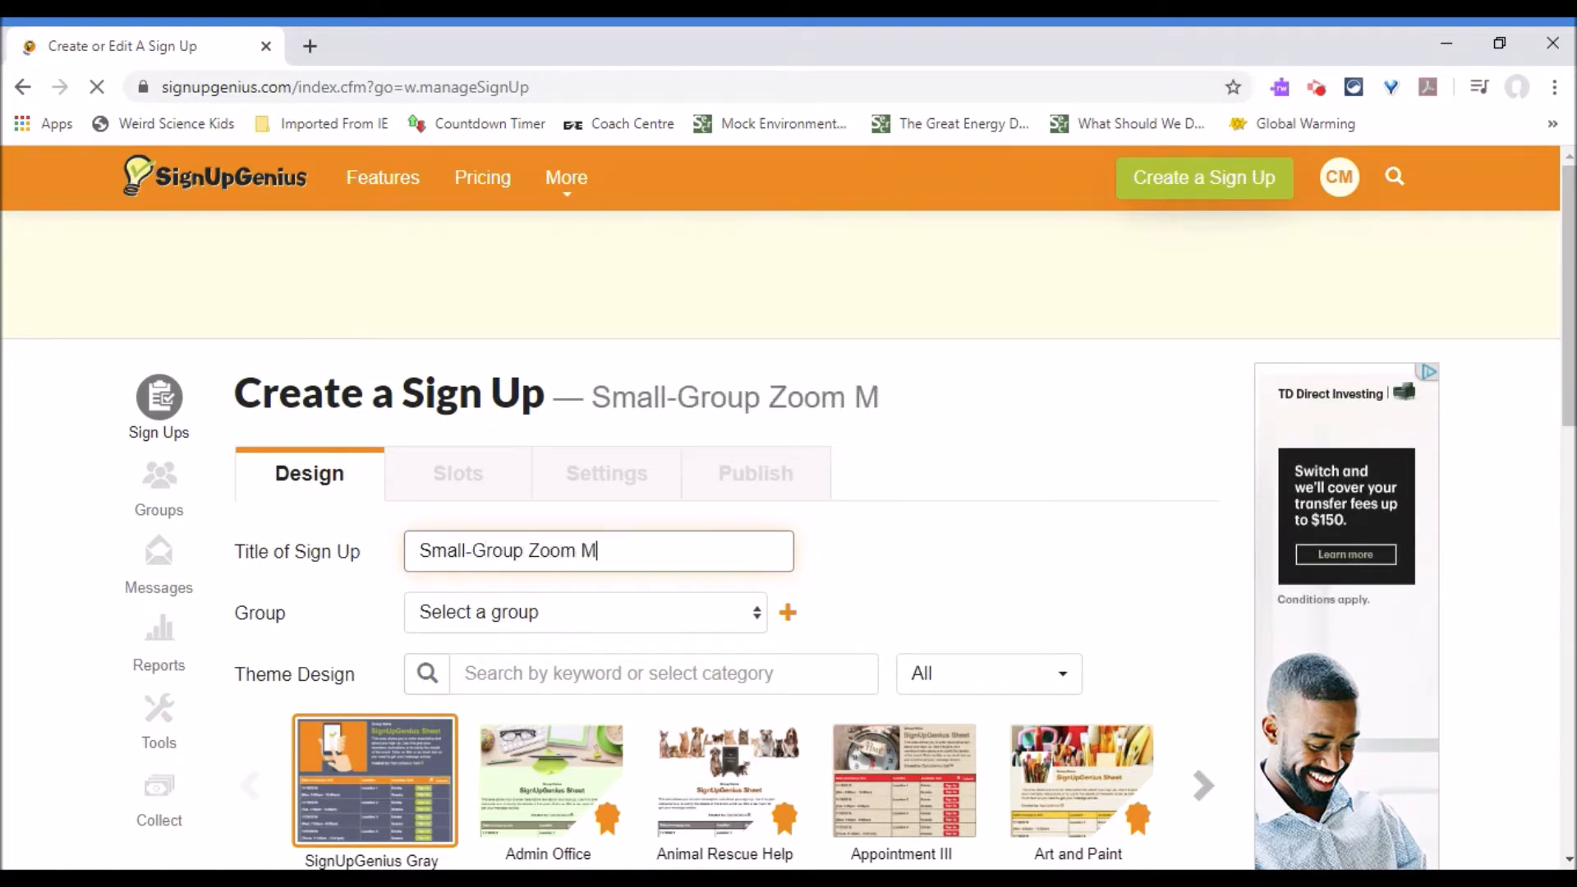
type("eeting")
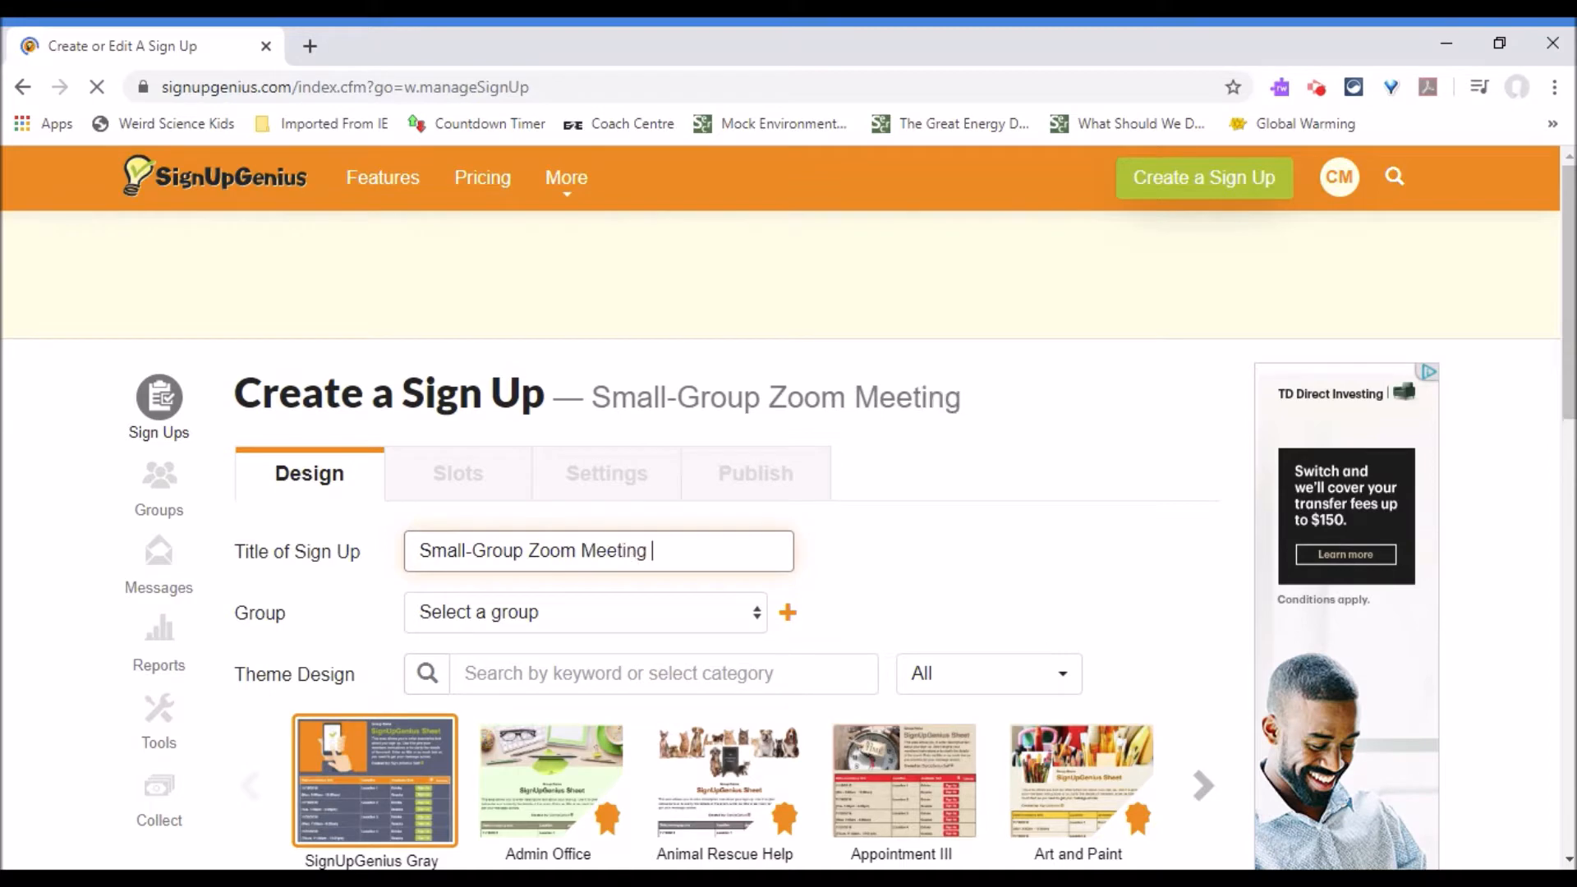
type("Sign-")
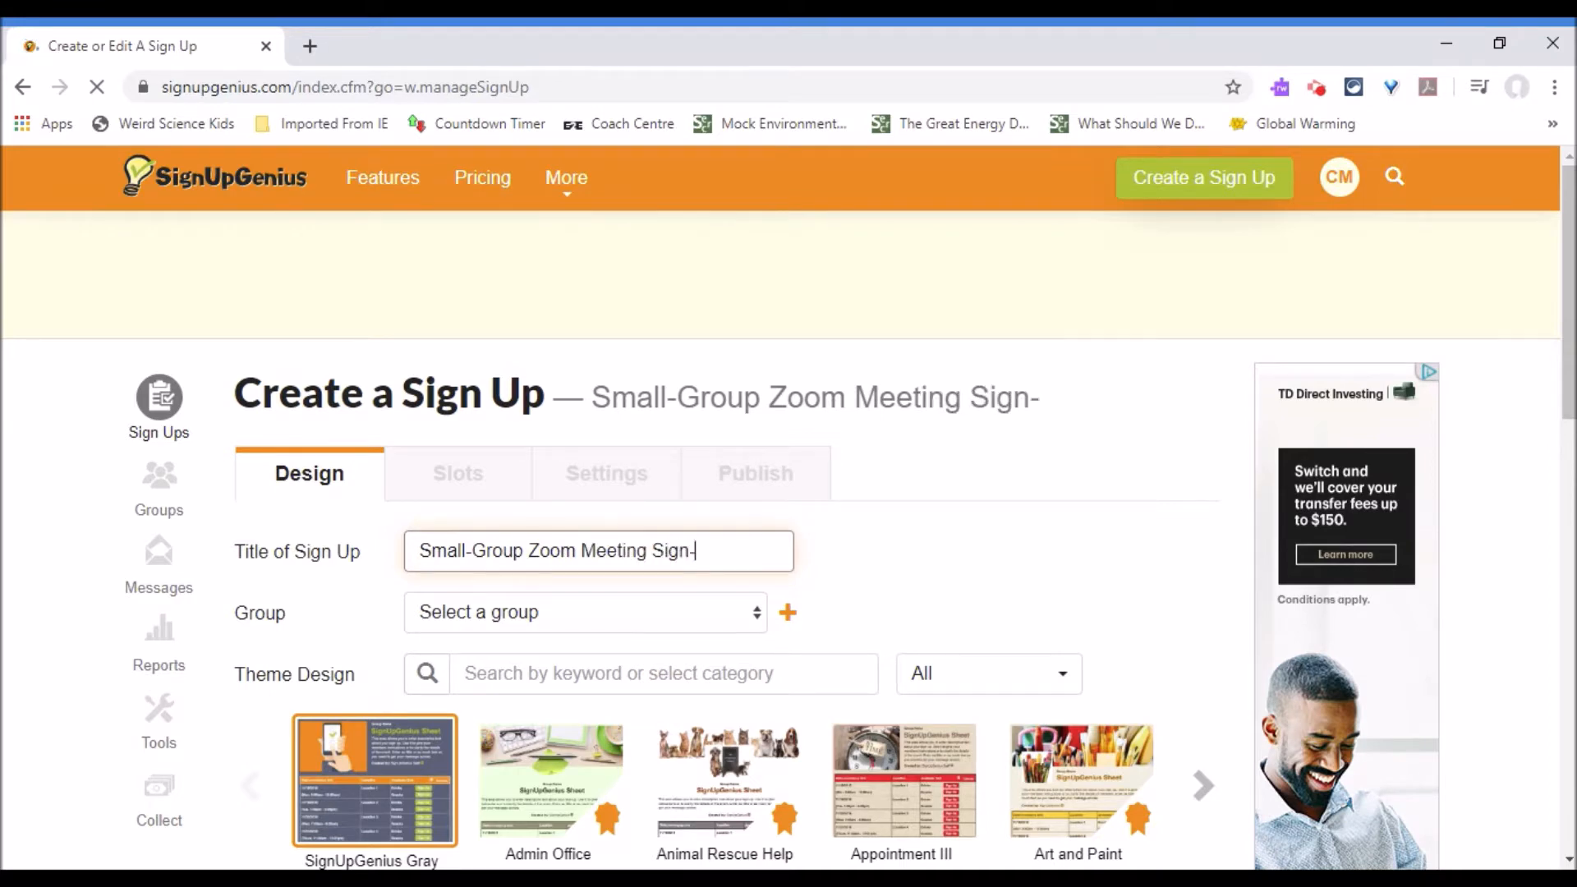
type("Up (")
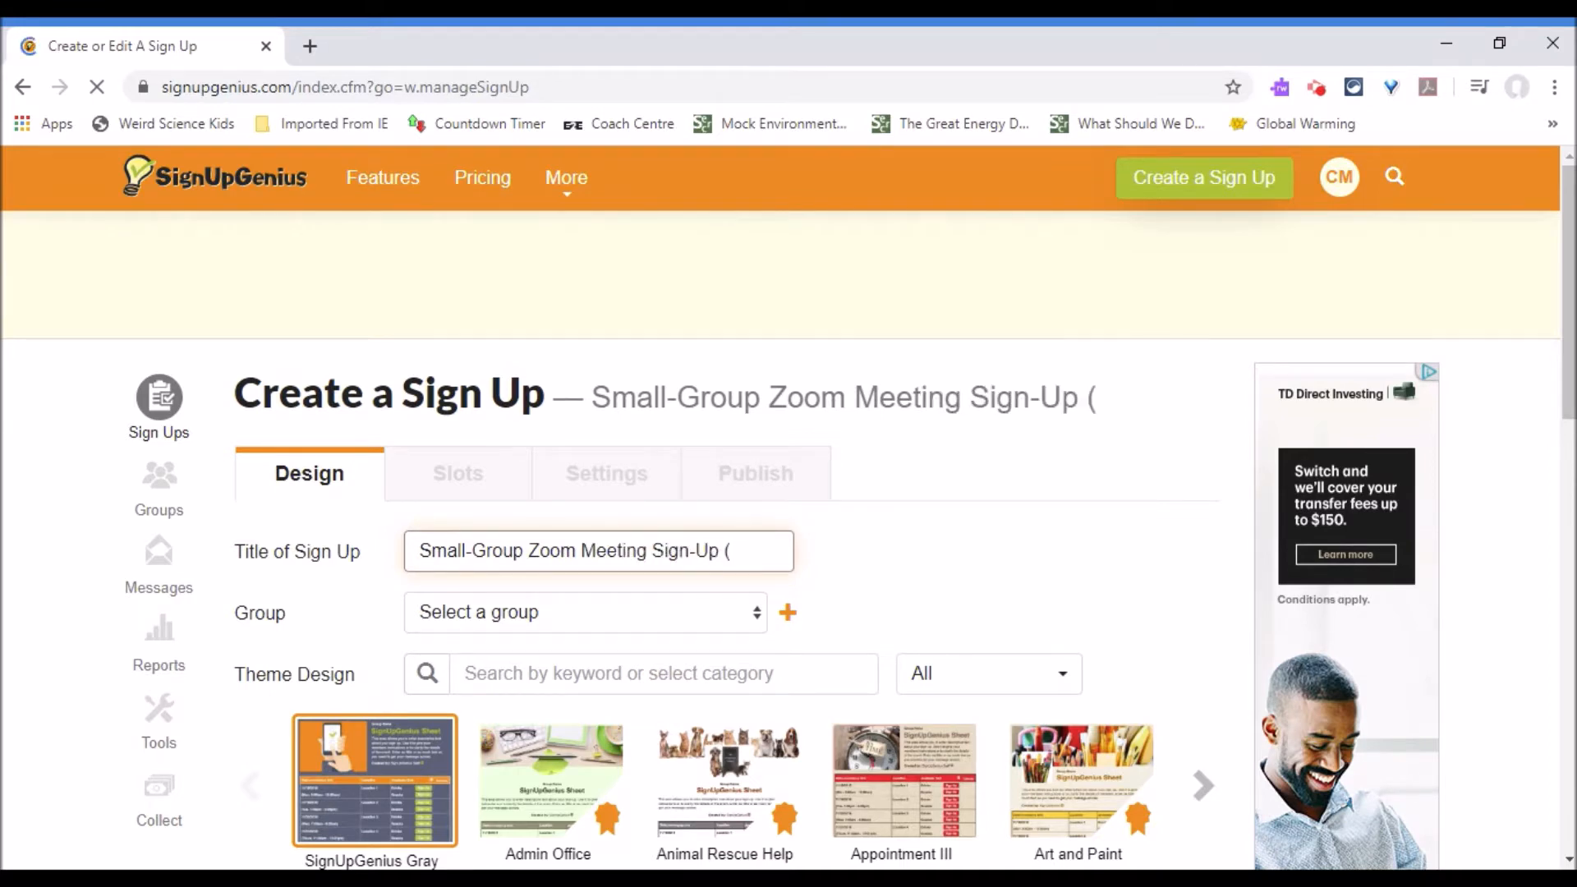
type("6.4)")
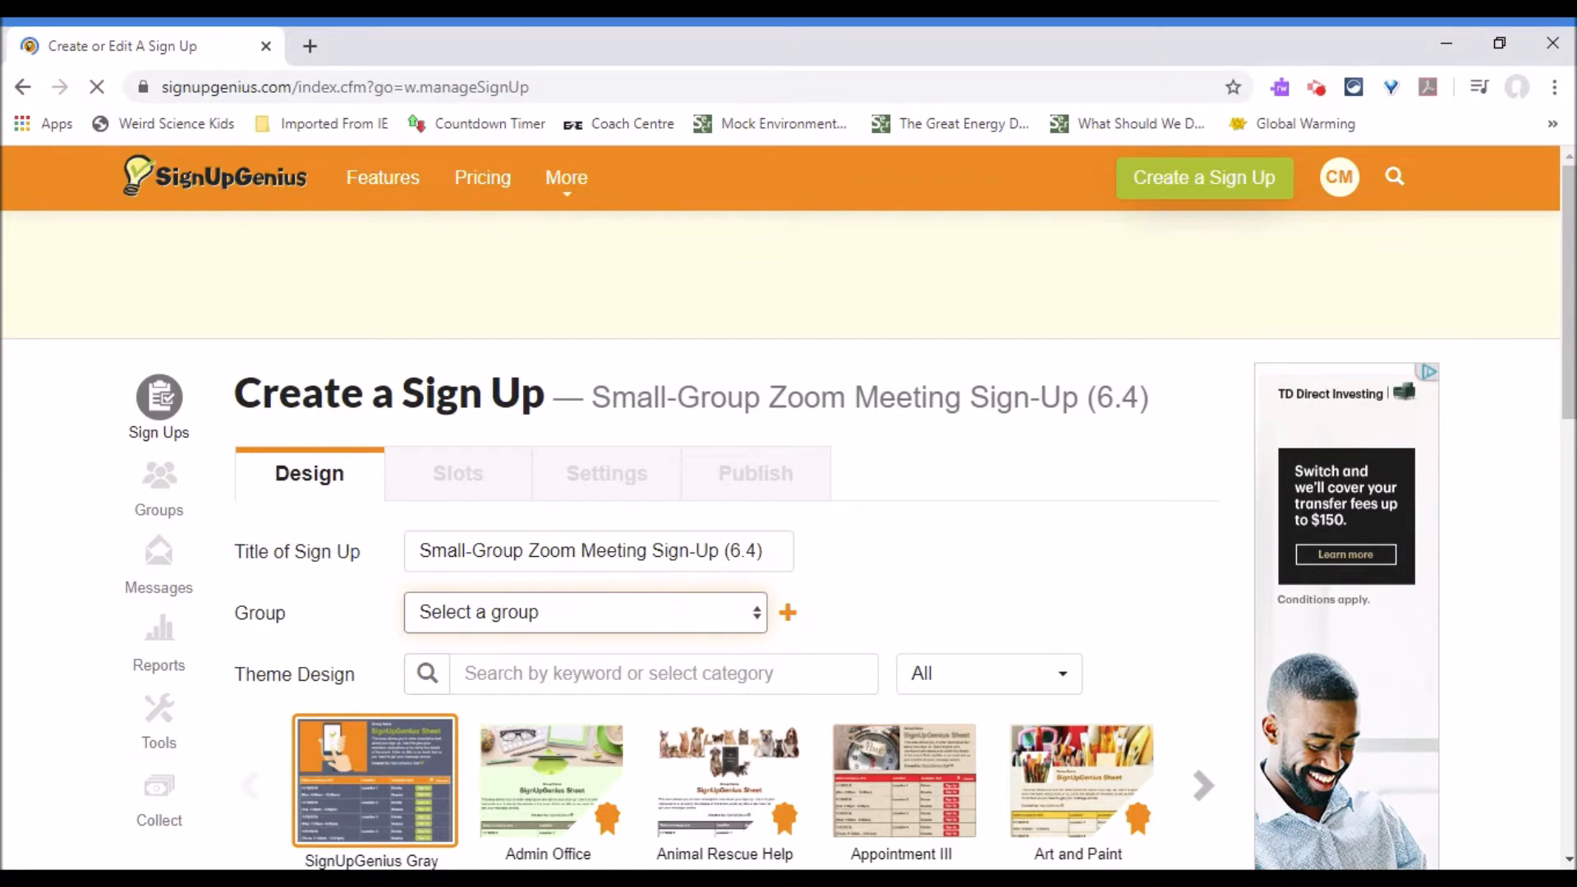
Choose the McLeod Remote Teaching and Learning group and the Book Fair Library theme design
left_click(585, 613)
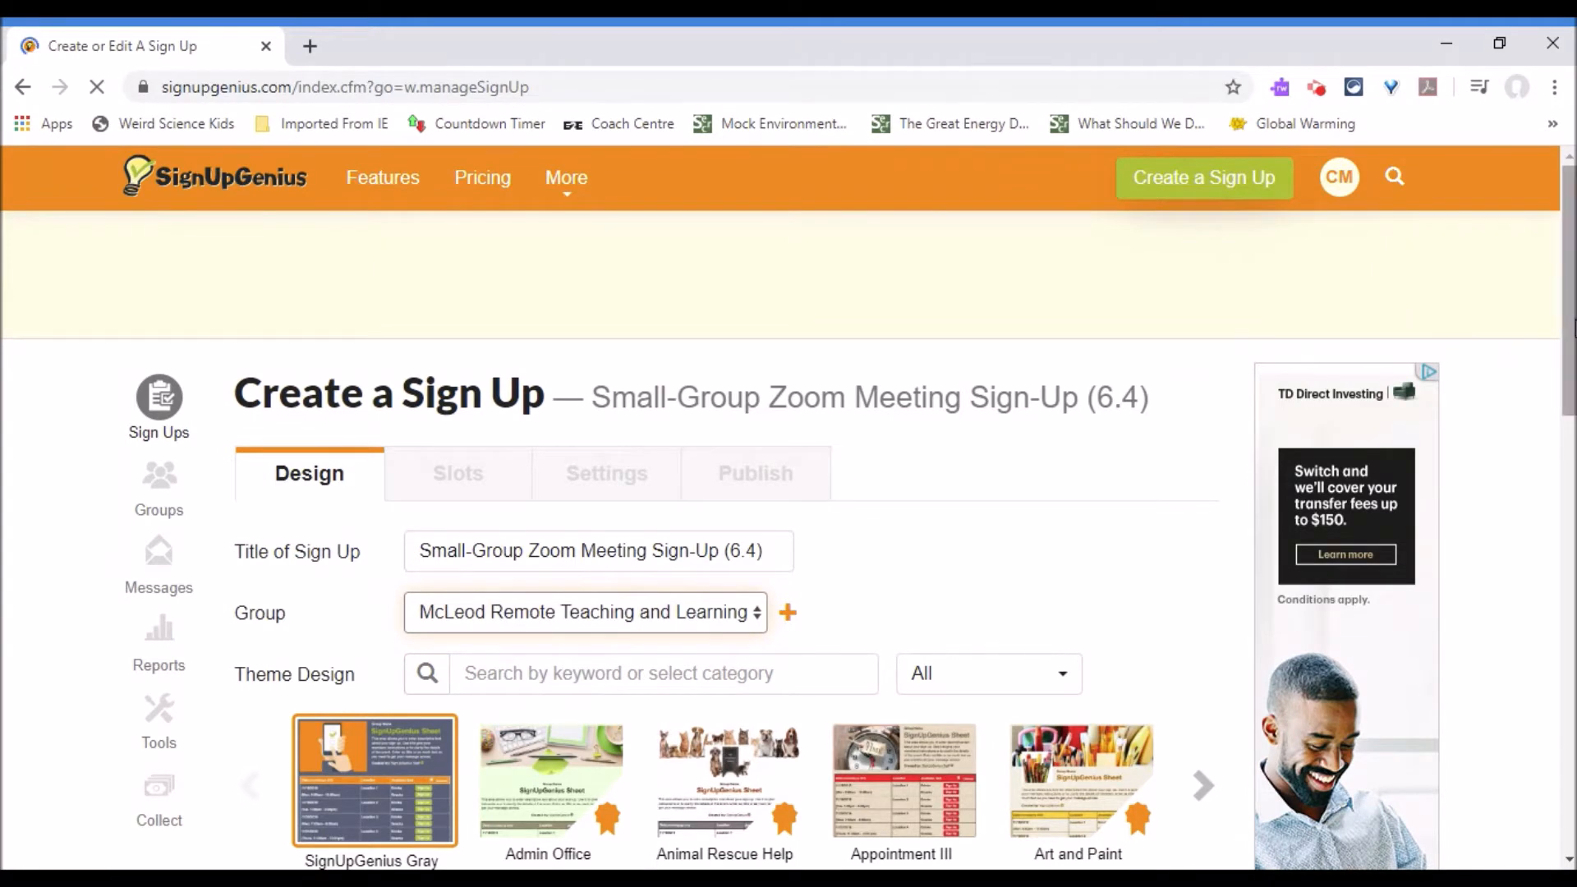
scroll("down", 3)
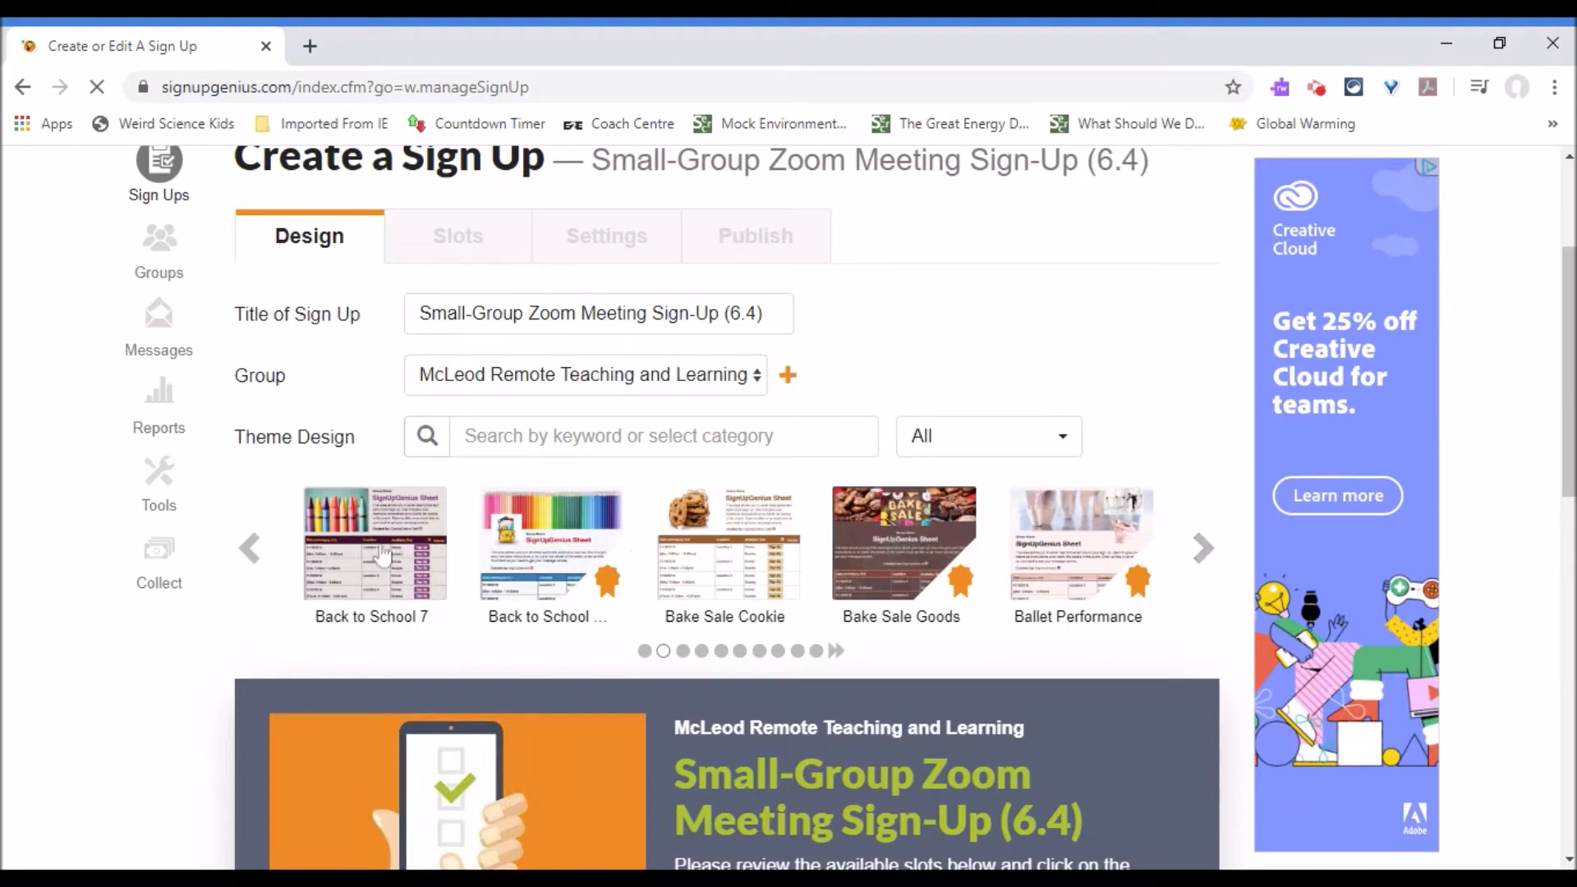
mouse_move(1205, 550)
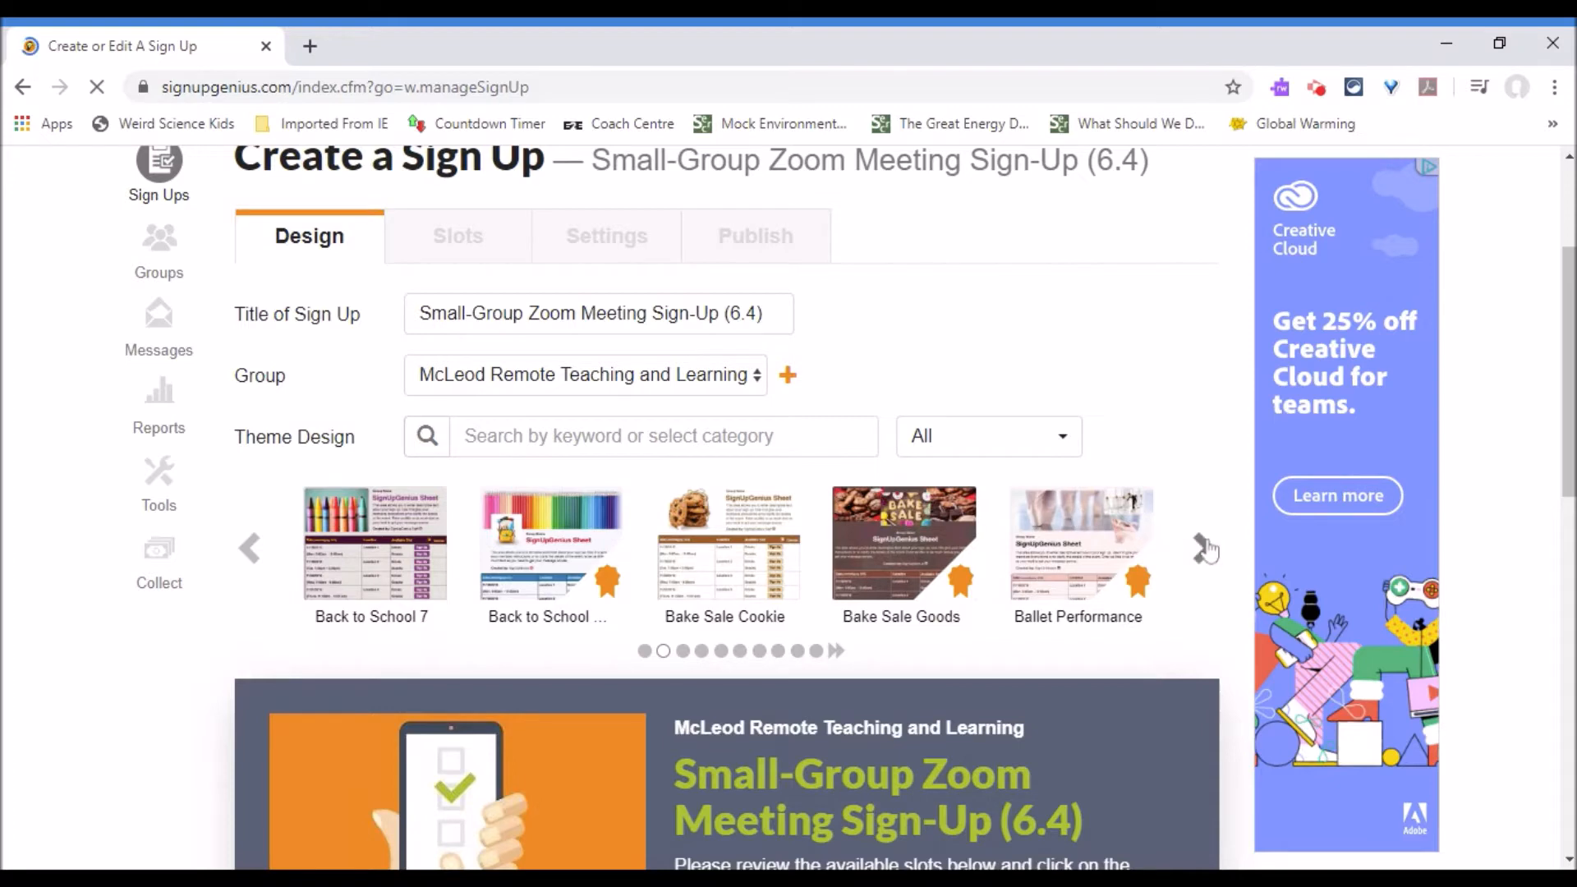
left_click(1210, 549)
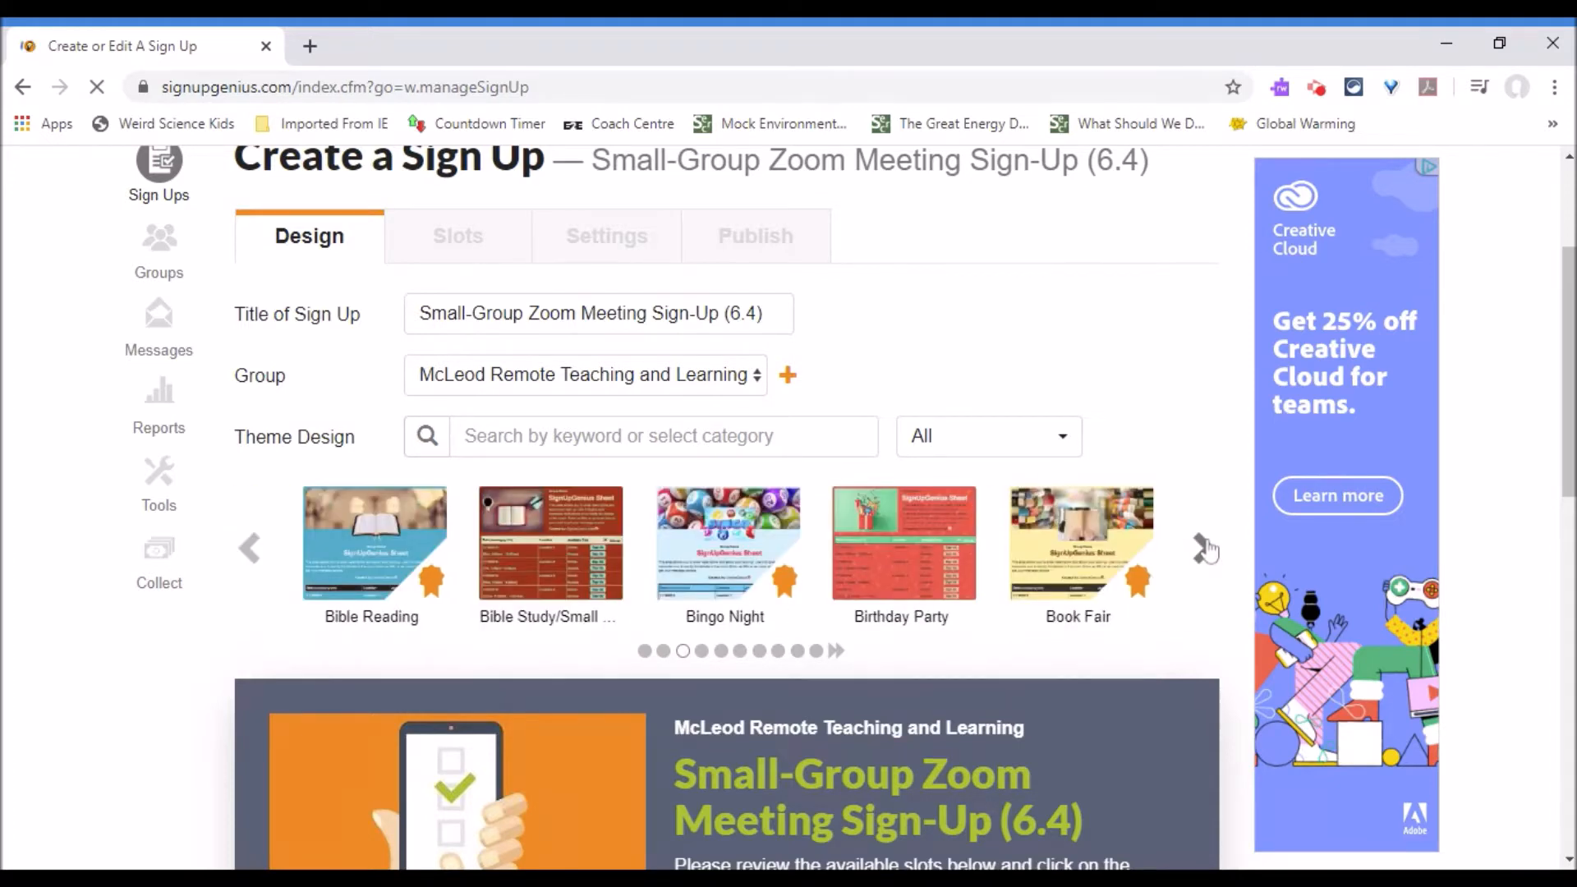
left_click(1205, 545)
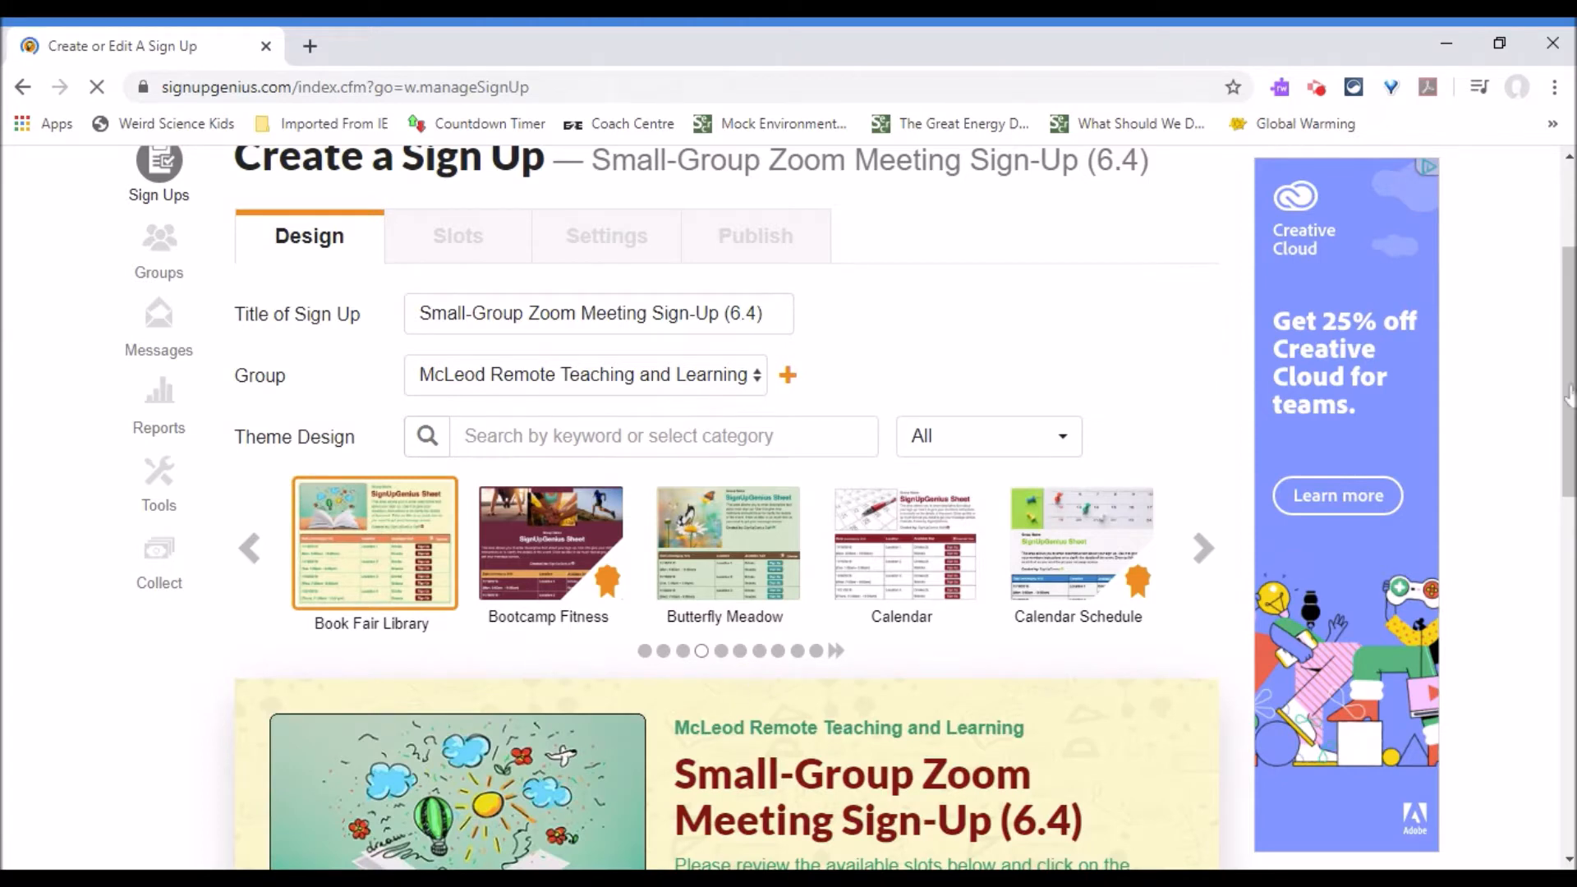
scroll("down", 3)
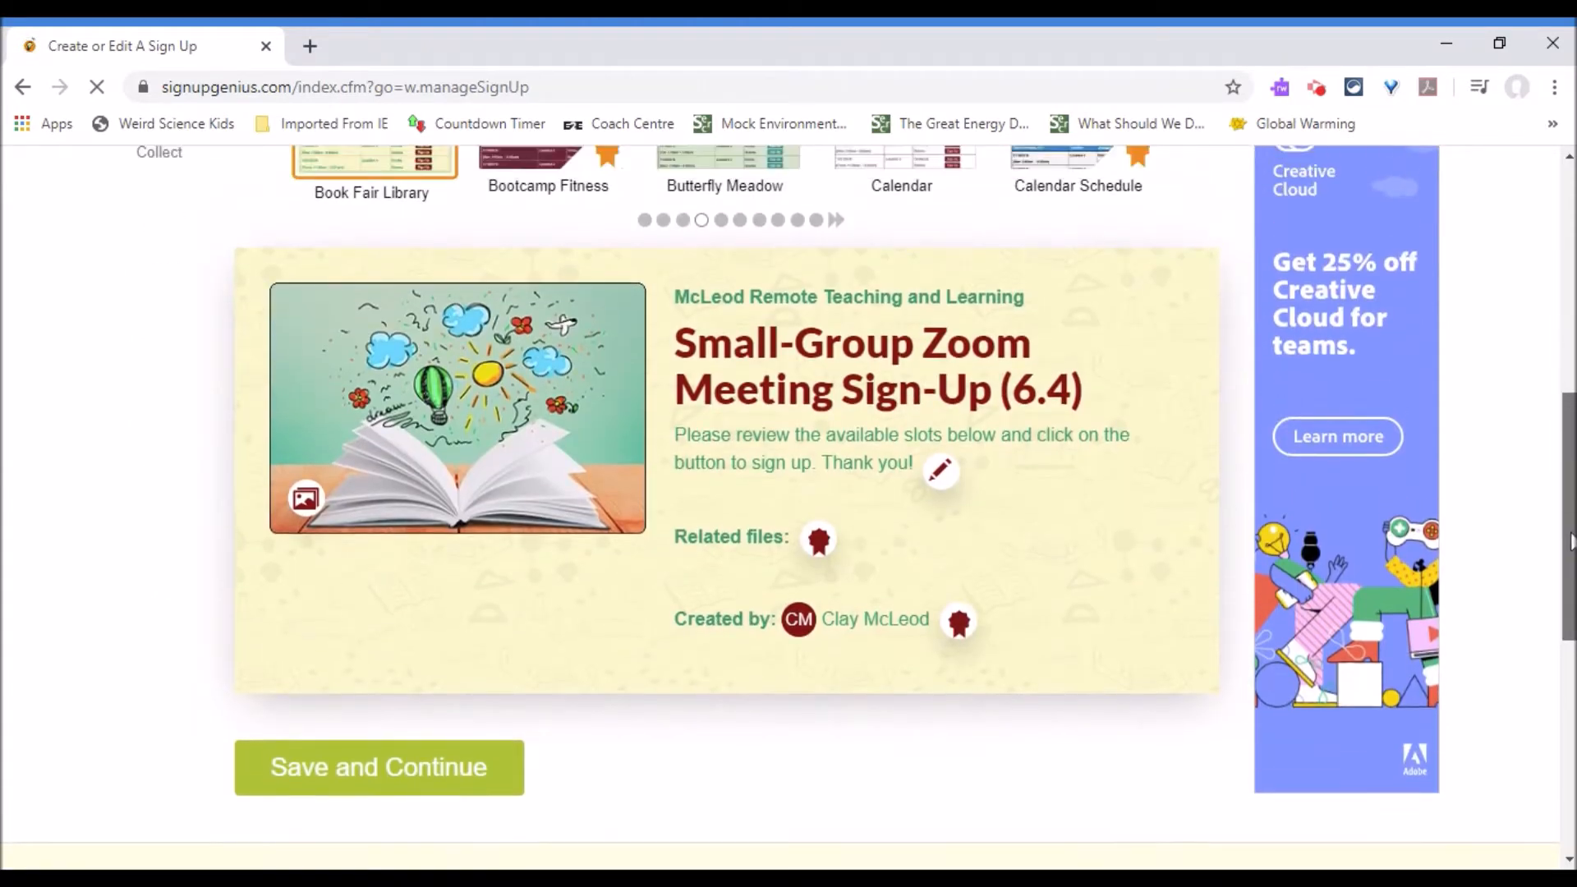
scroll("down", 3)
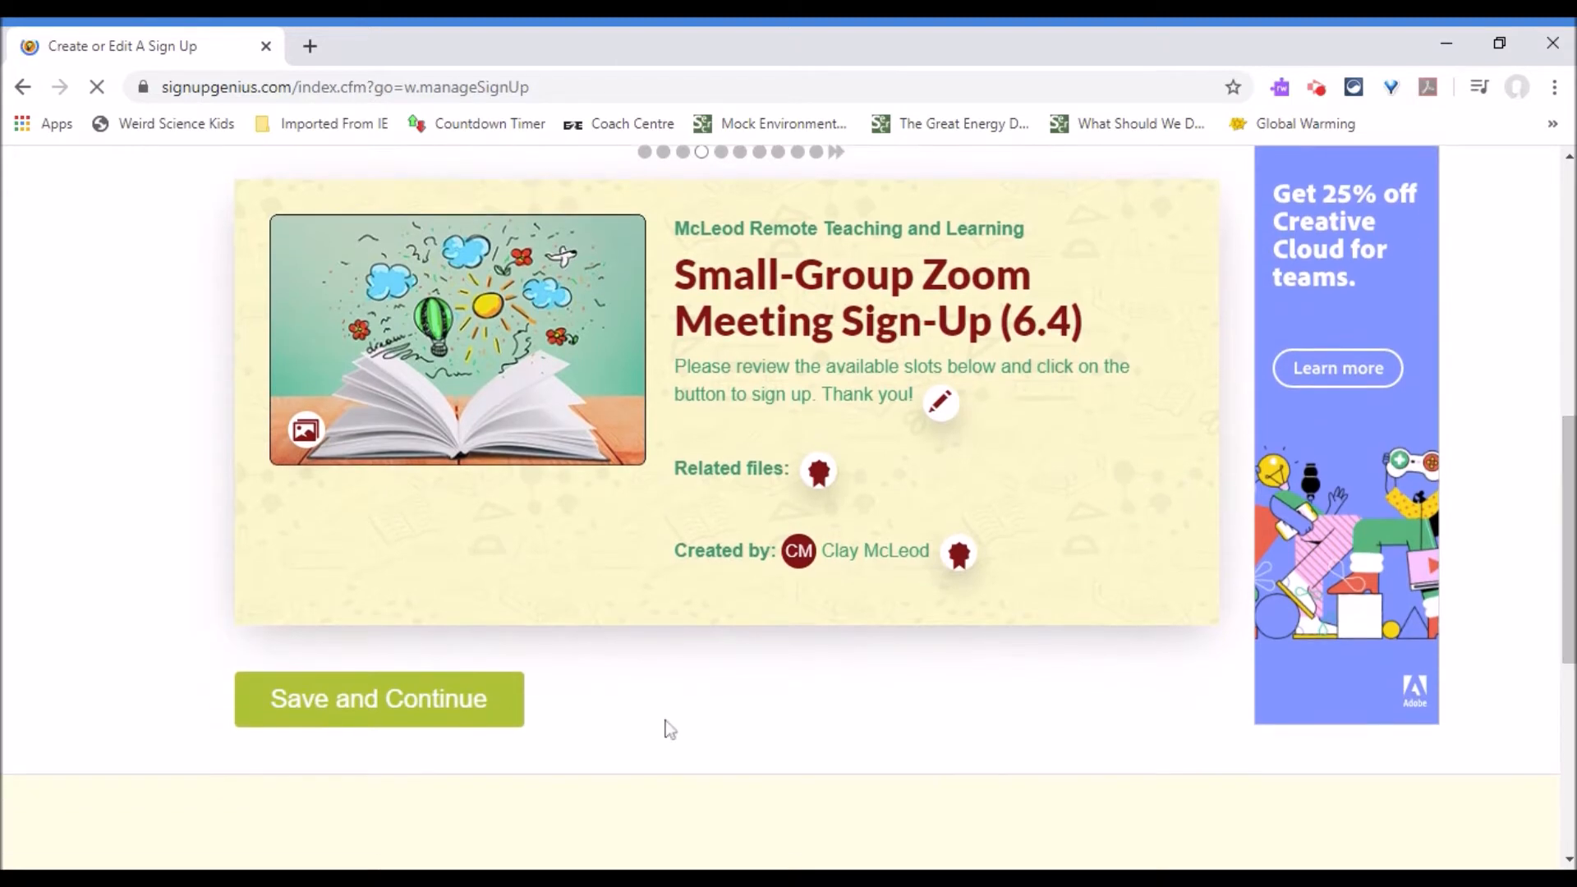
Save the design and continue to the Slots step, sorted by date
left_click(379, 699)
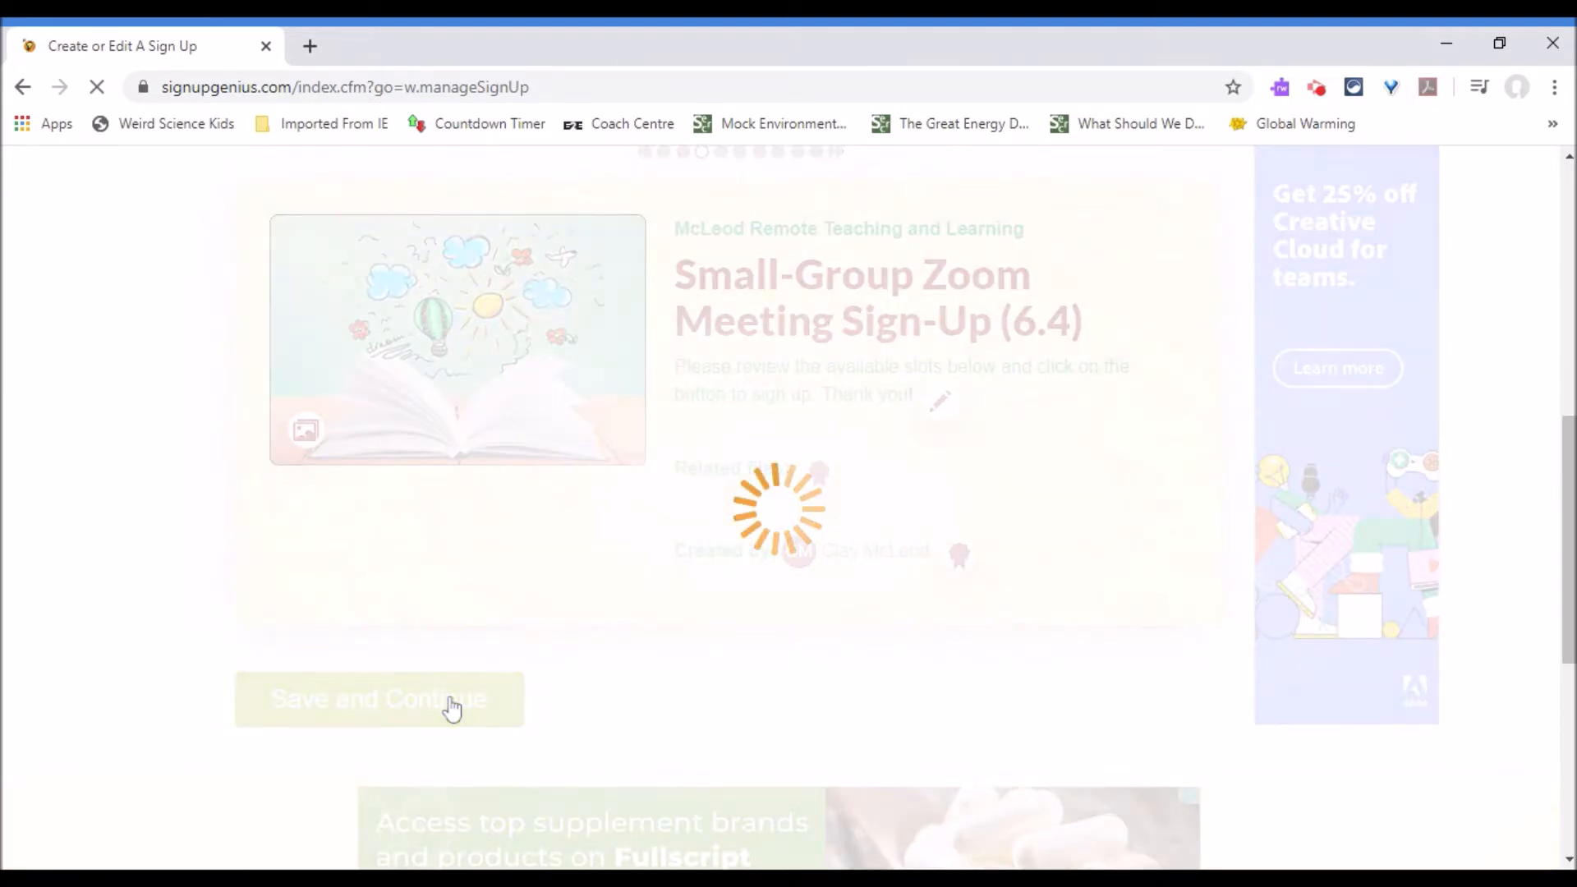
left_click(379, 699)
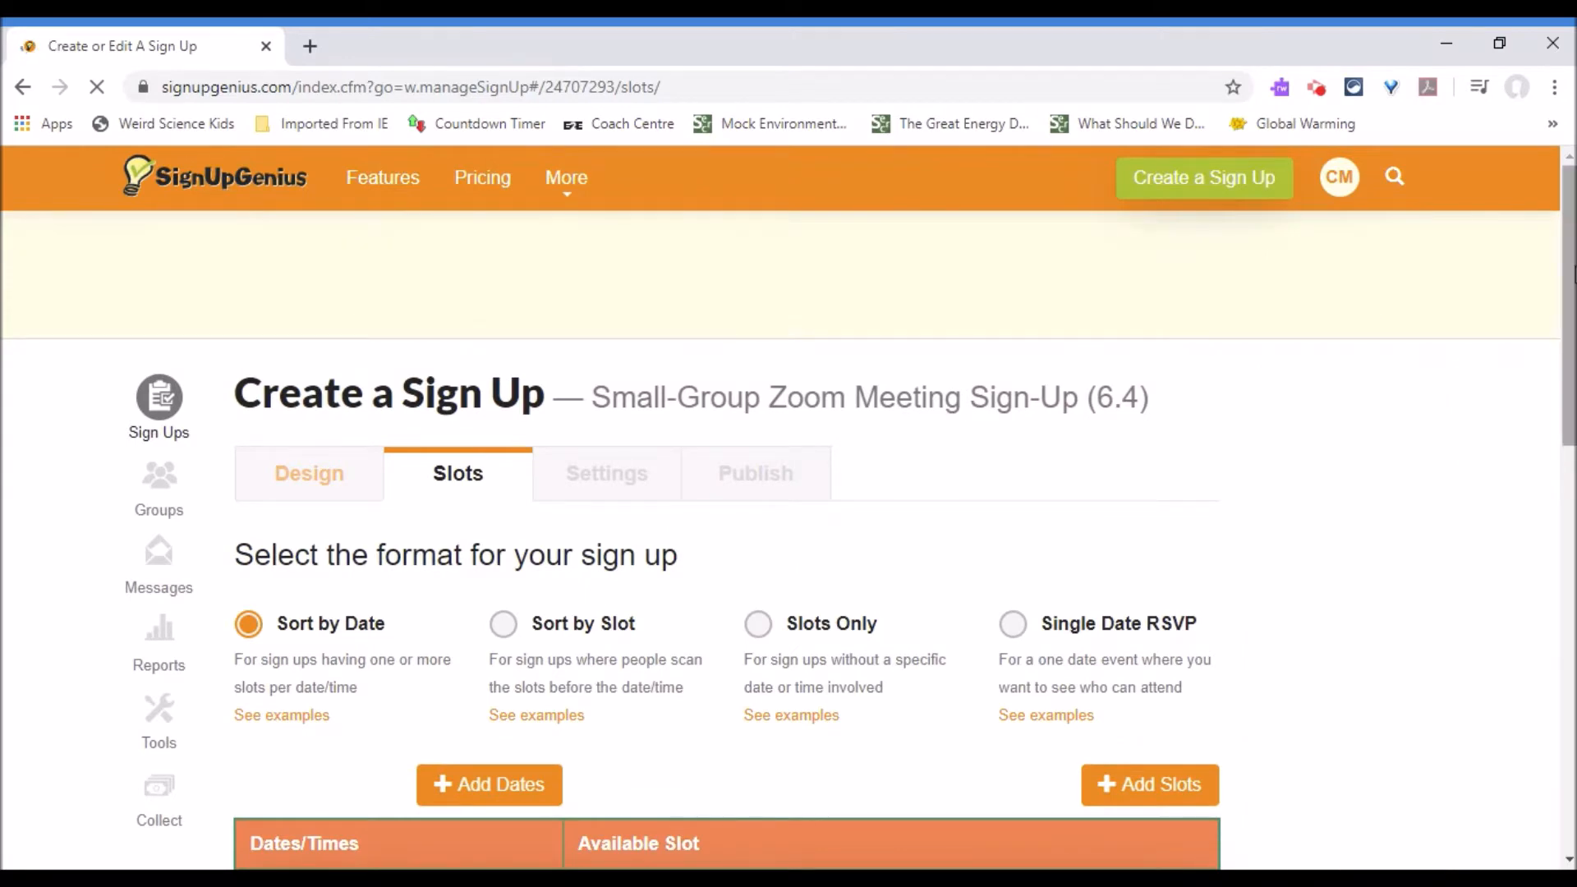
scroll("down", 3)
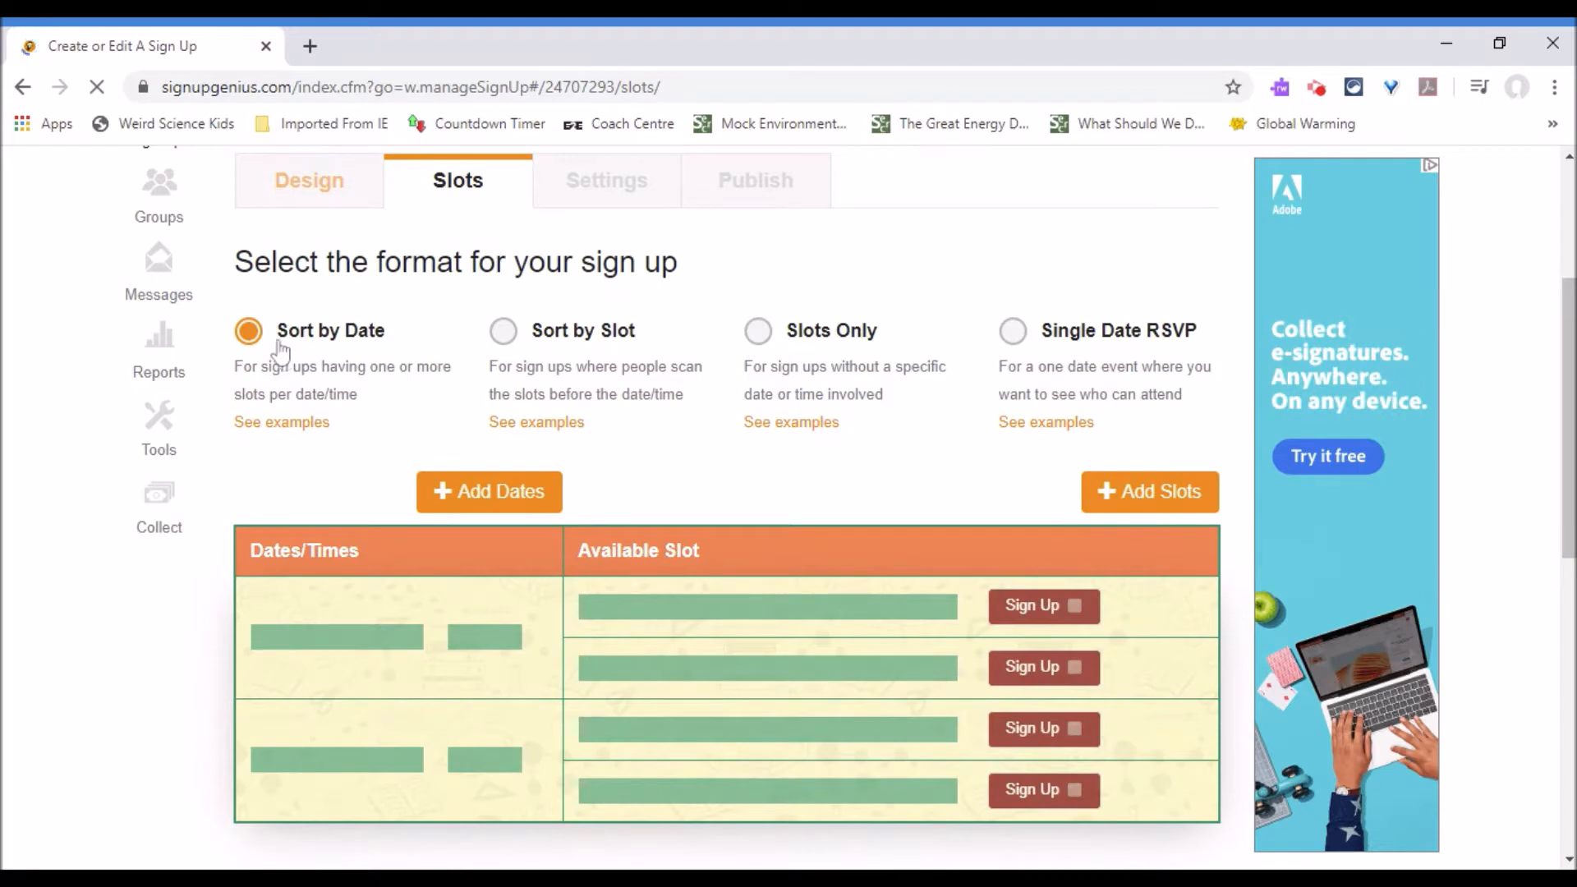
mouse_move(1039, 347)
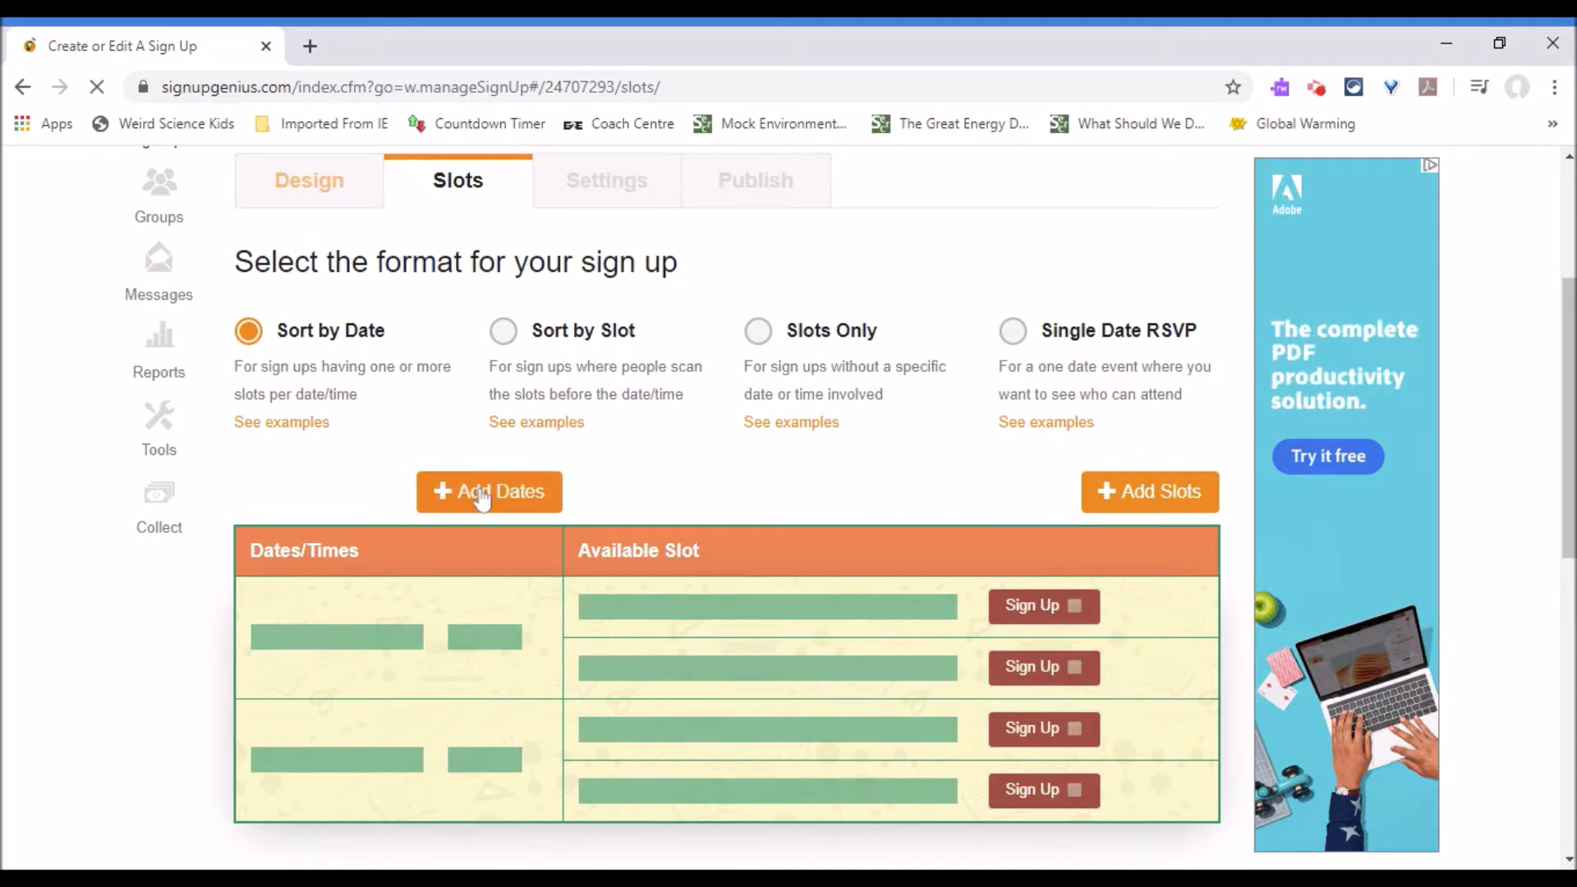
Open Add Dates and select April 6, 2020 on the calendar
left_click(489, 492)
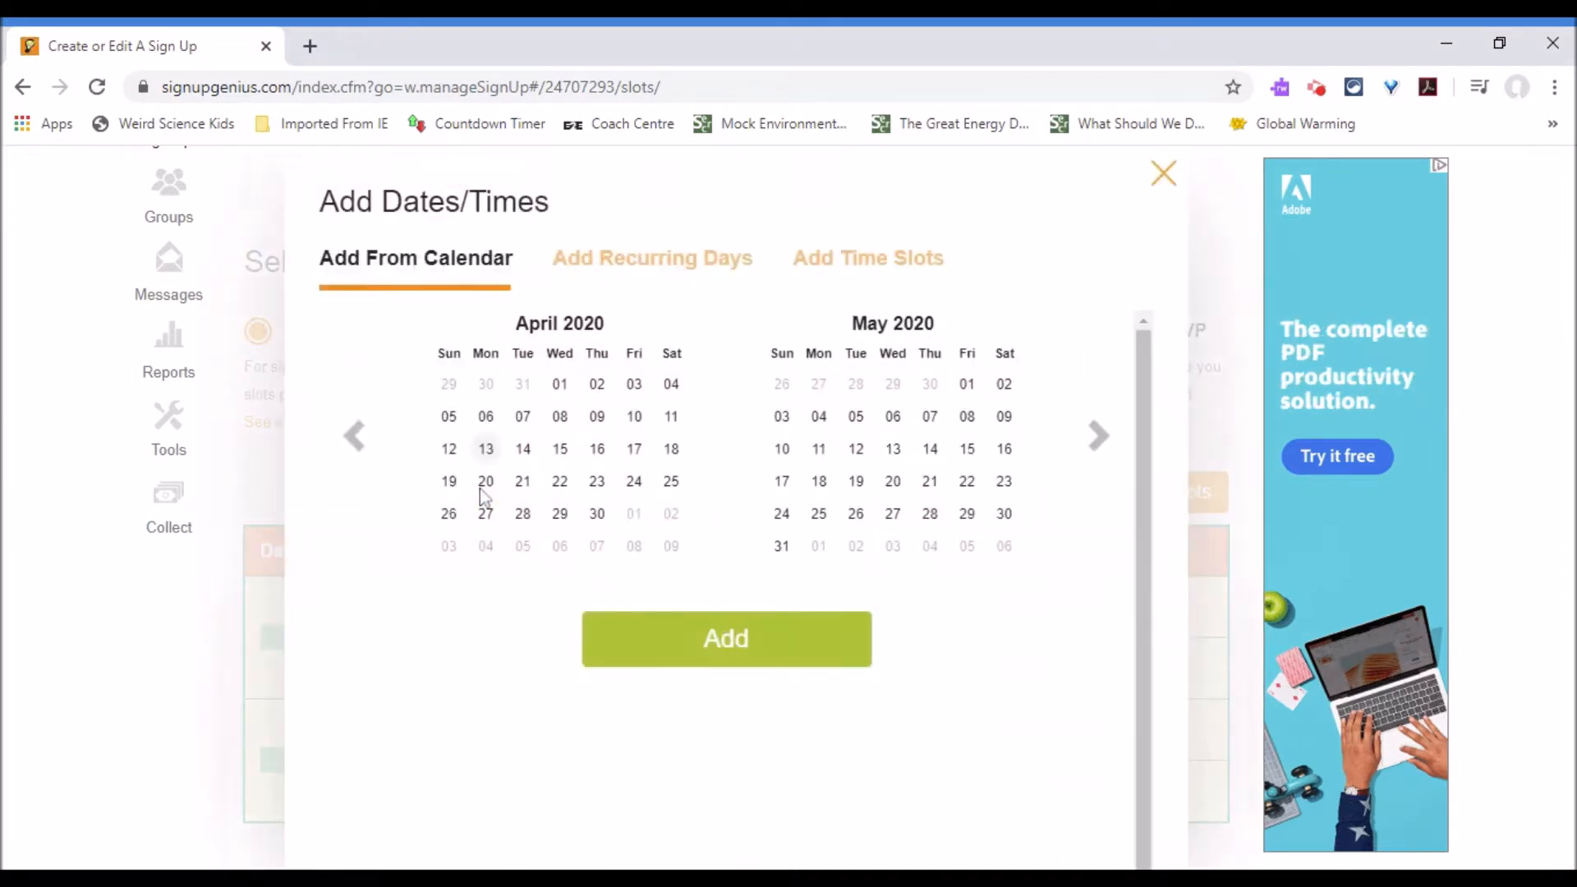
left_click(486, 417)
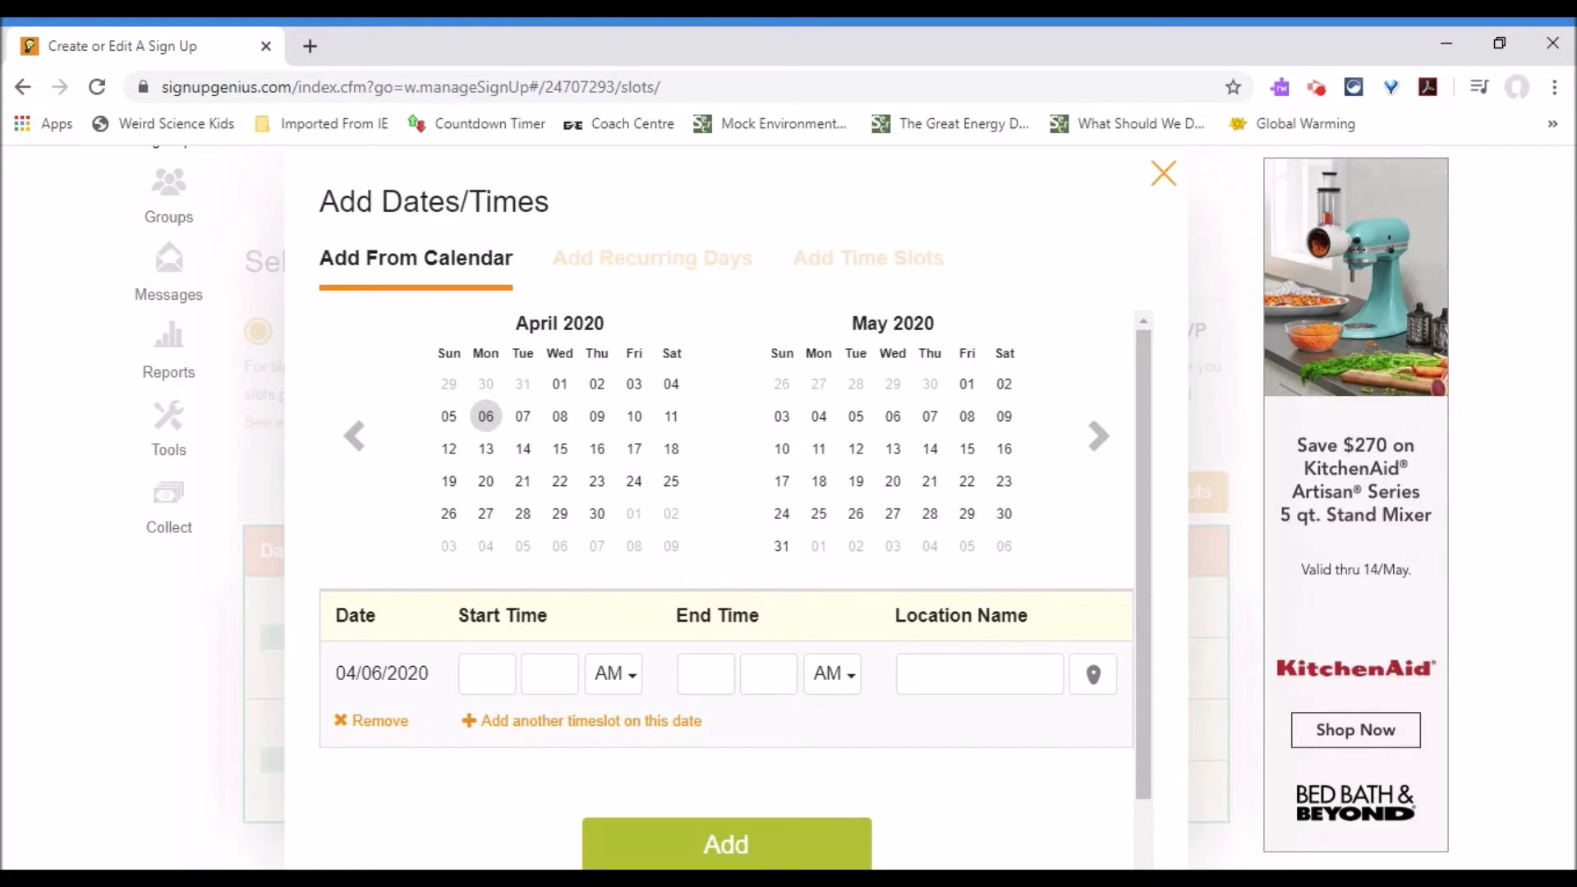
Set the April 6 slot to run from 11:00 to 11:30 AM
left_click(486, 673)
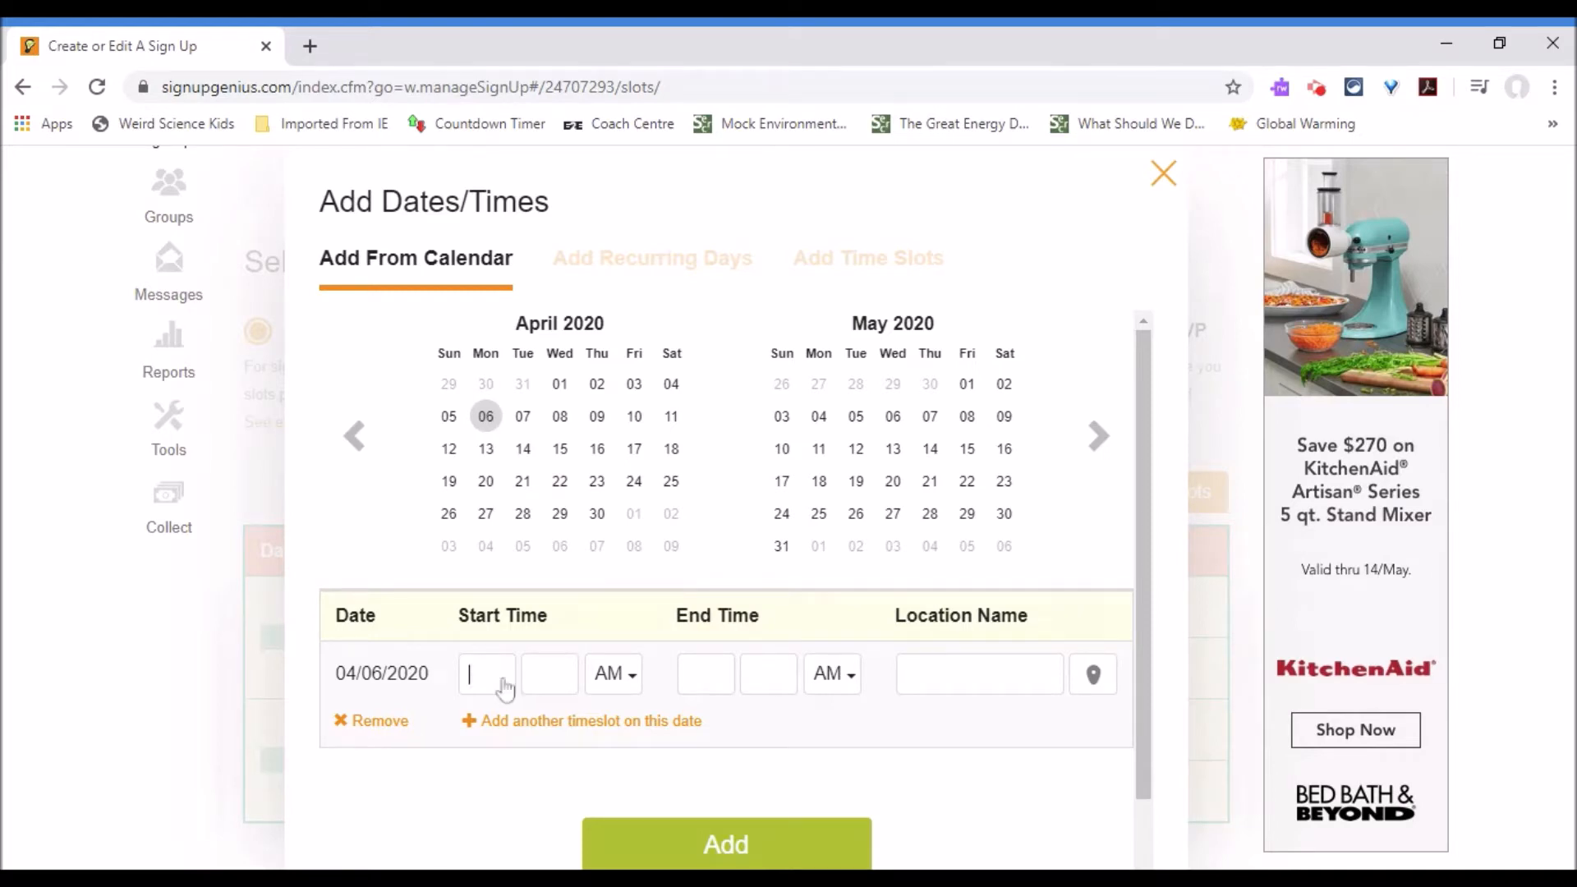
type("11")
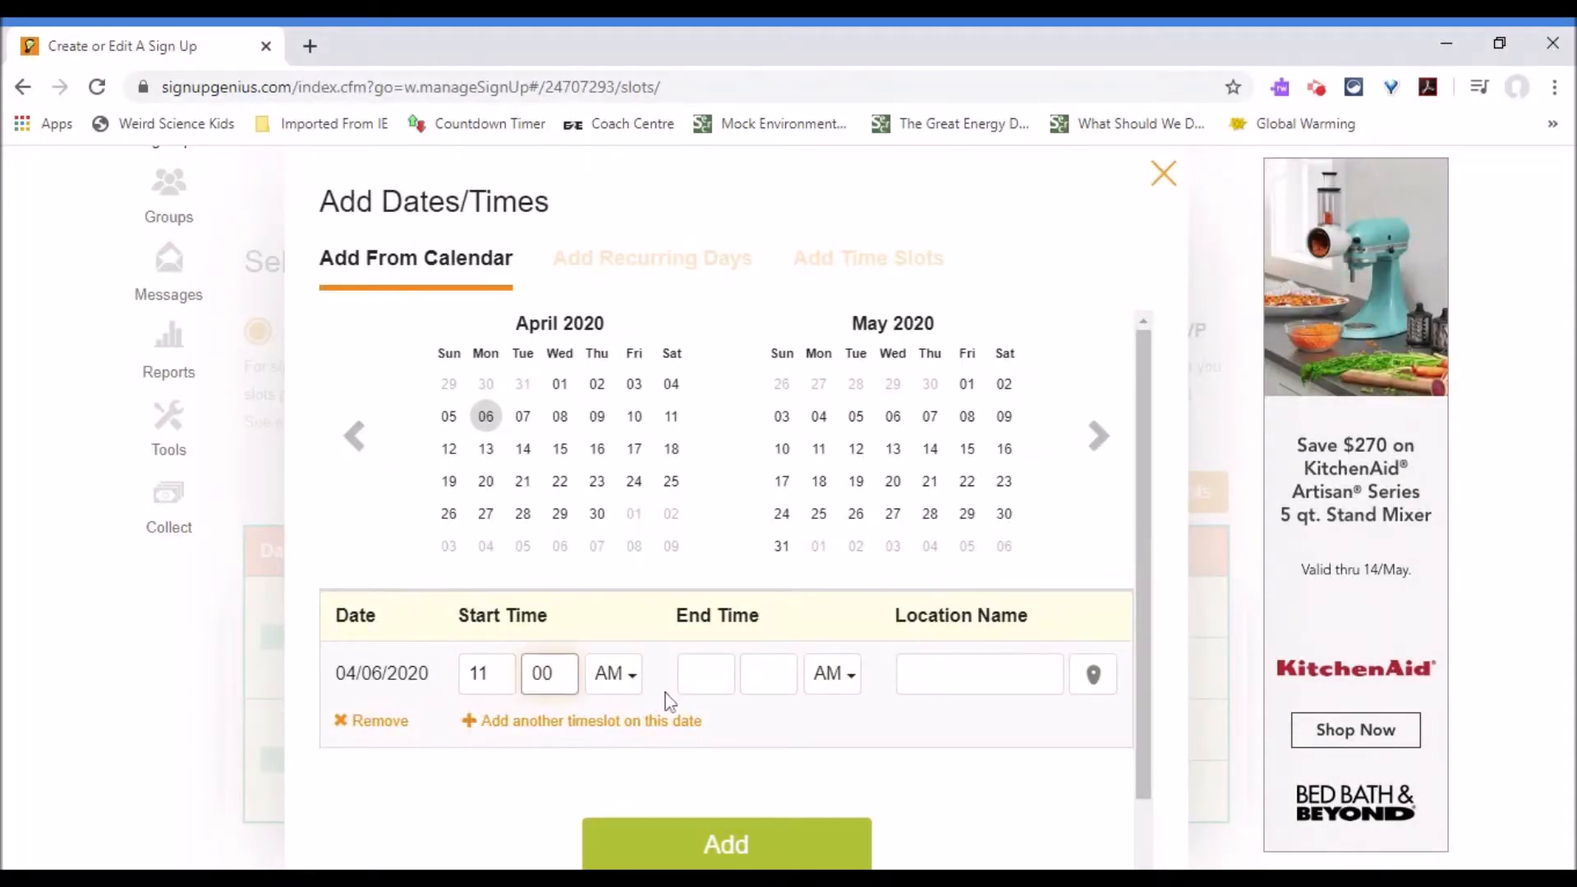
type("11")
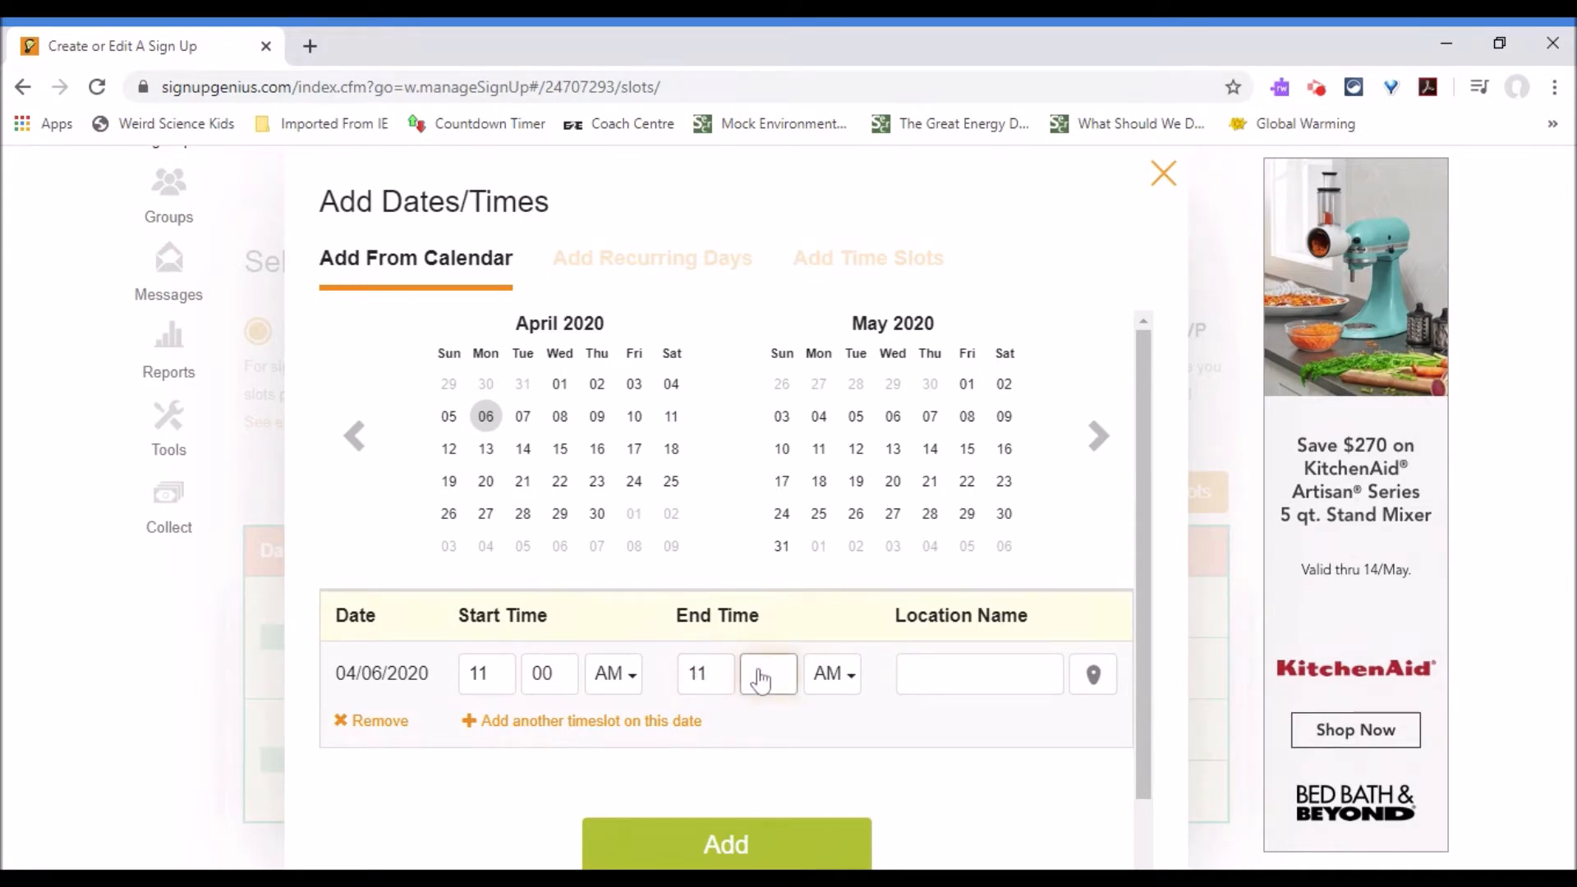
type("30")
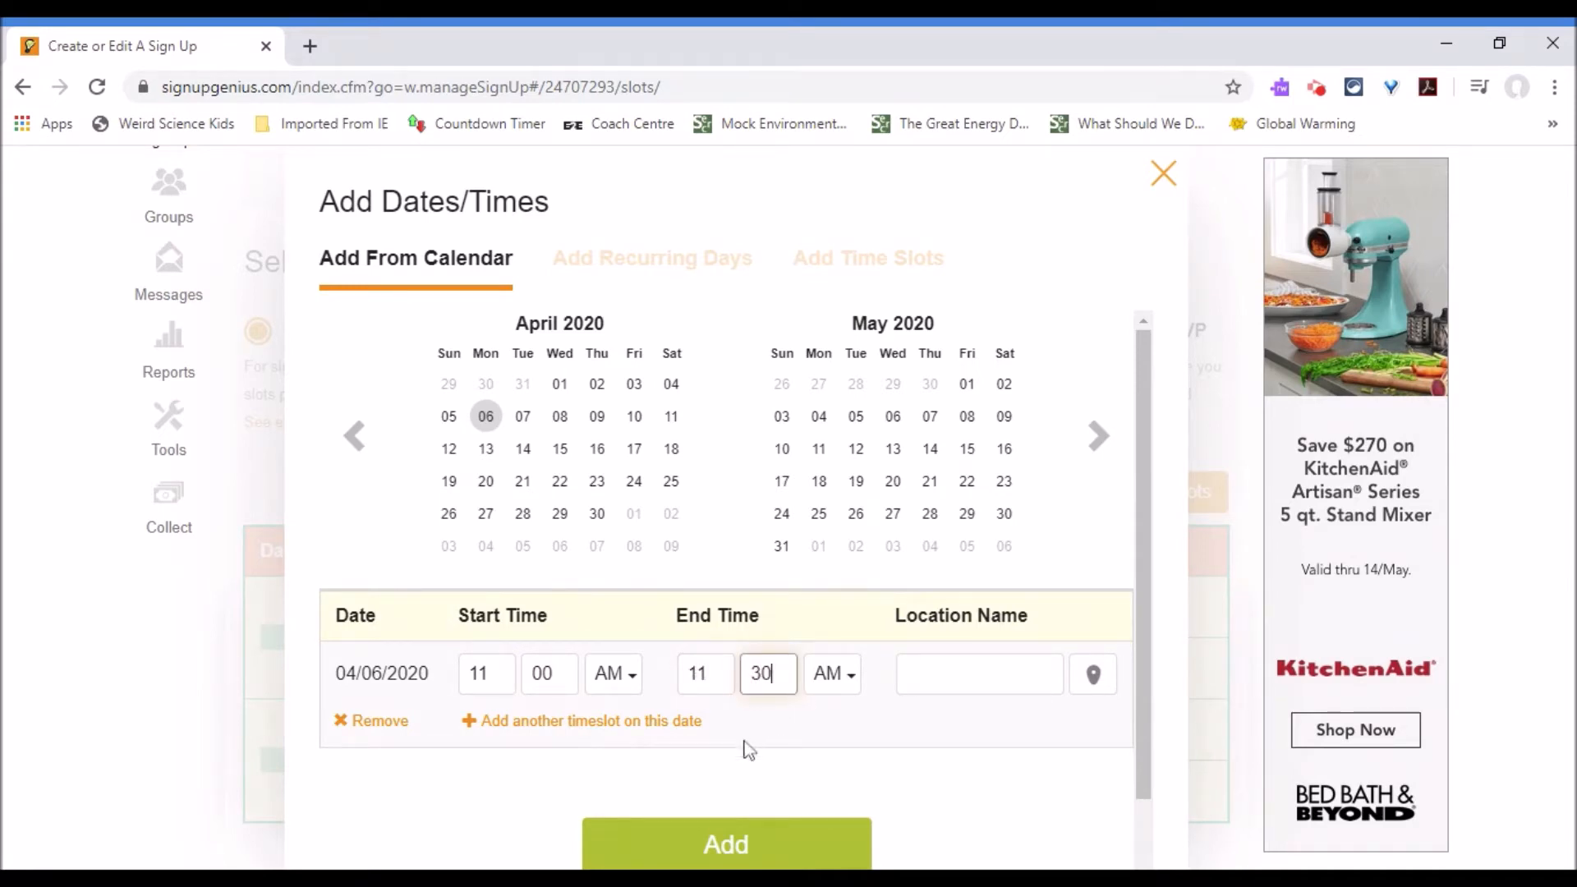
left_click(979, 673)
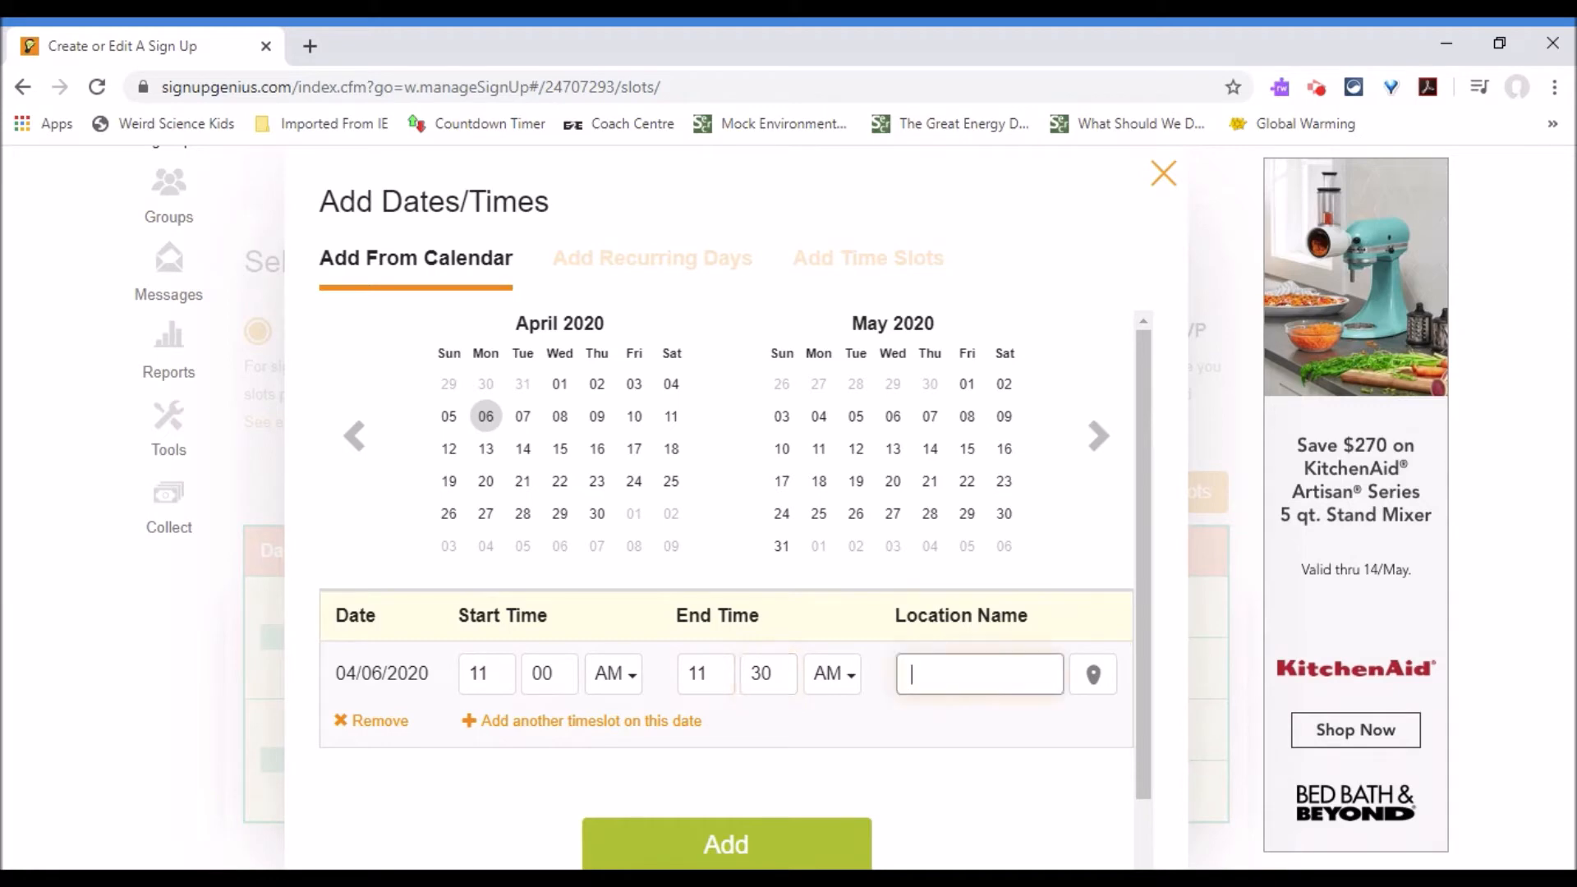
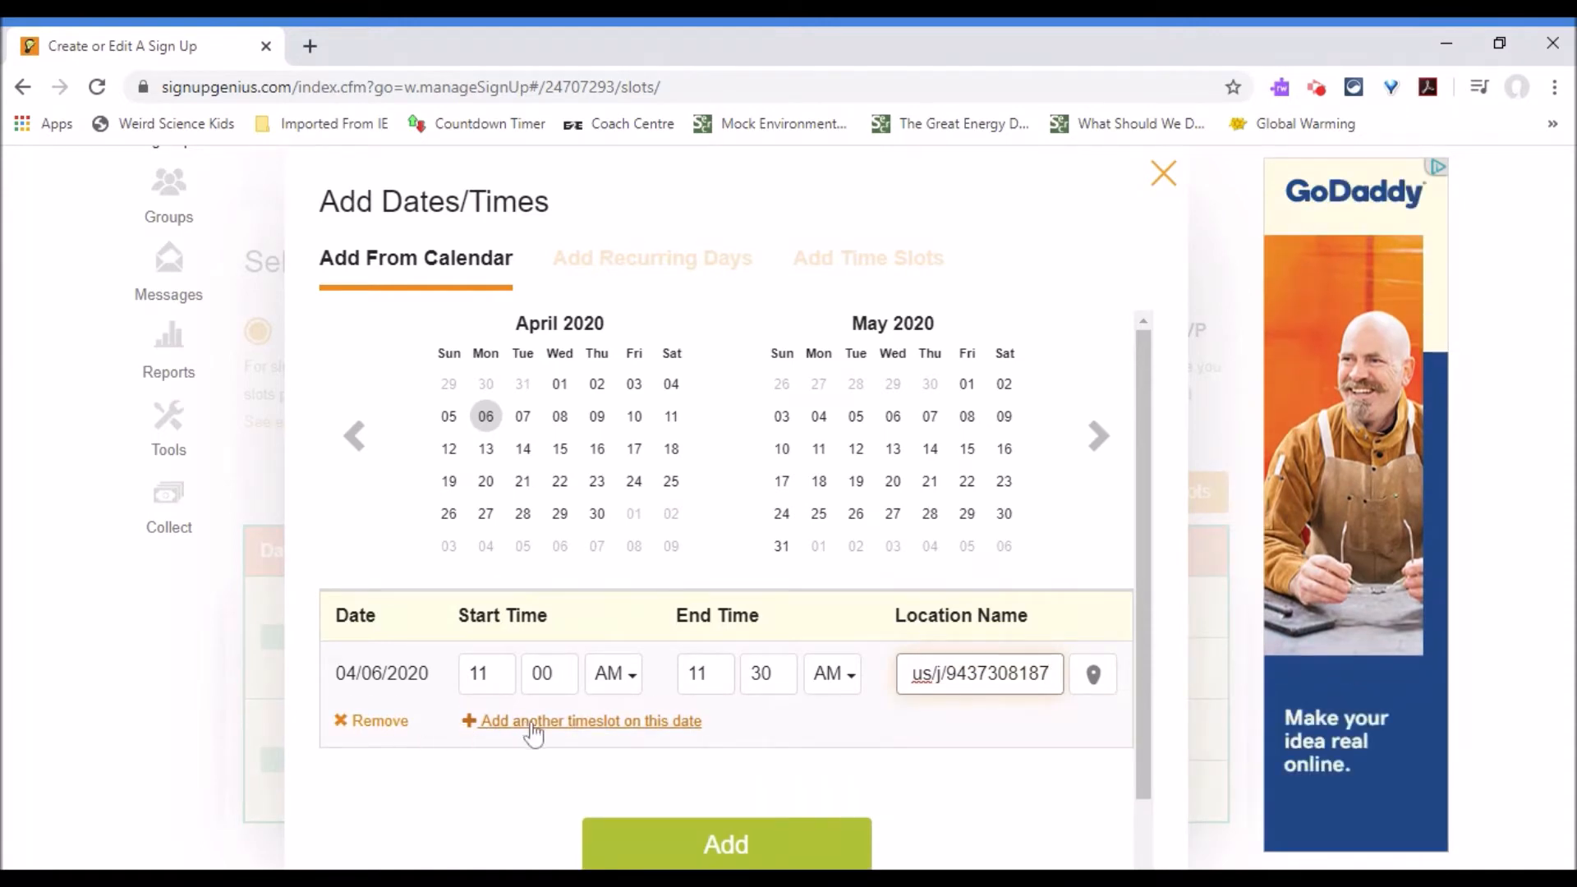
Add a second April 6 slot, 1:45–2:15 PM at the Zoom link, and add both slots
left_click(580, 721)
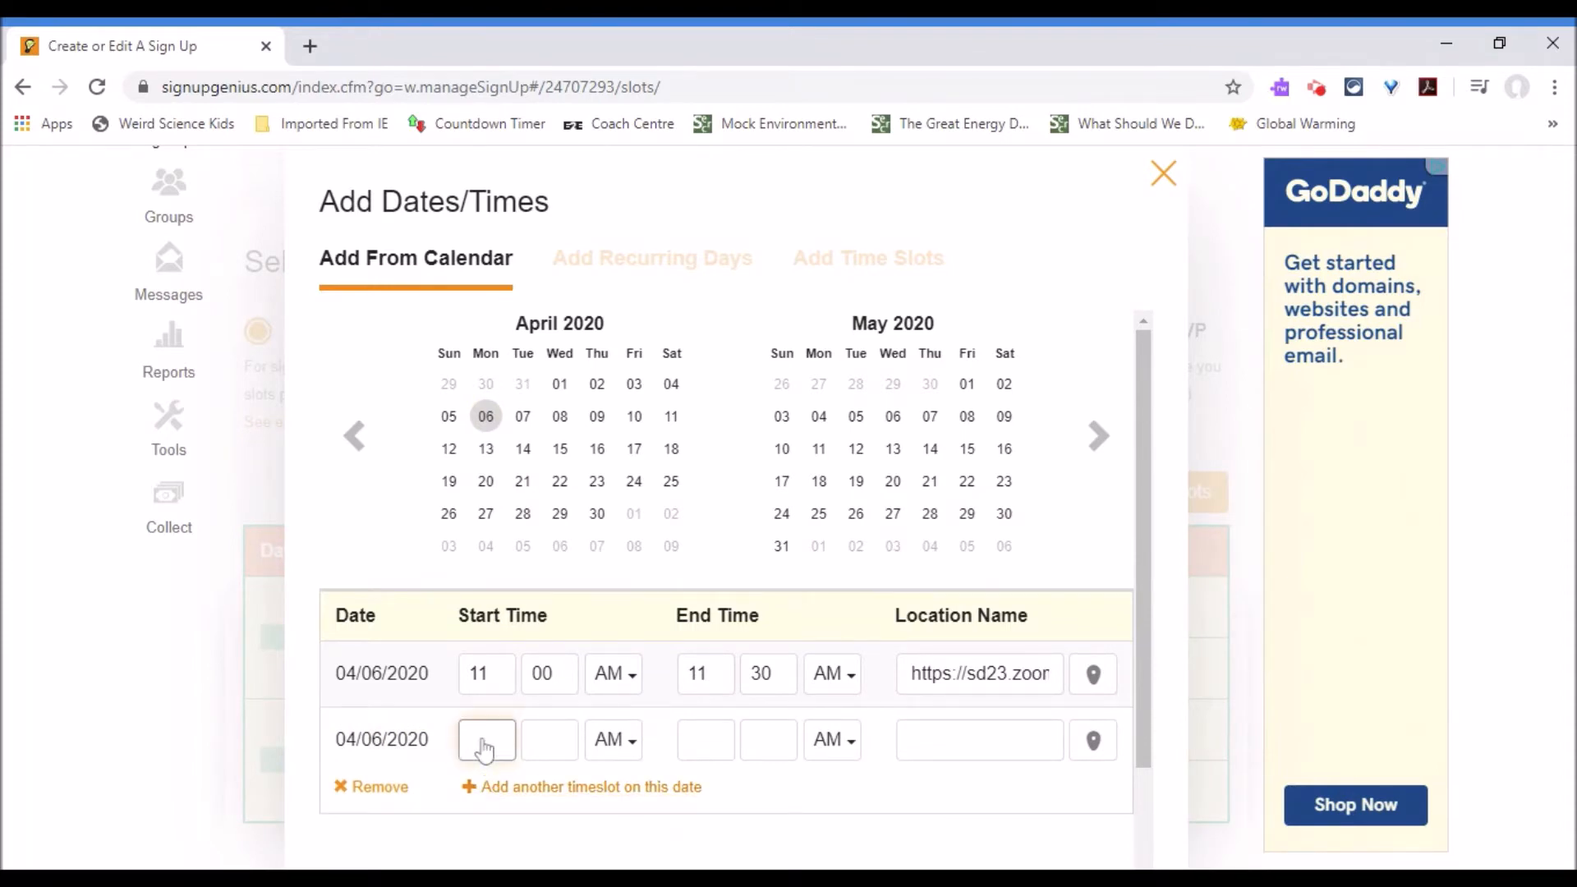
left_click(485, 740)
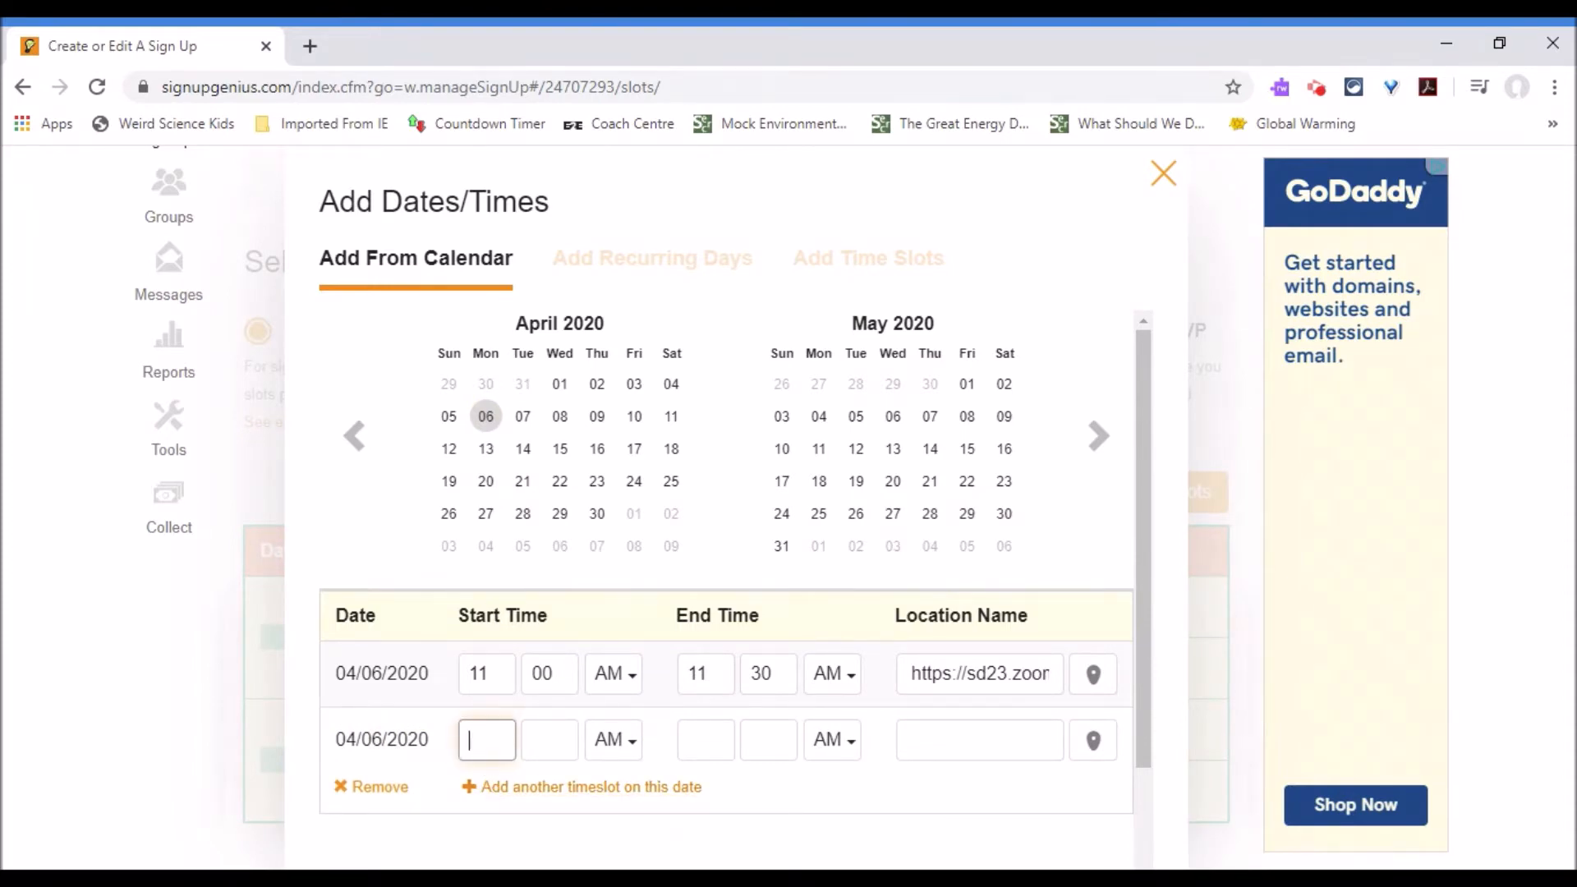
type("1")
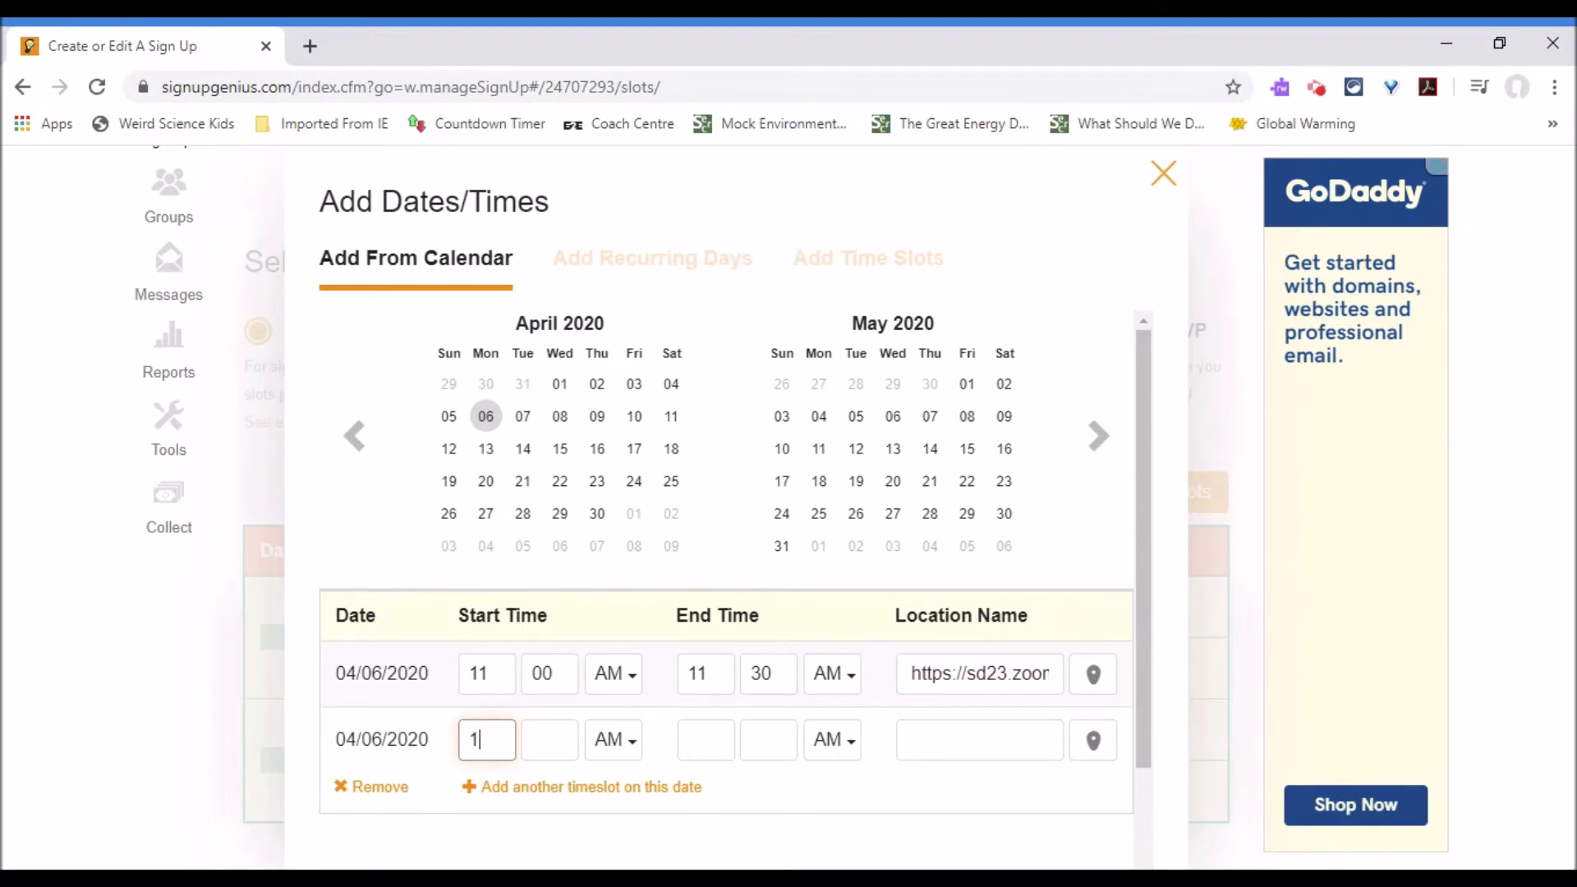
type("45")
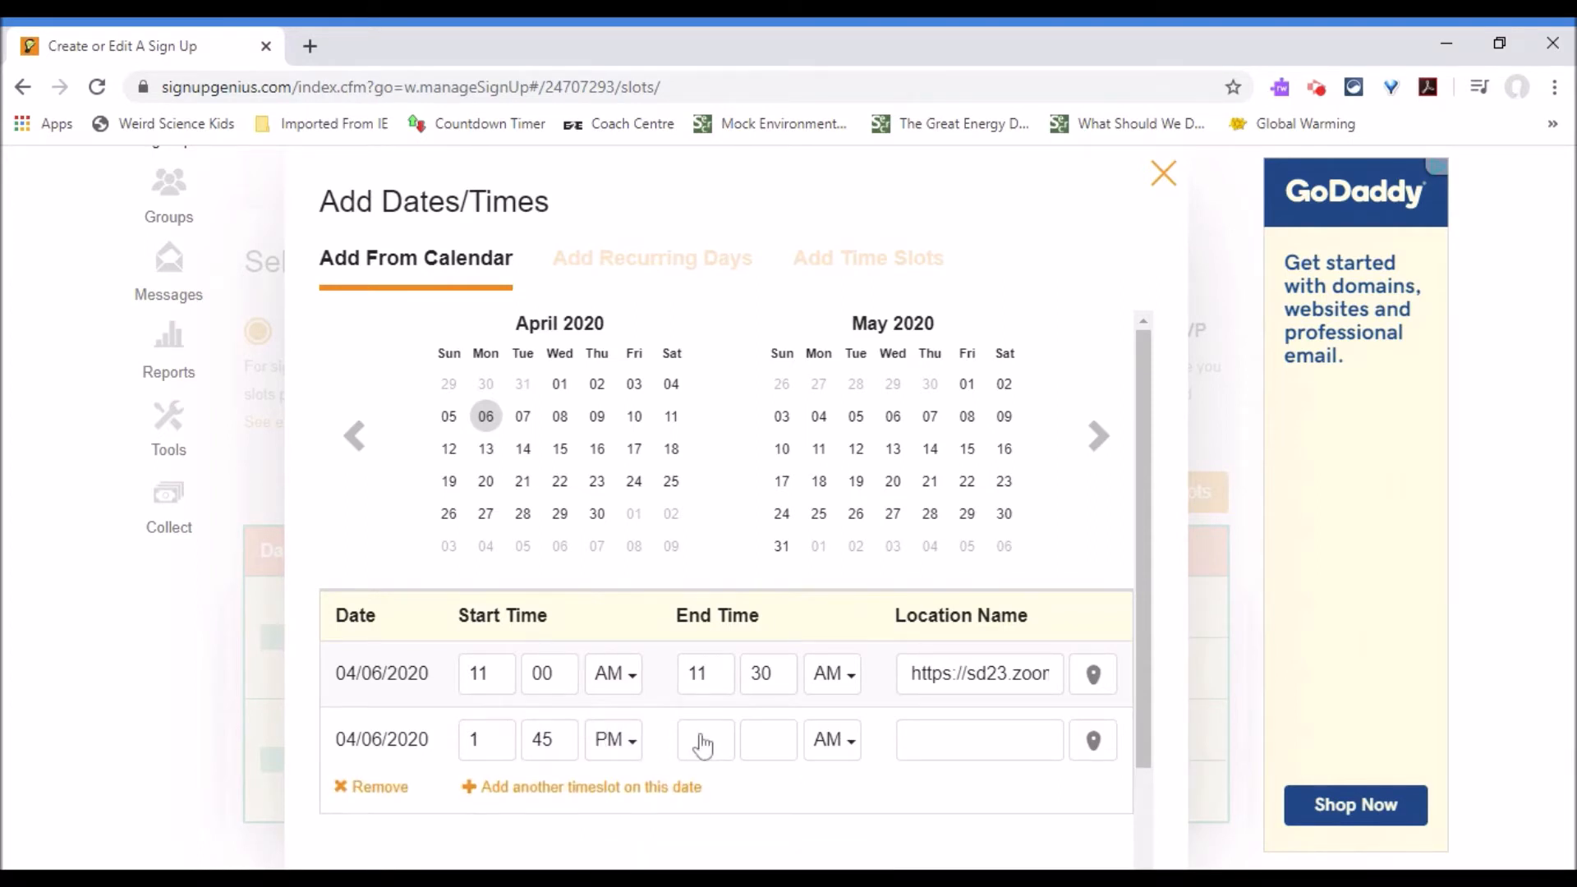
left_click(705, 740)
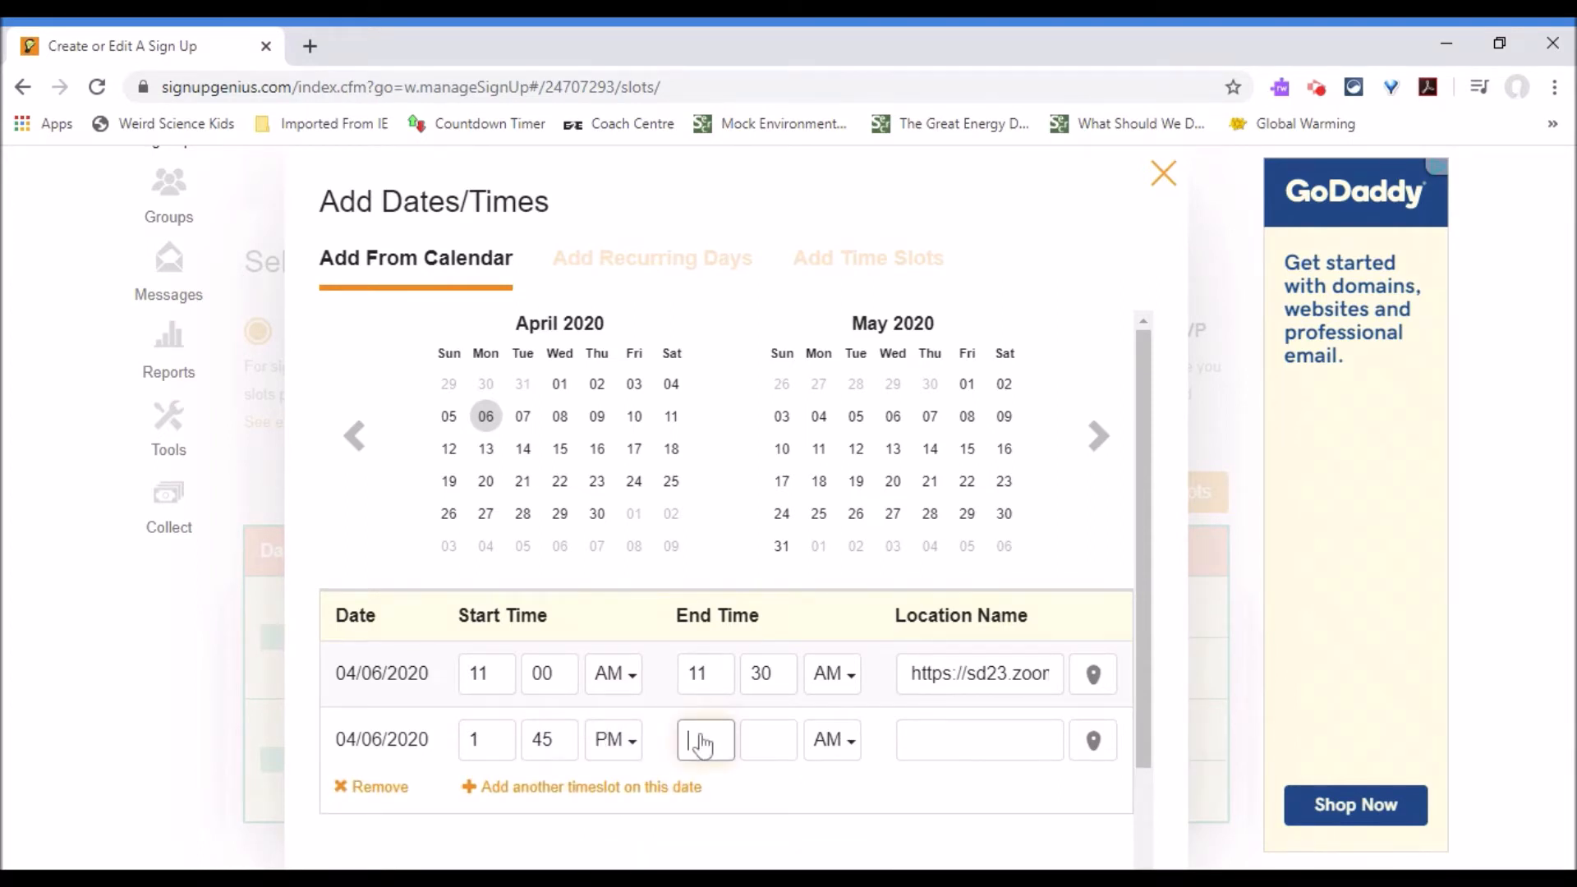
type("2")
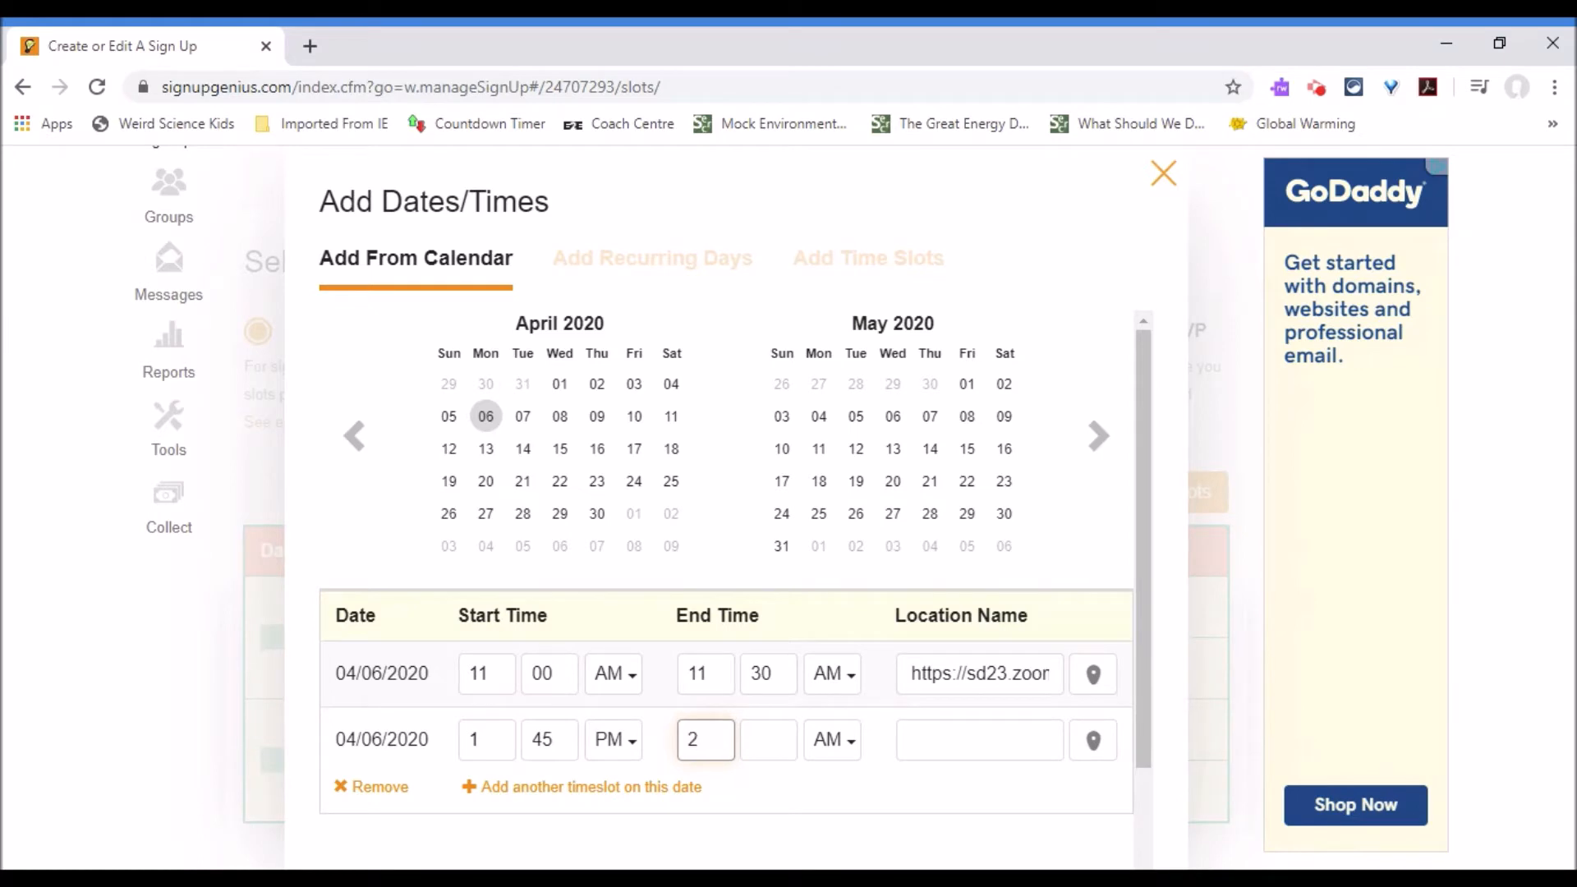
type("15")
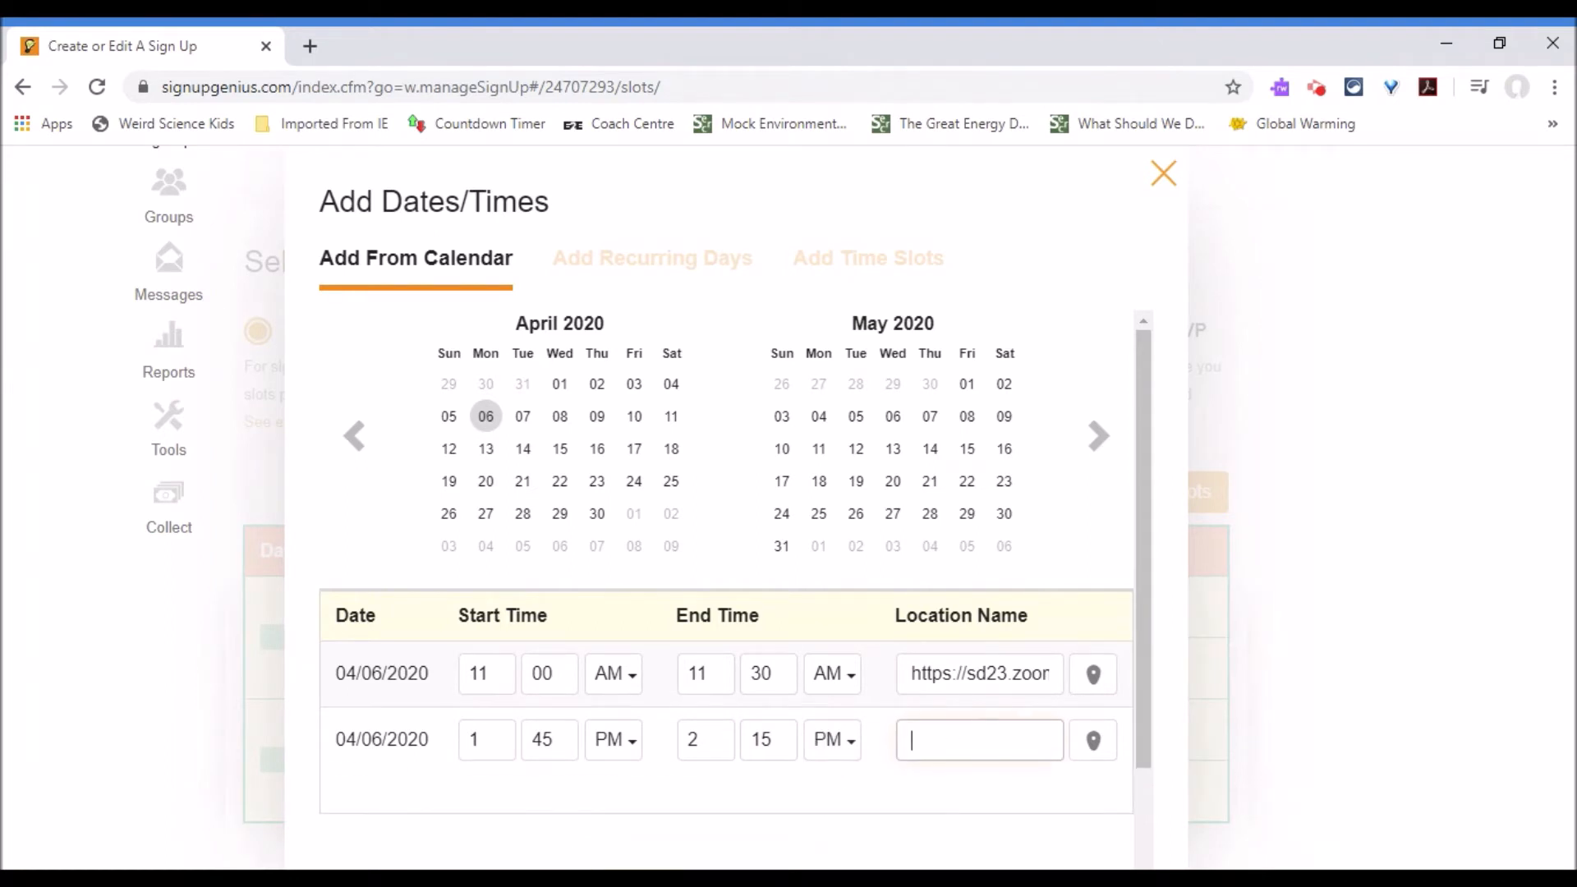
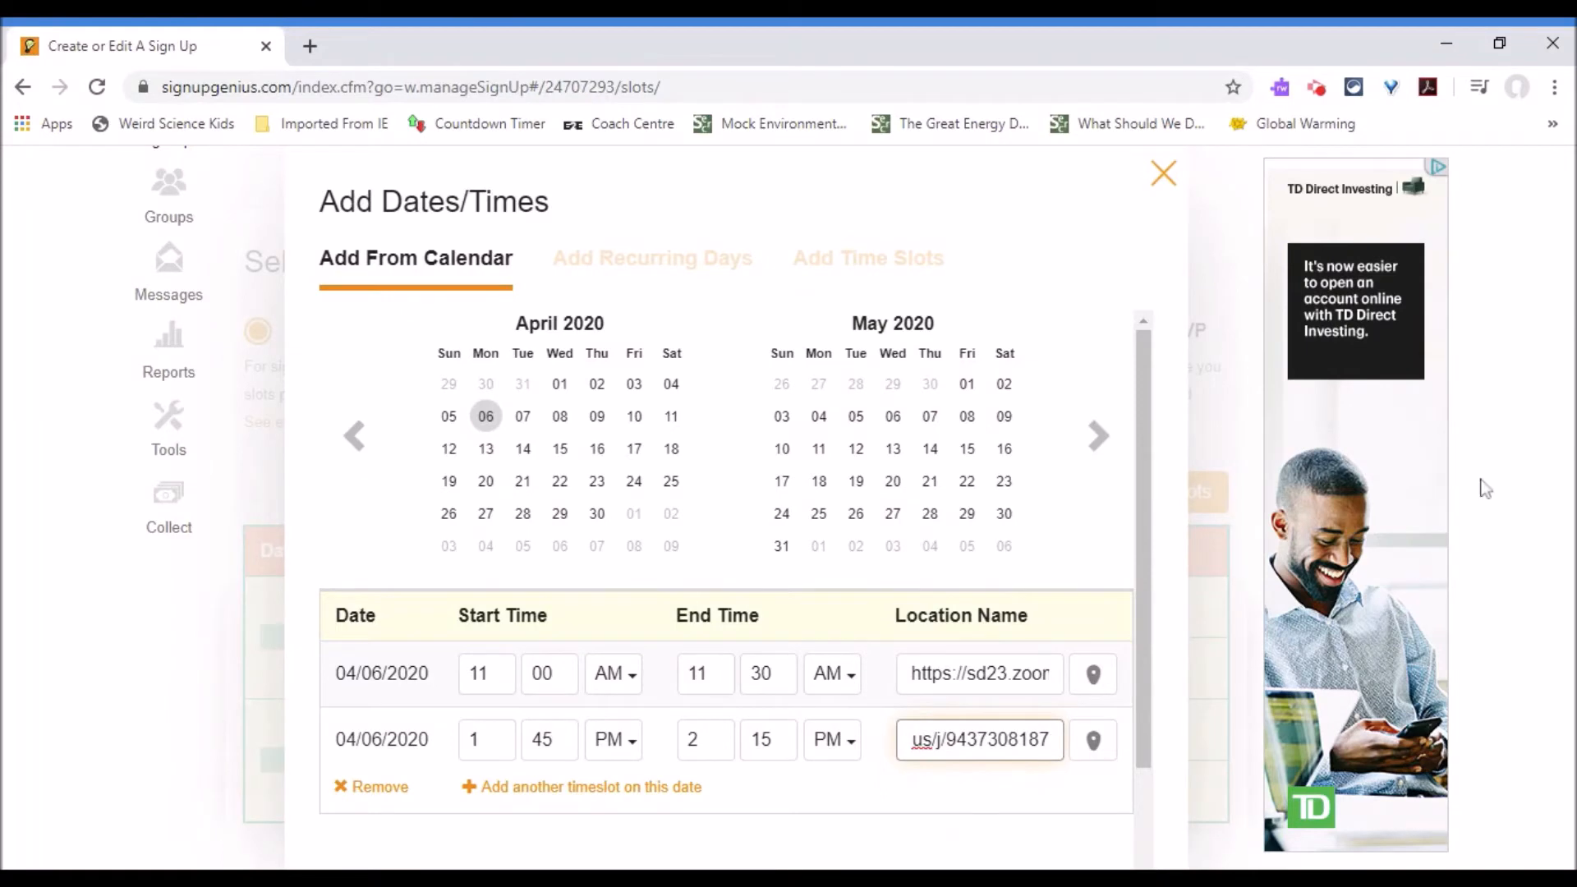
scroll("down", 3)
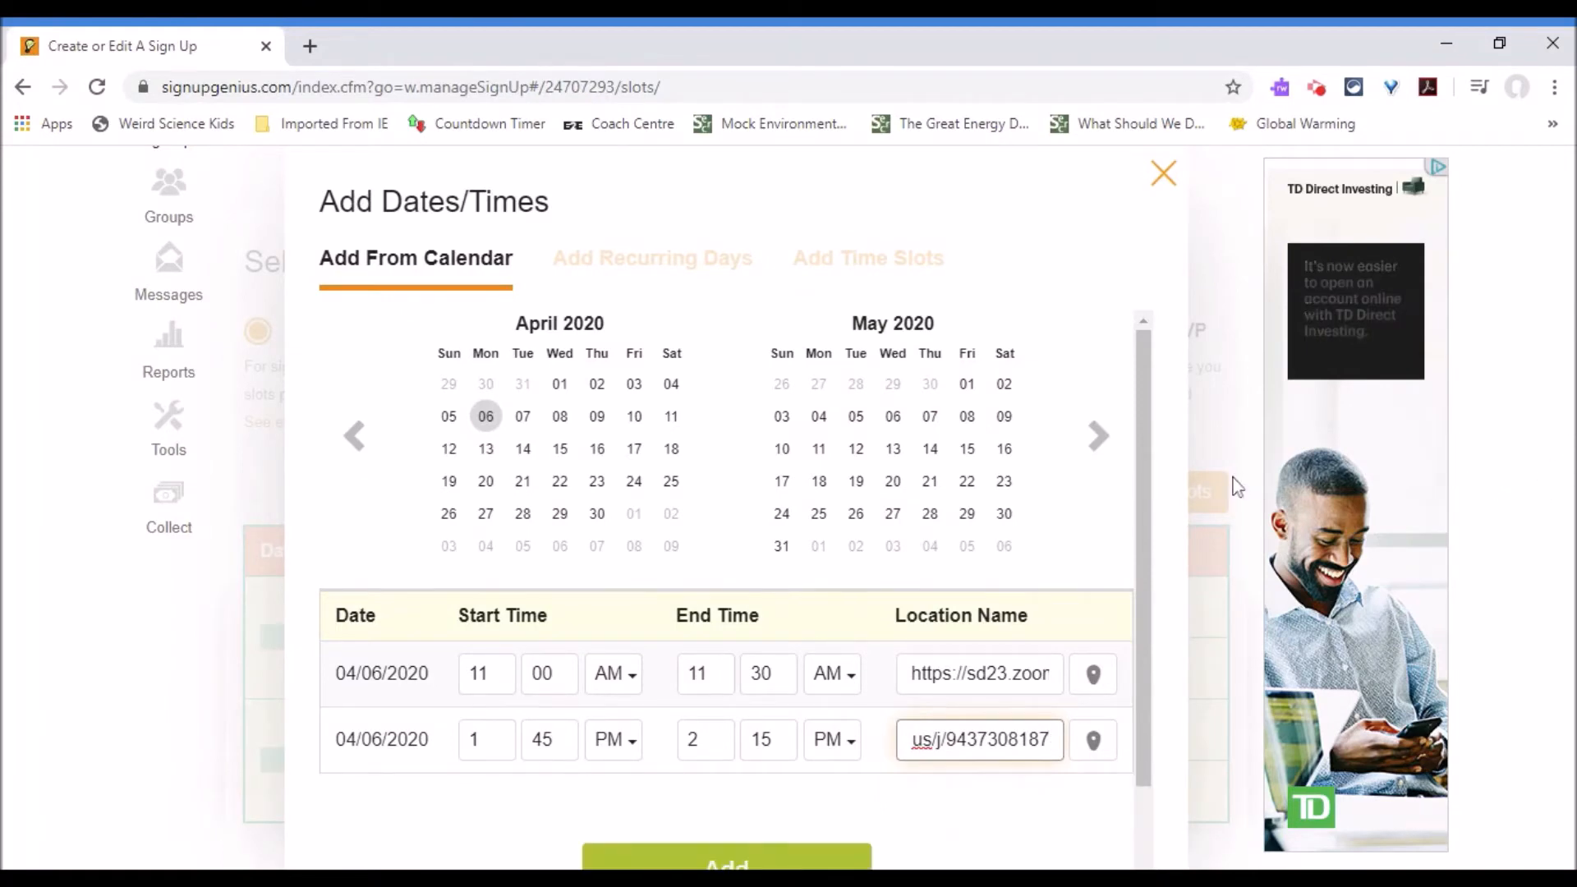
scroll("down", 3)
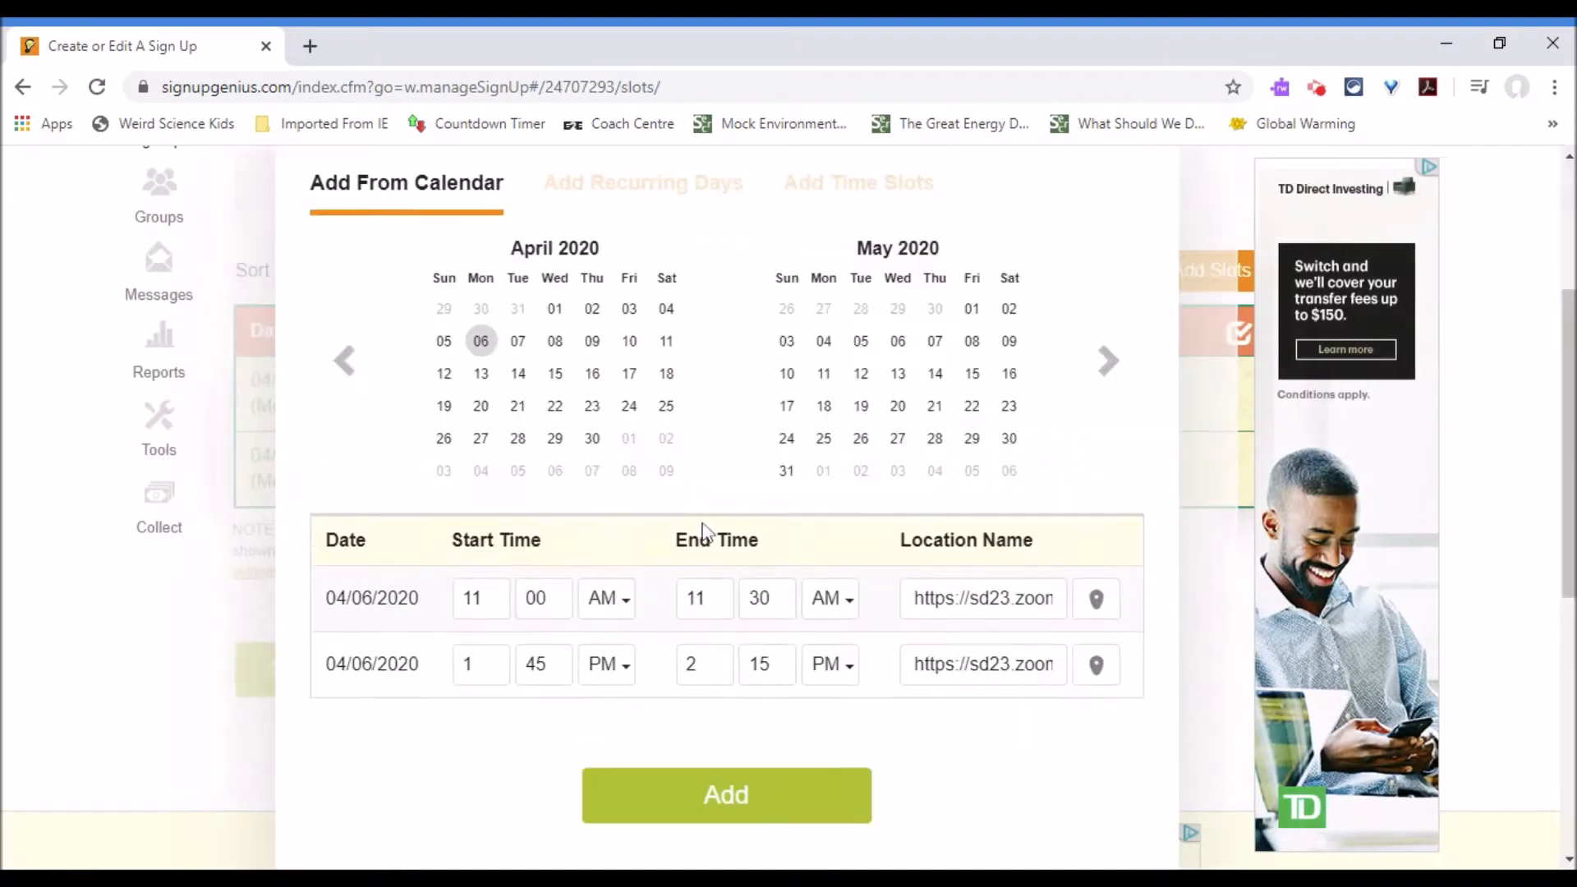
left_click(727, 795)
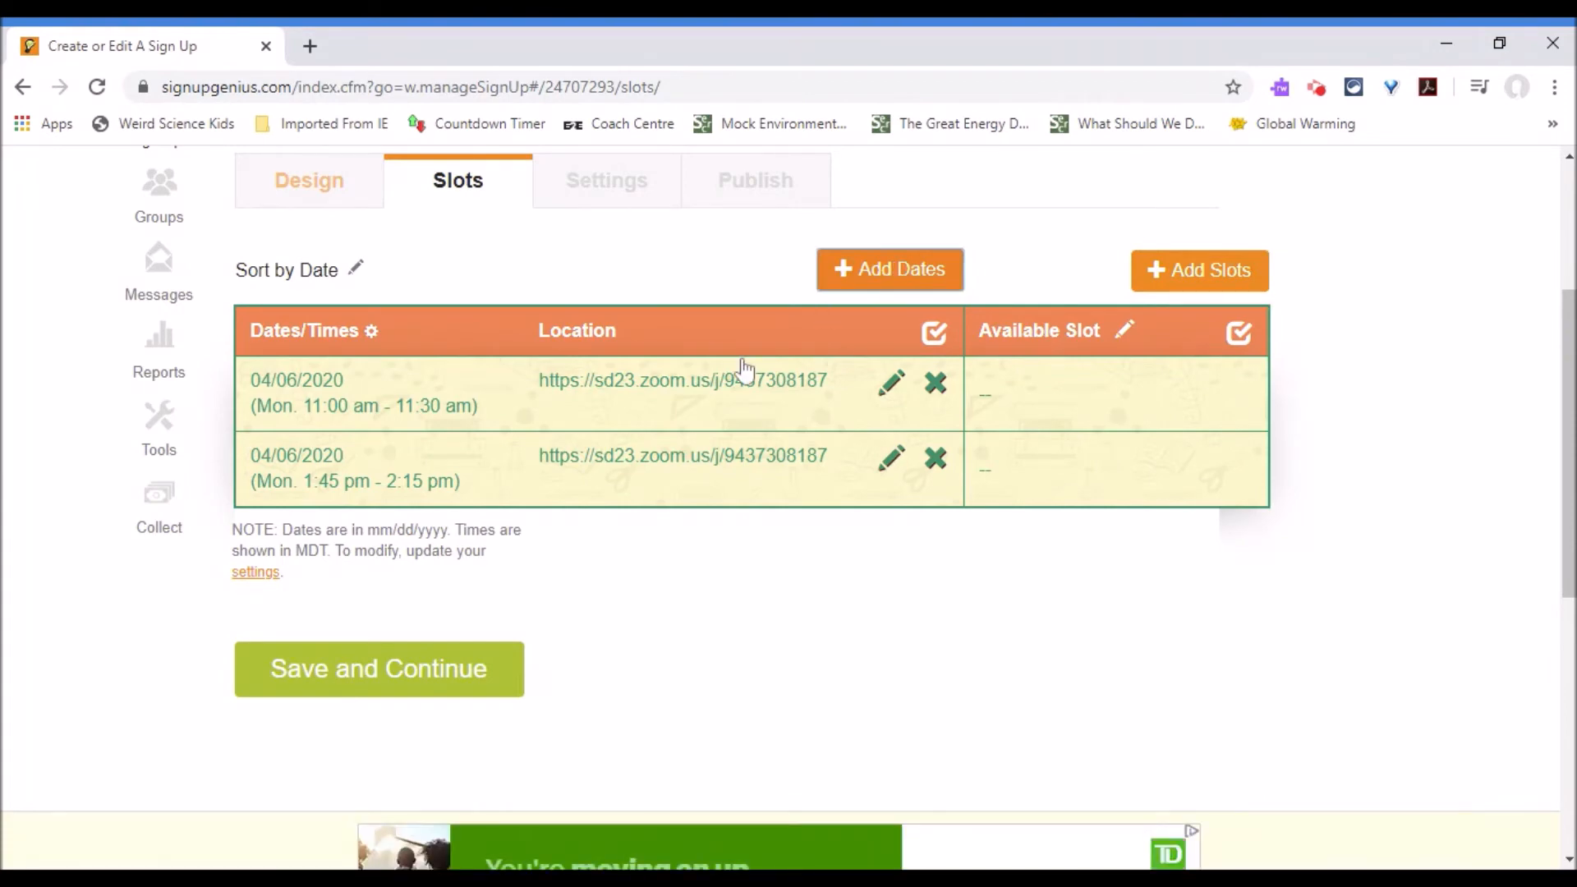
Add April 7, 2020 with a 10:00–10:30 AM slot at the Zoom link
left_click(890, 269)
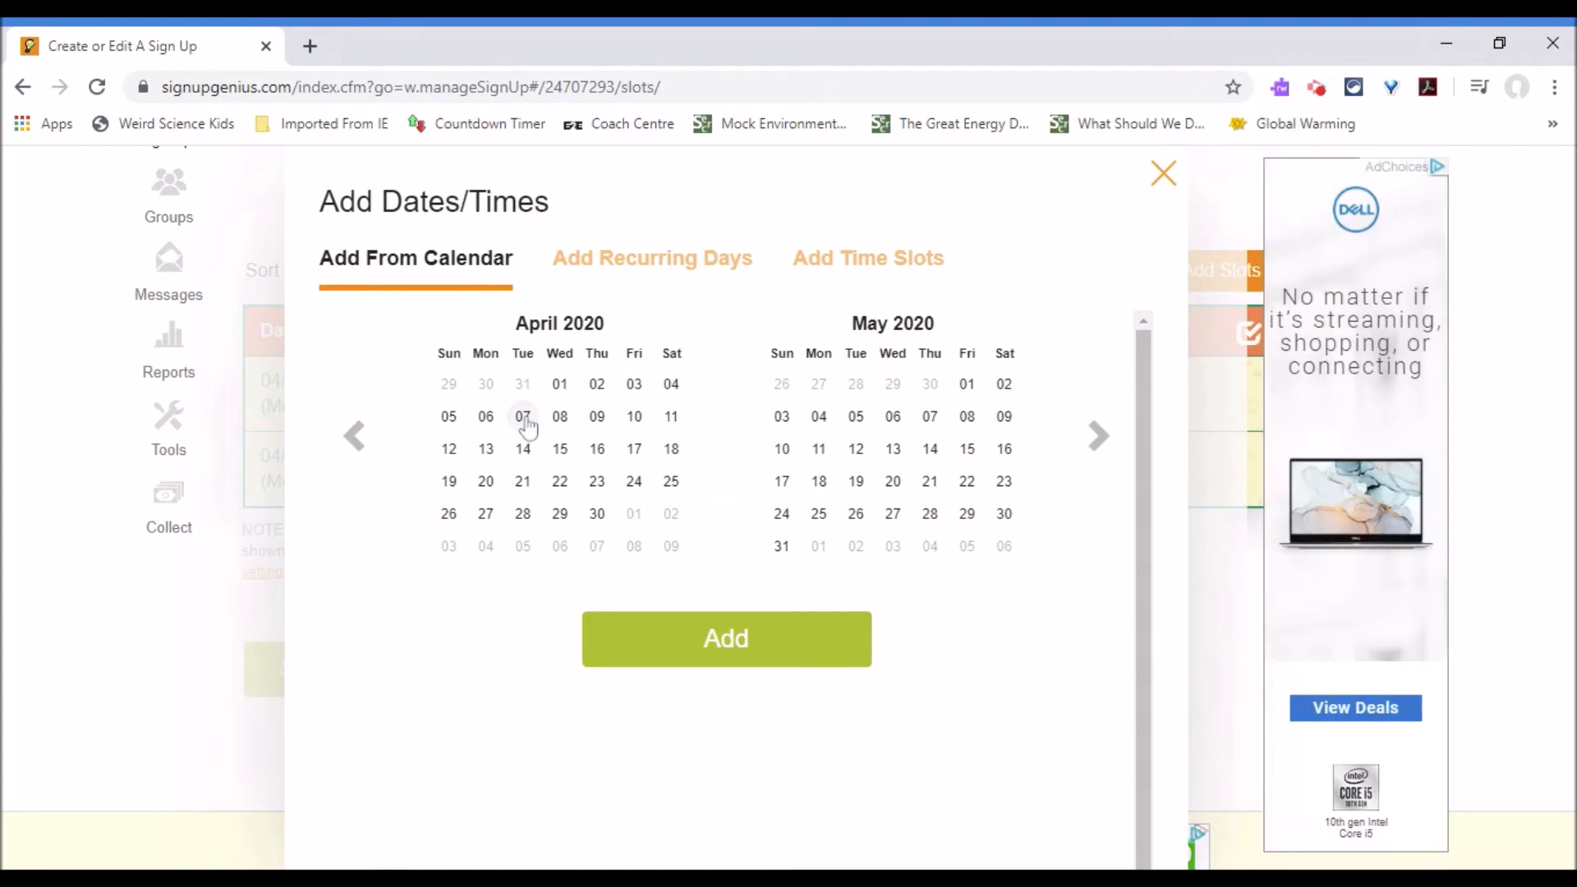
left_click(522, 416)
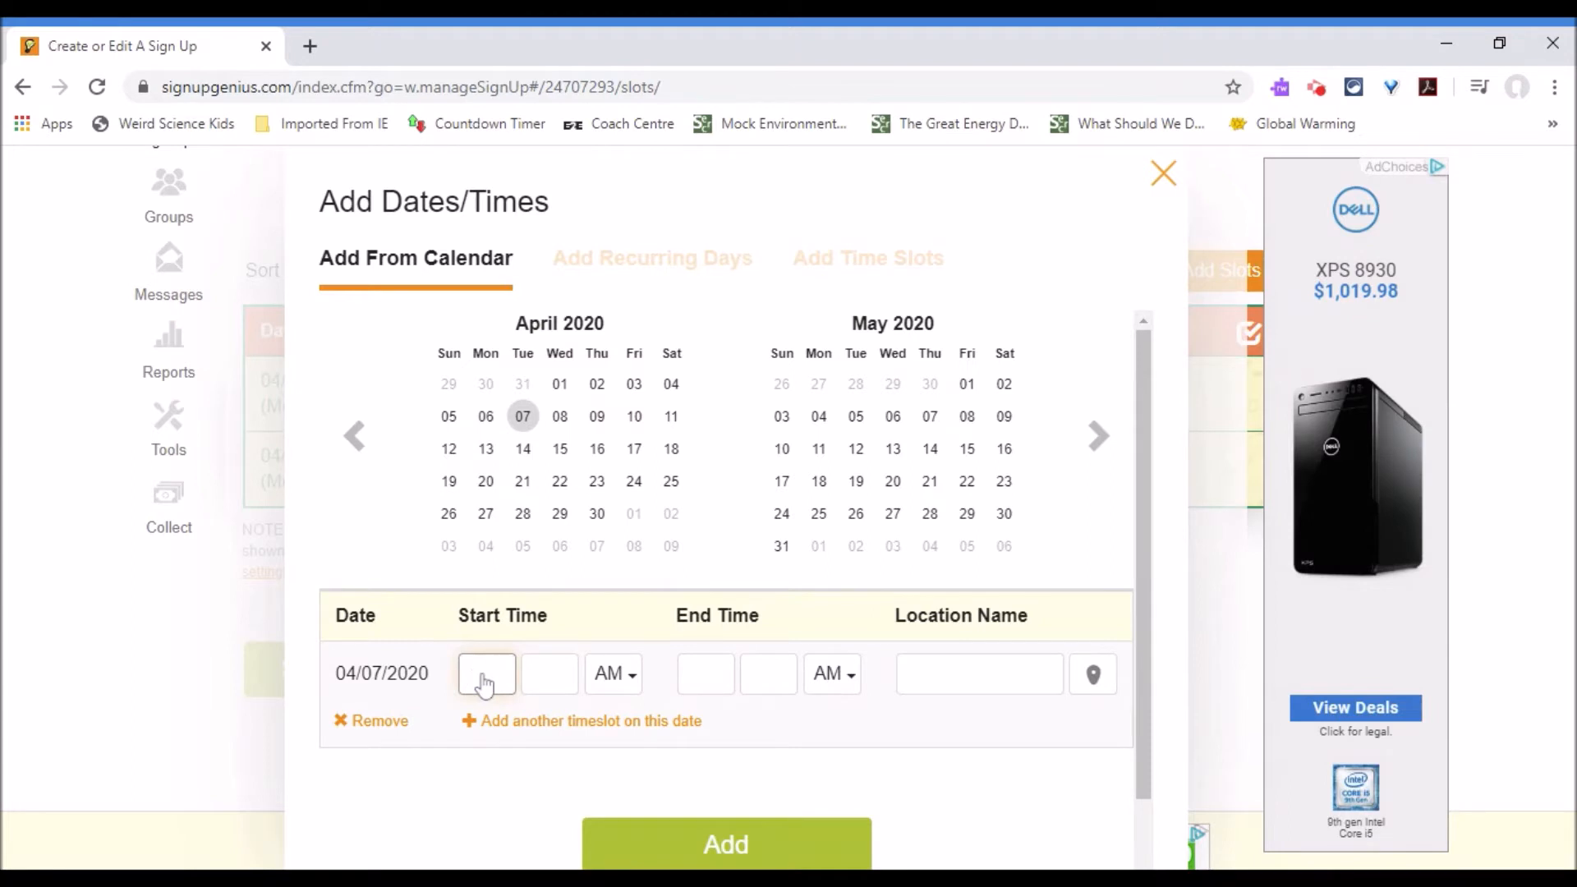
type("10")
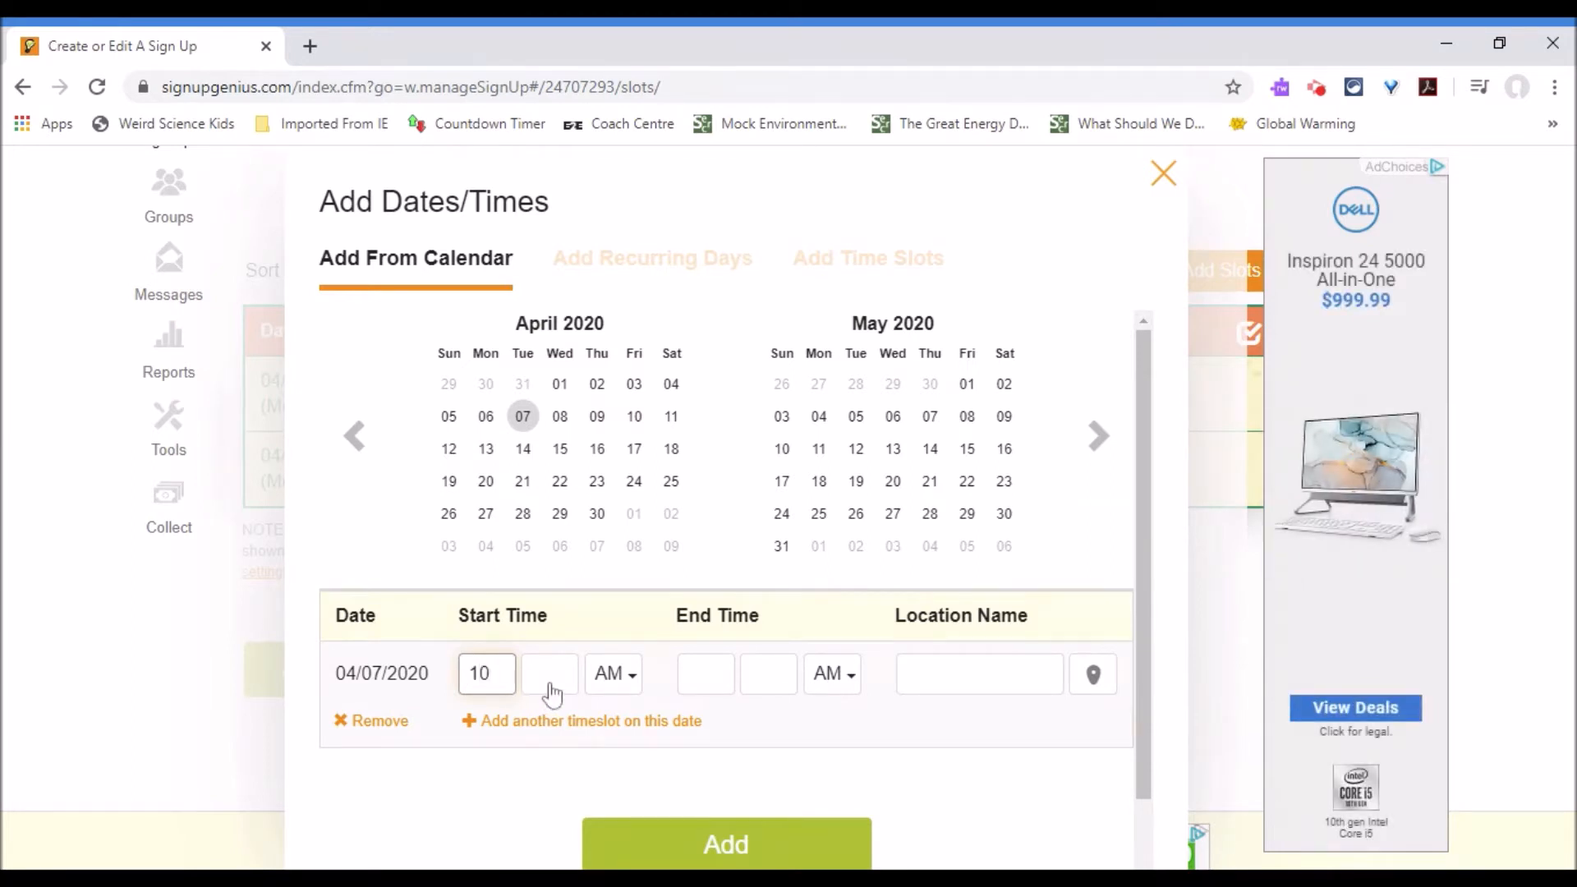
type("00")
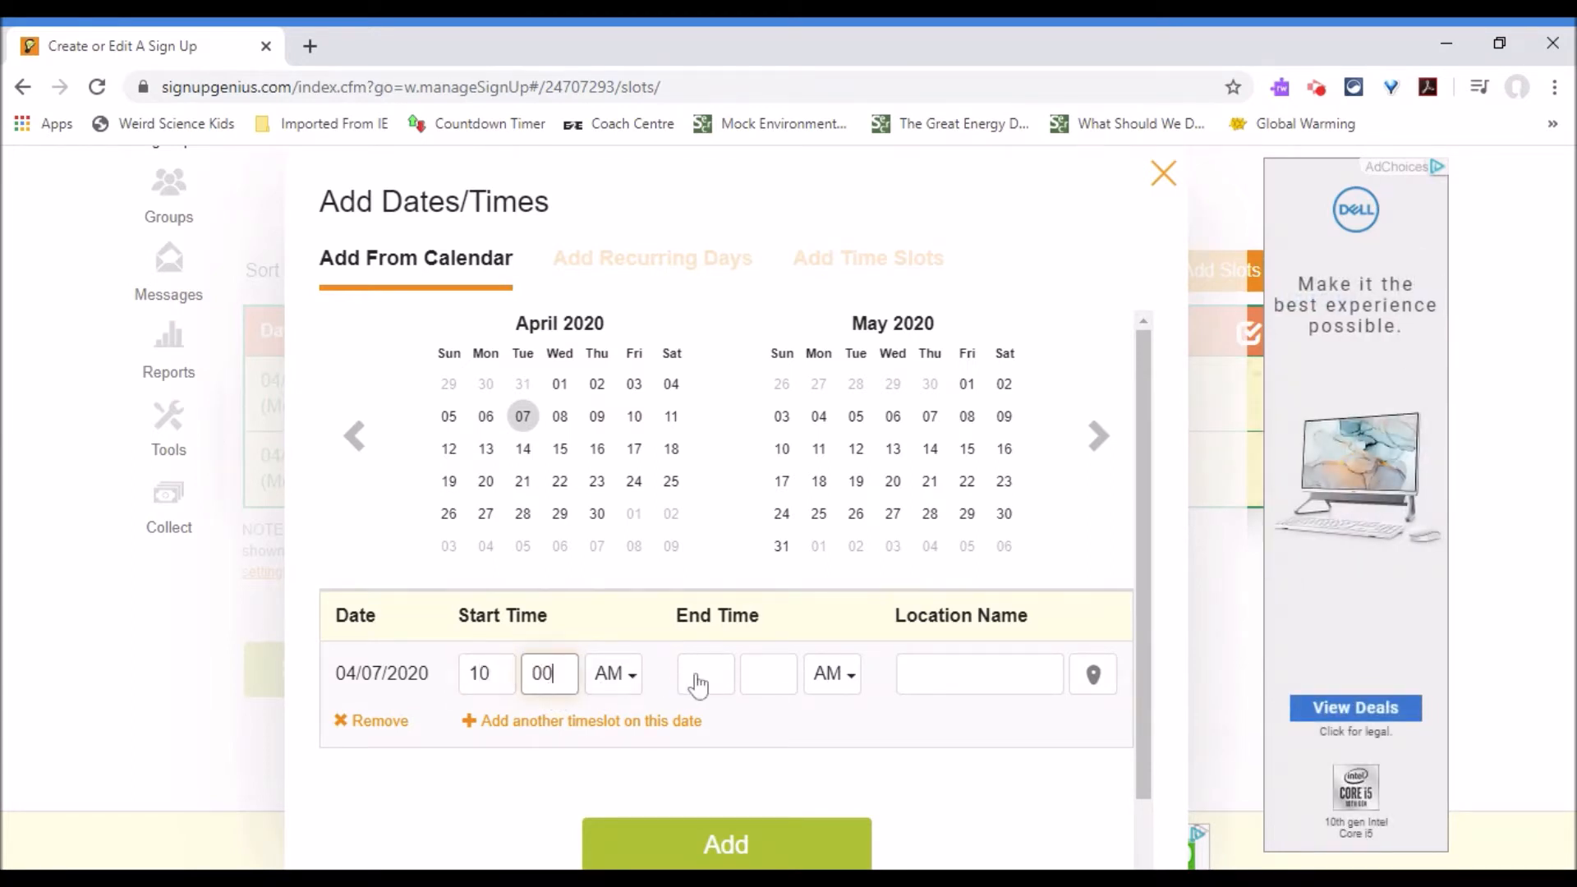
type("10")
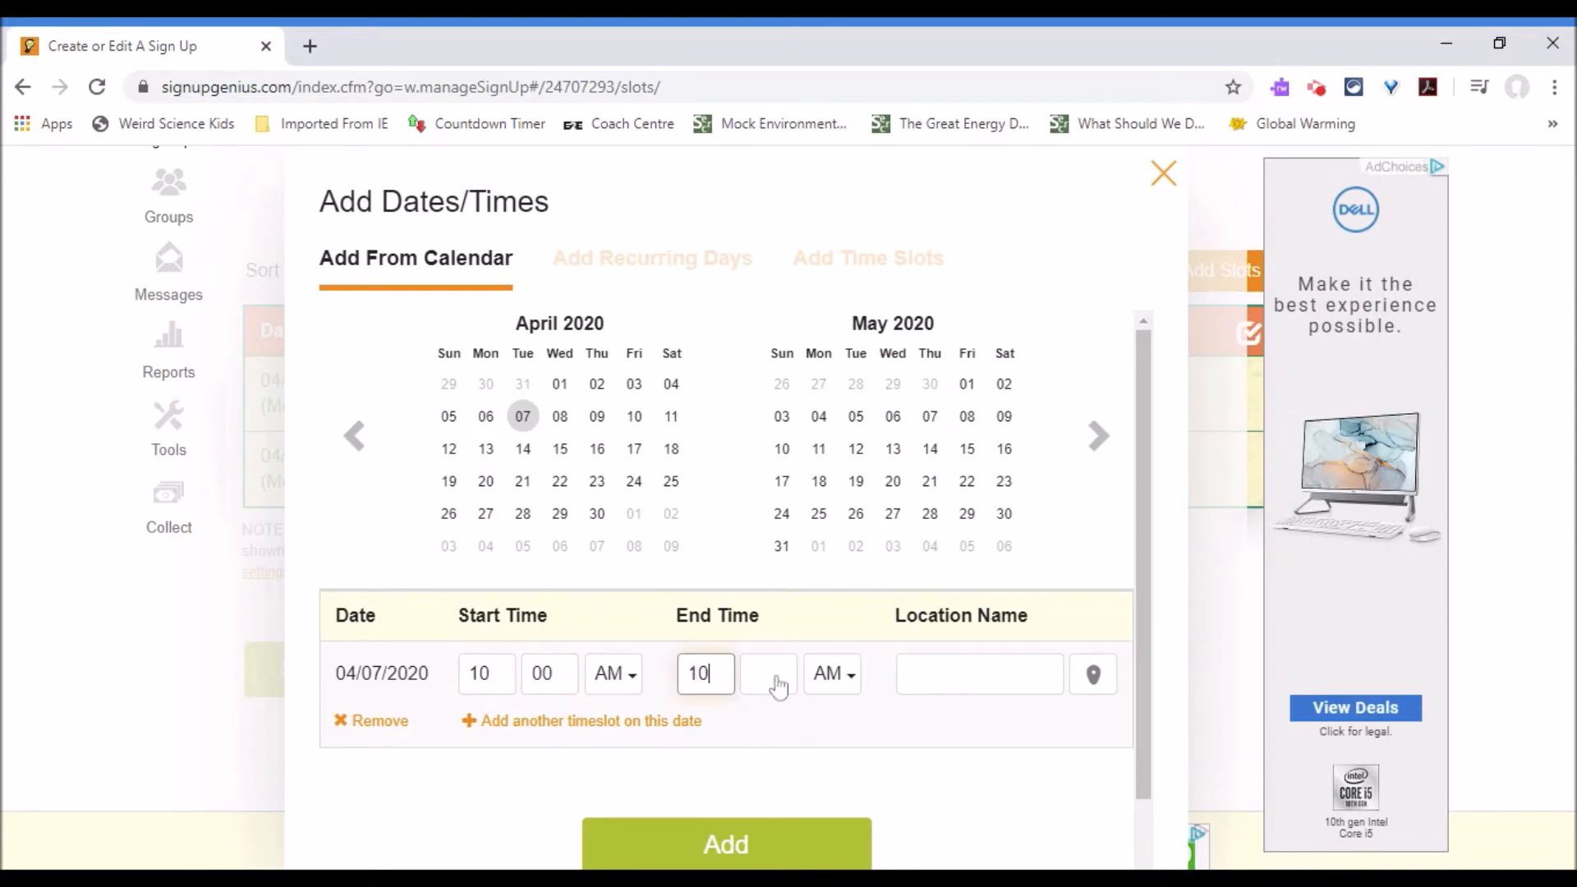
type("30")
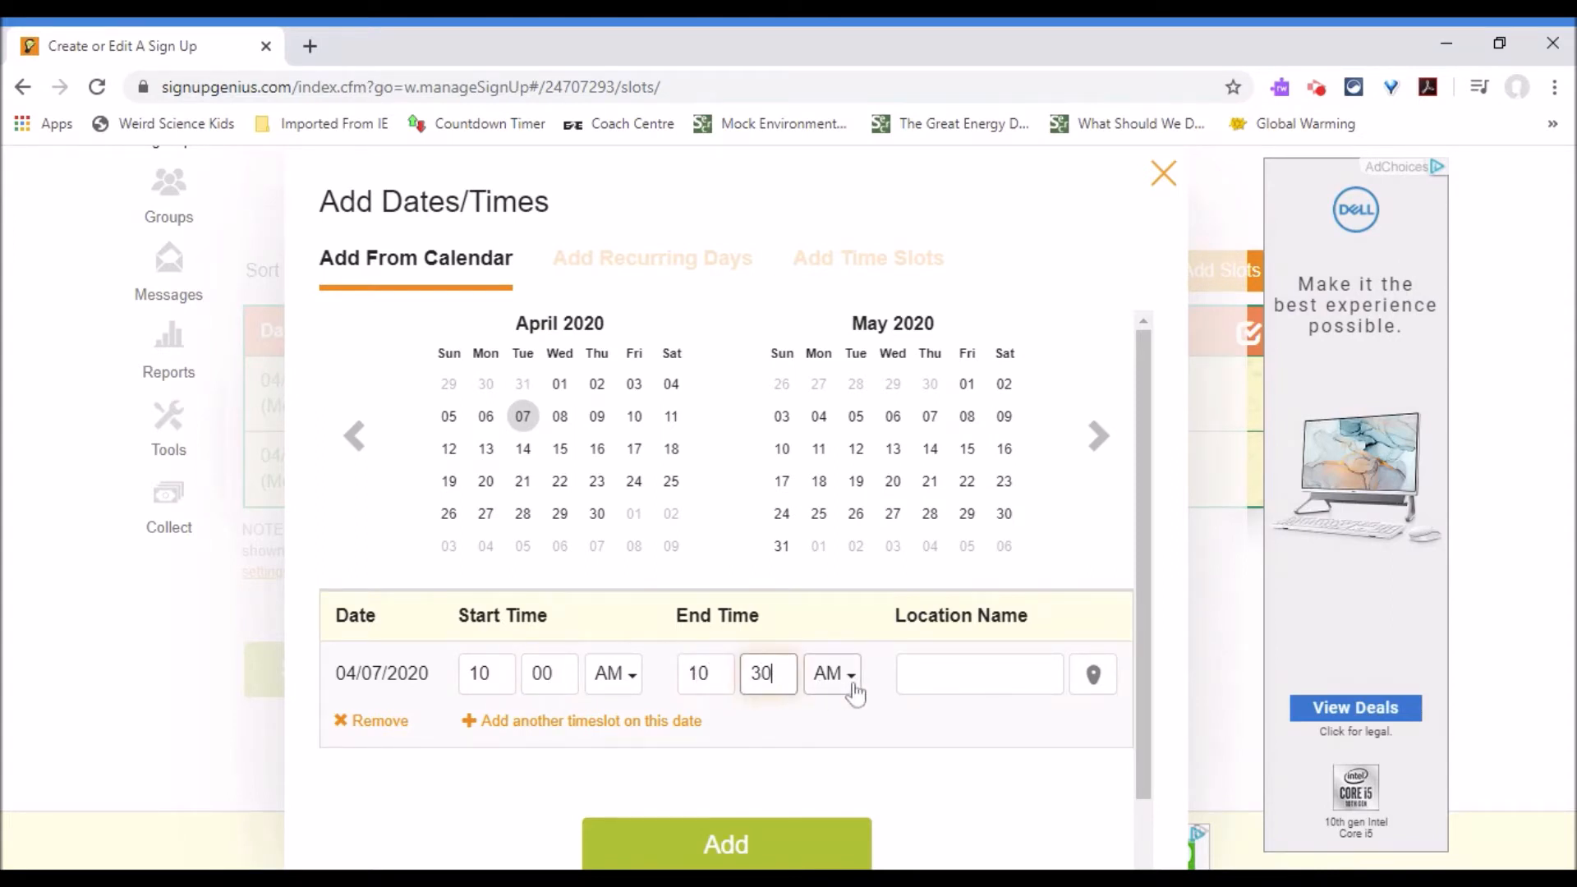
left_click(979, 673)
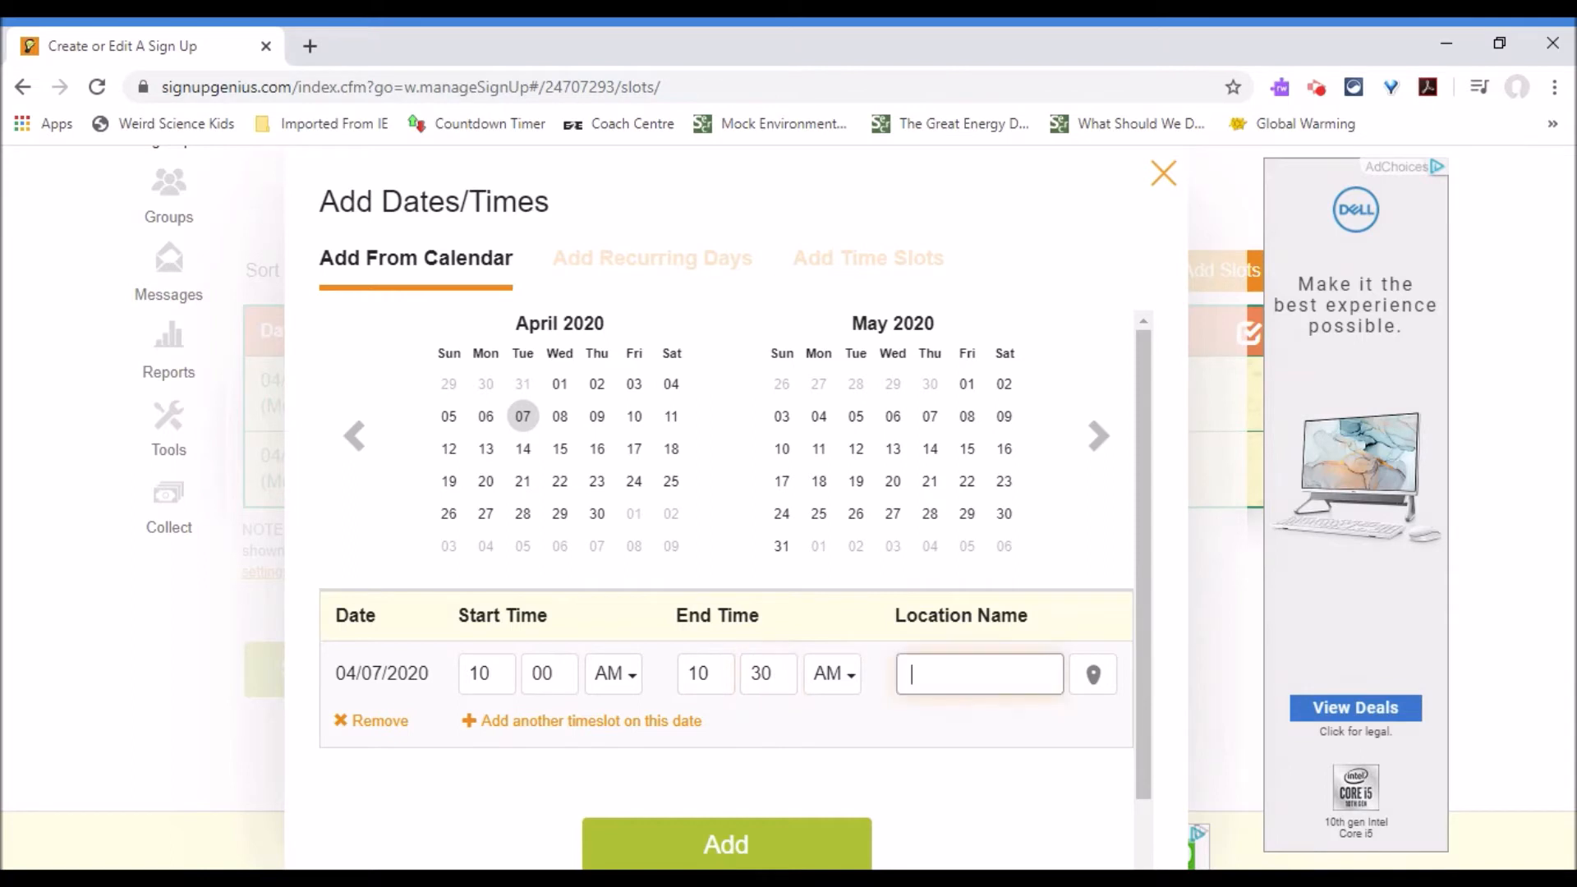
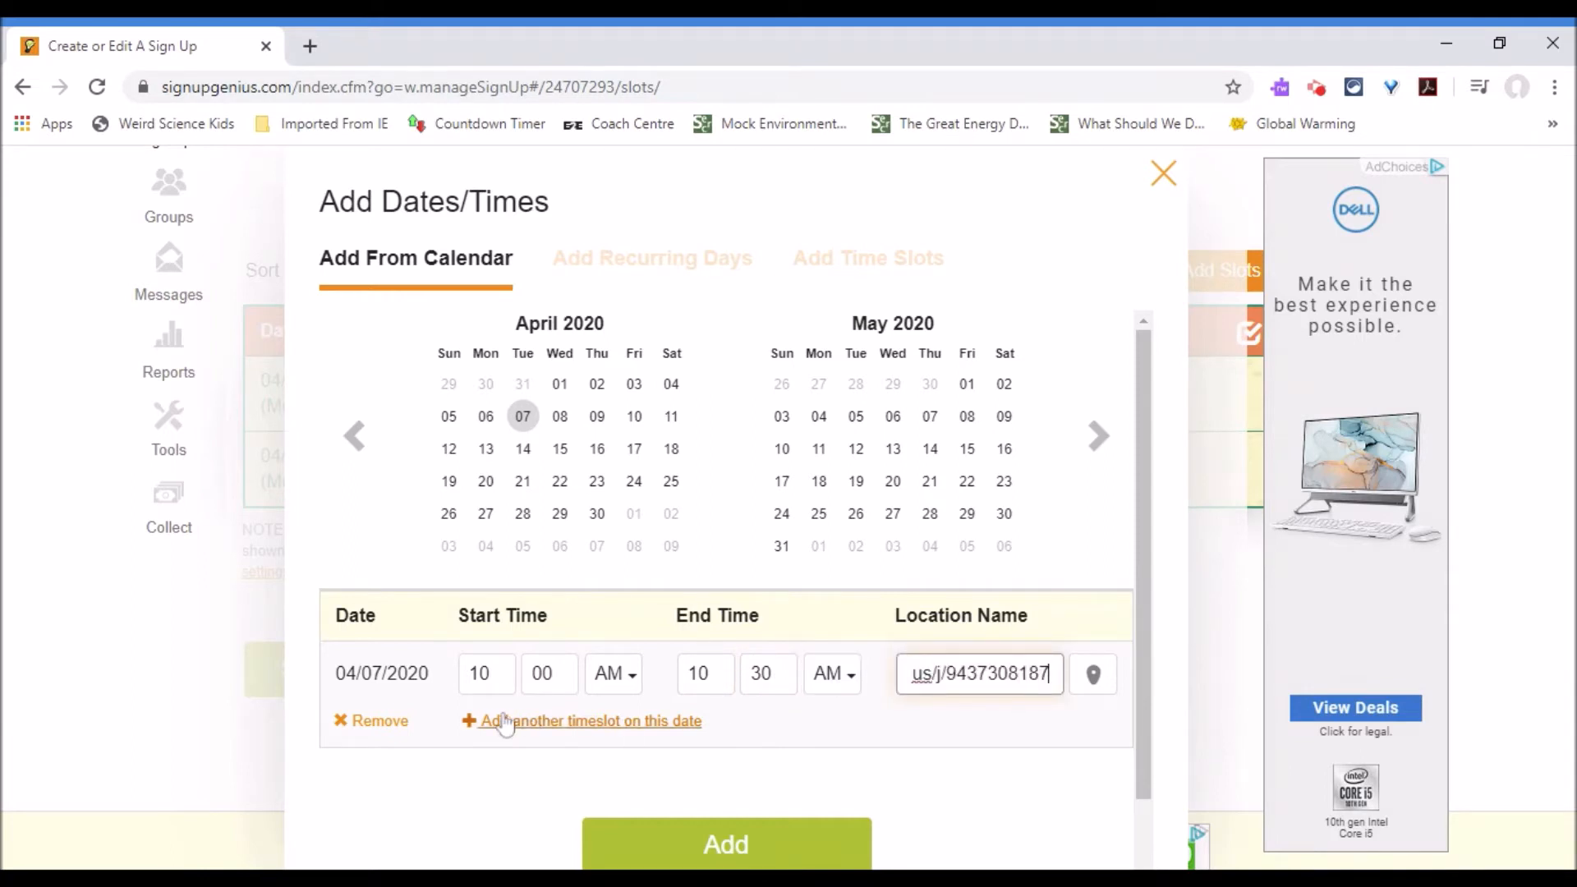
Add a second April 7 slot, 1:00–1:30 PM at the Zoom link, and add both
left_click(580, 721)
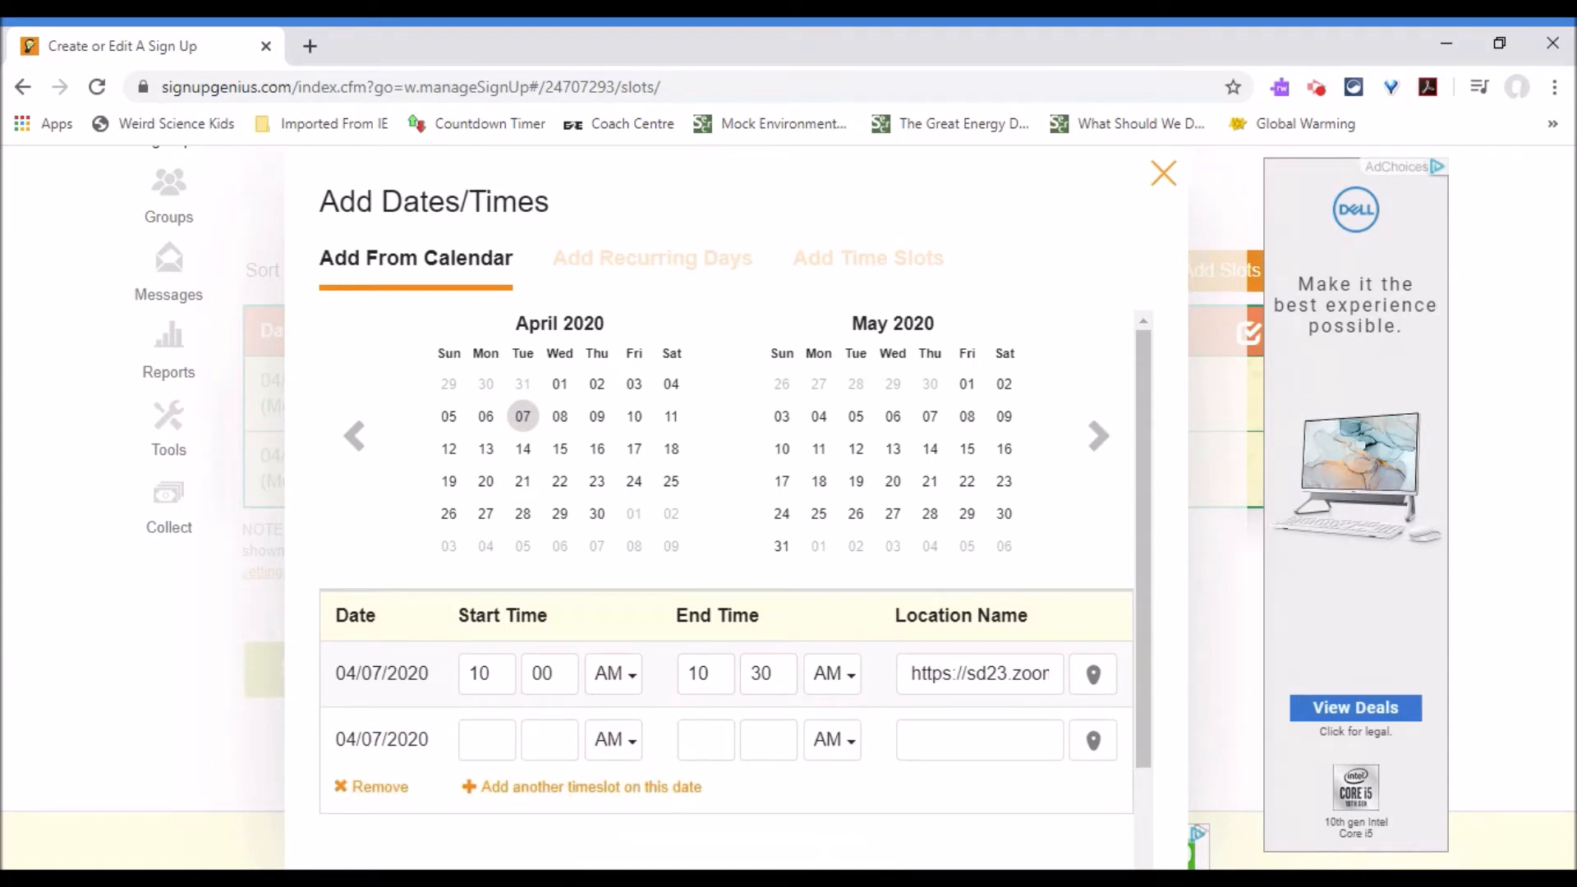
type("1")
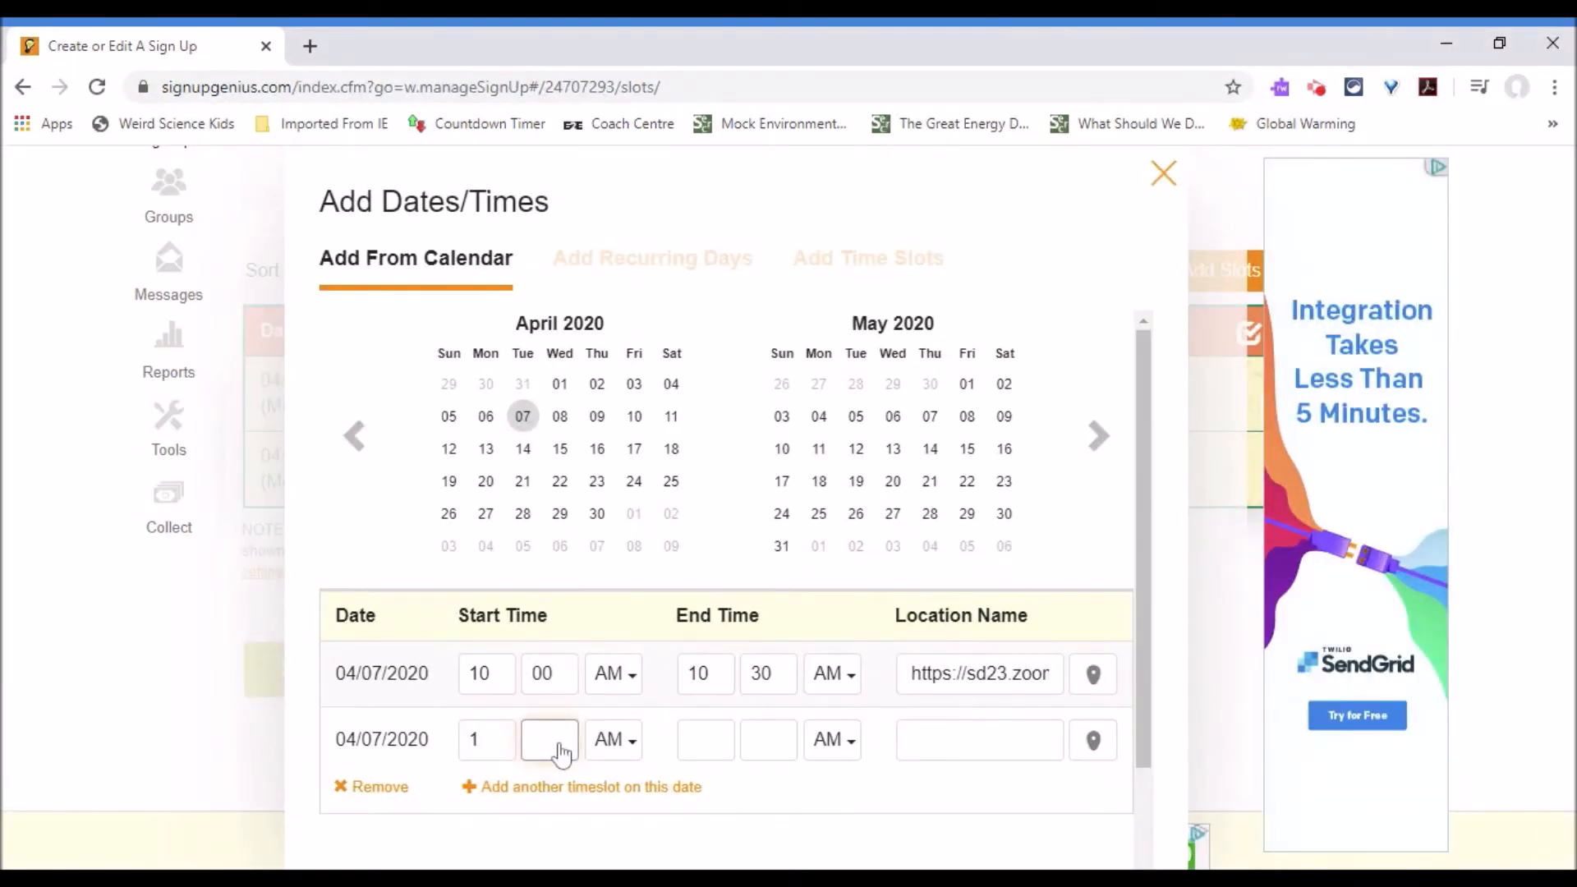
type("00")
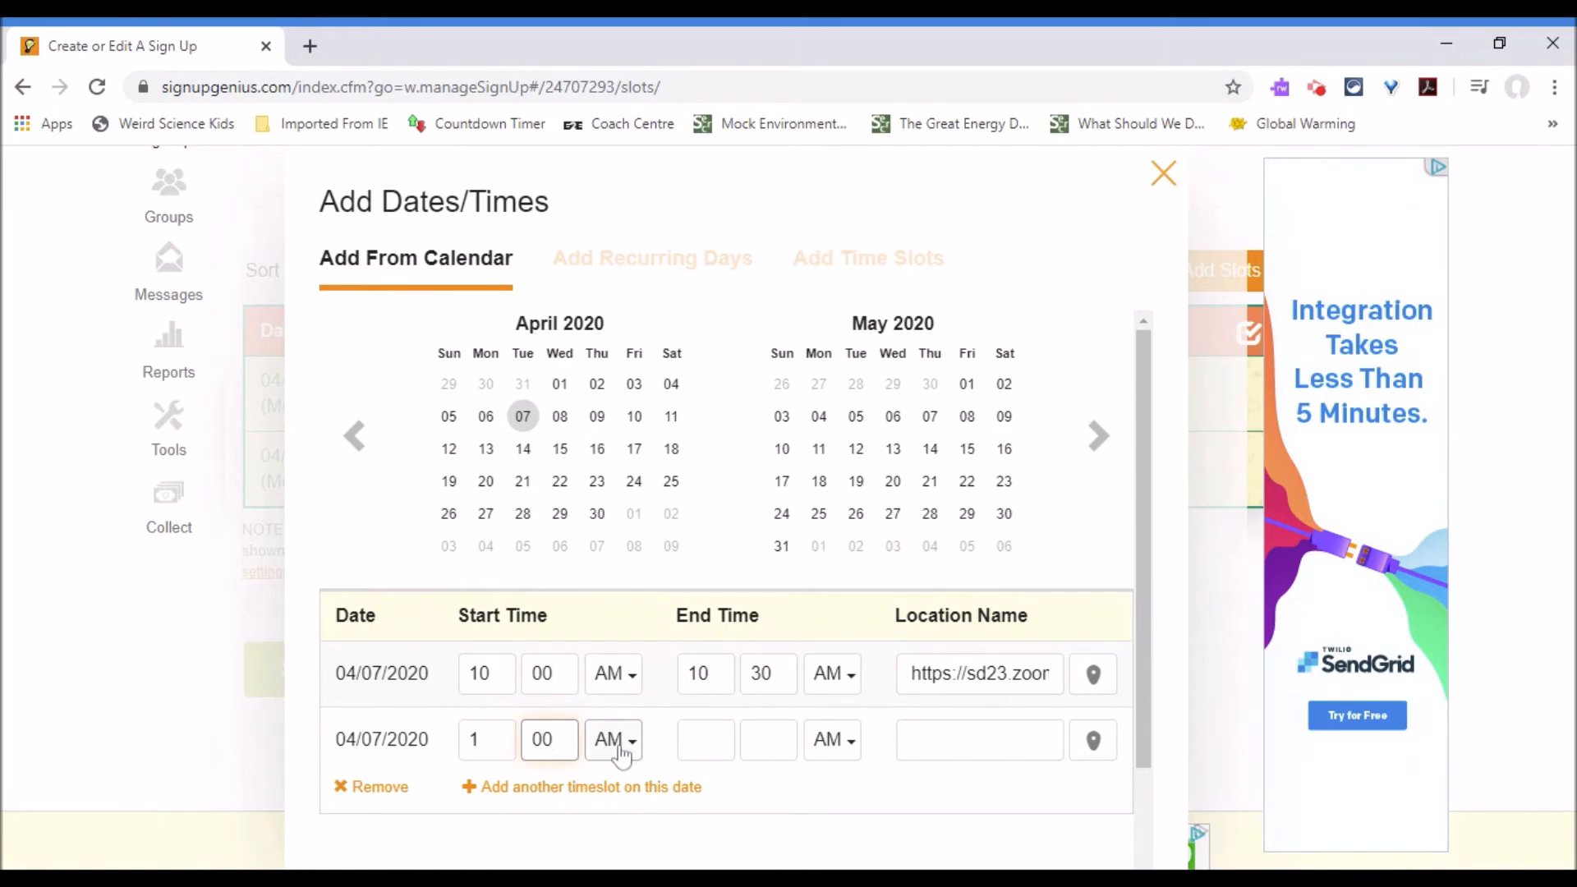
left_click(613, 740)
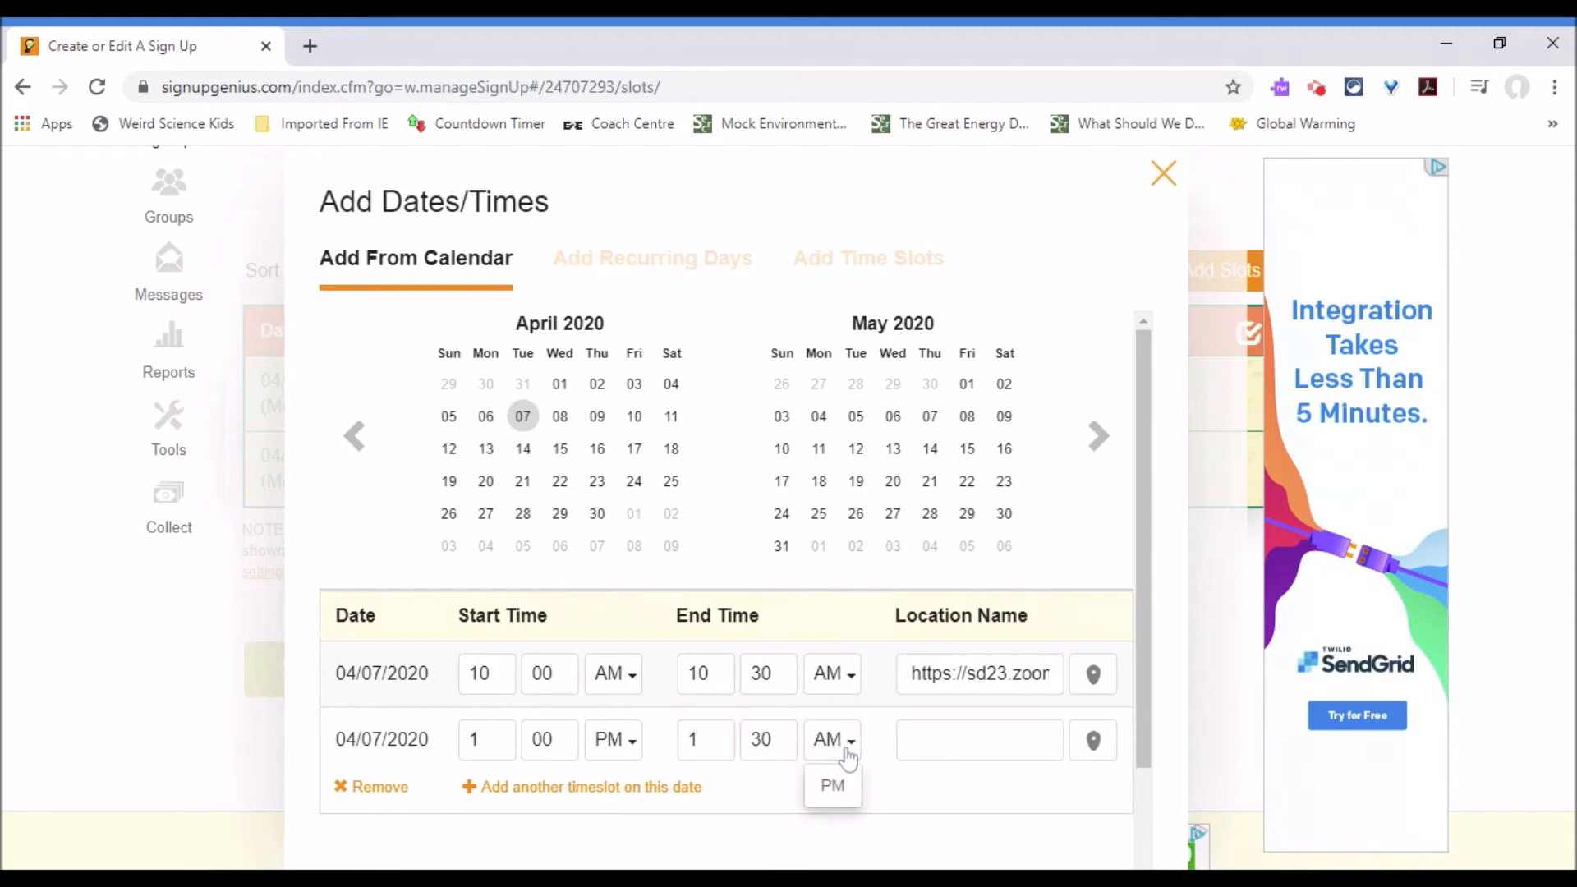
left_click(832, 785)
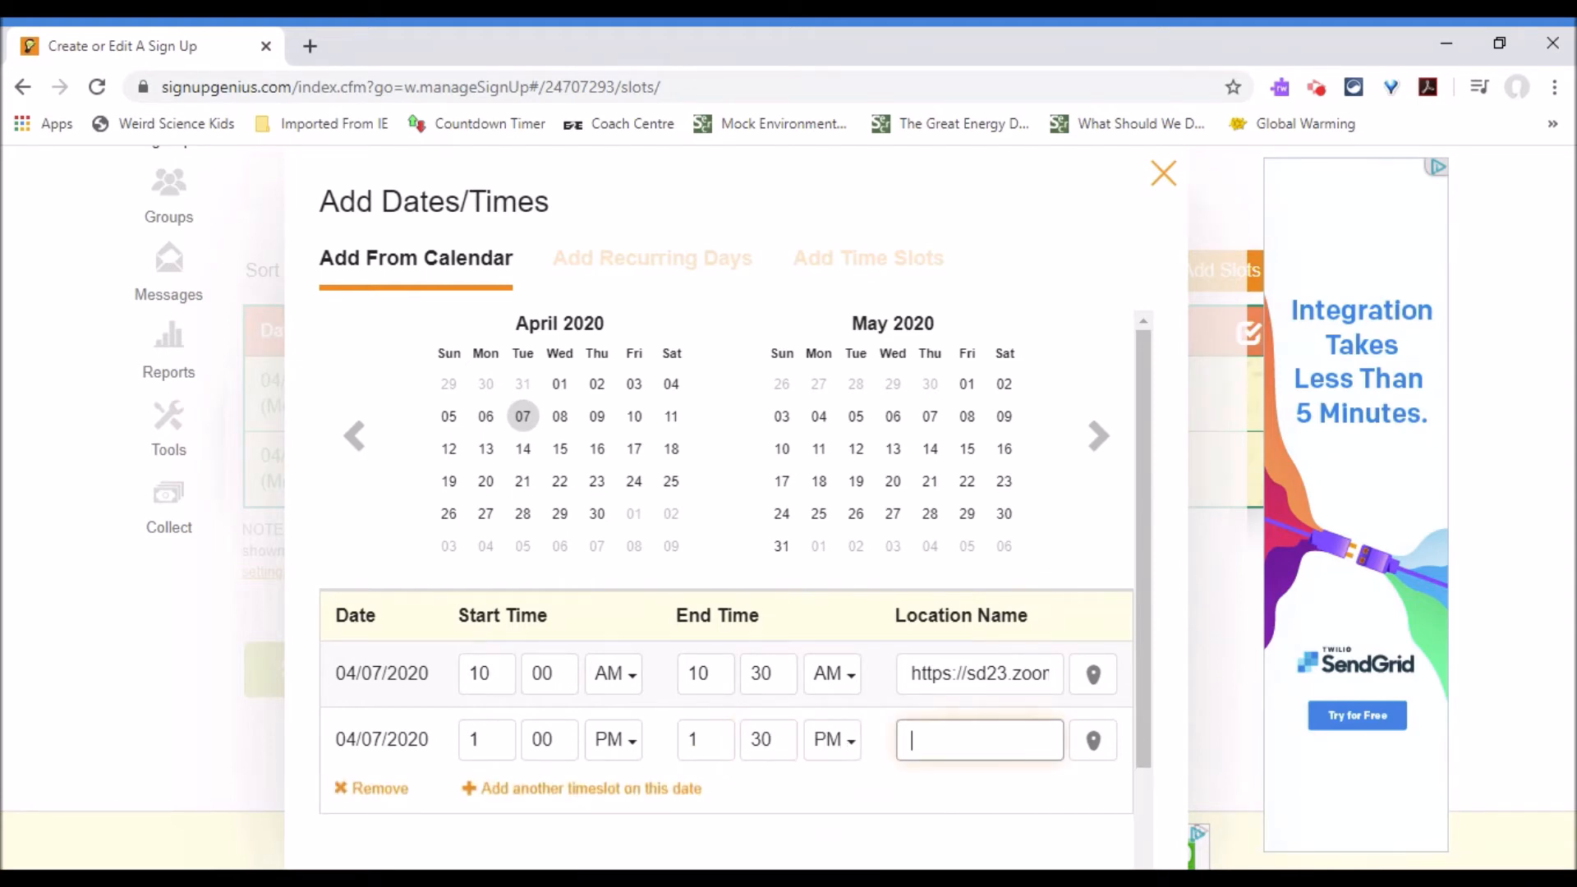
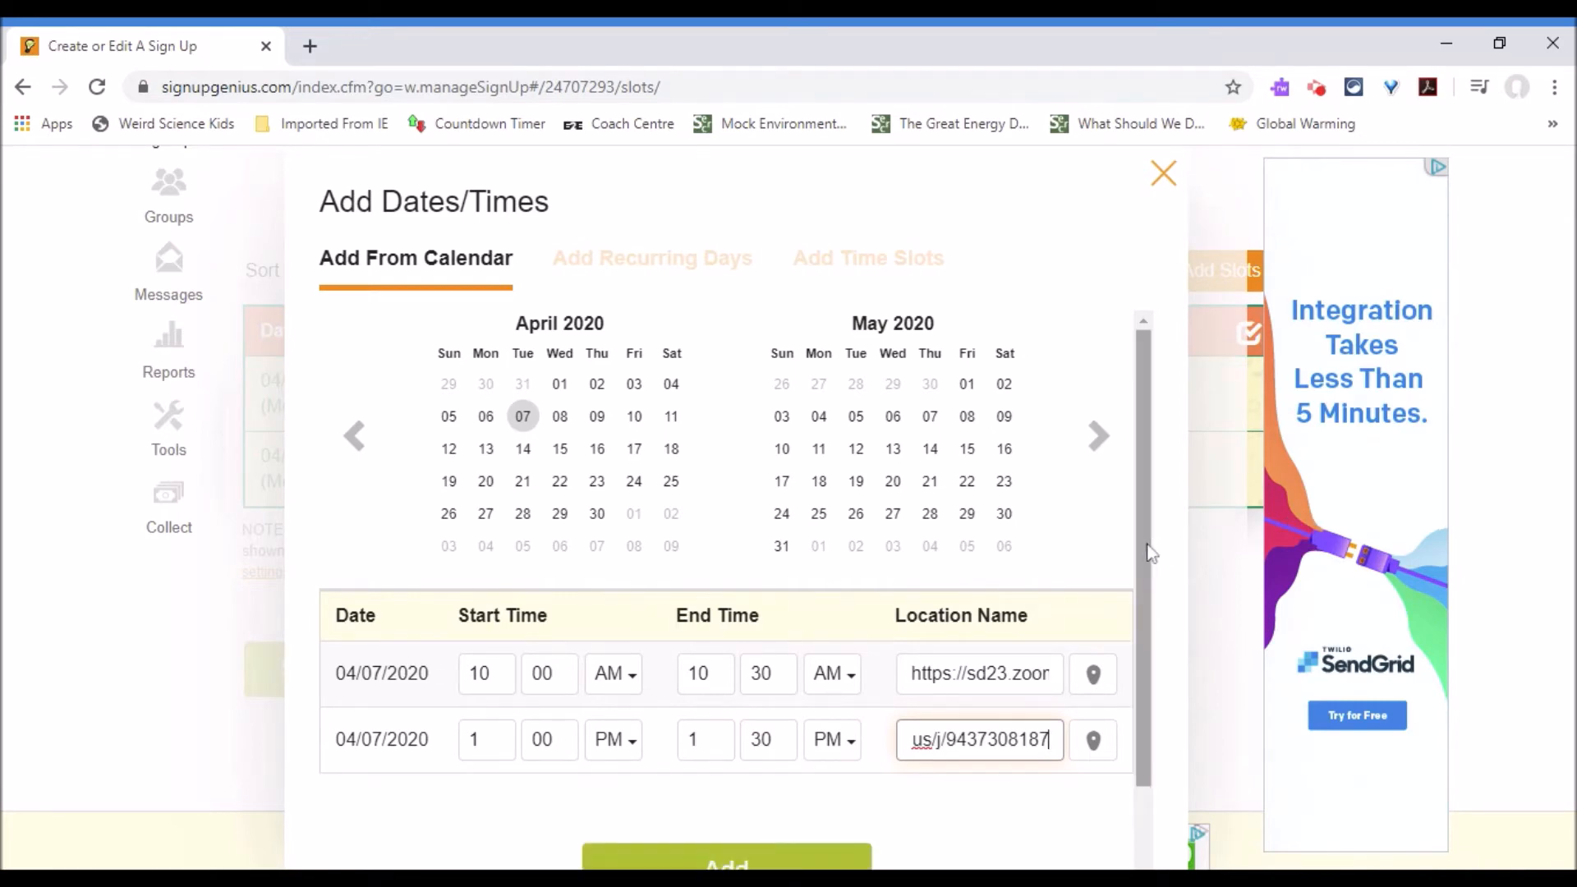
scroll("down", 3)
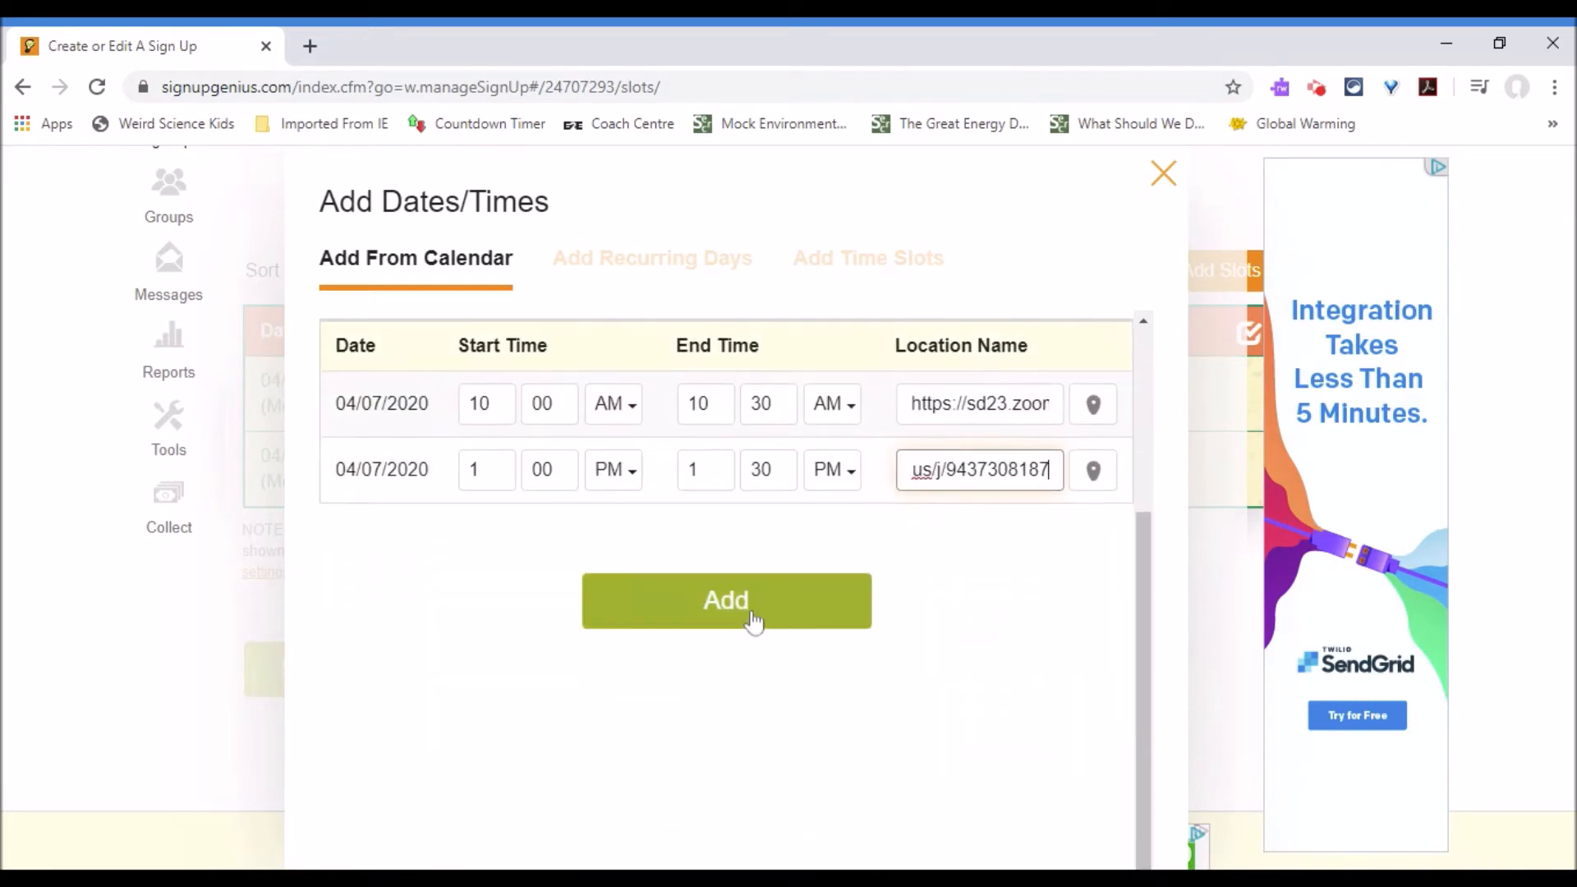
left_click(726, 600)
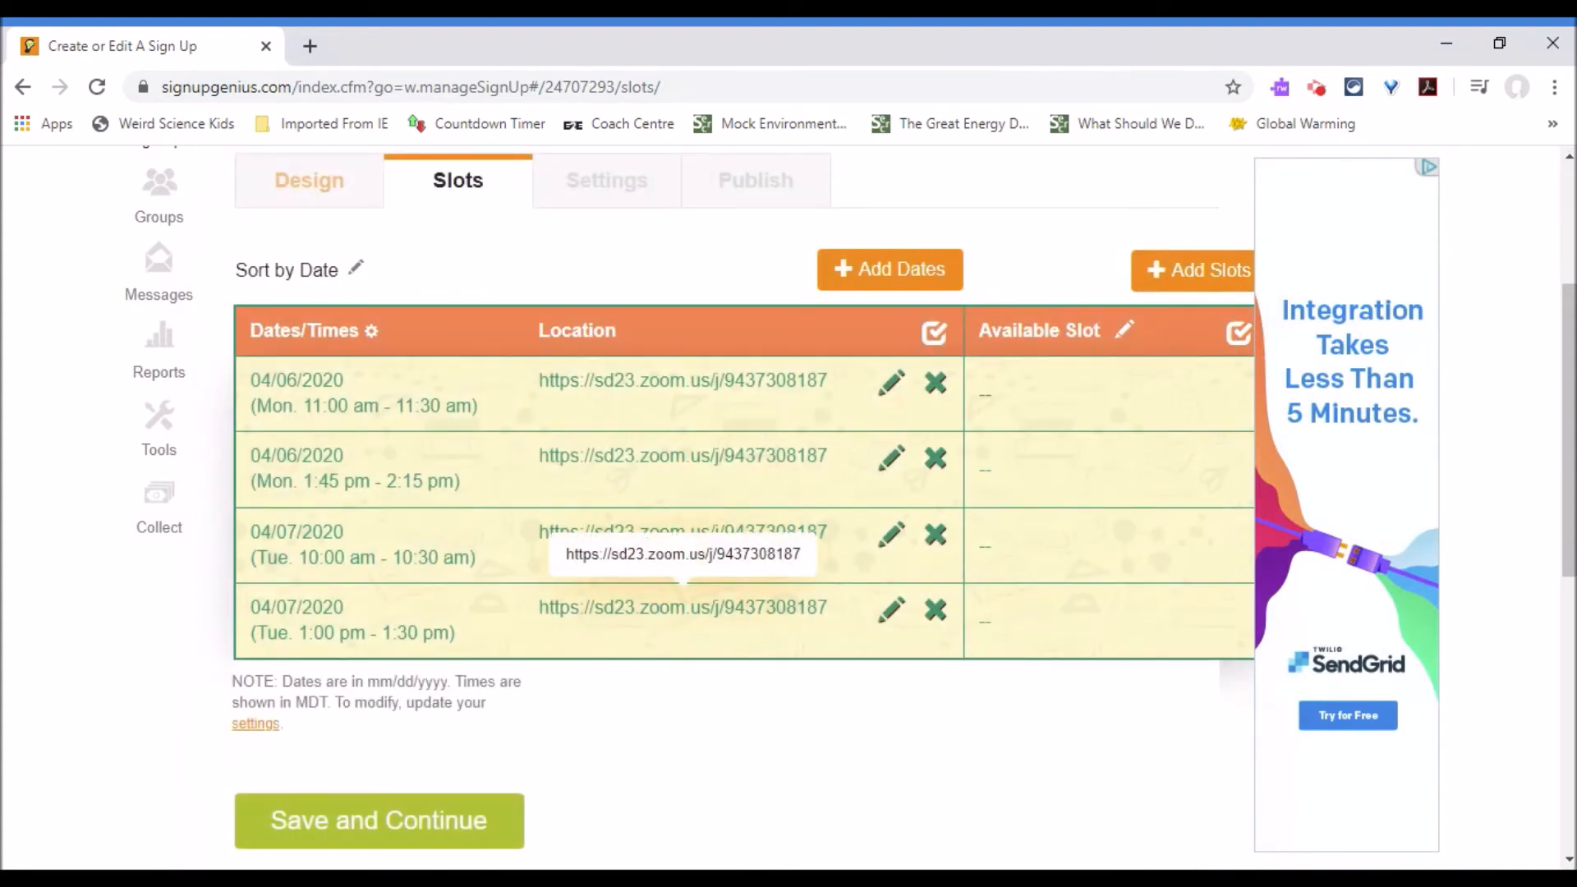
mouse_move(1039, 725)
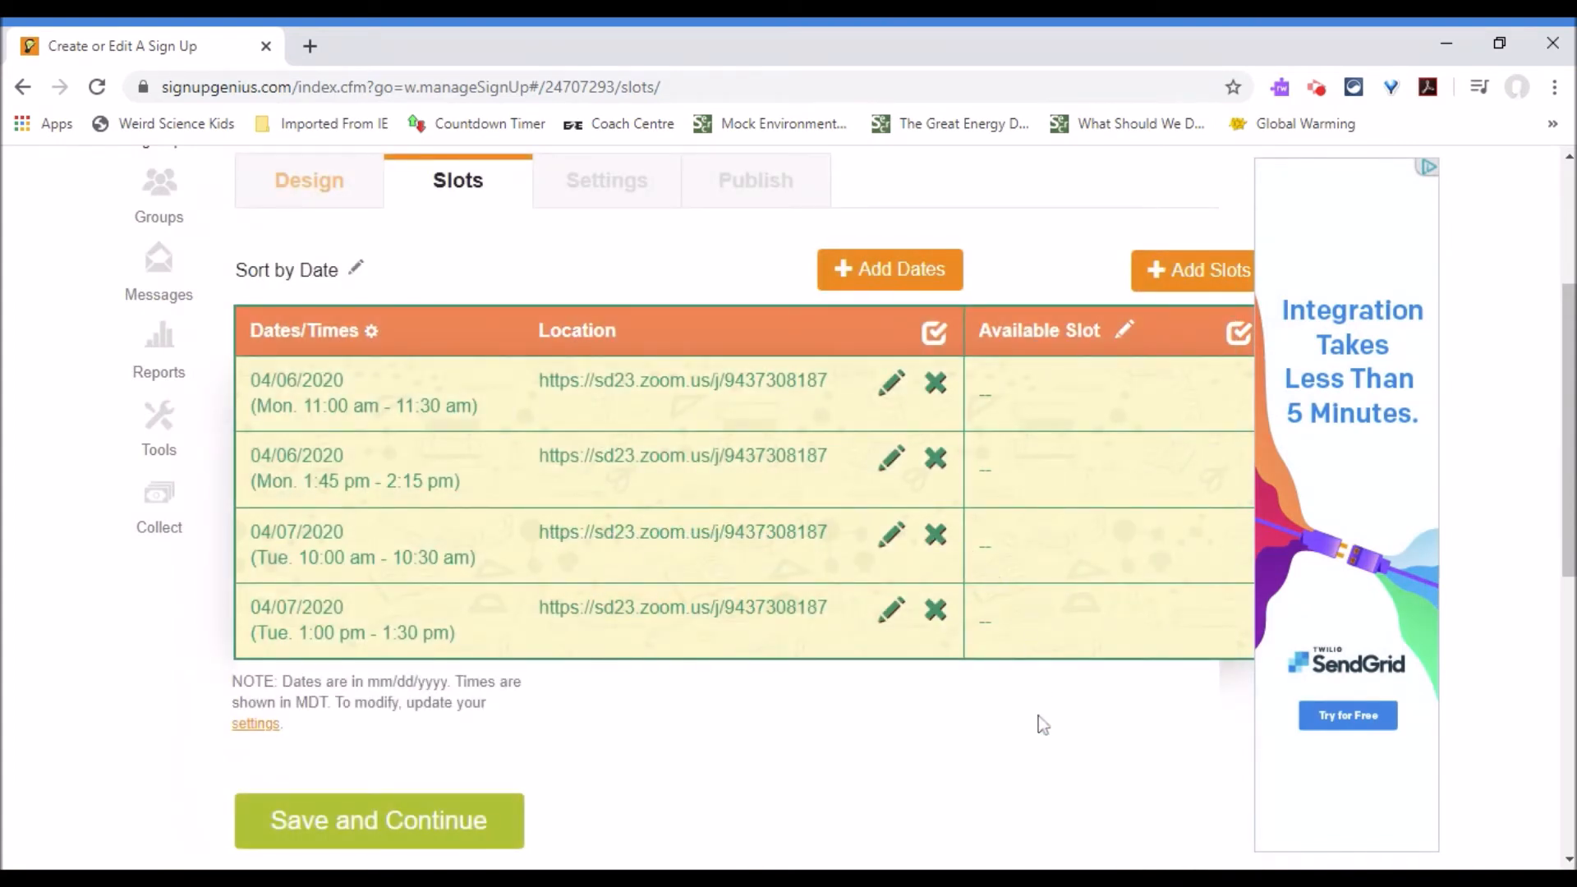
mouse_move(1031, 734)
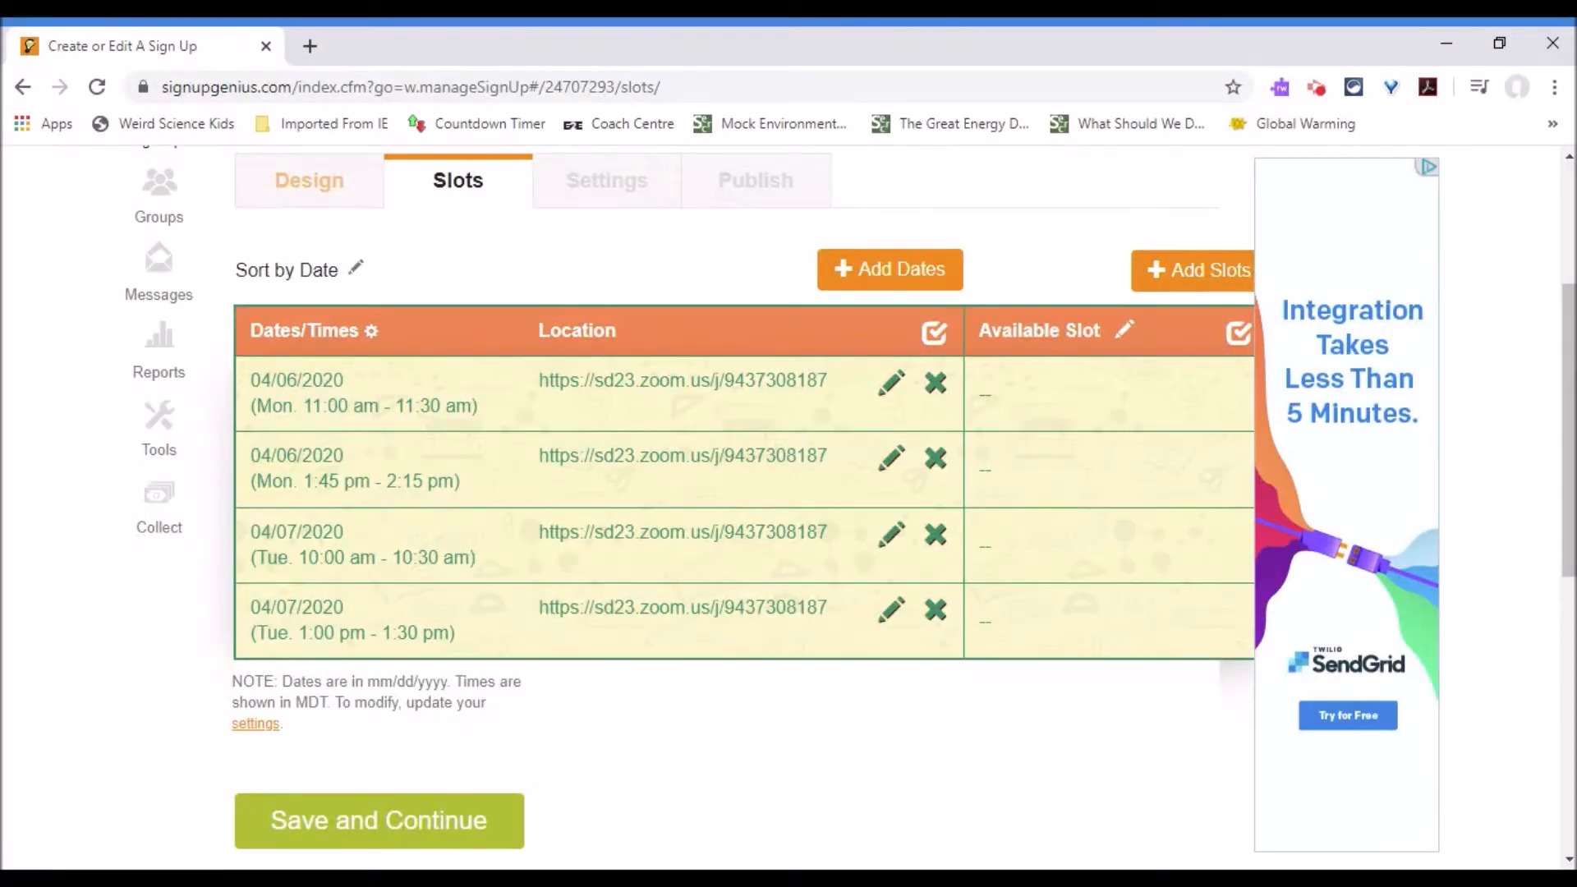
mouse_move(704, 755)
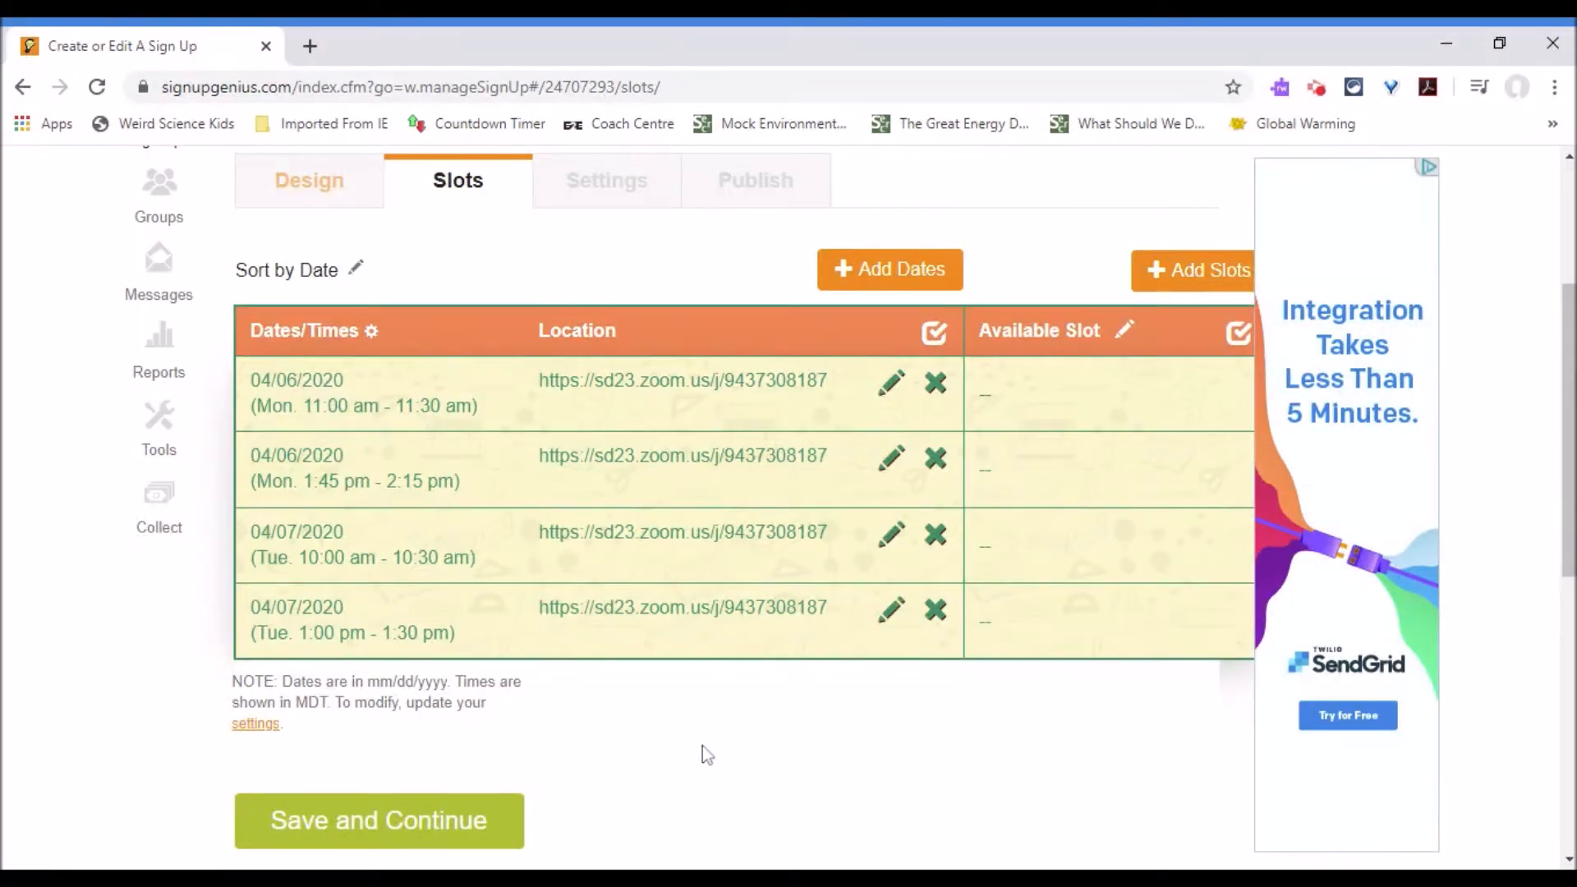
mouse_move(887, 283)
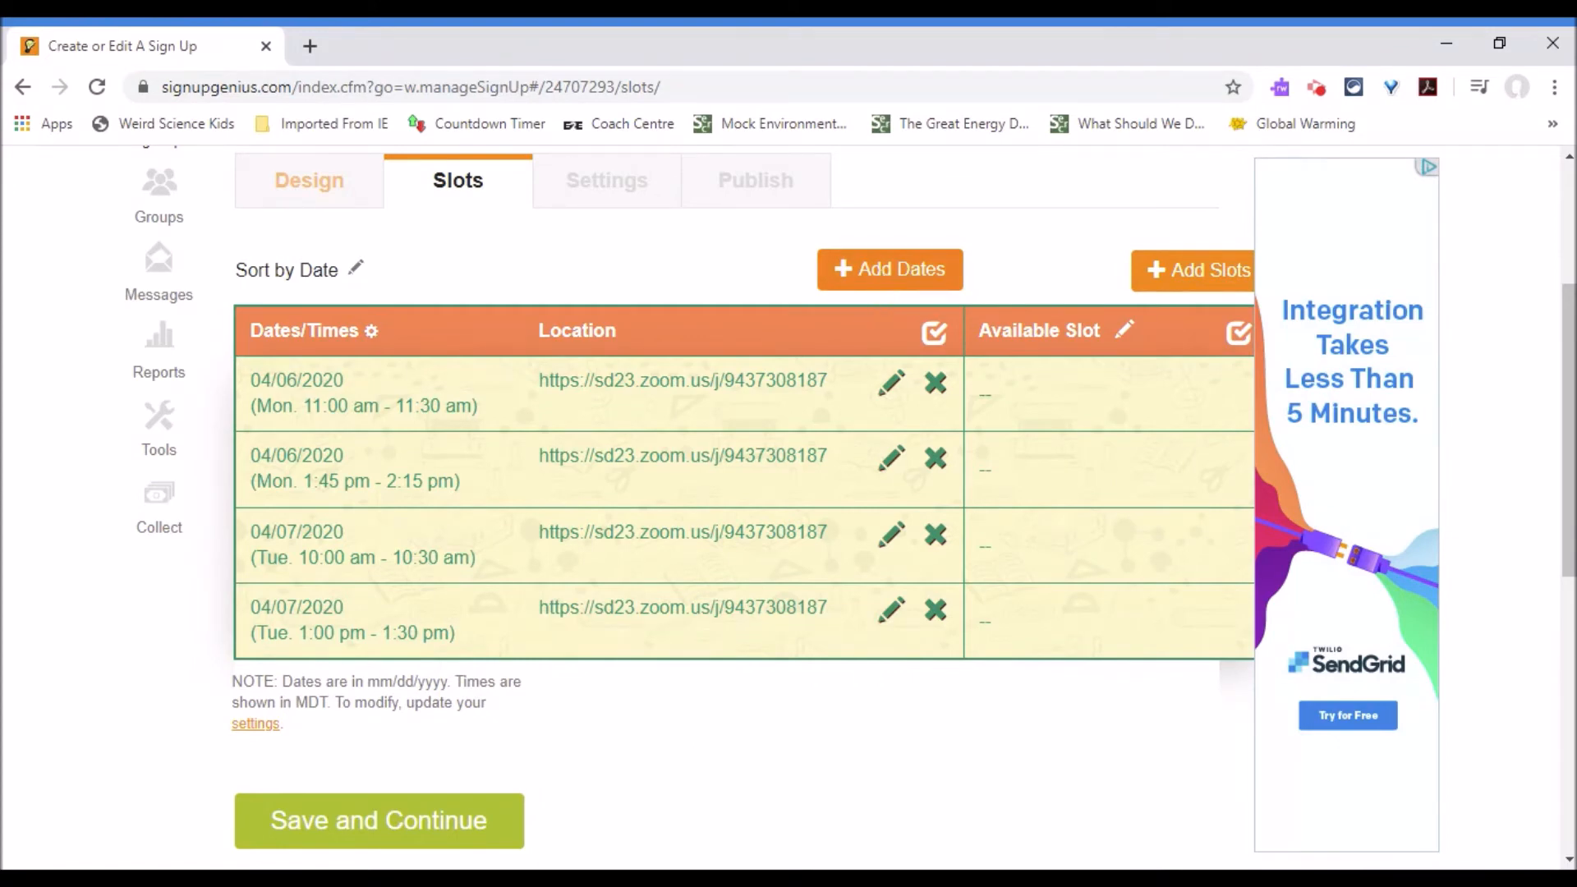
Reopen the Add Dates/Times calendar from above the slots table
left_click(890, 269)
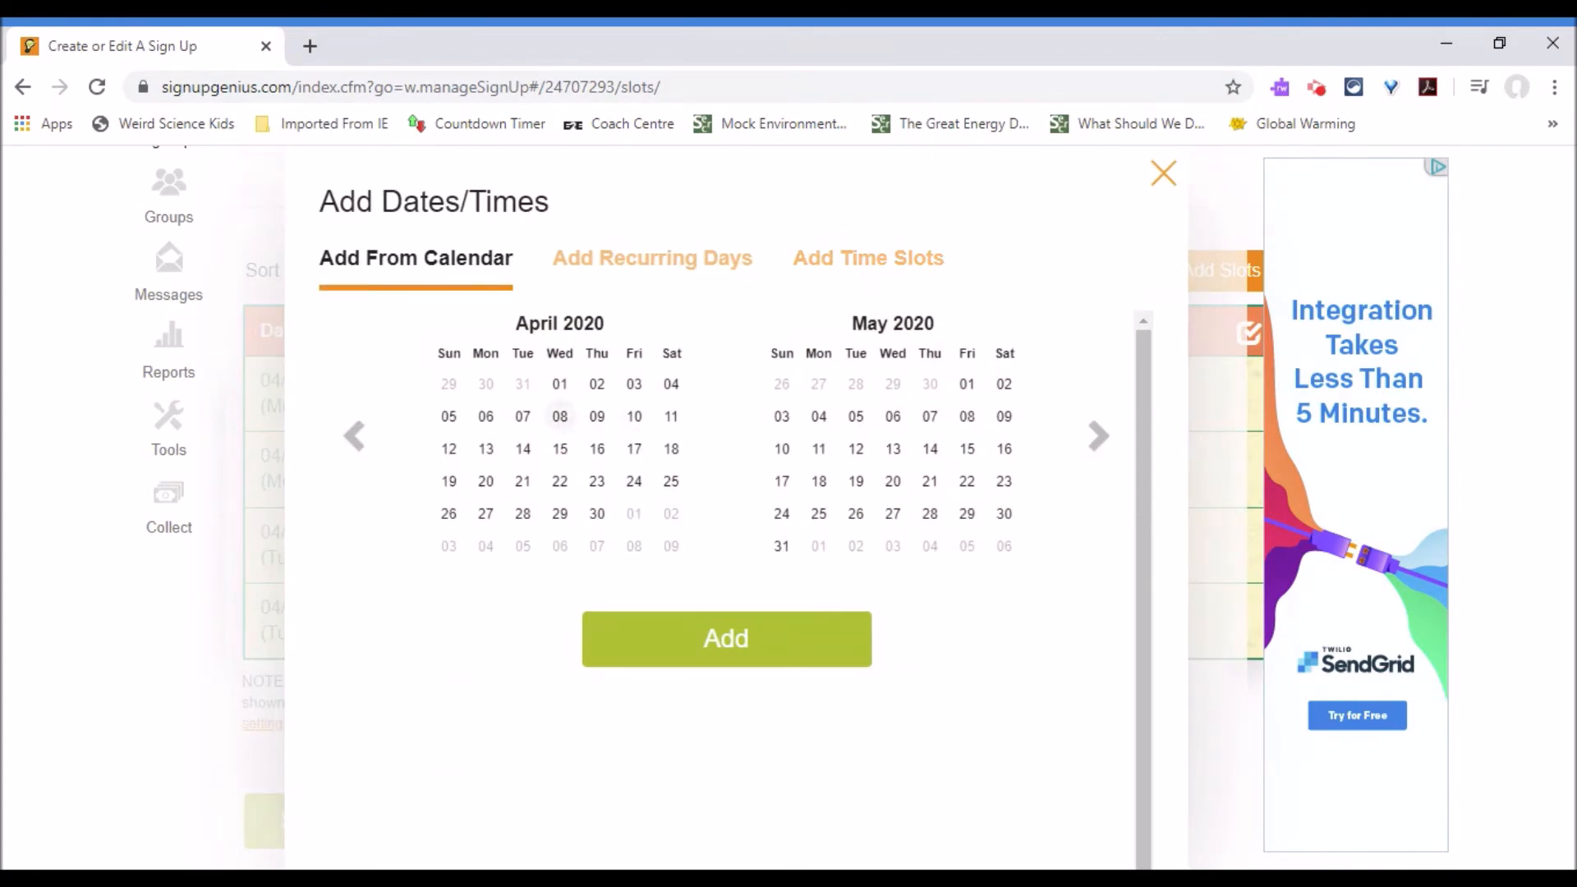
Select April 8 and add it with the default 1:00–1:30 PM times
left_click(559, 416)
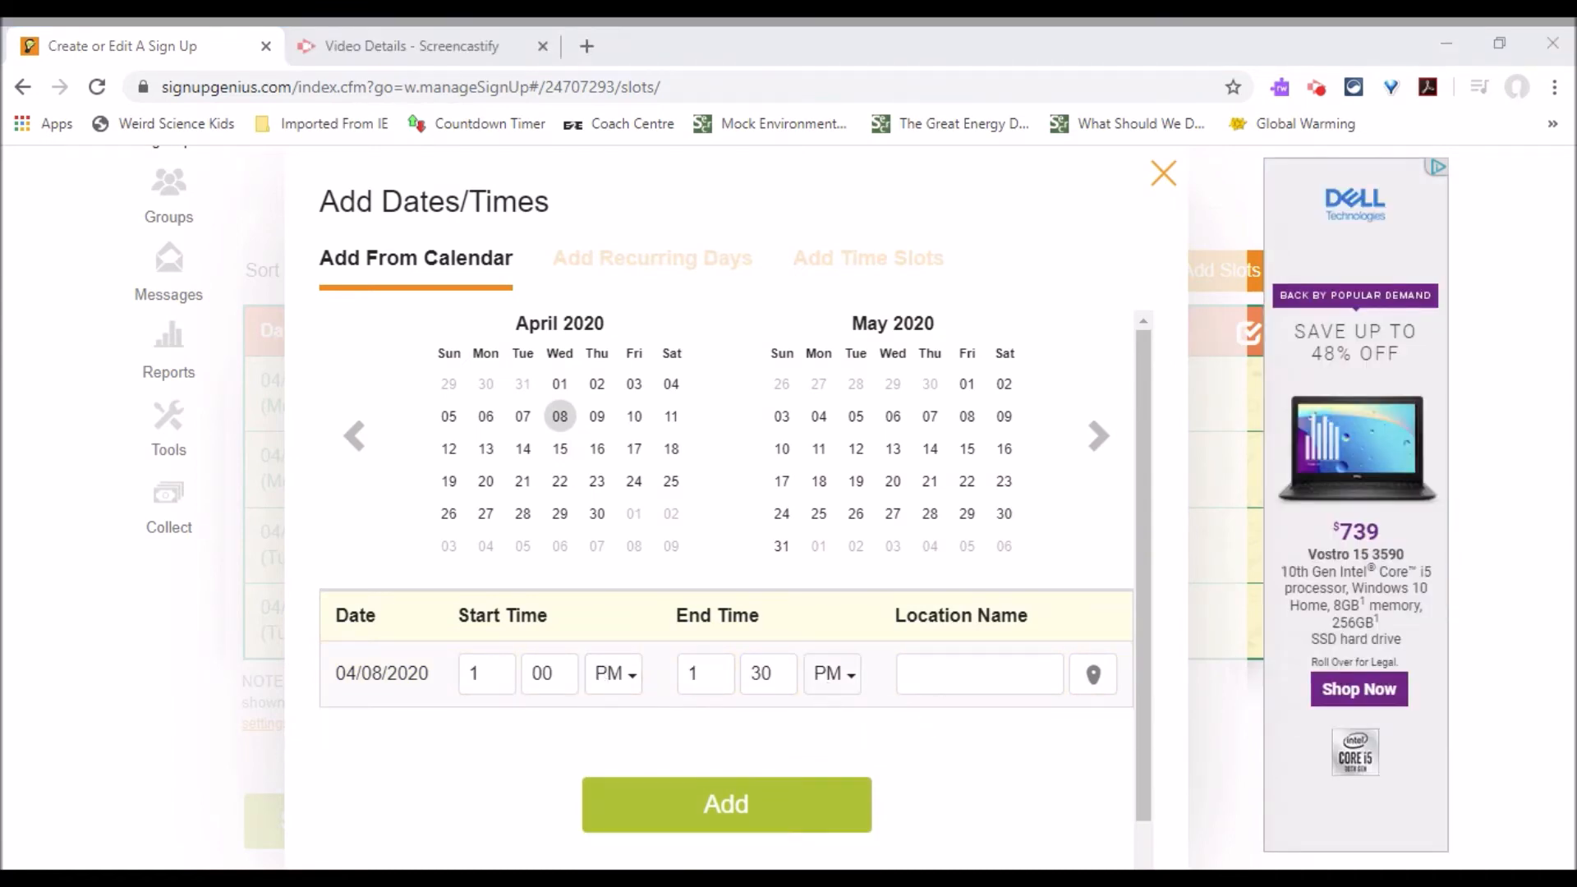
mouse_move(725, 805)
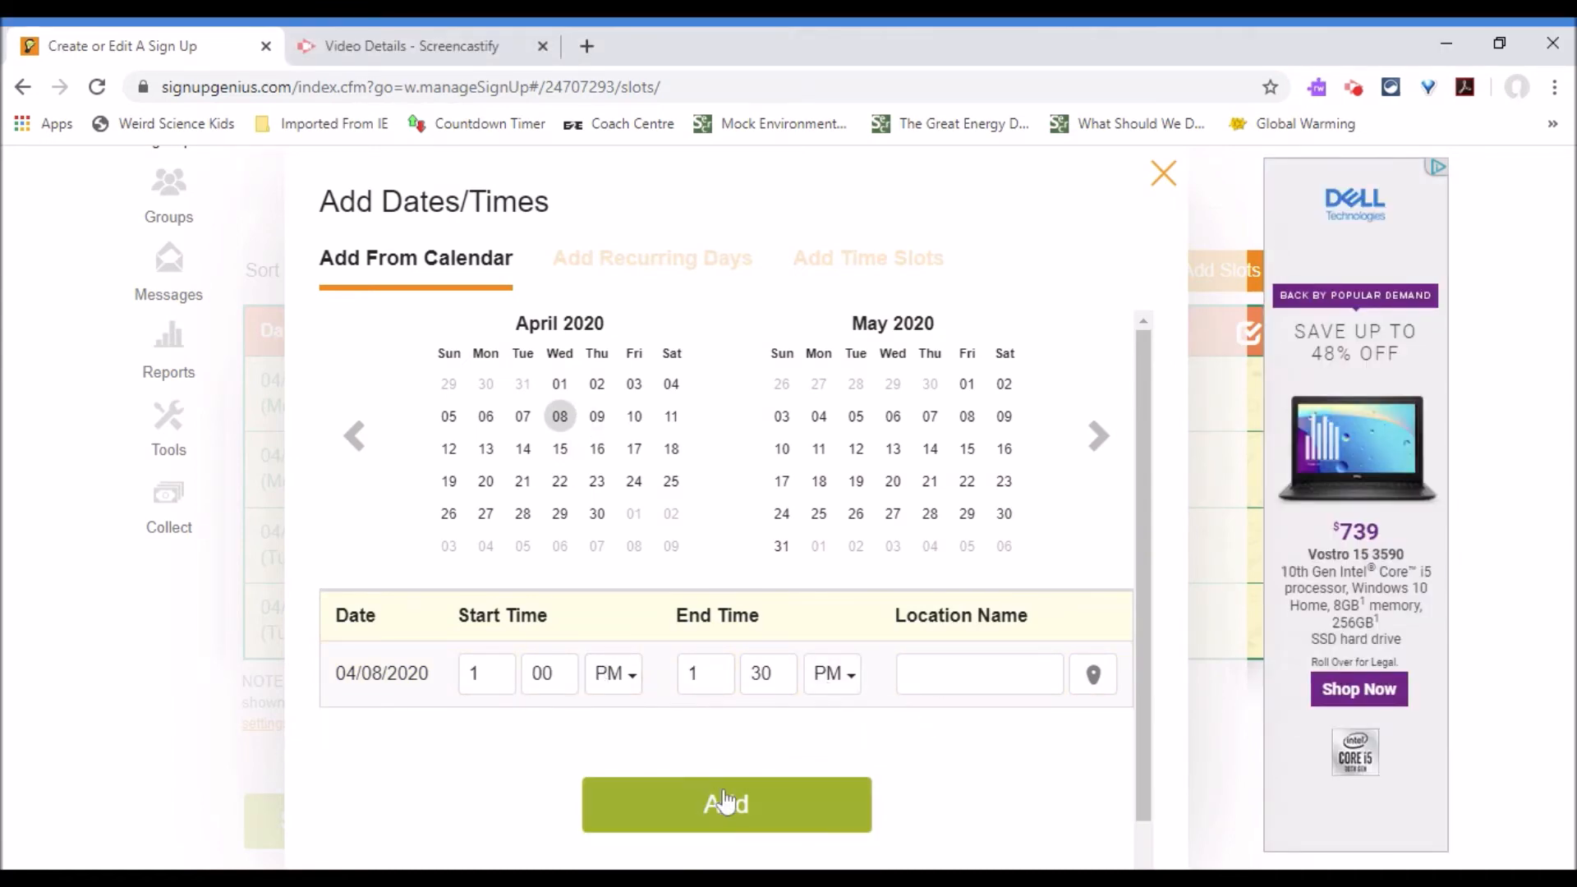
left_click(726, 805)
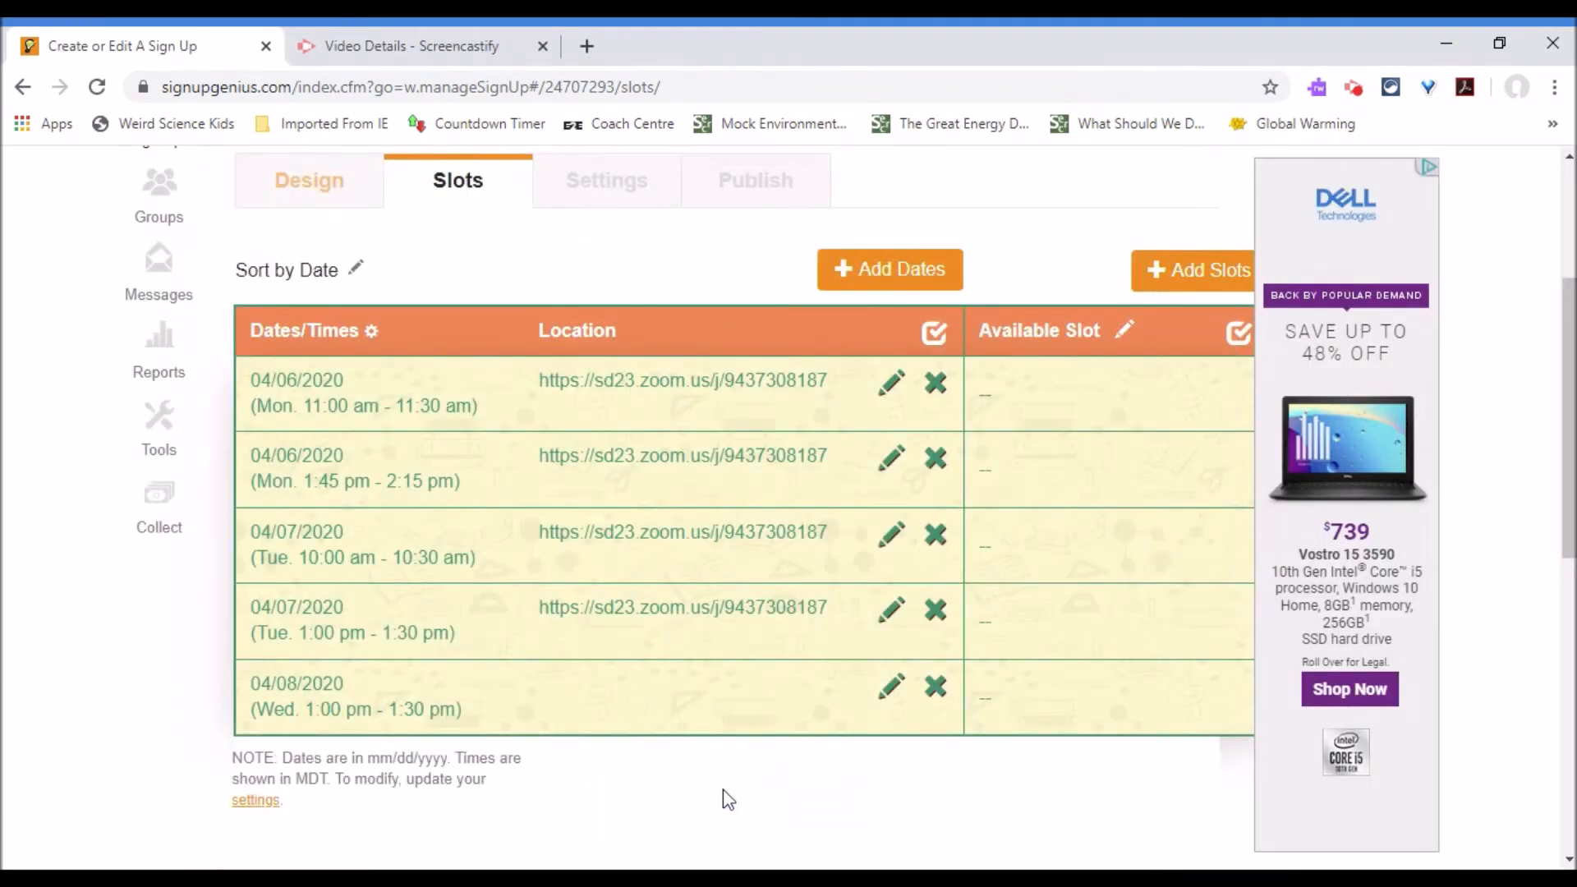
mouse_move(822, 699)
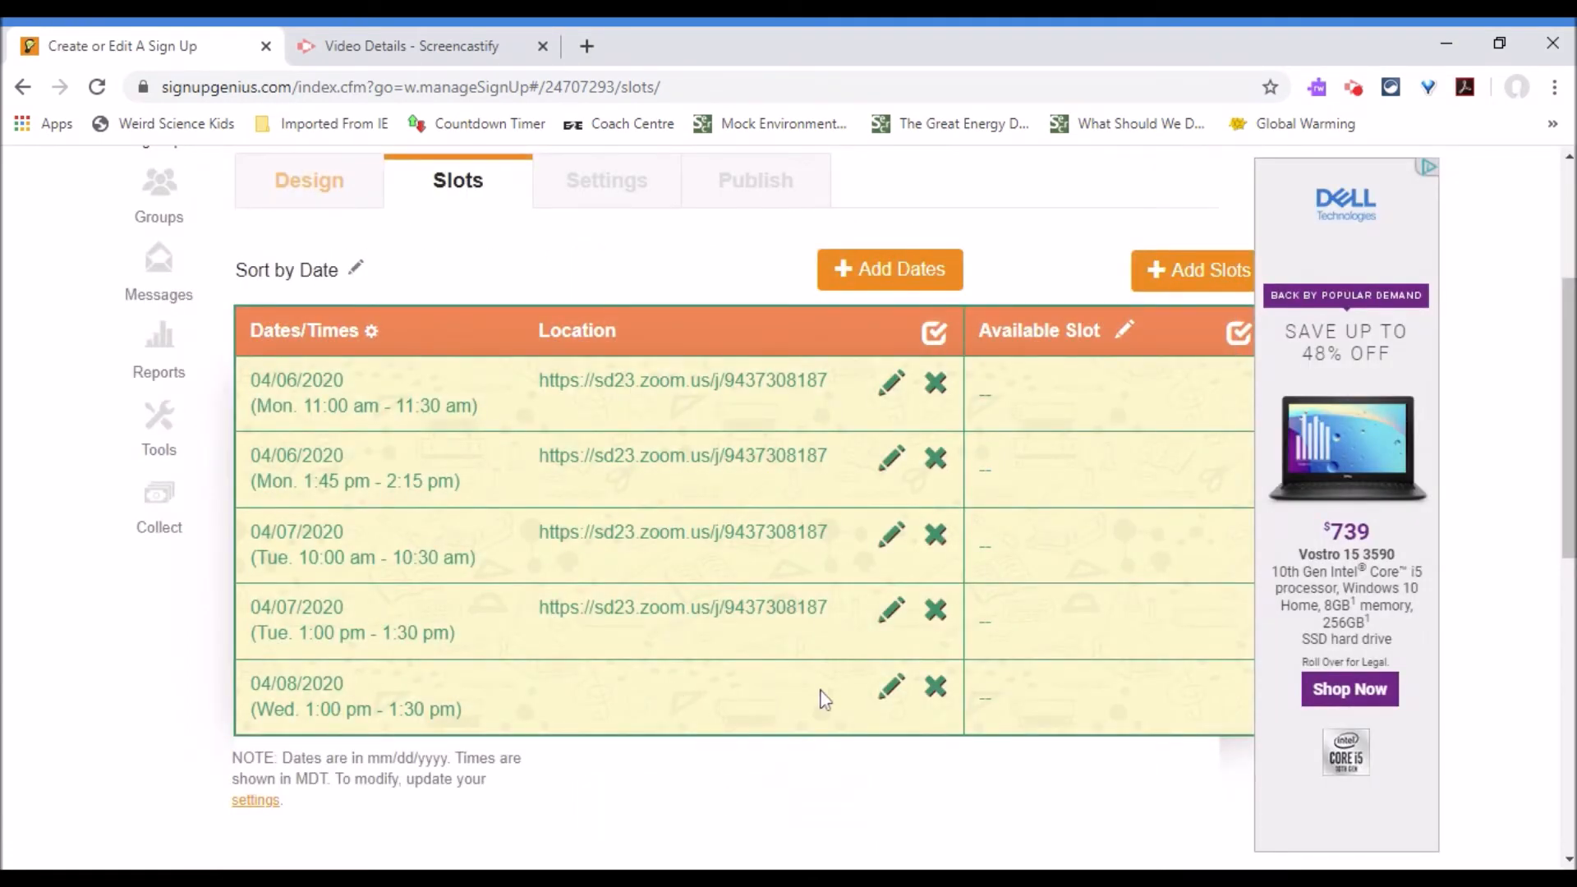
mouse_move(895, 693)
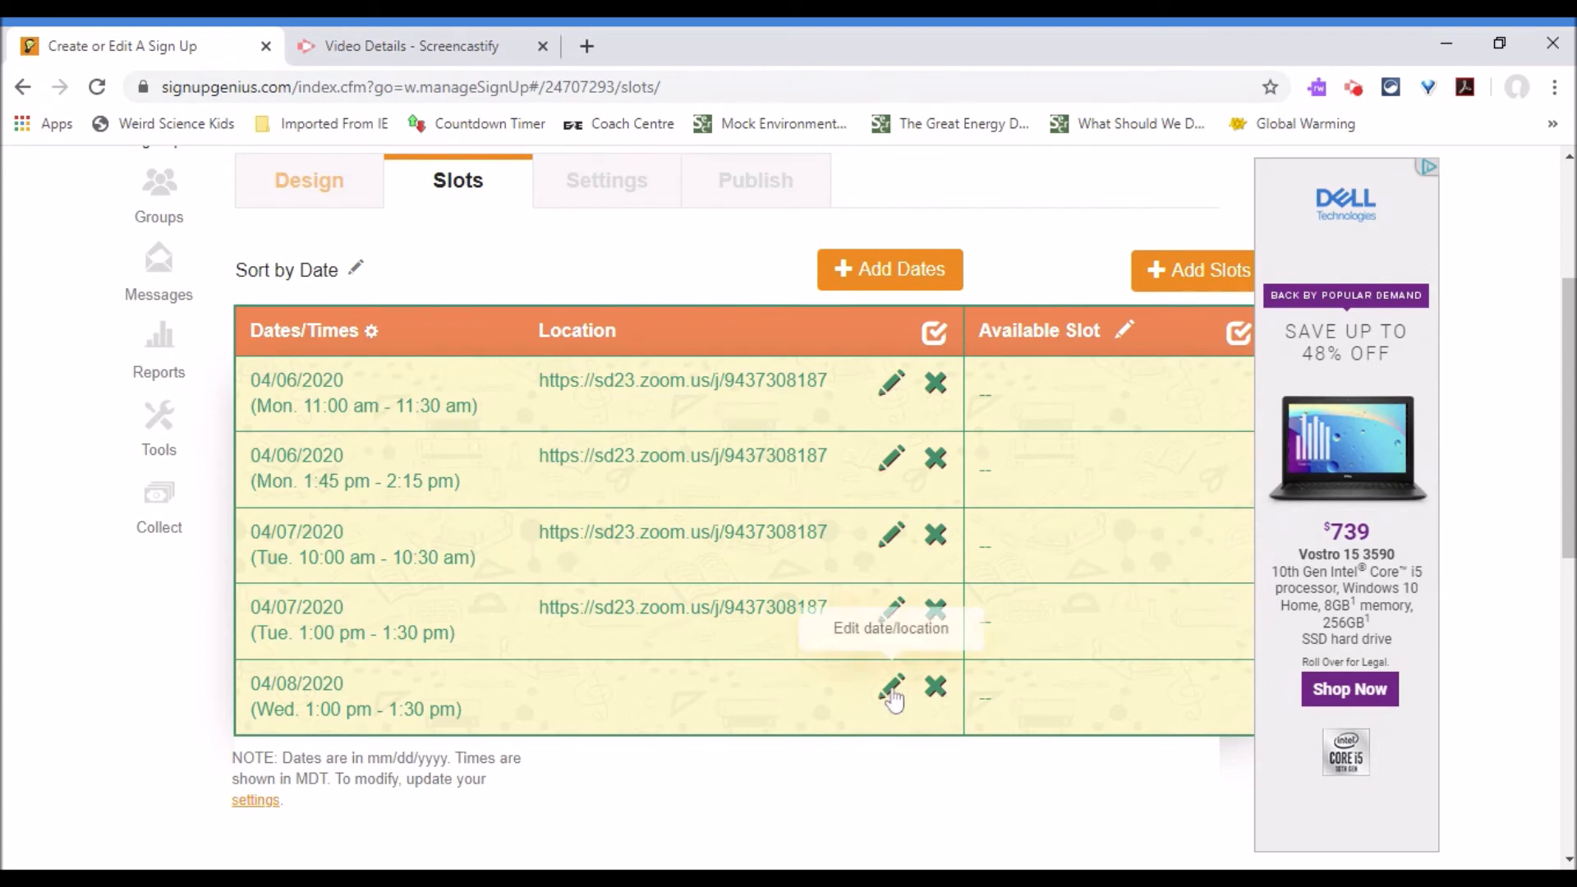
left_click(893, 686)
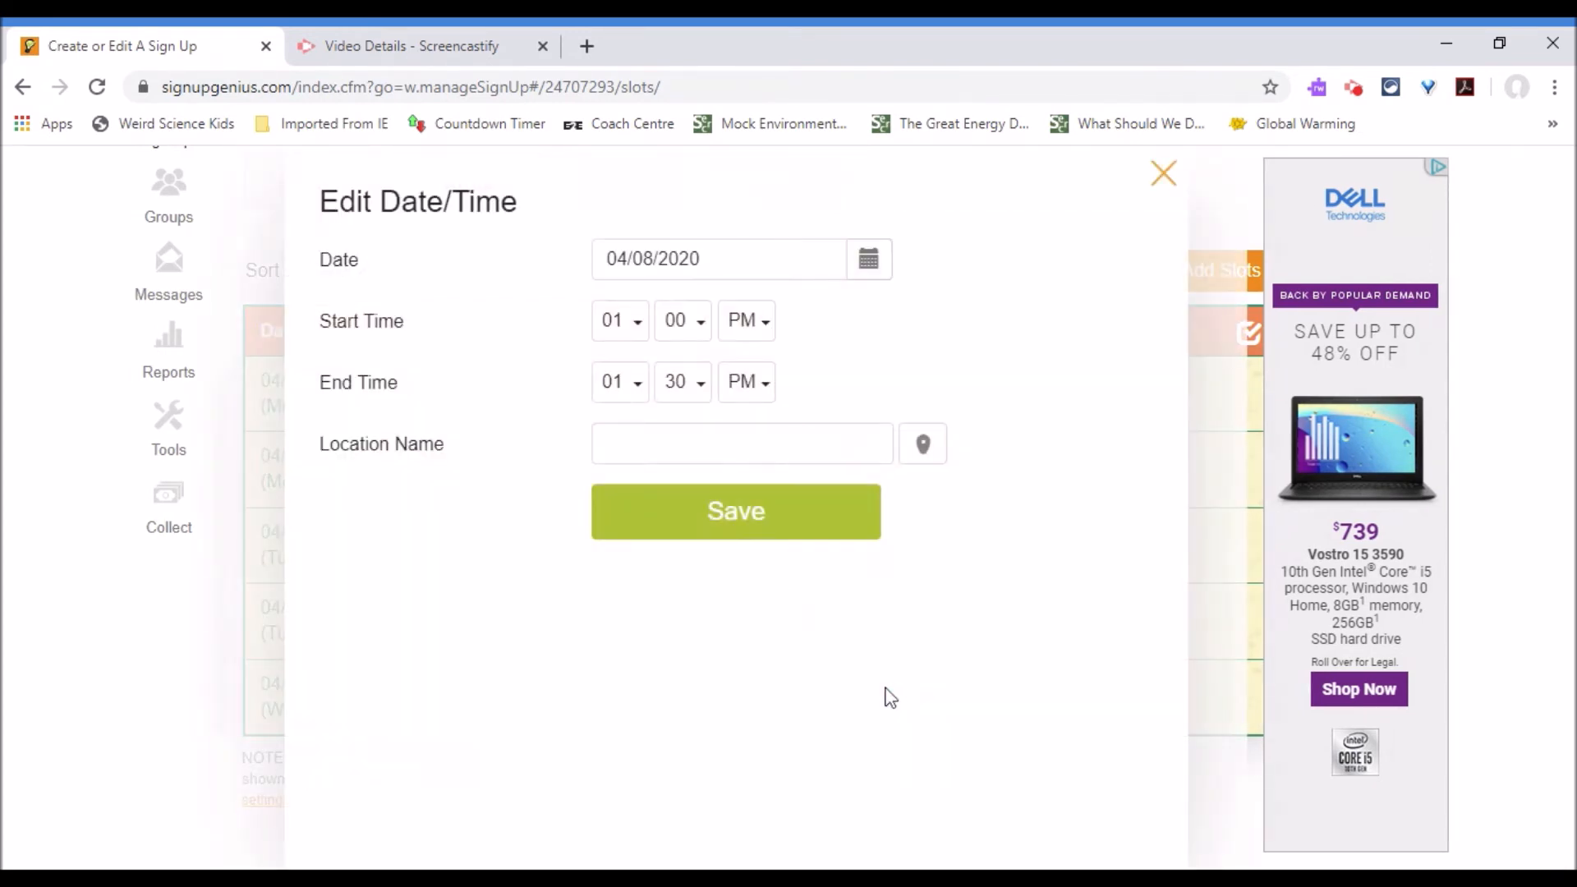
left_click(741, 443)
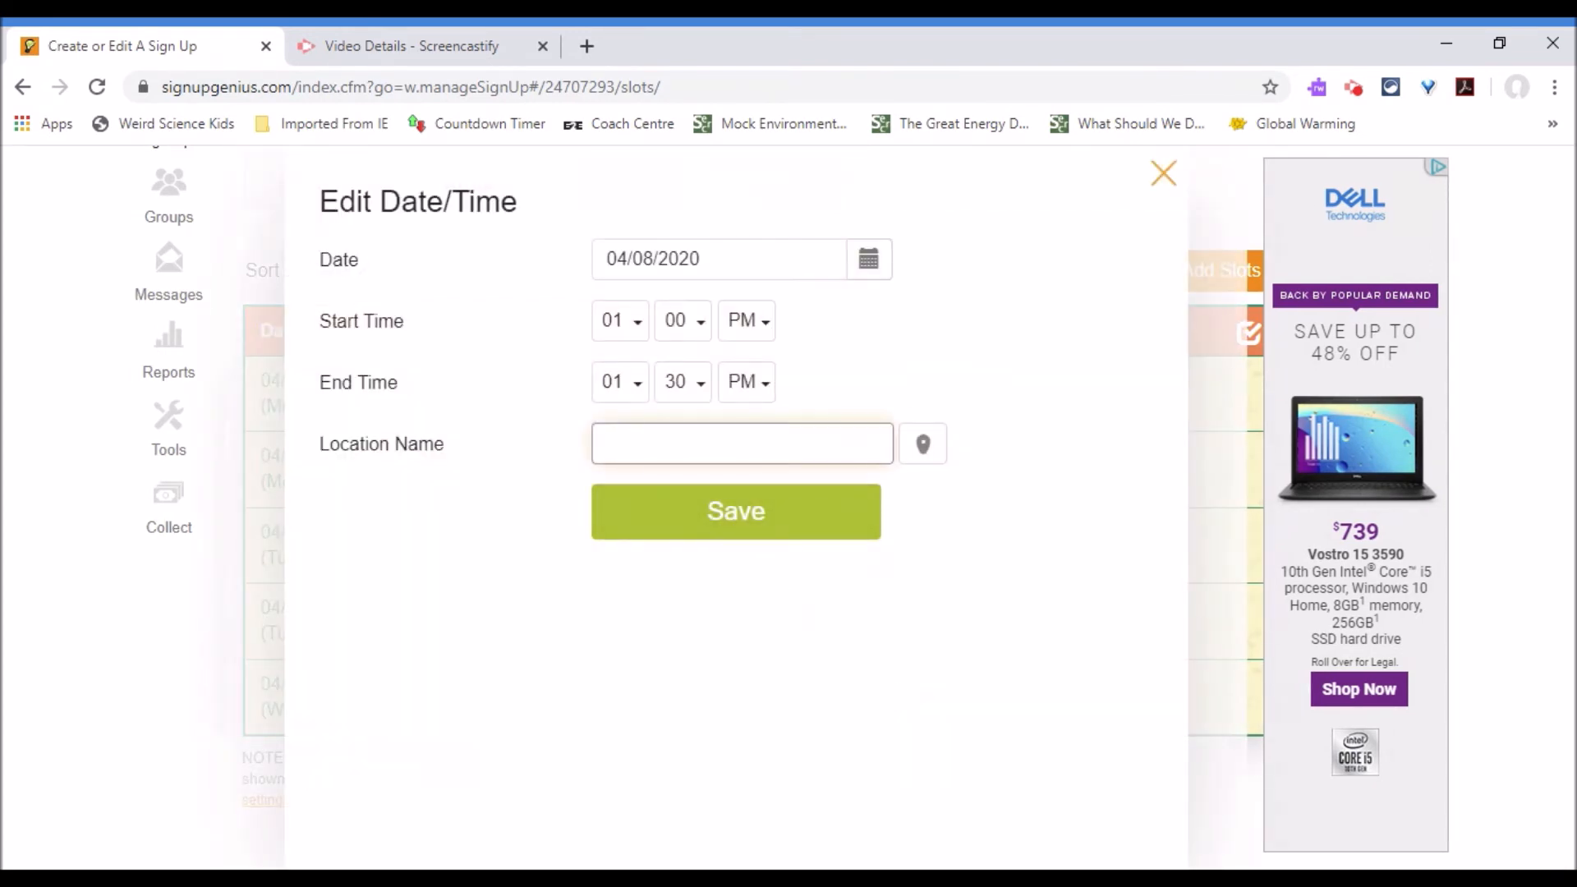
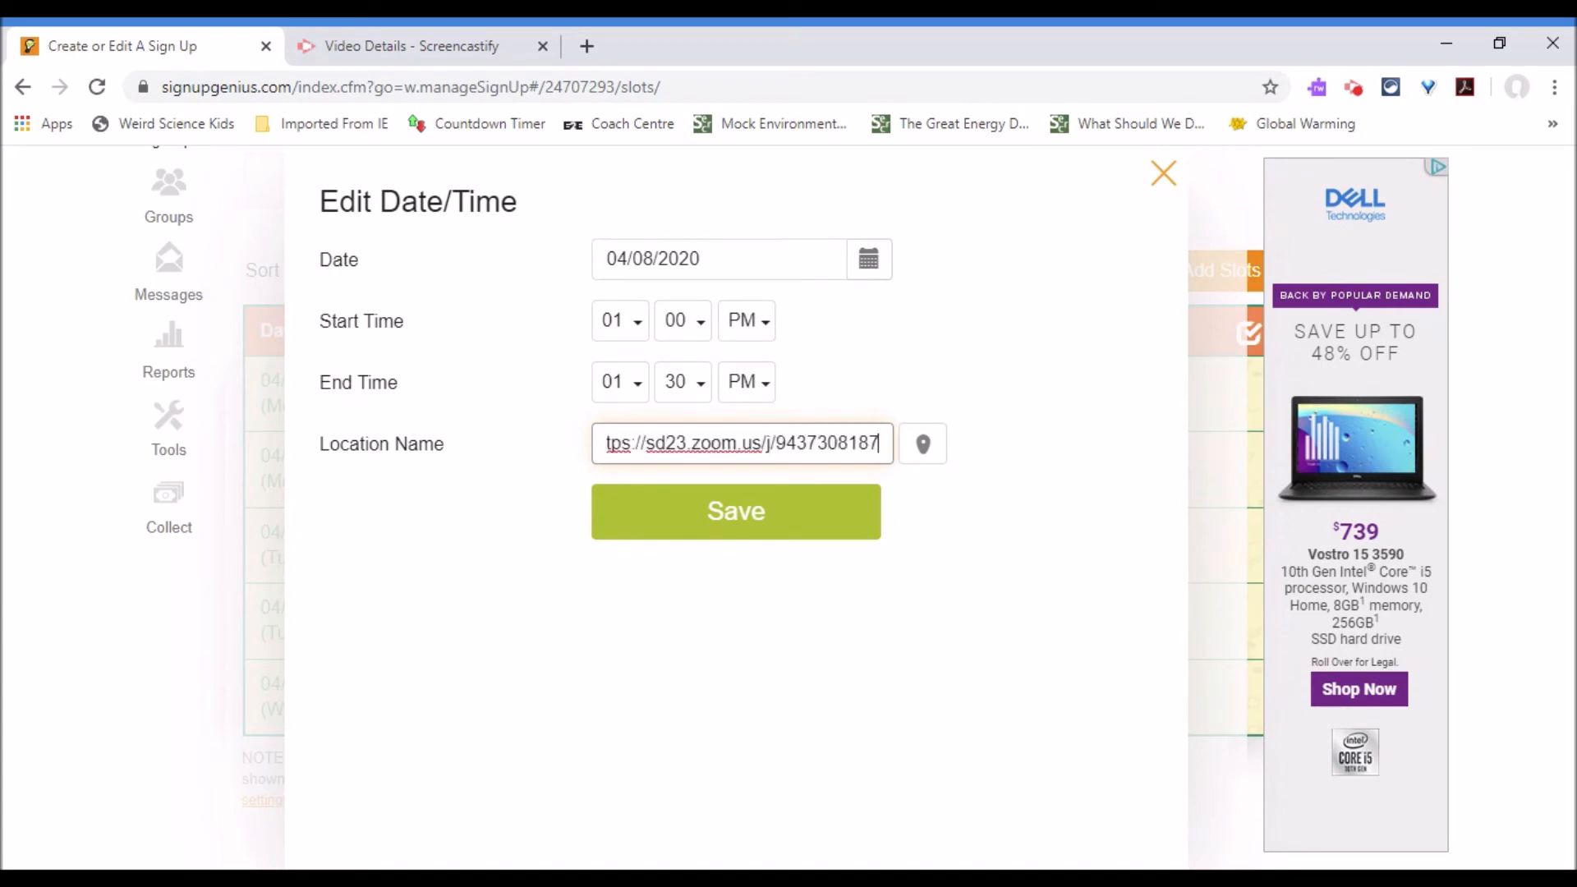
left_click(736, 512)
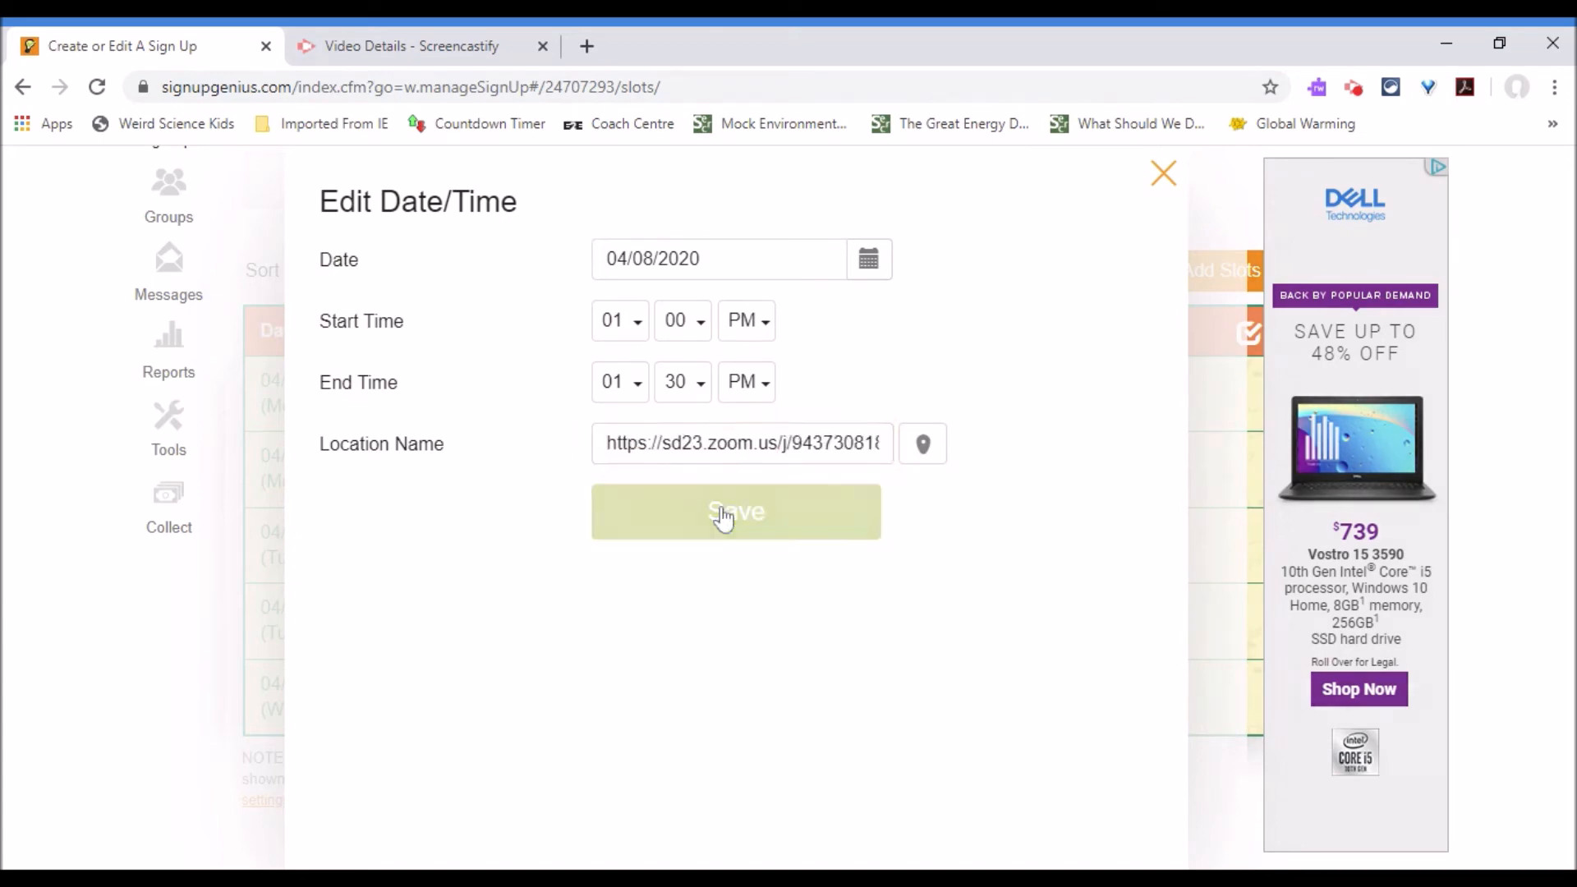
left_click(735, 512)
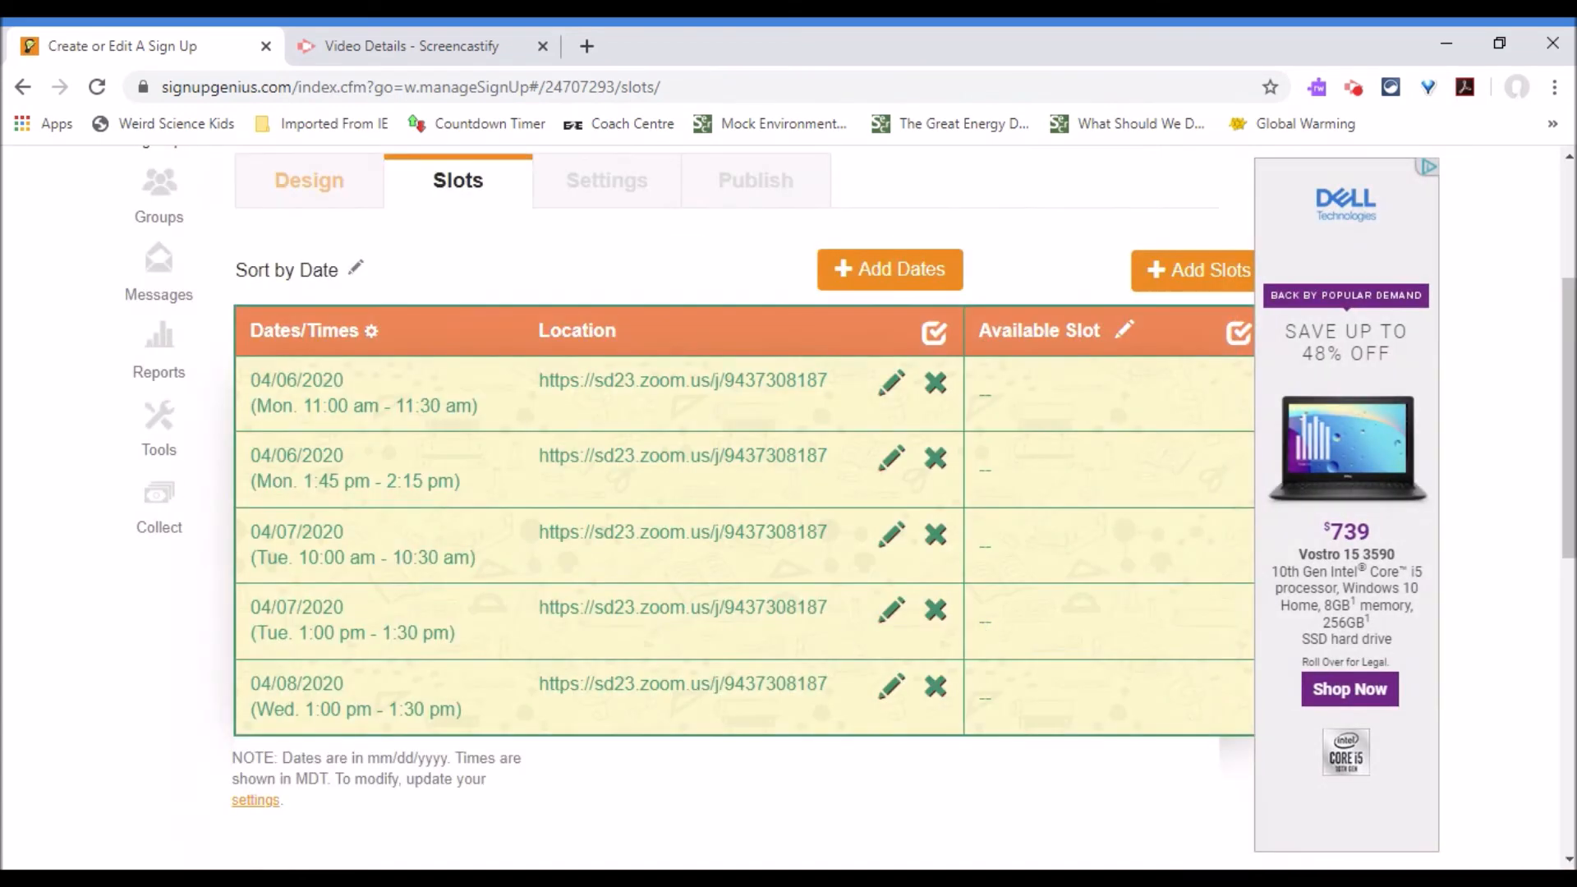
mouse_move(753, 647)
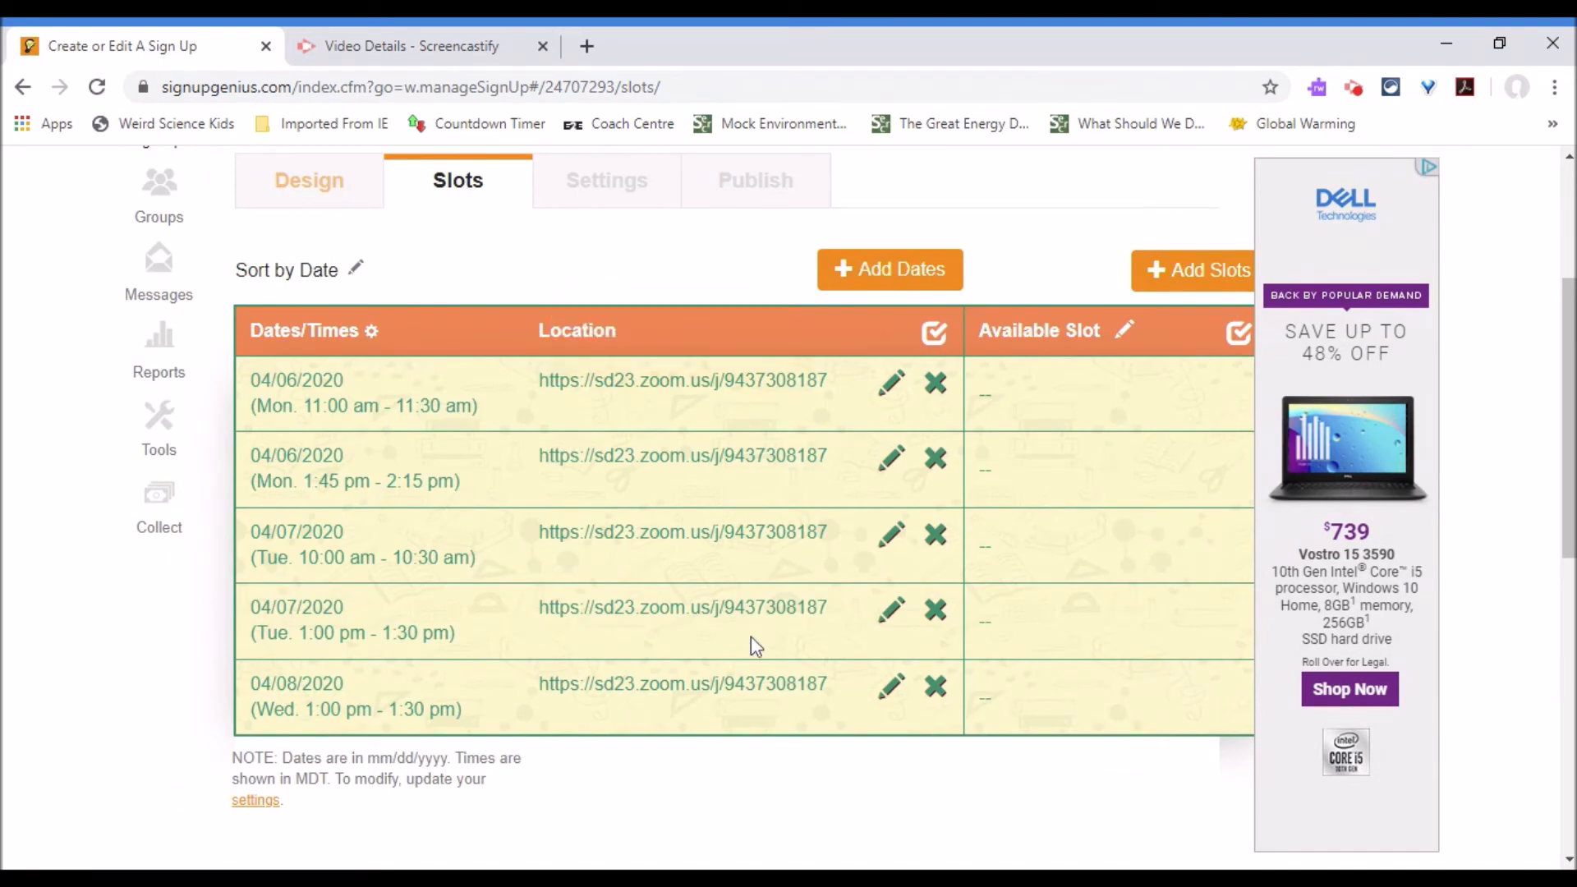
mouse_move(754, 725)
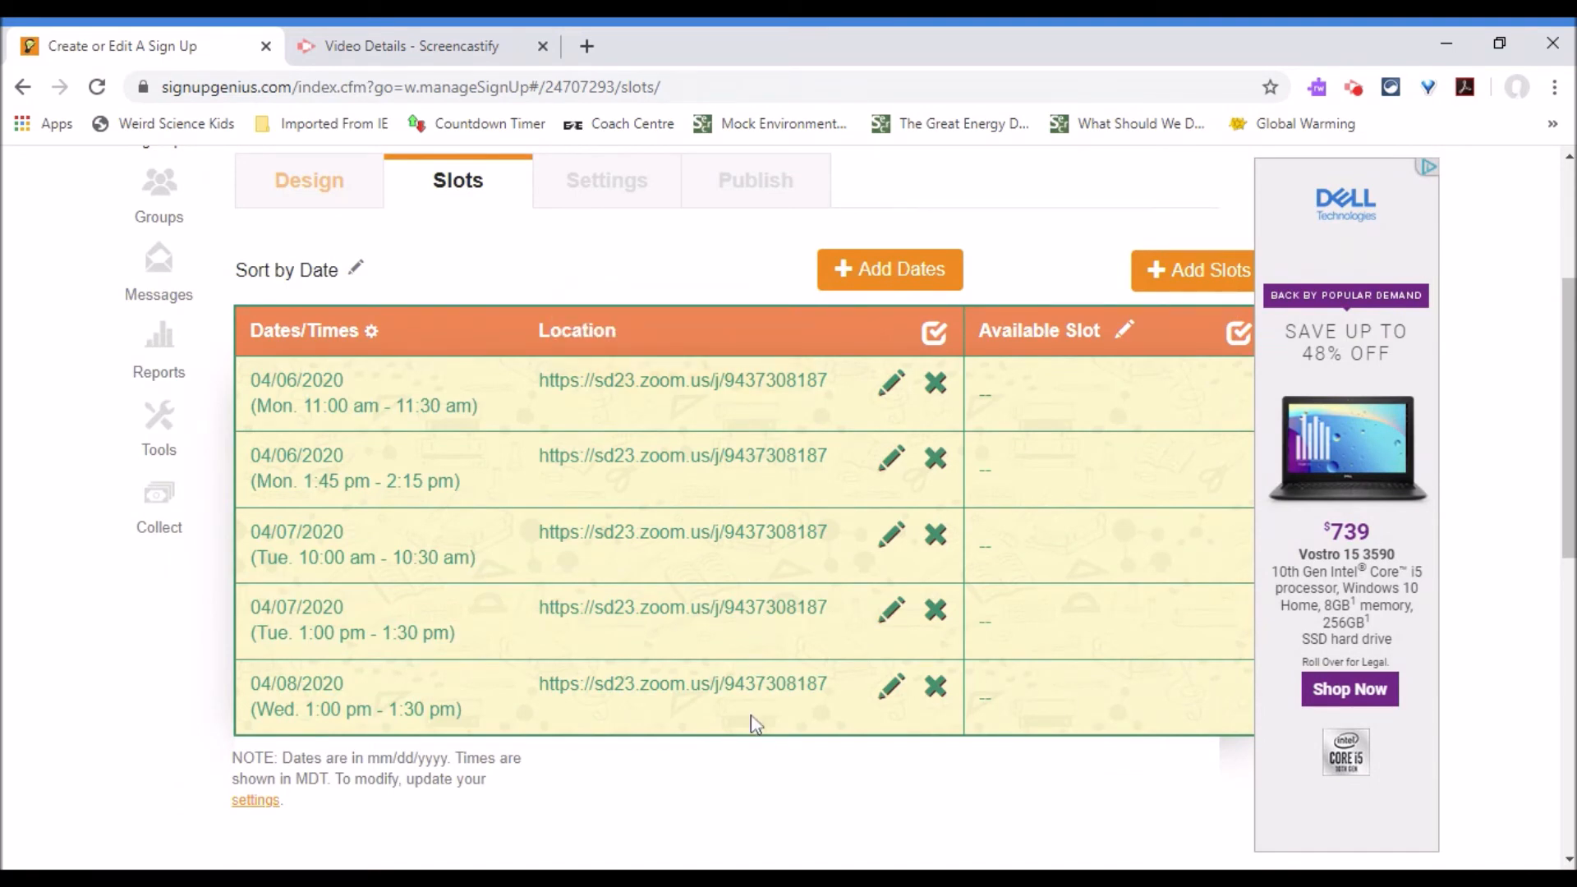
Attempt Save and Continue on the slots, which returns an add-a-slot error
scroll("down", 3)
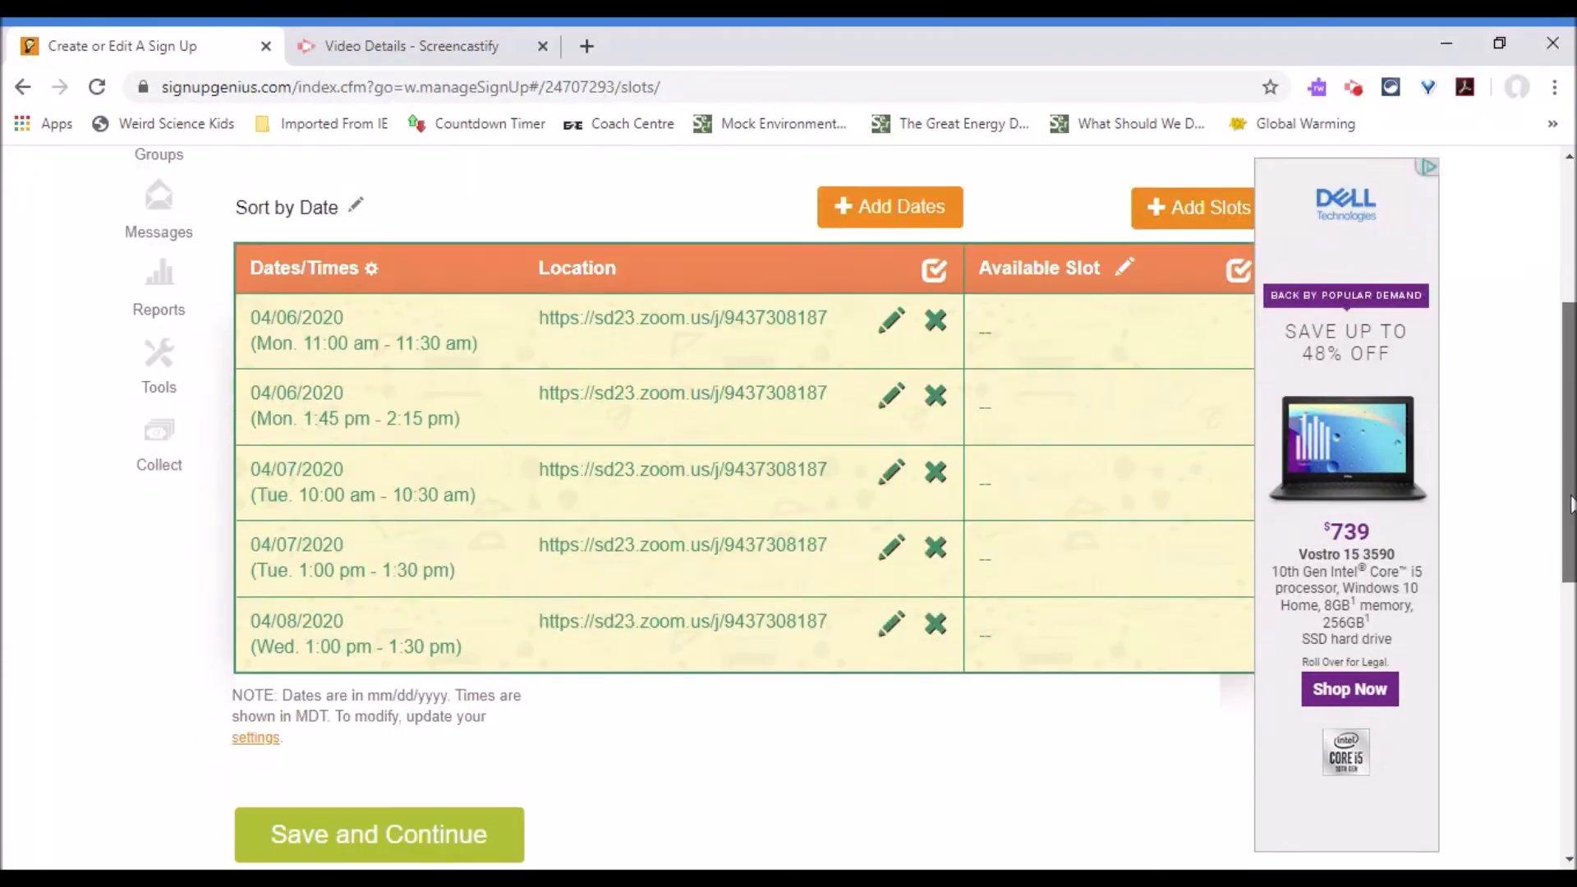
scroll("down", 3)
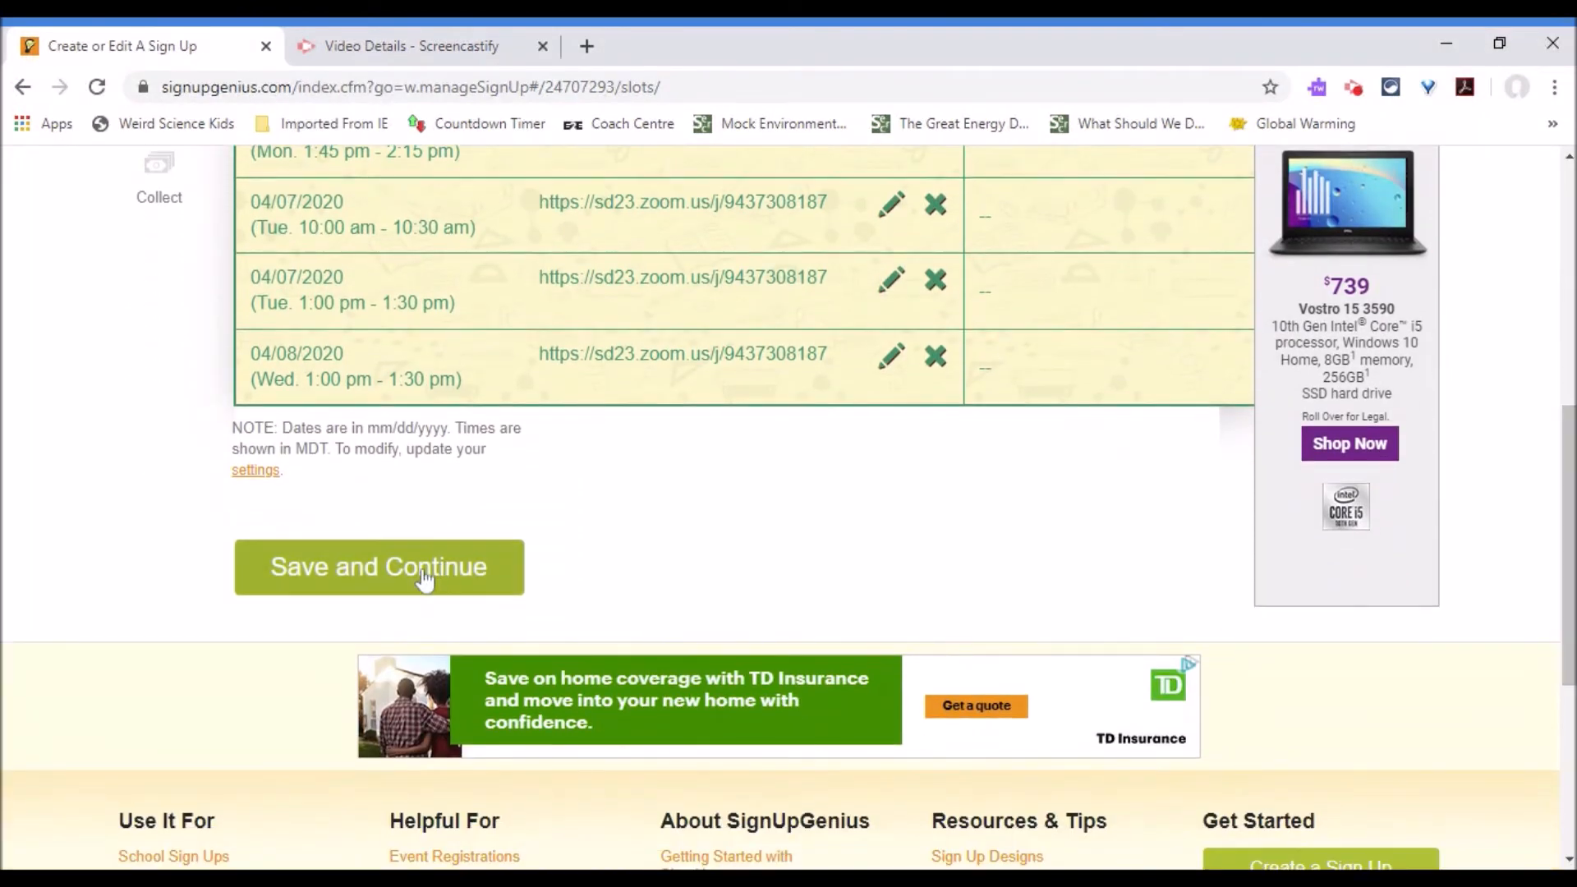
left_click(379, 568)
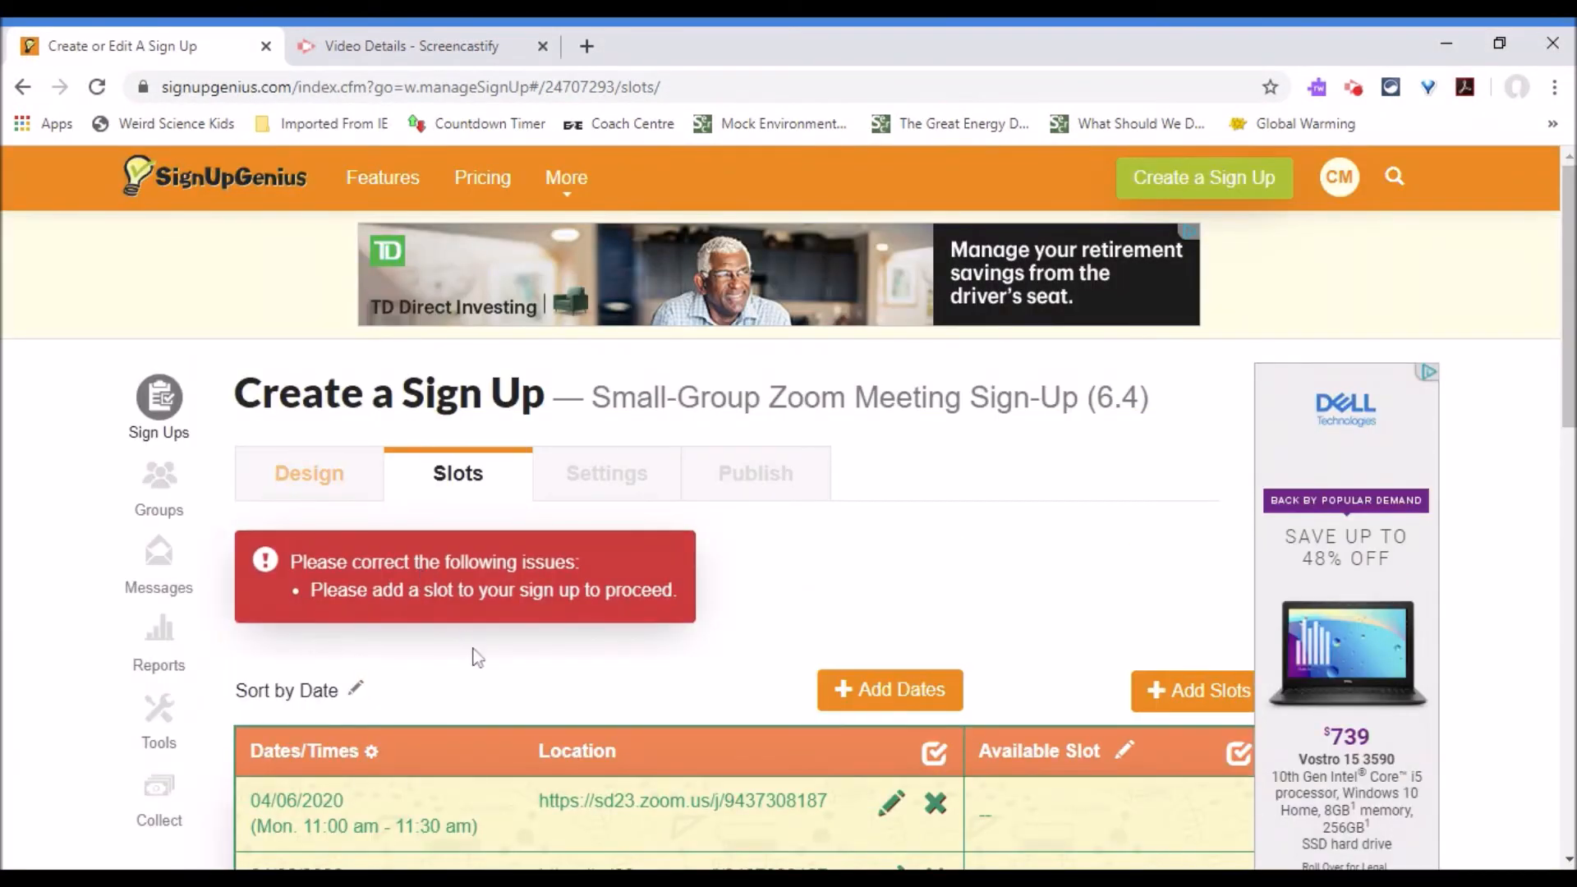
mouse_move(1480, 320)
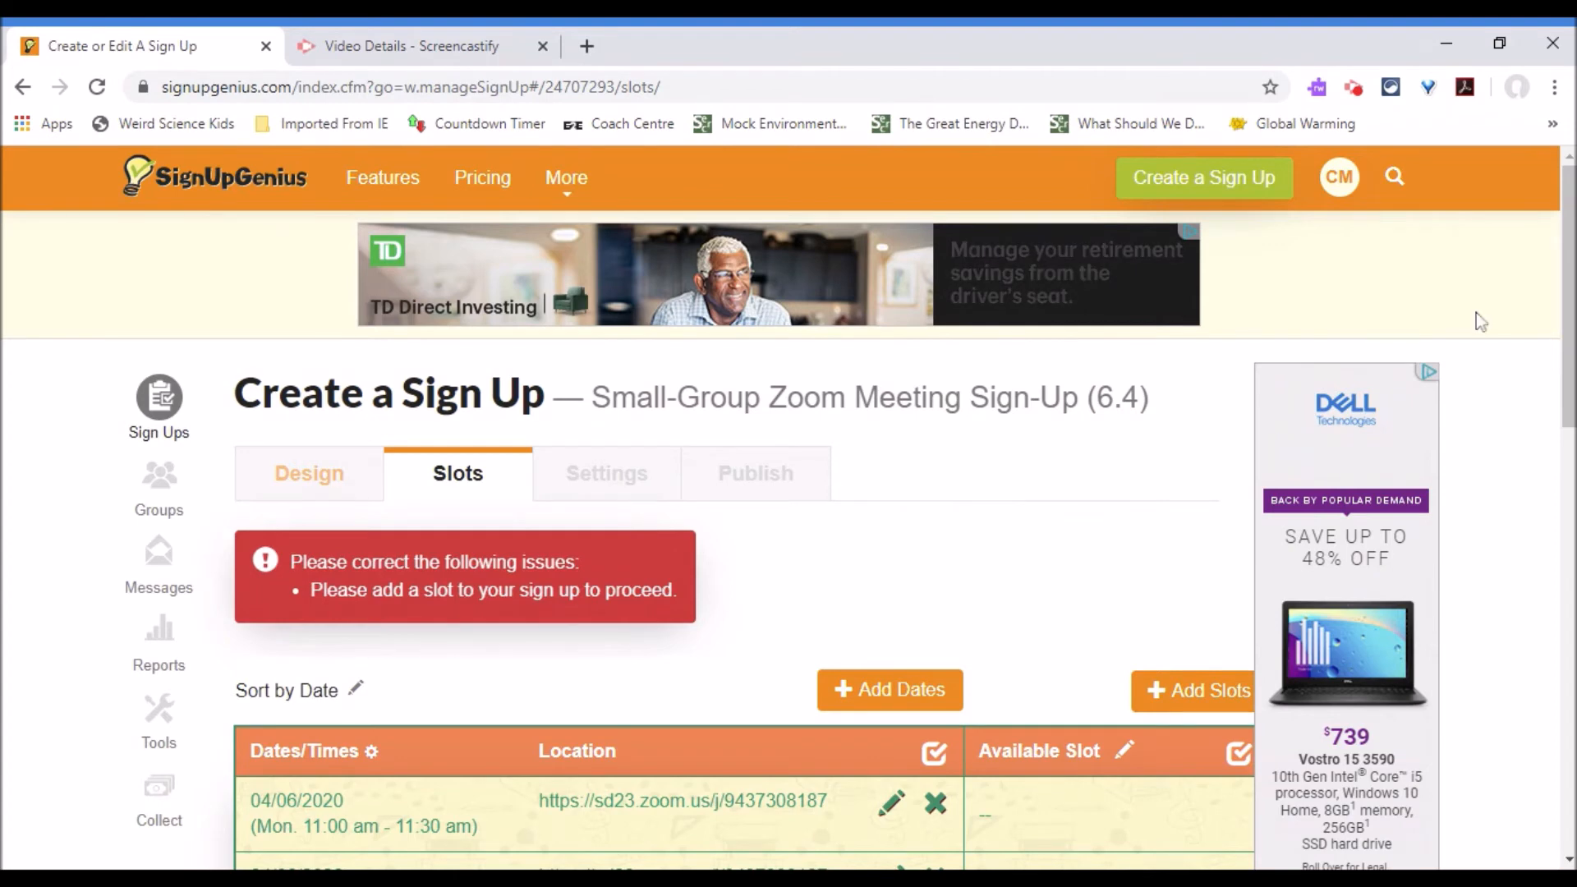
Scroll down to the slots table and start the Add Slots form
scroll("down", 3)
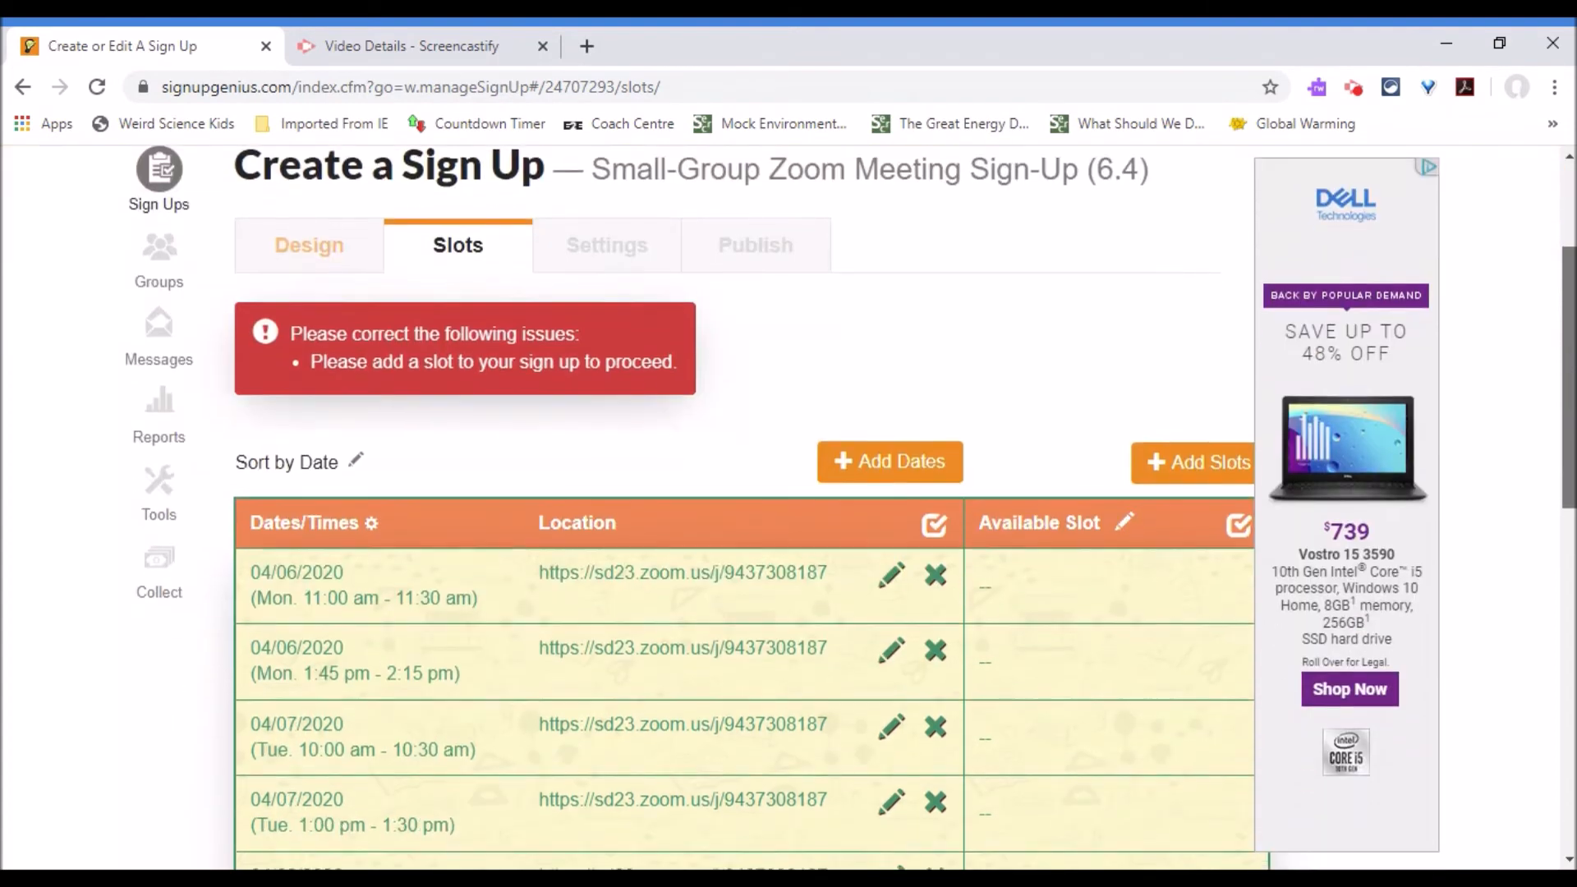
scroll("down", 3)
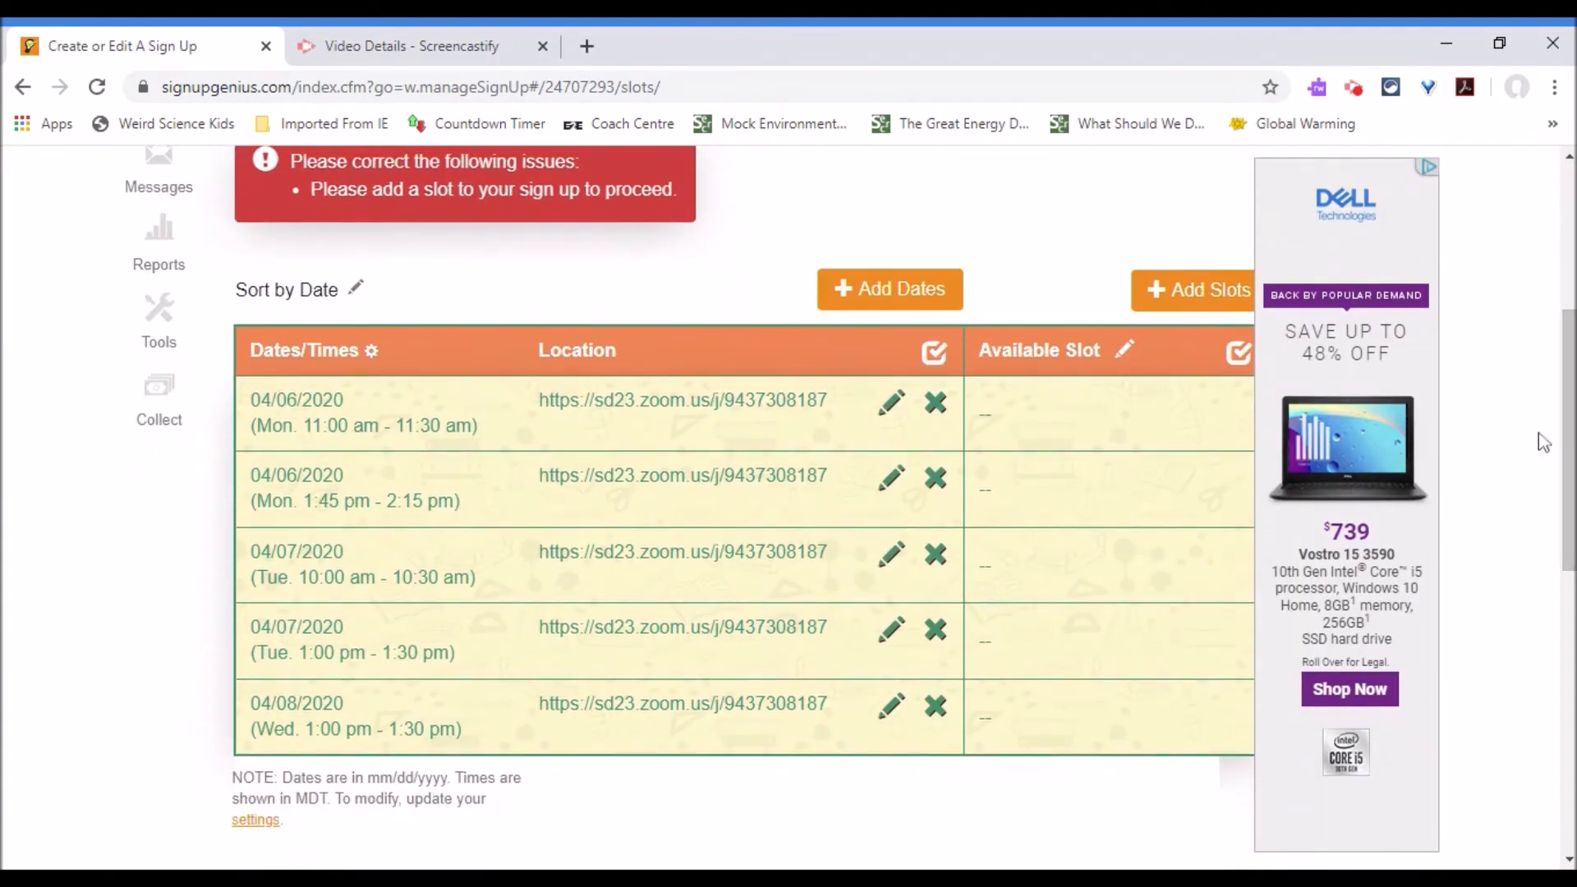
left_click(1209, 290)
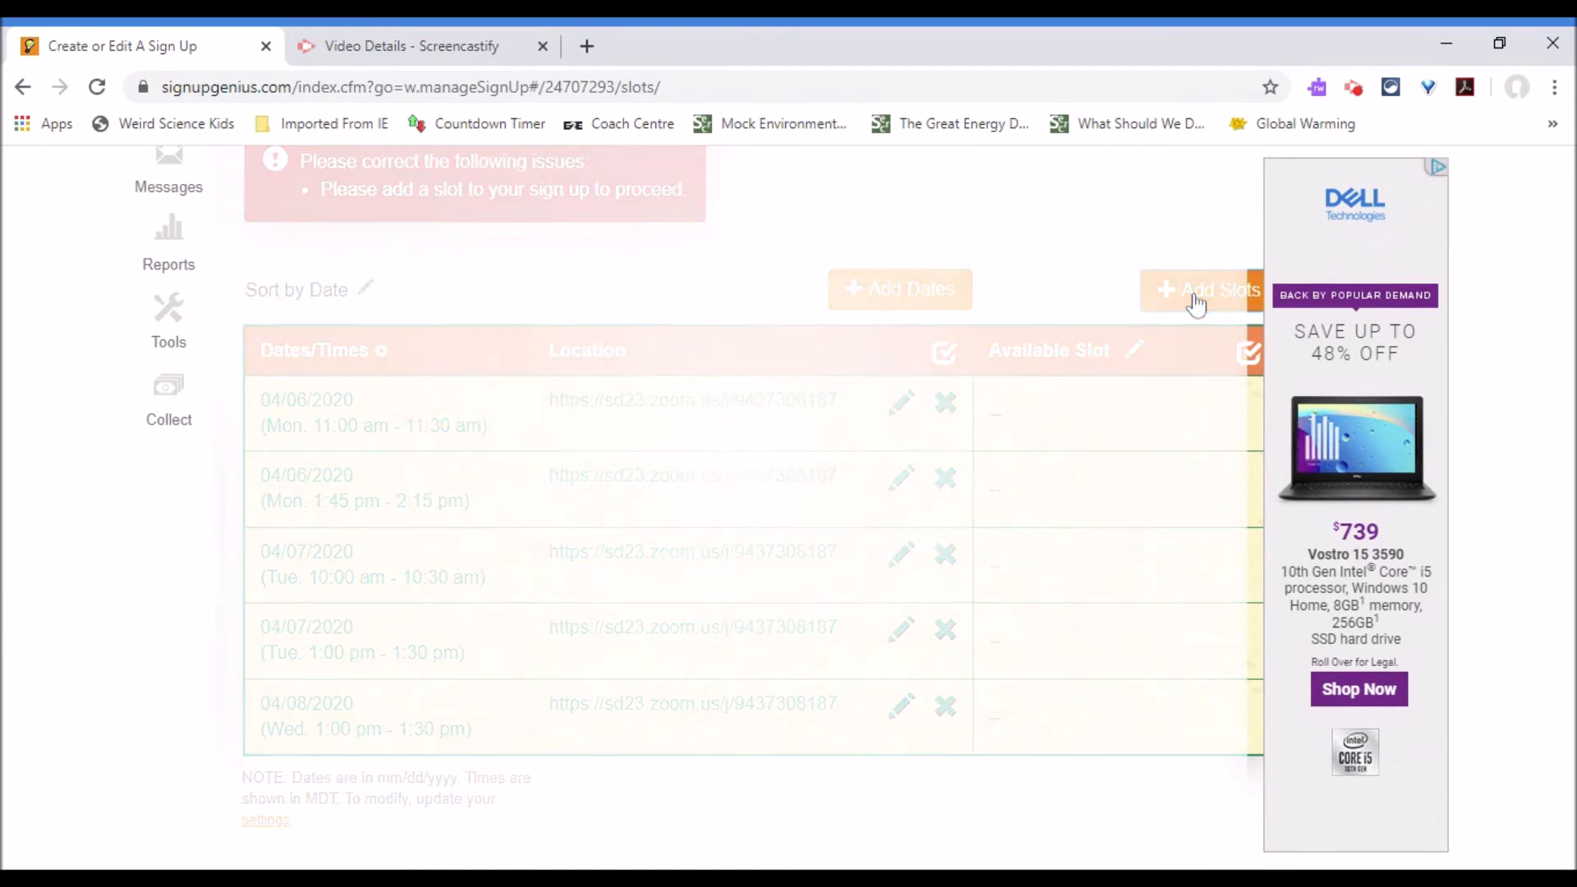
Bulk-add a 'Student Participants' slot wanting 5 people to all five dates and save
left_click(1207, 290)
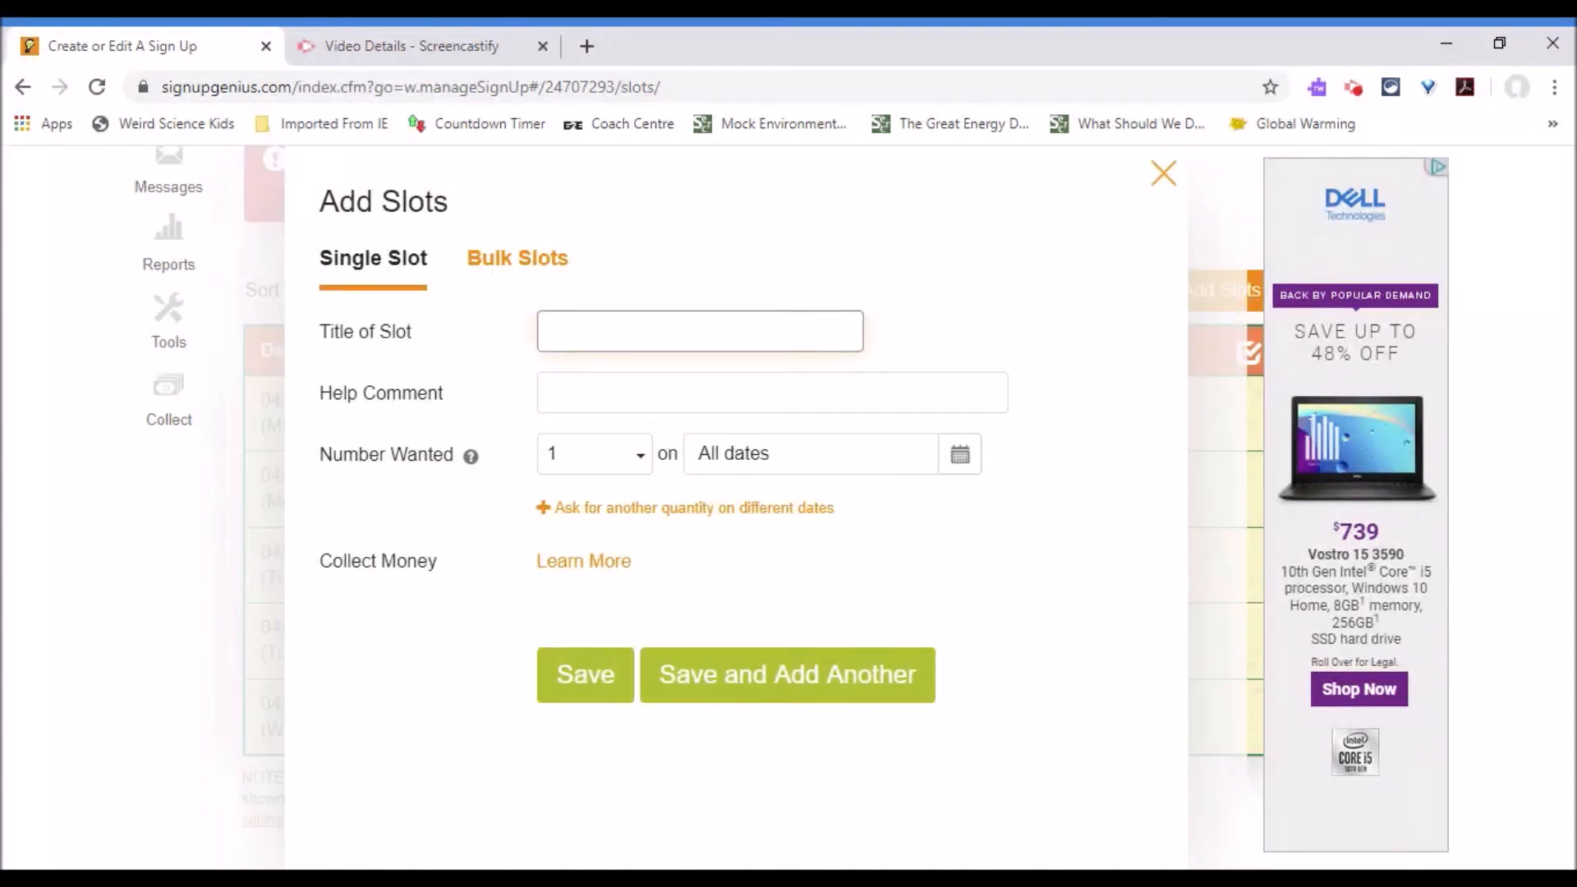
left_click(517, 258)
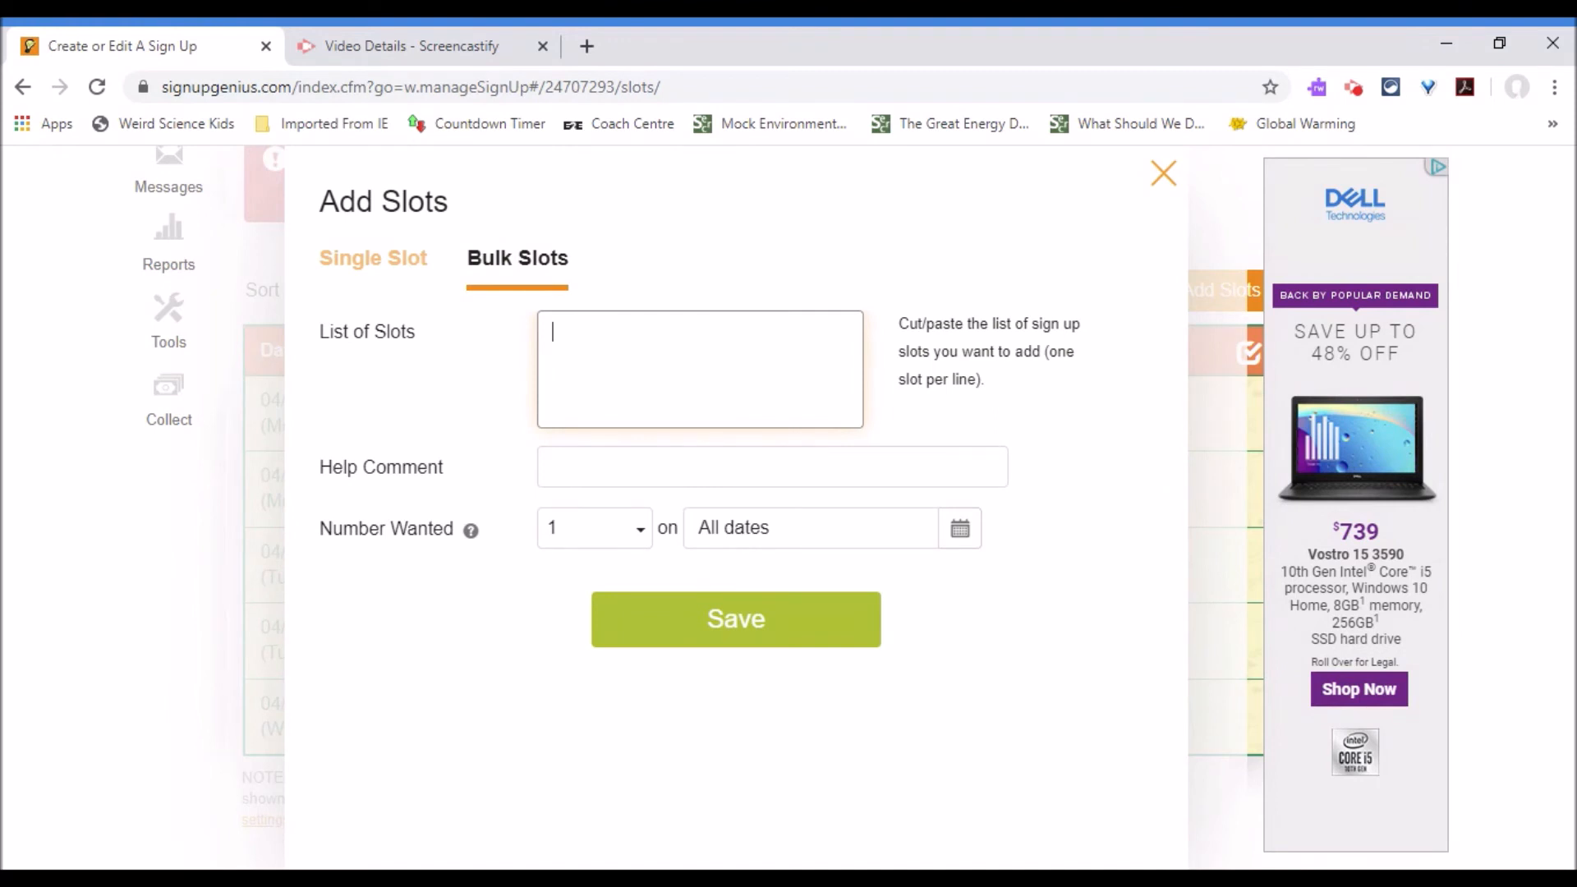
type("Student Parti")
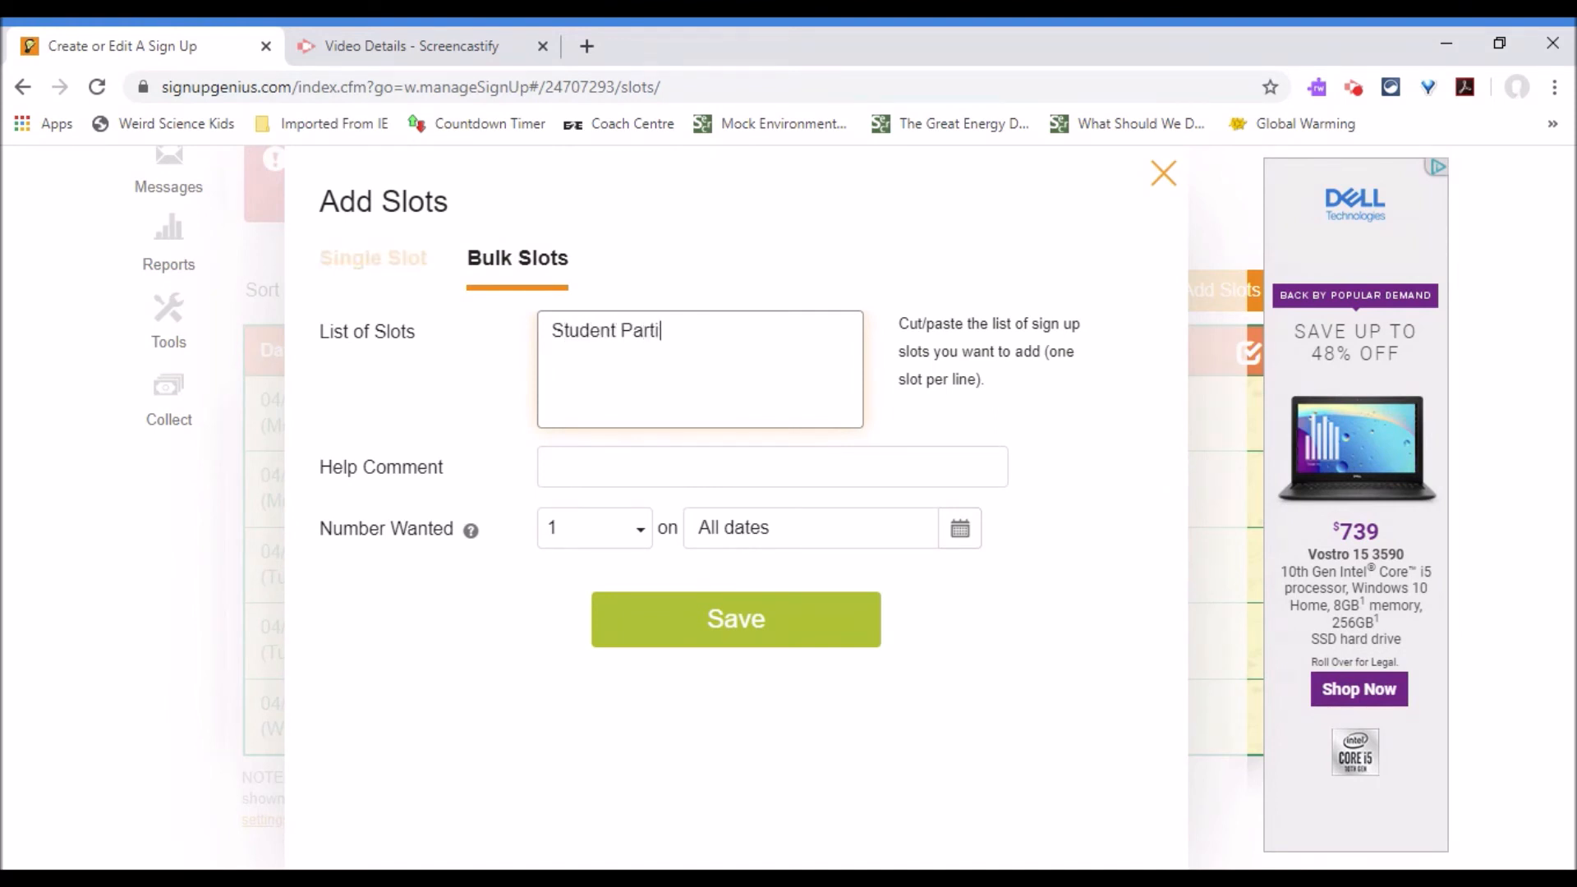
type("cipants")
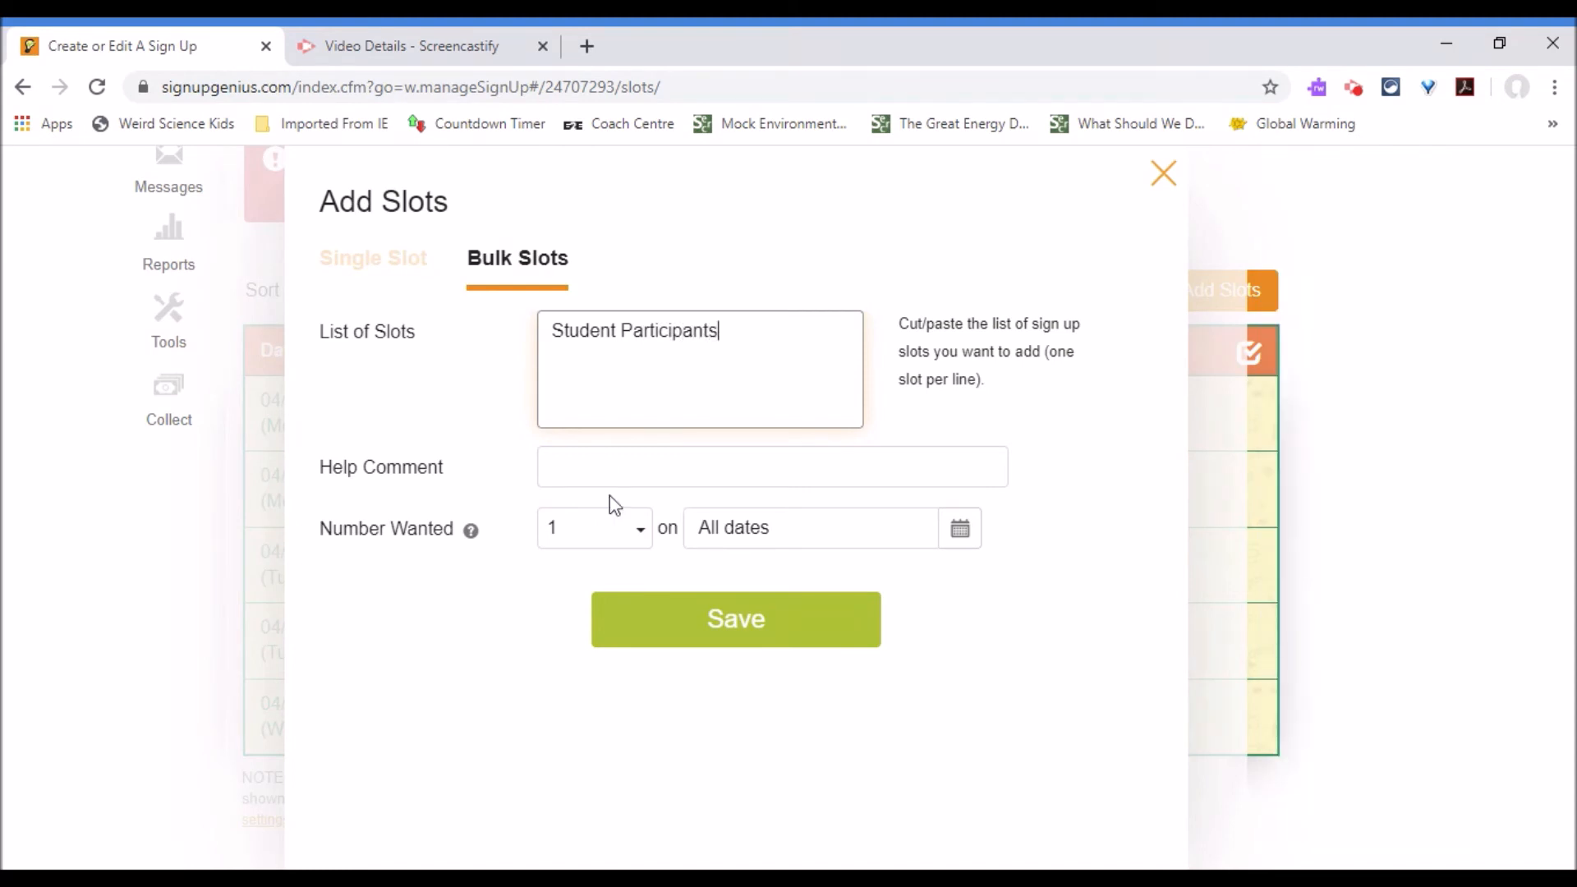
left_click(594, 528)
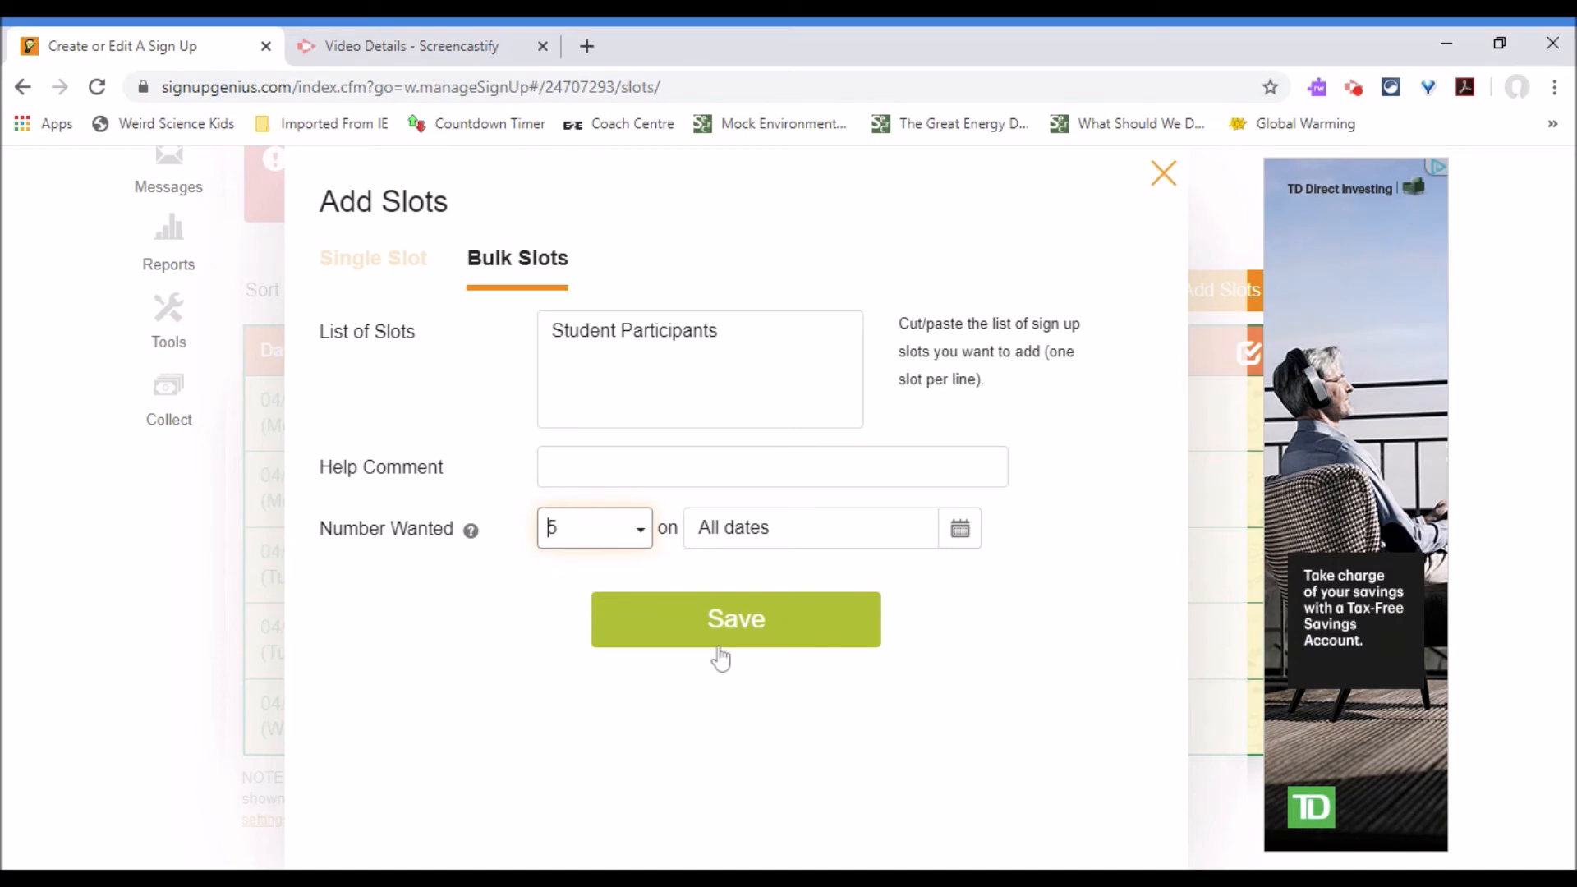
left_click(736, 619)
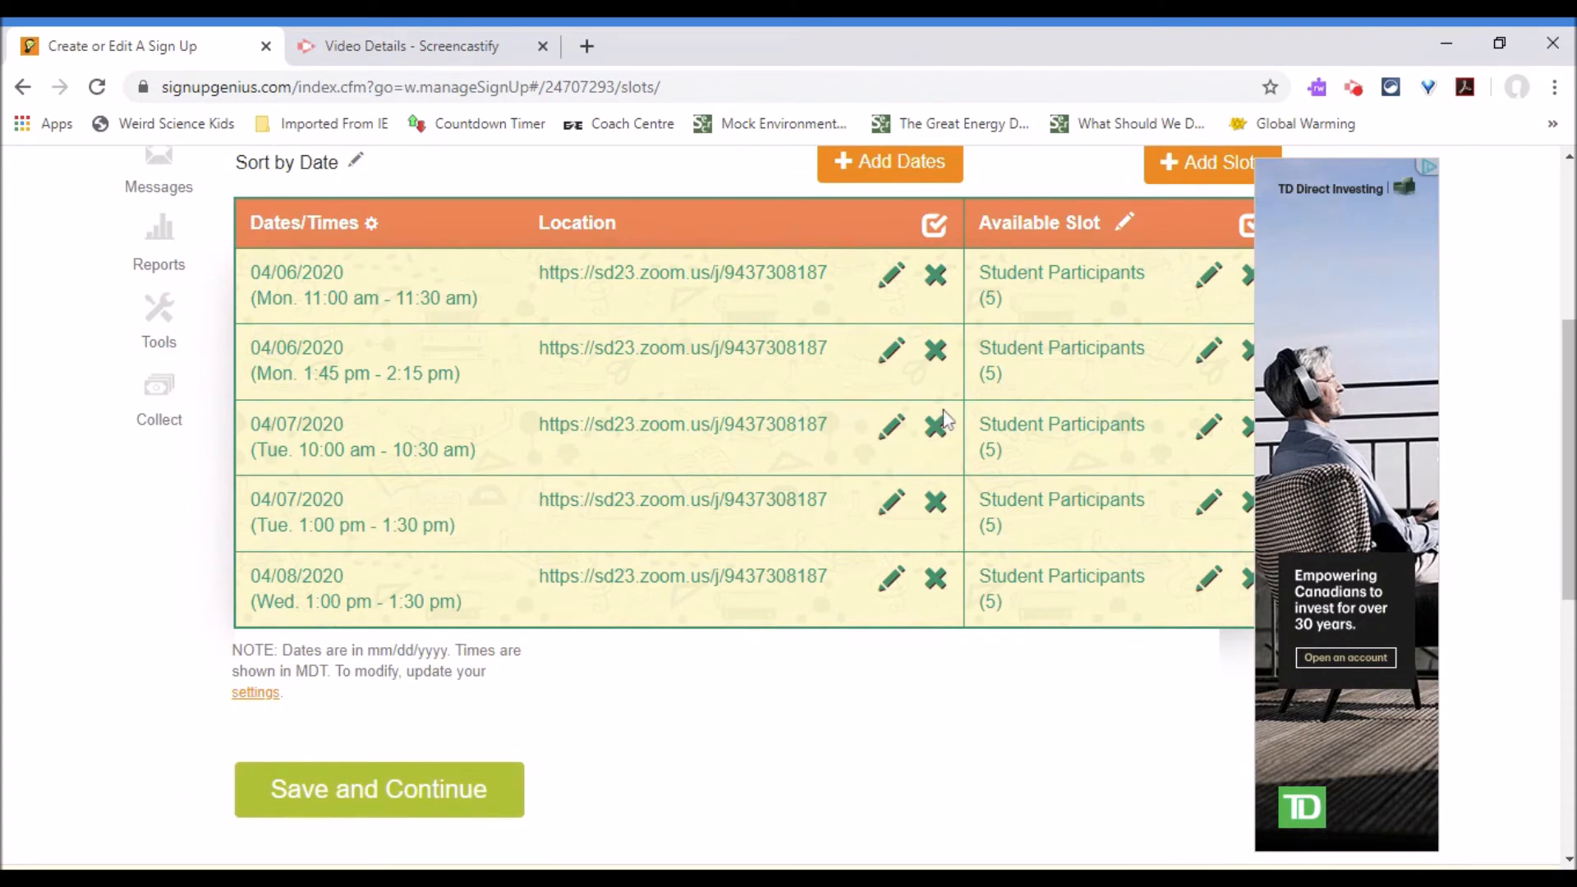
mouse_move(764, 334)
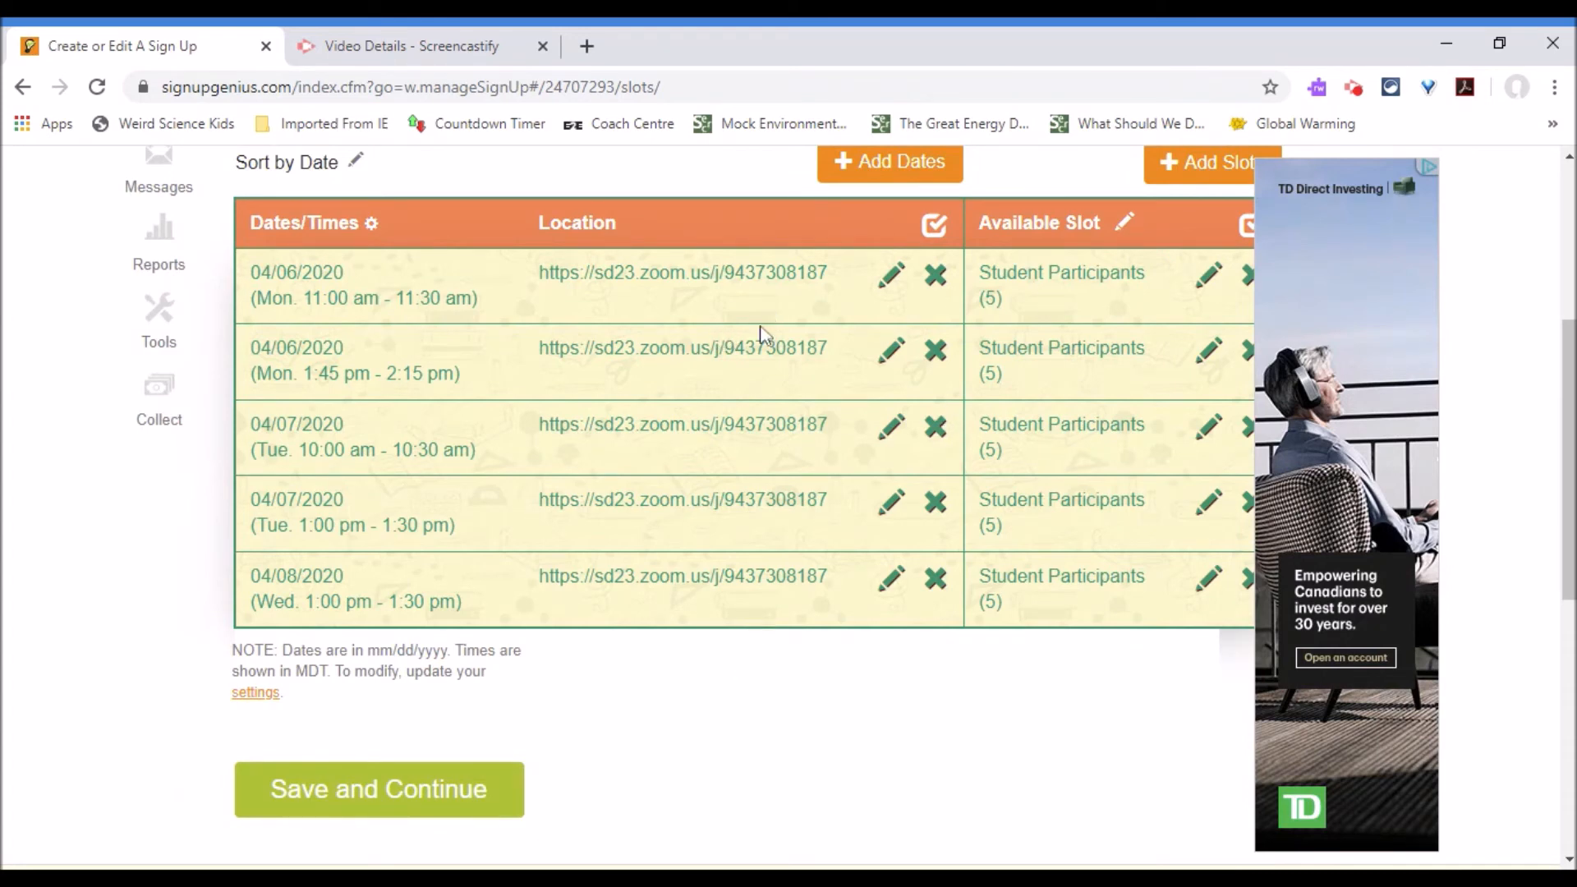
mouse_move(1048, 308)
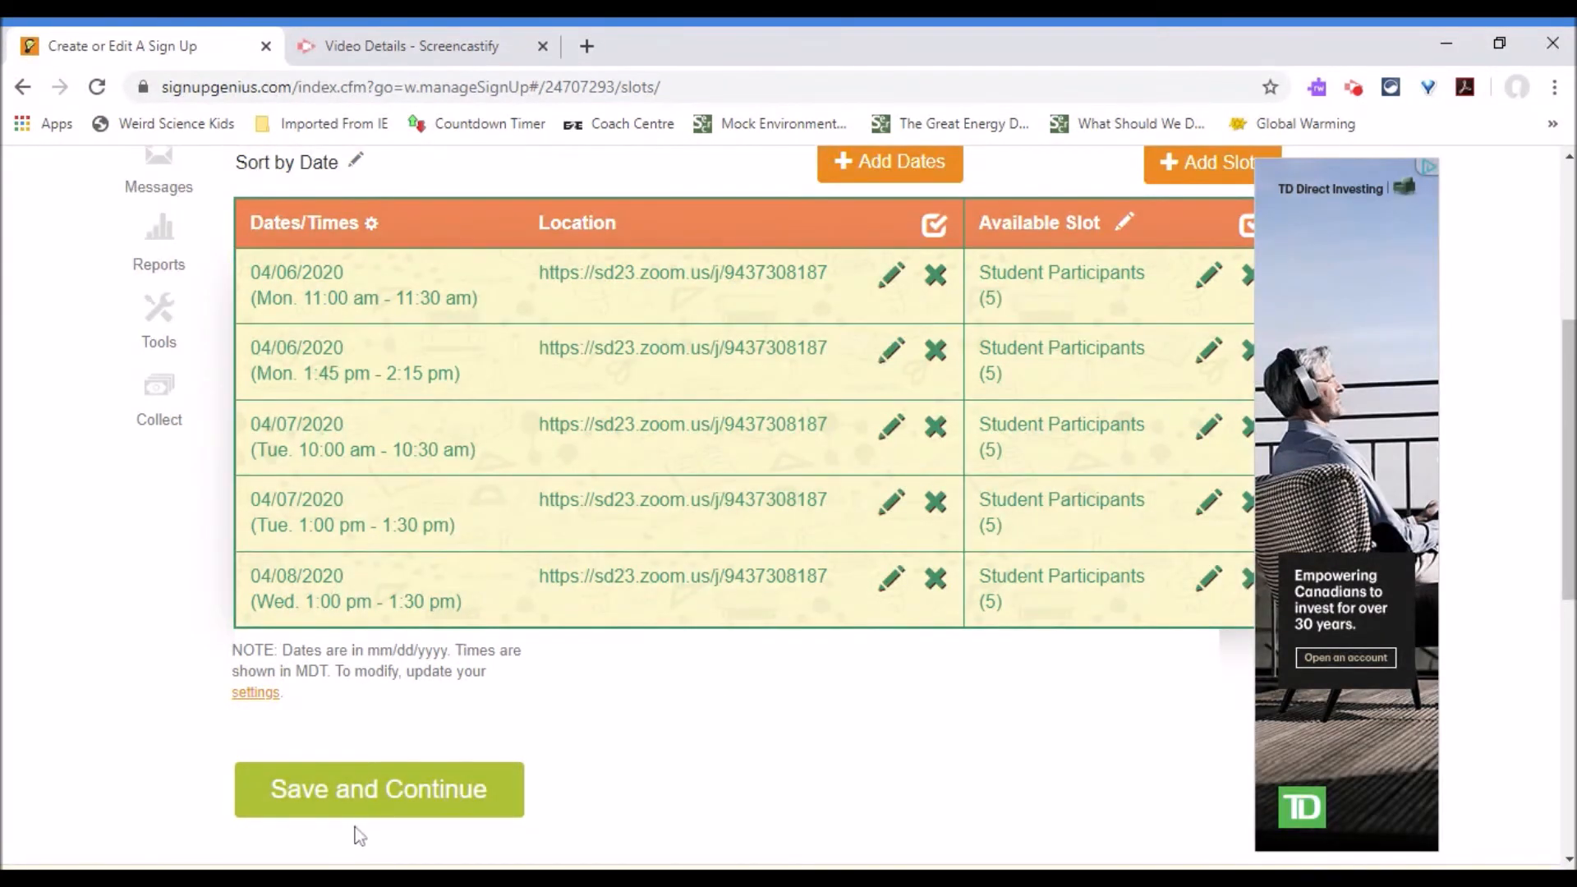
mouse_move(370, 810)
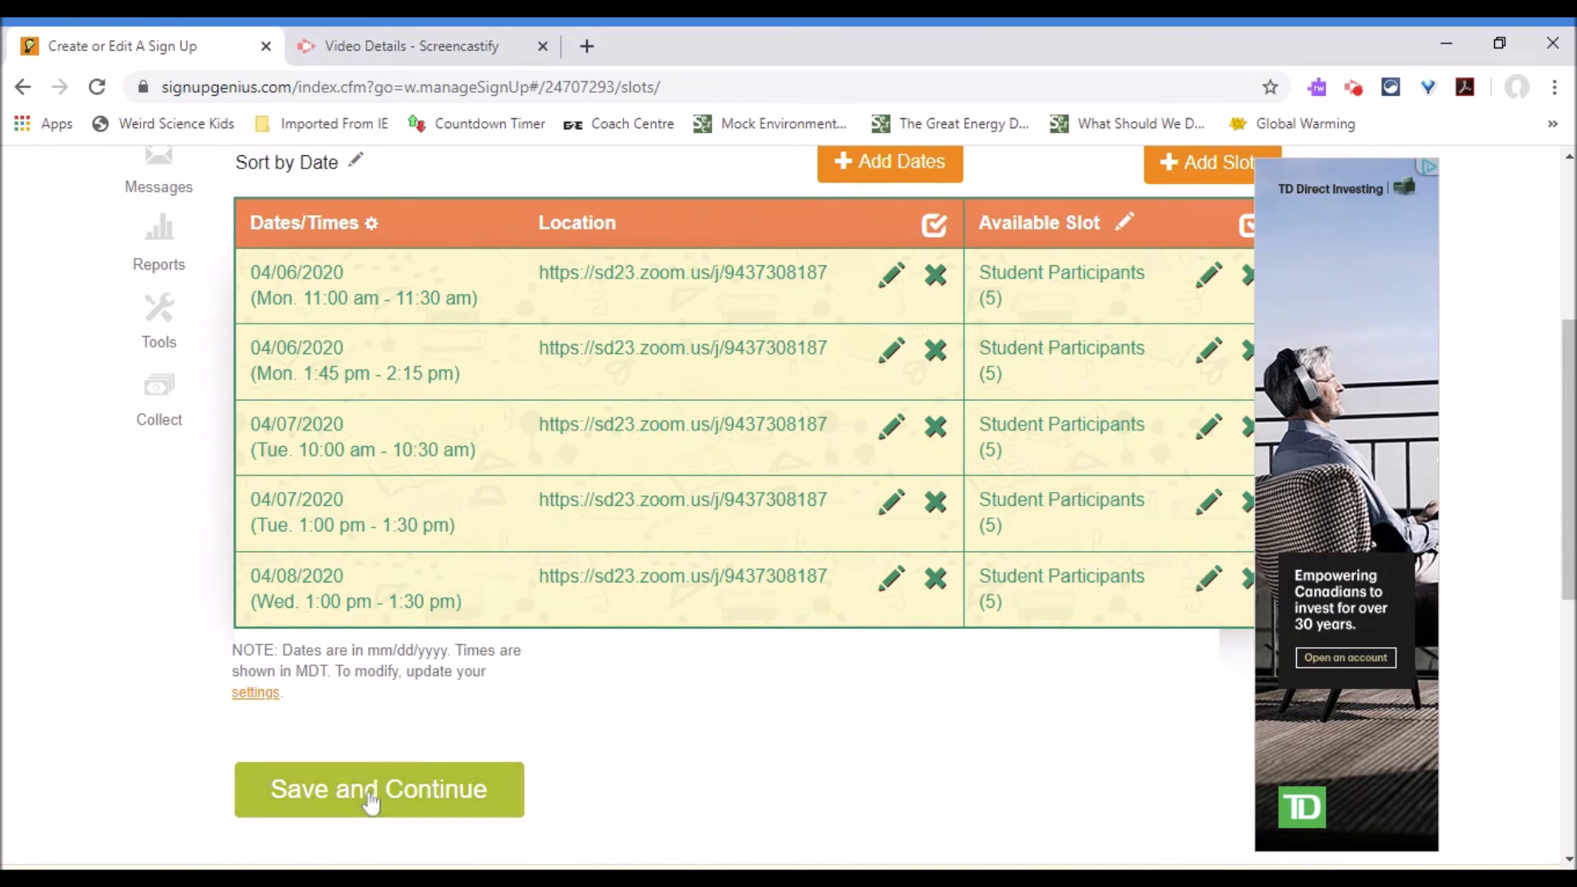
Save the slots step and continue to the Settings tab
left_click(377, 790)
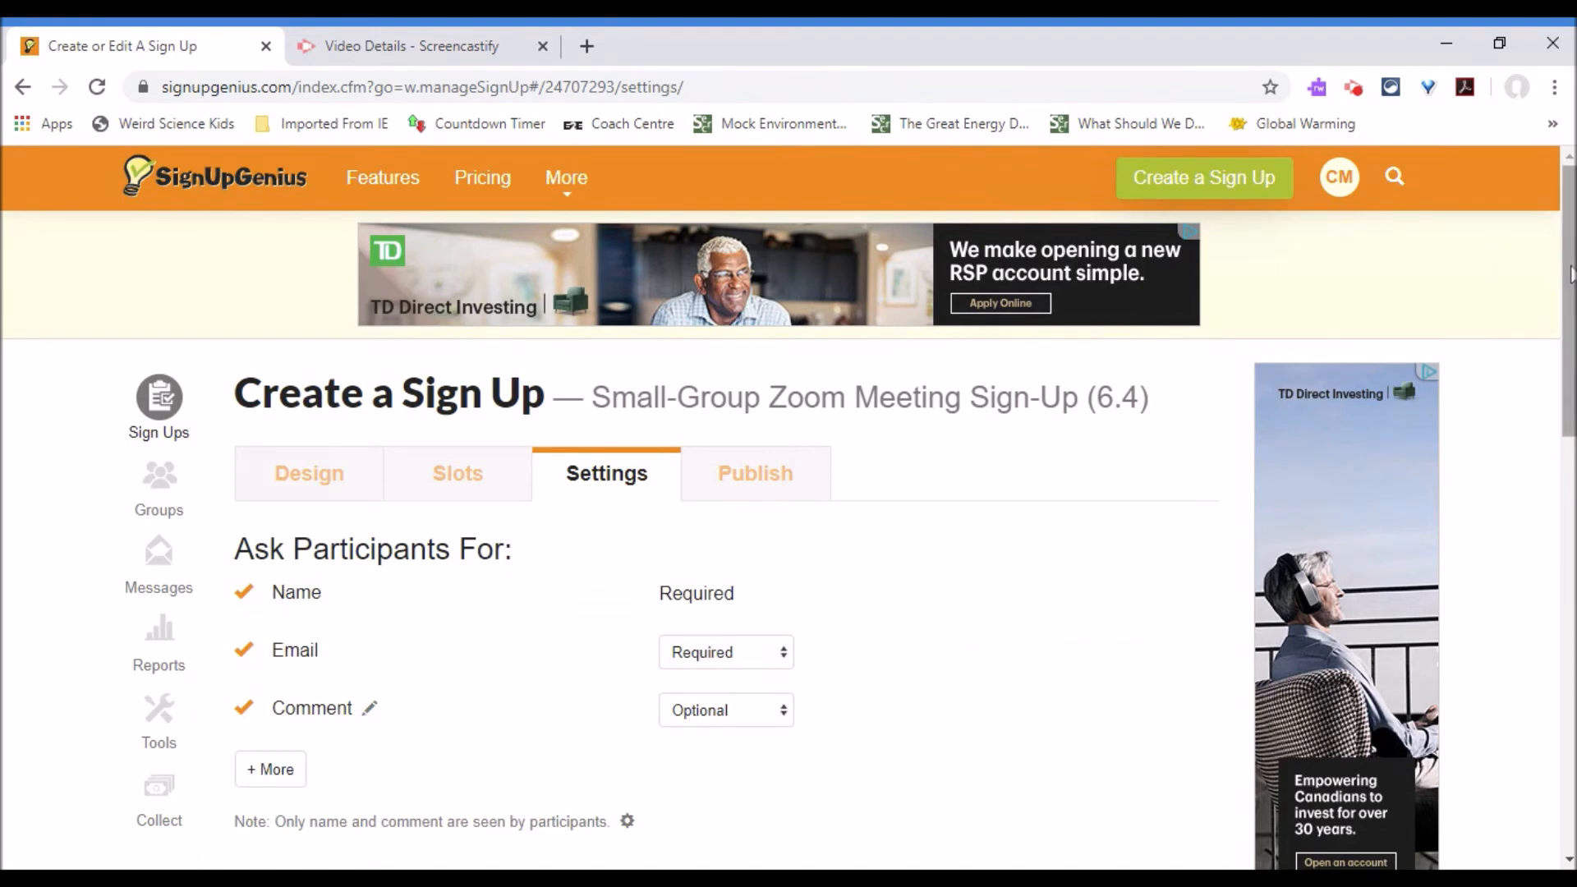
Save the Settings step with its defaults and continue to the Publish tab
scroll("down", 3)
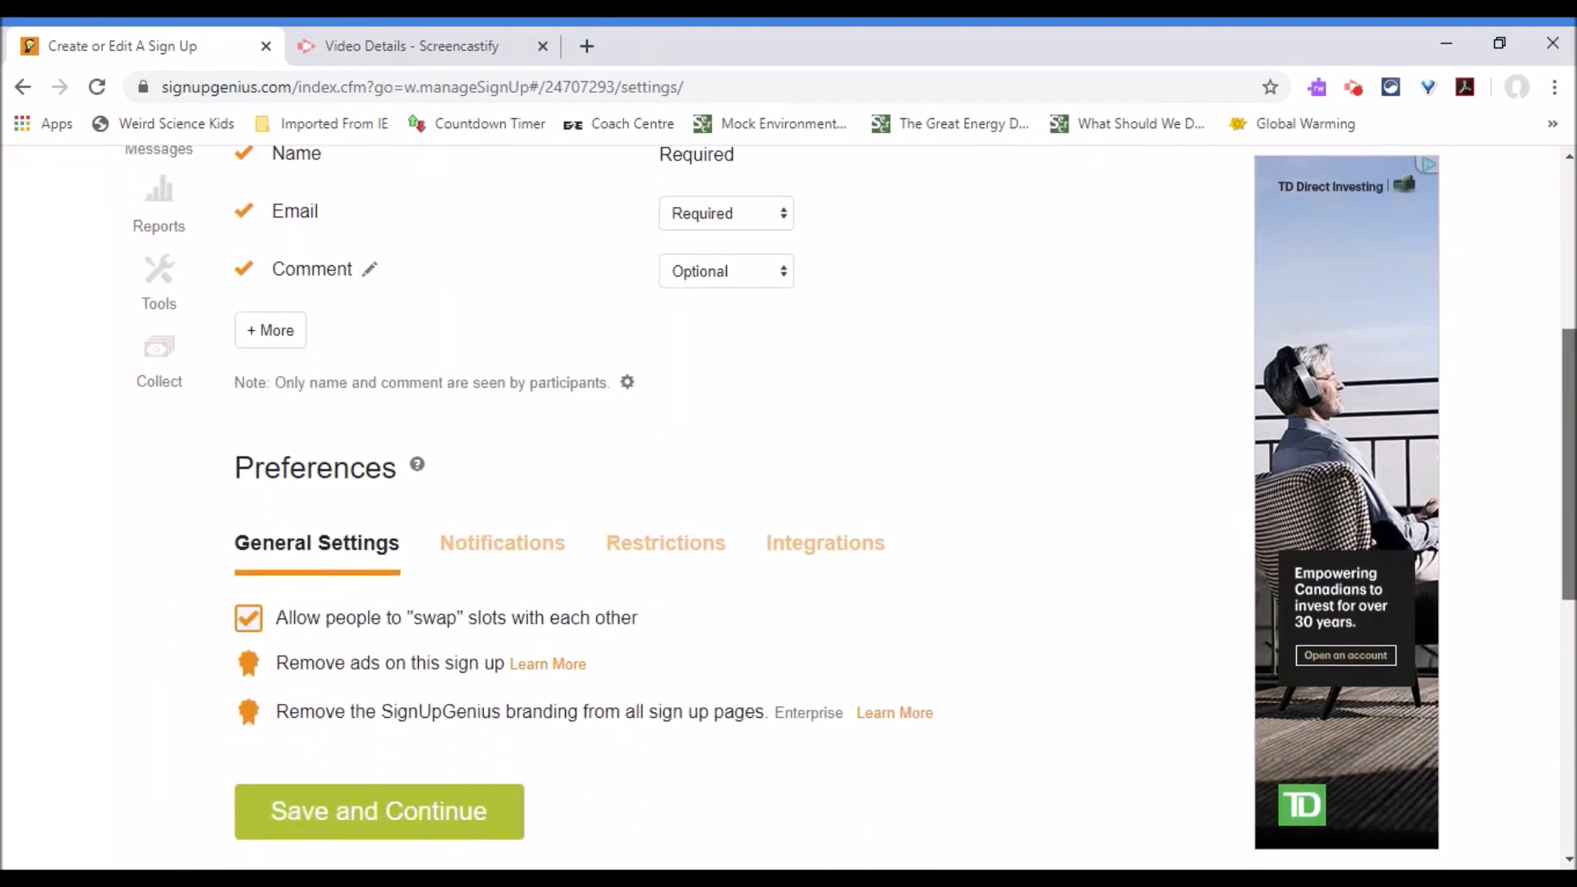
scroll("down", 3)
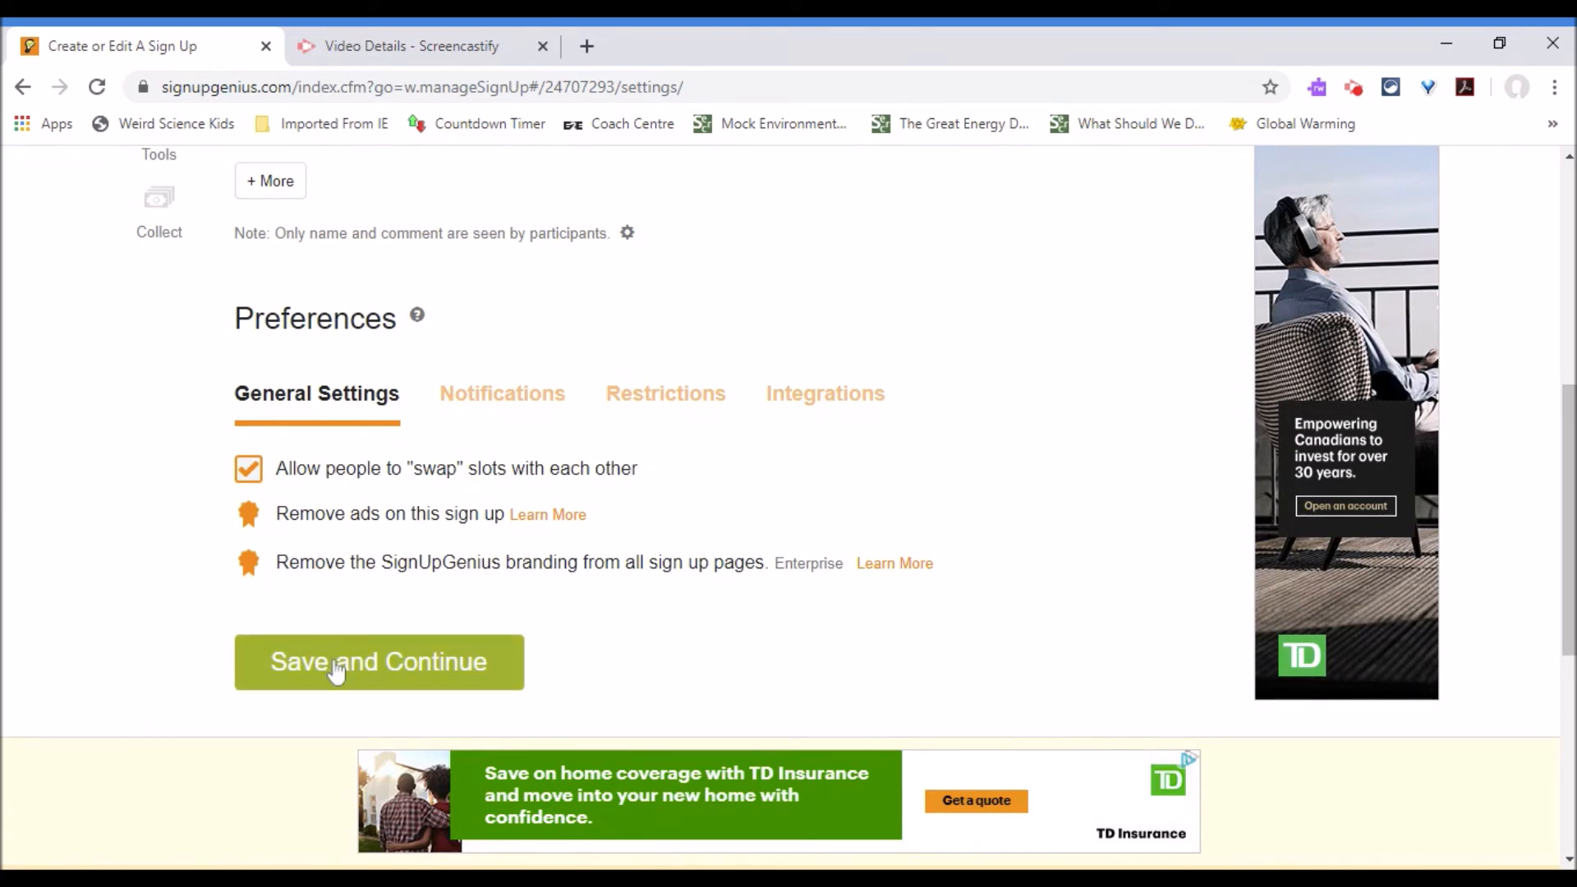
mouse_move(403, 545)
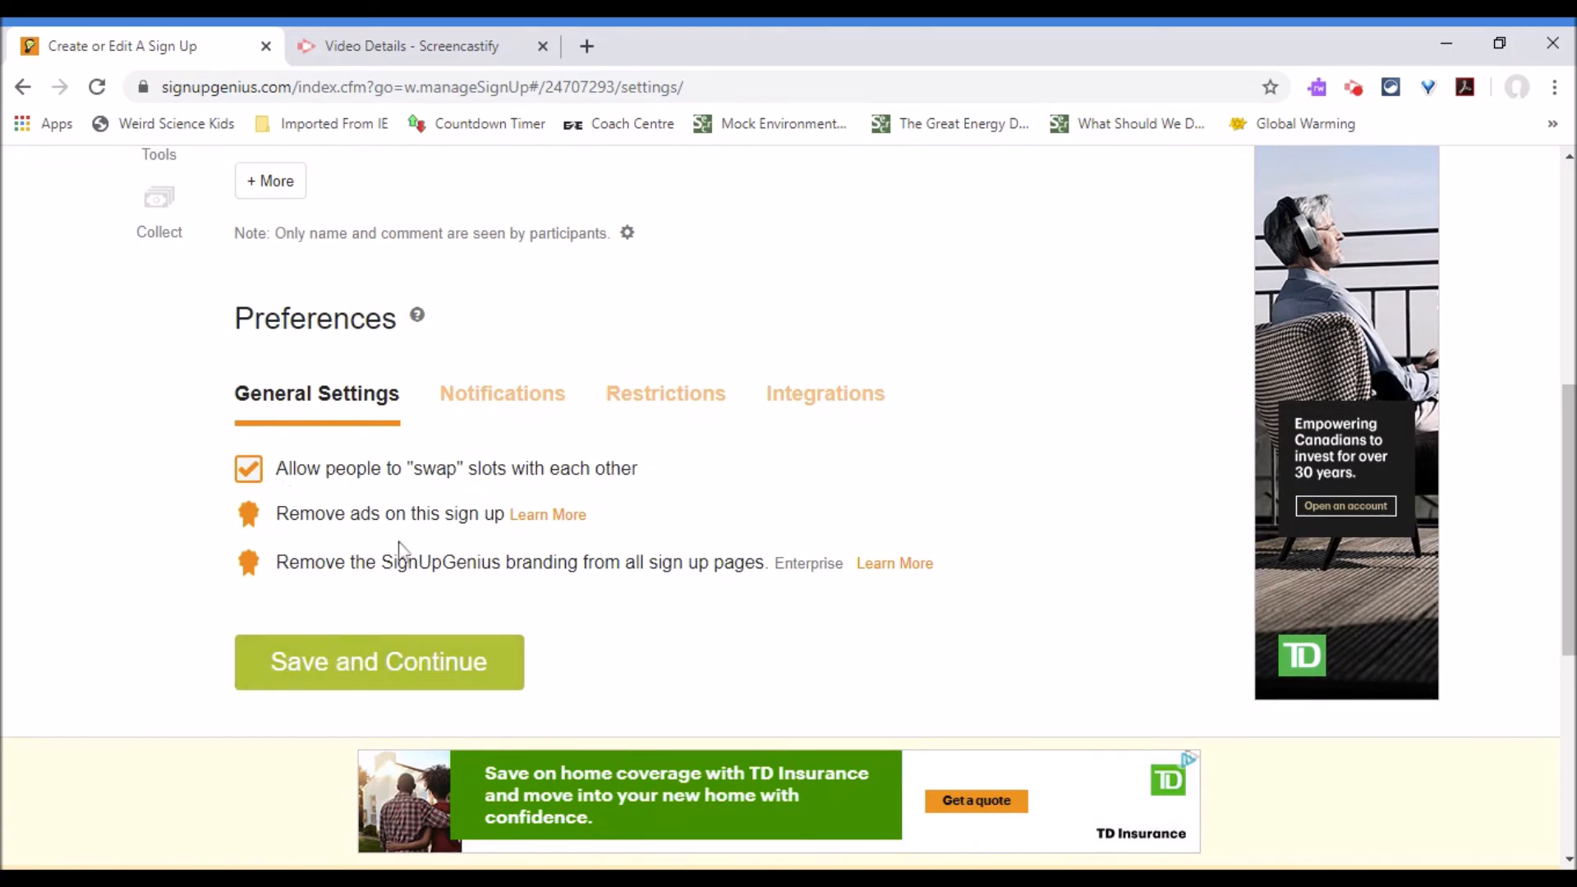
mouse_move(407, 661)
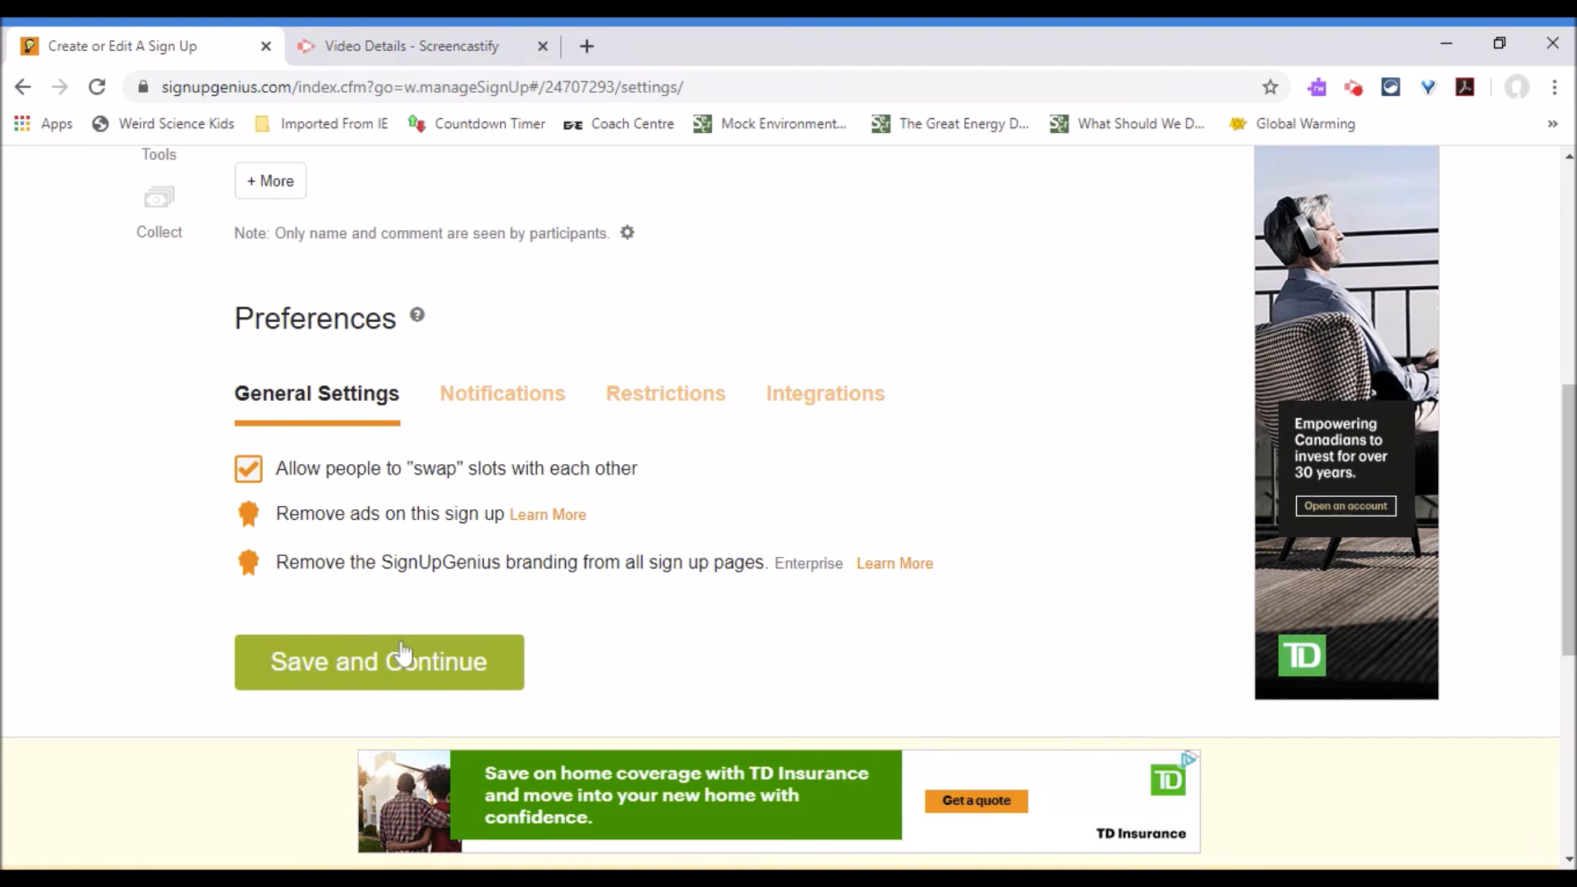
left_click(379, 662)
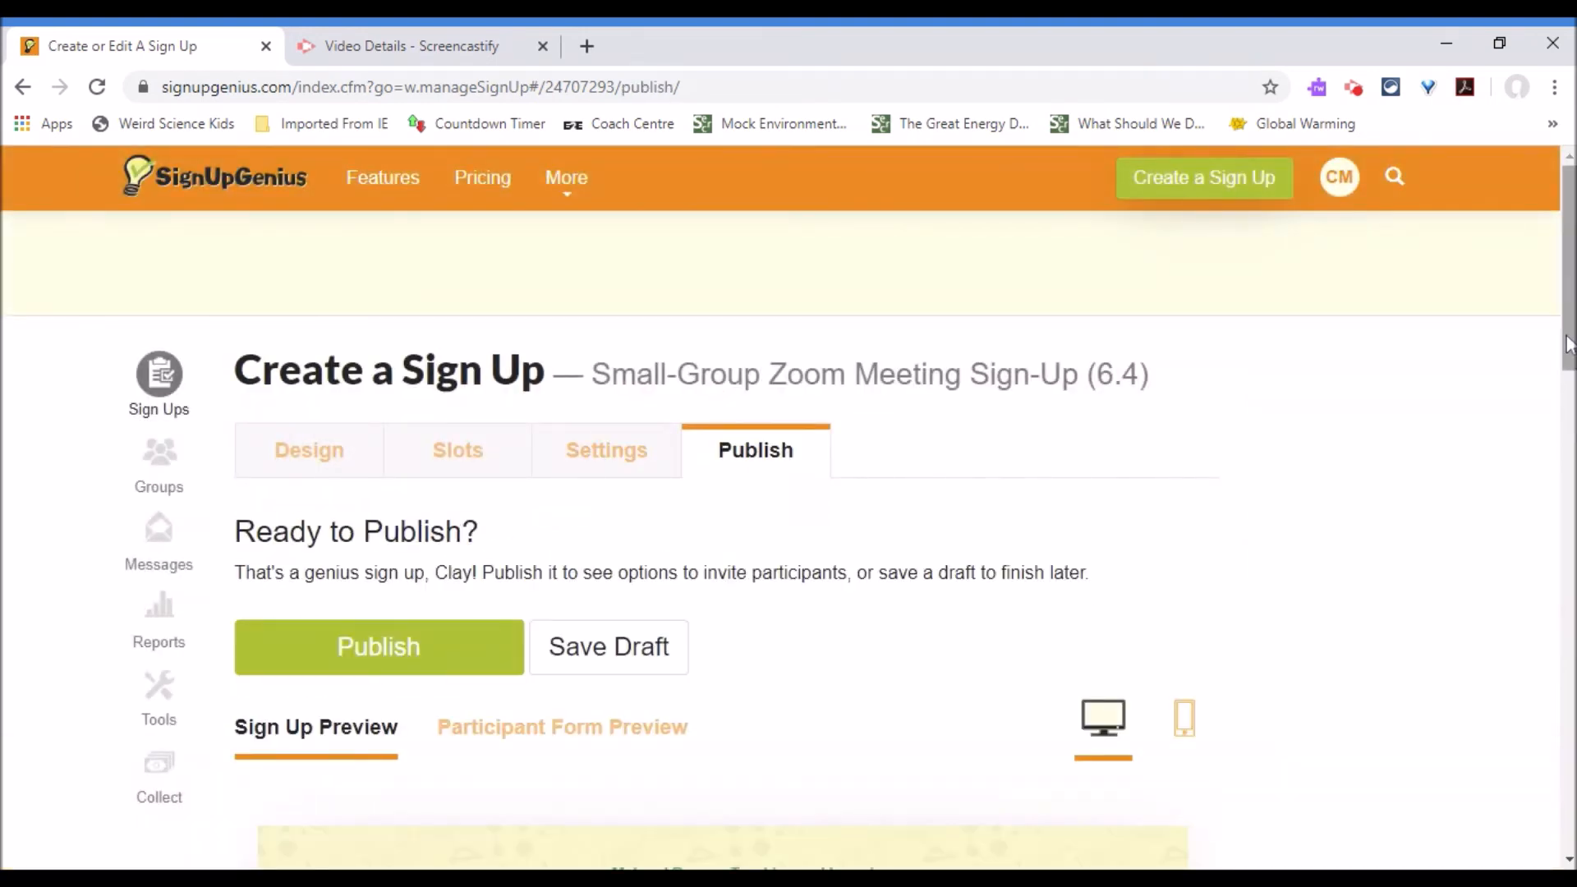
Publish the Small-Group Zoom Meeting Sign-Up (6.4) from the Publish tab
scroll("down", 3)
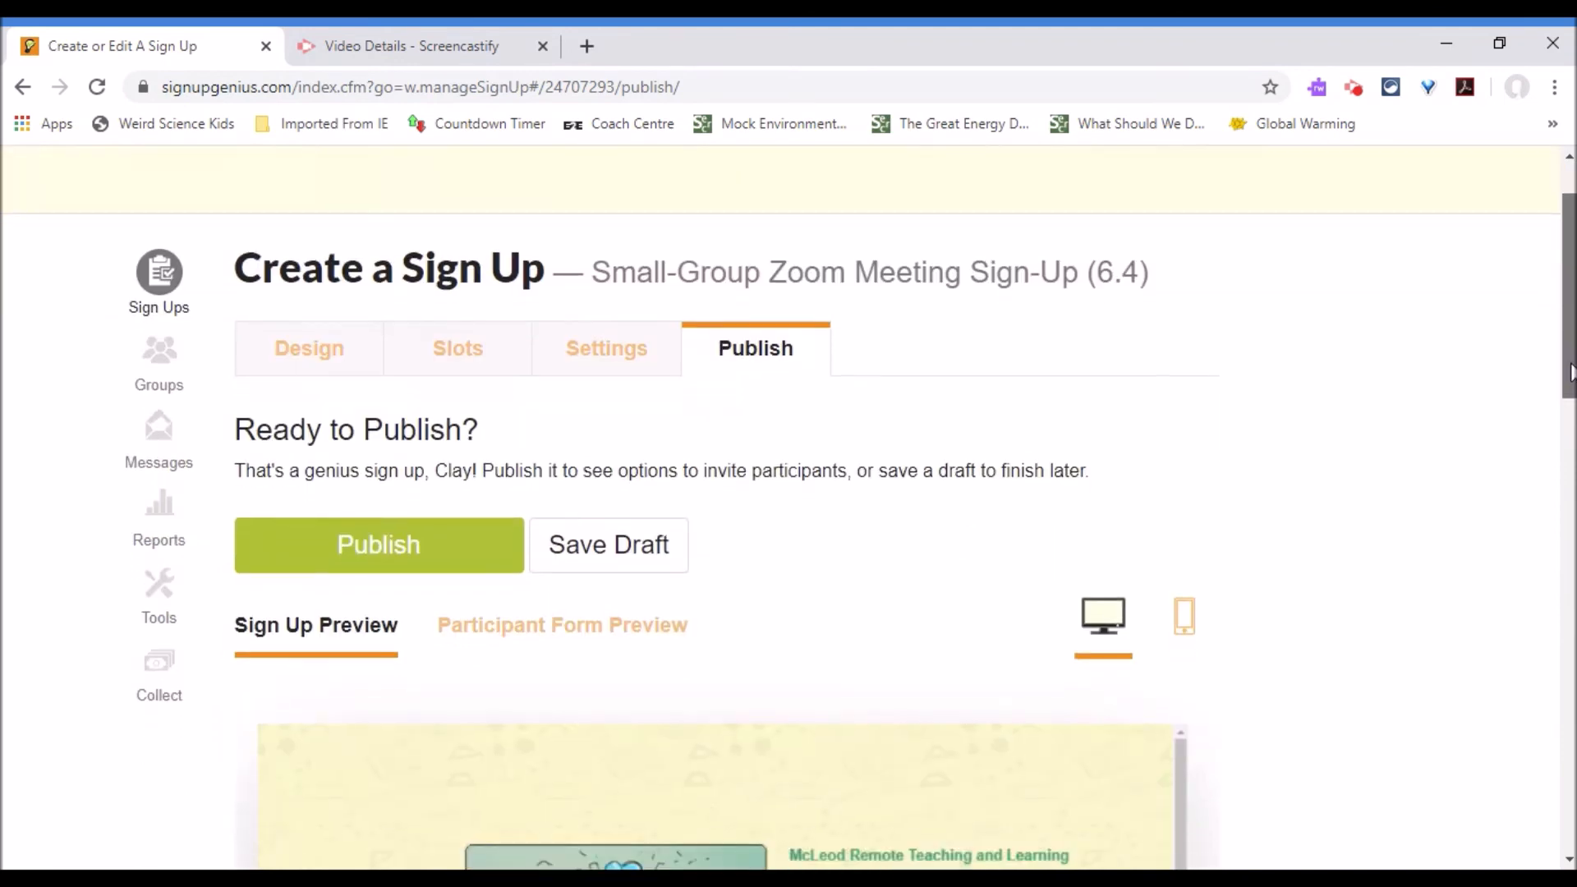
scroll("down", 3)
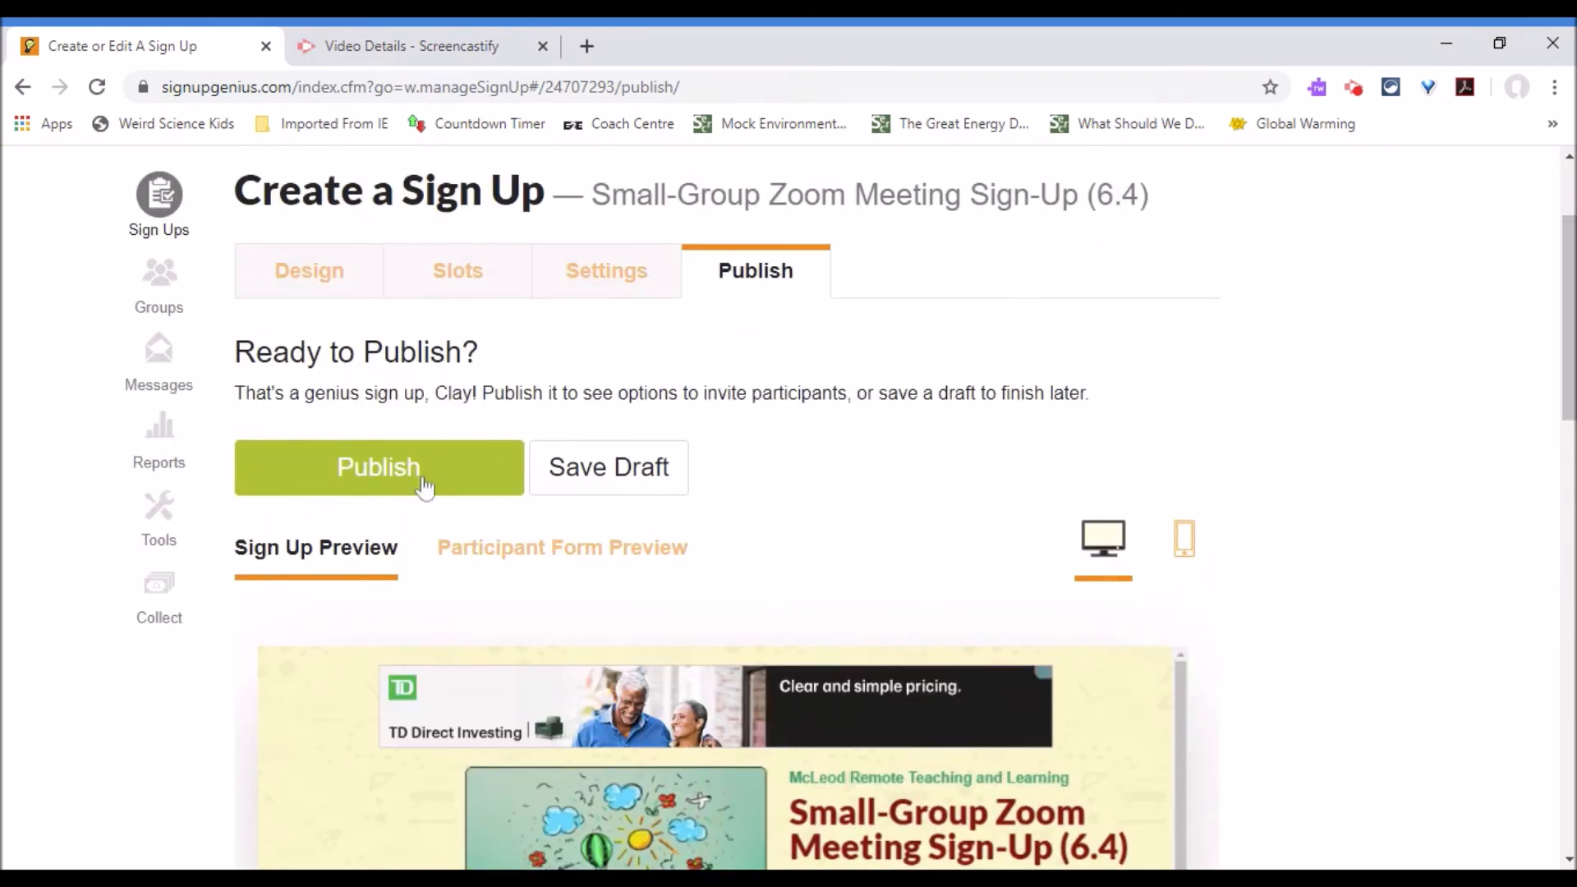
left_click(379, 467)
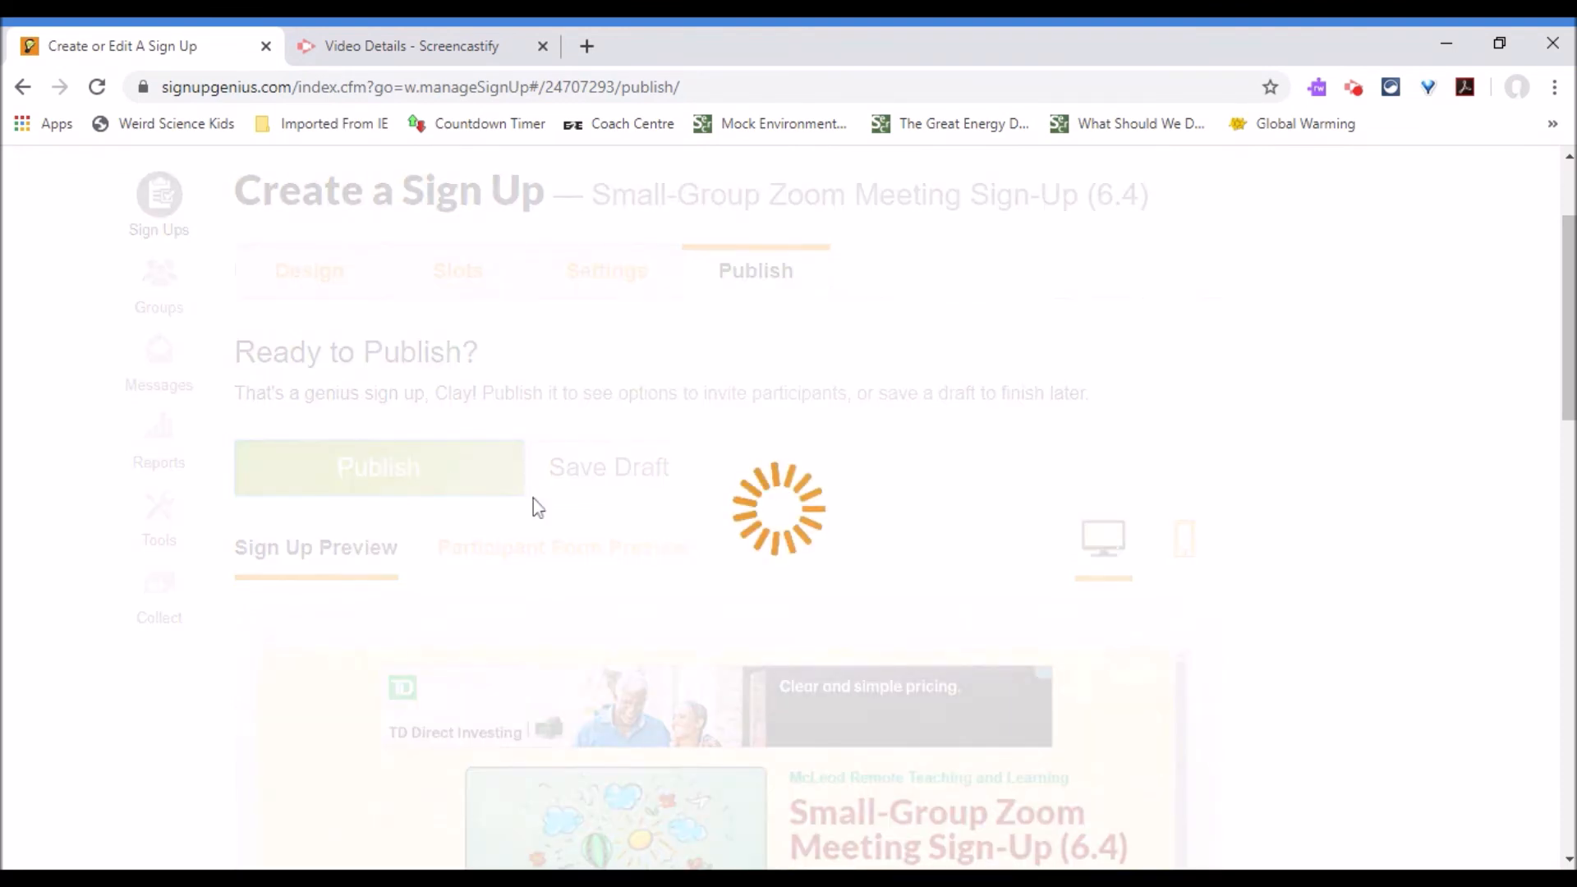
left_click(379, 468)
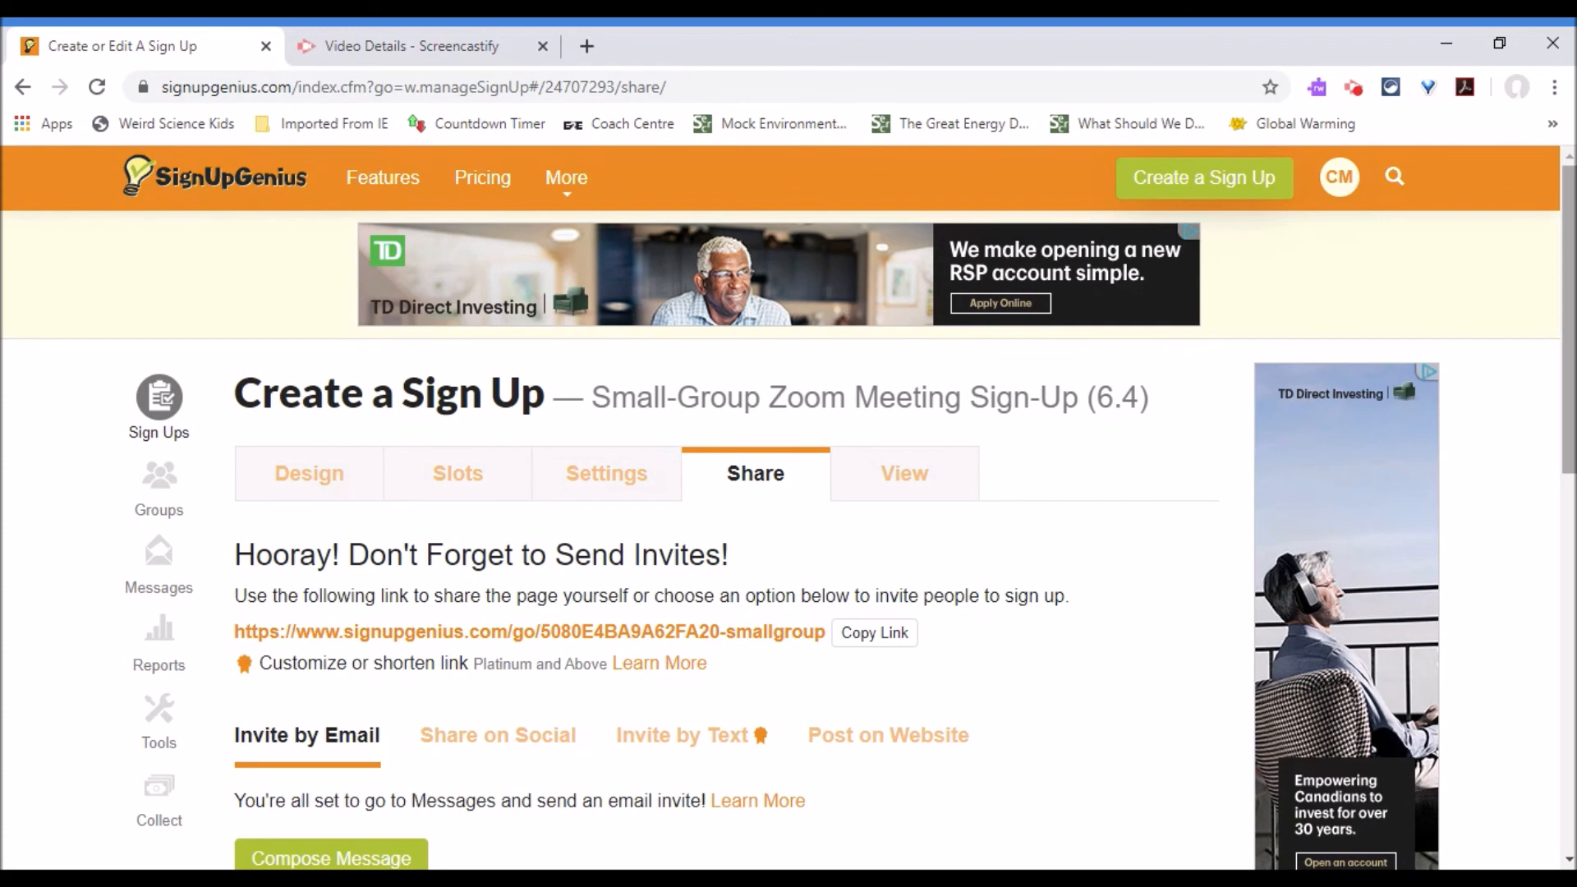
Follow the signupgenius.com/go/ share link to view the live sign-up in a new tab
scroll("down", 3)
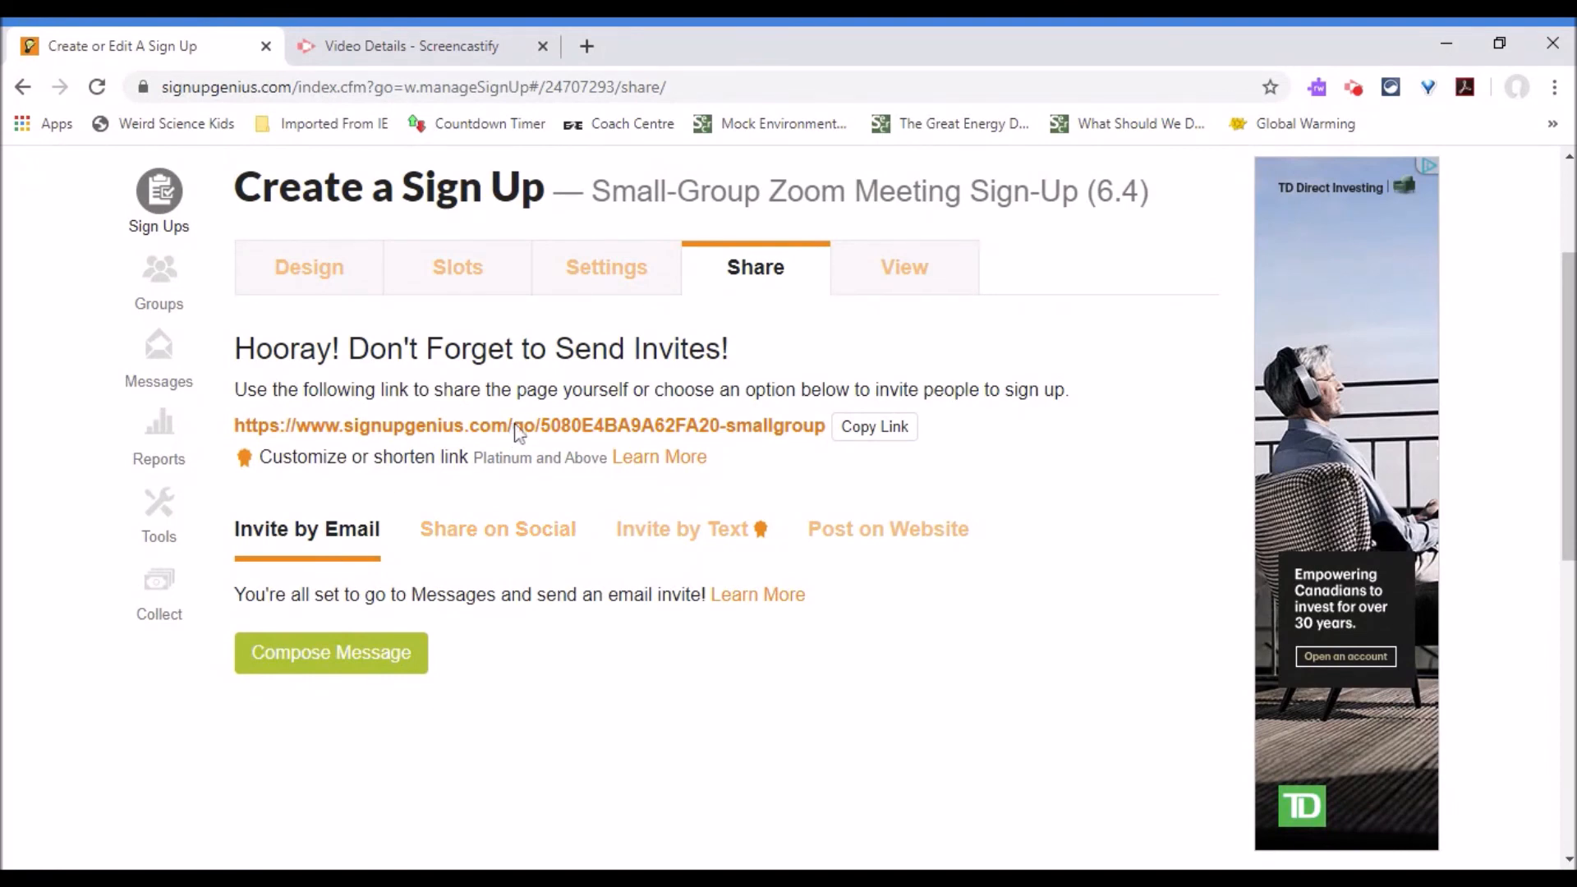
left_click(526, 426)
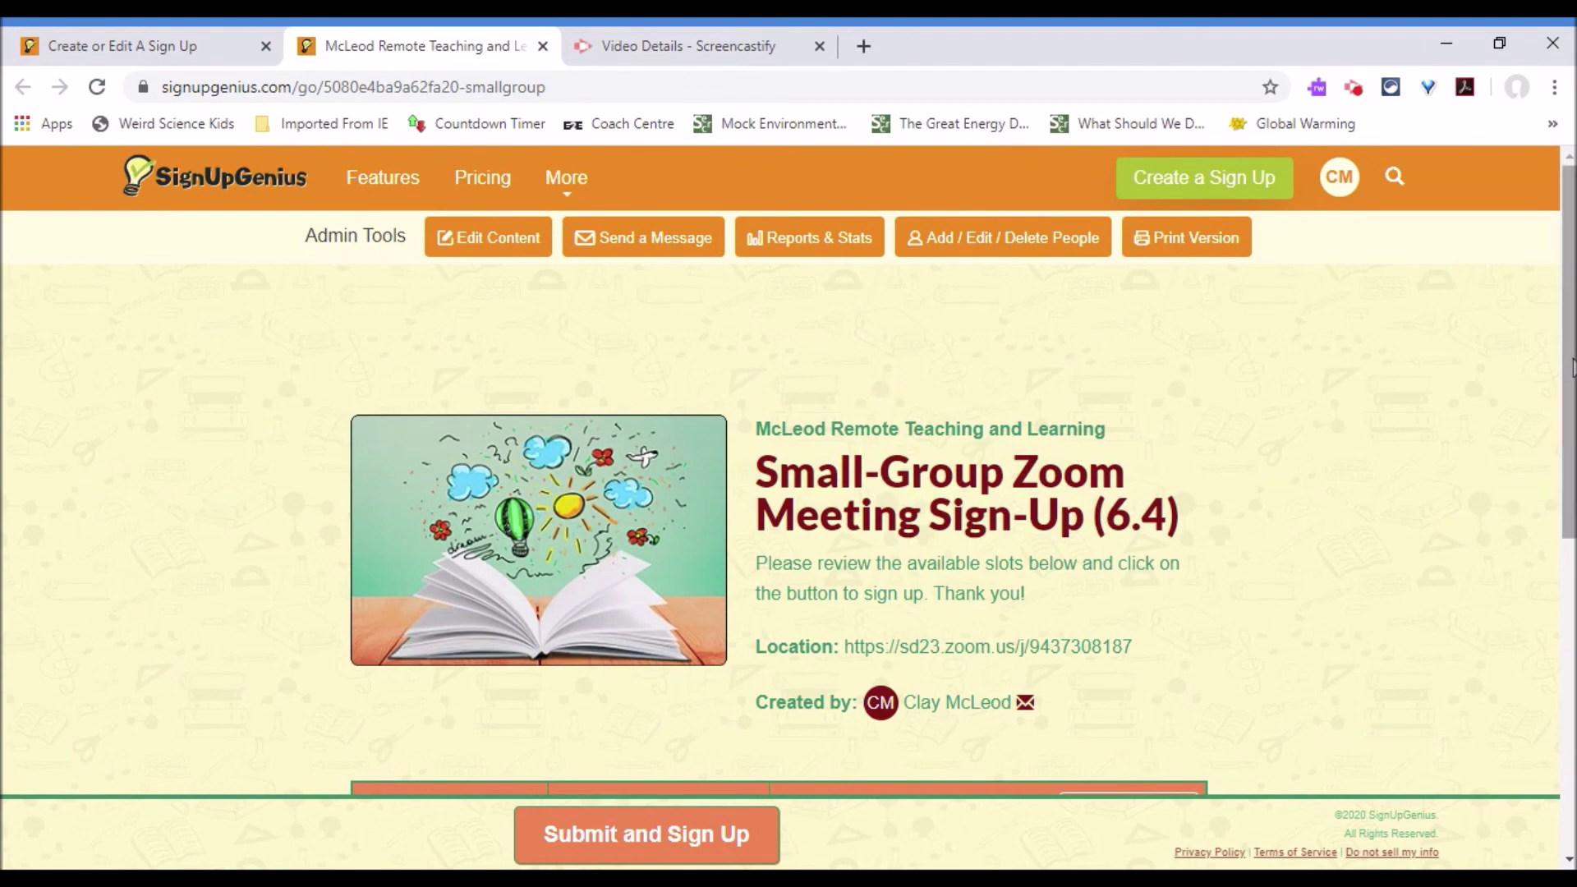
scroll("down", 3)
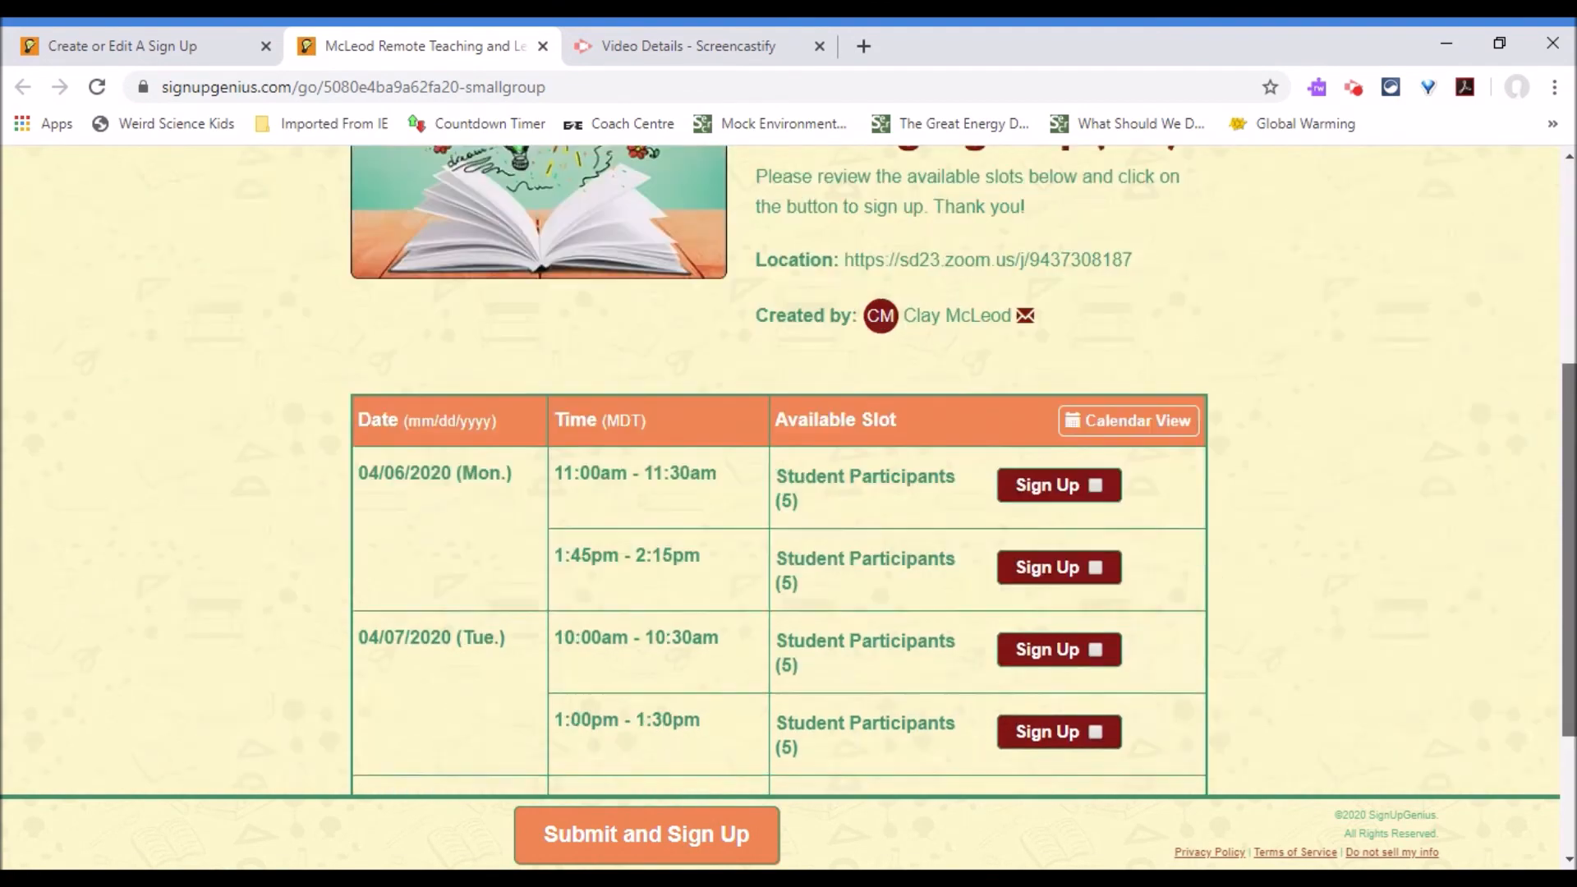
scroll("down", 3)
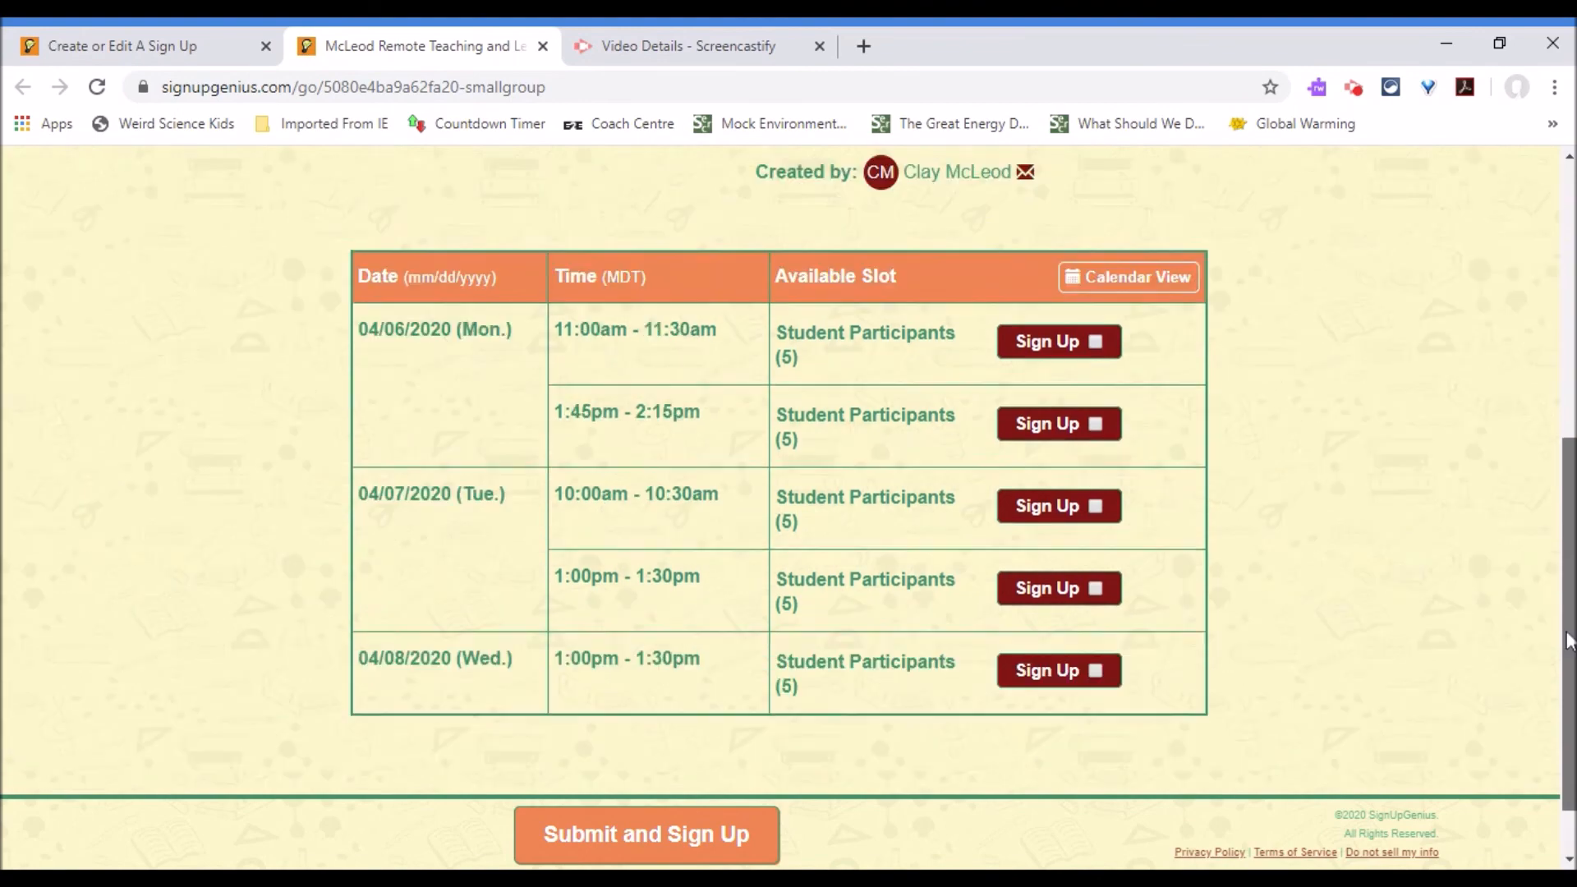
scroll("up", 3)
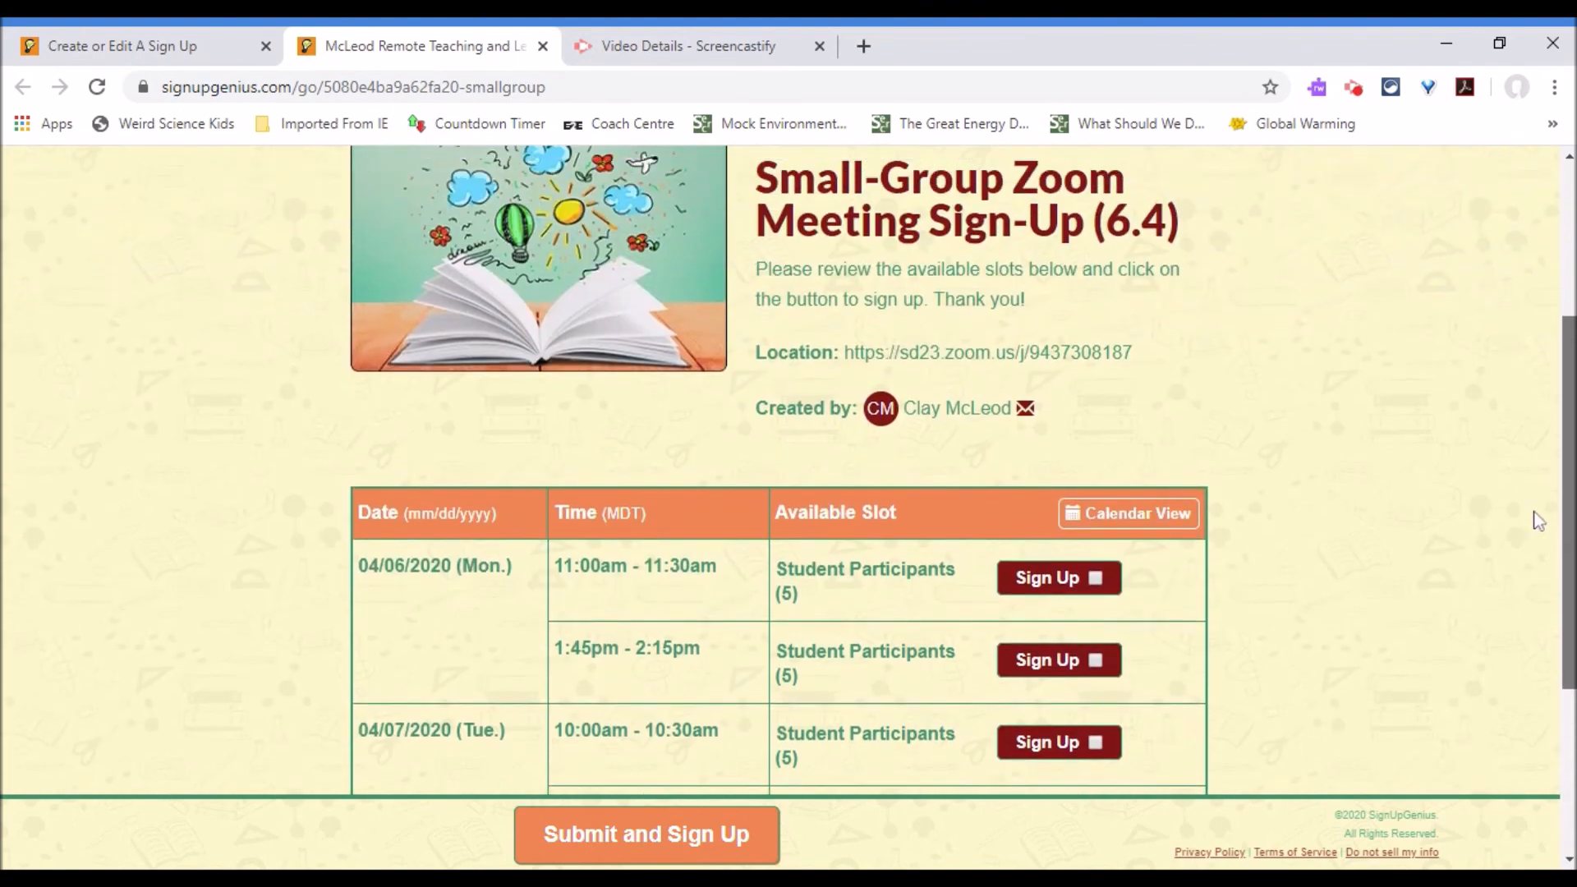
scroll("up", 3)
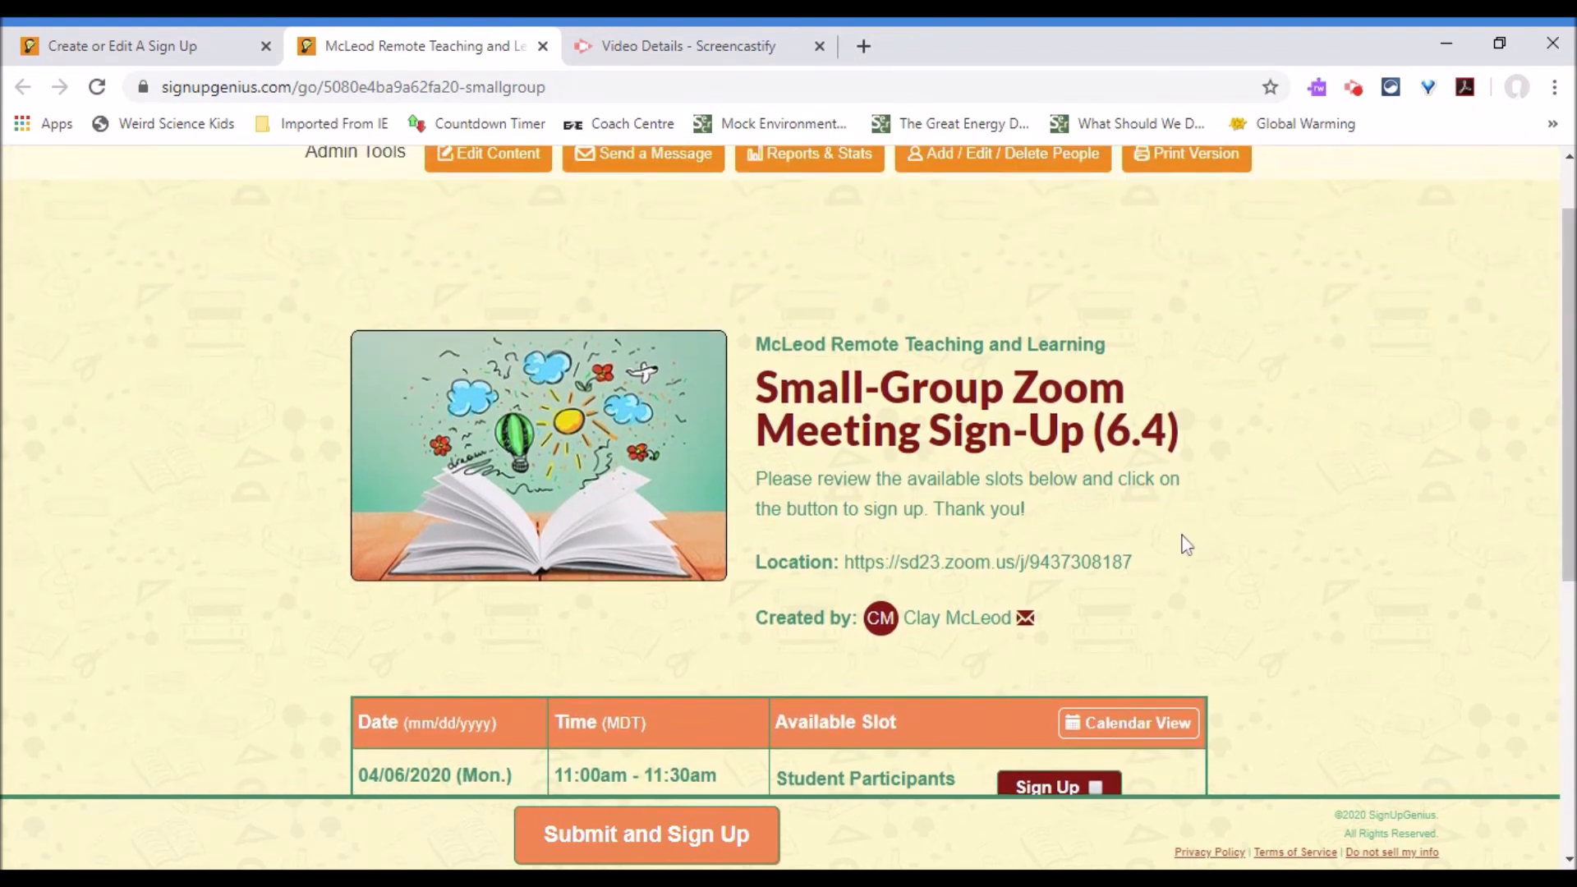
mouse_move(1218, 590)
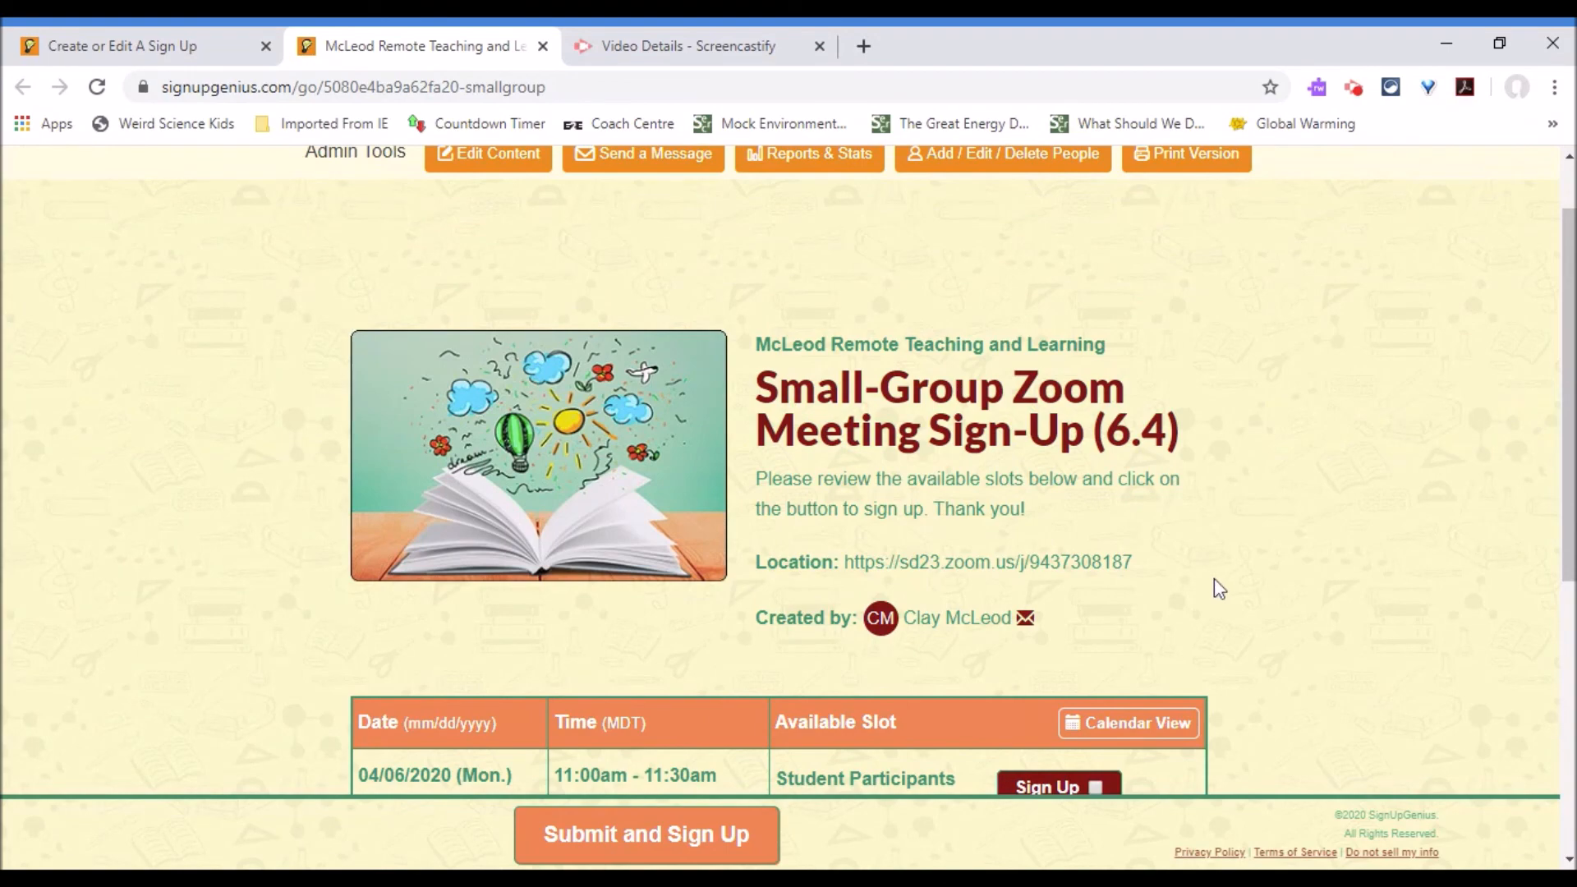